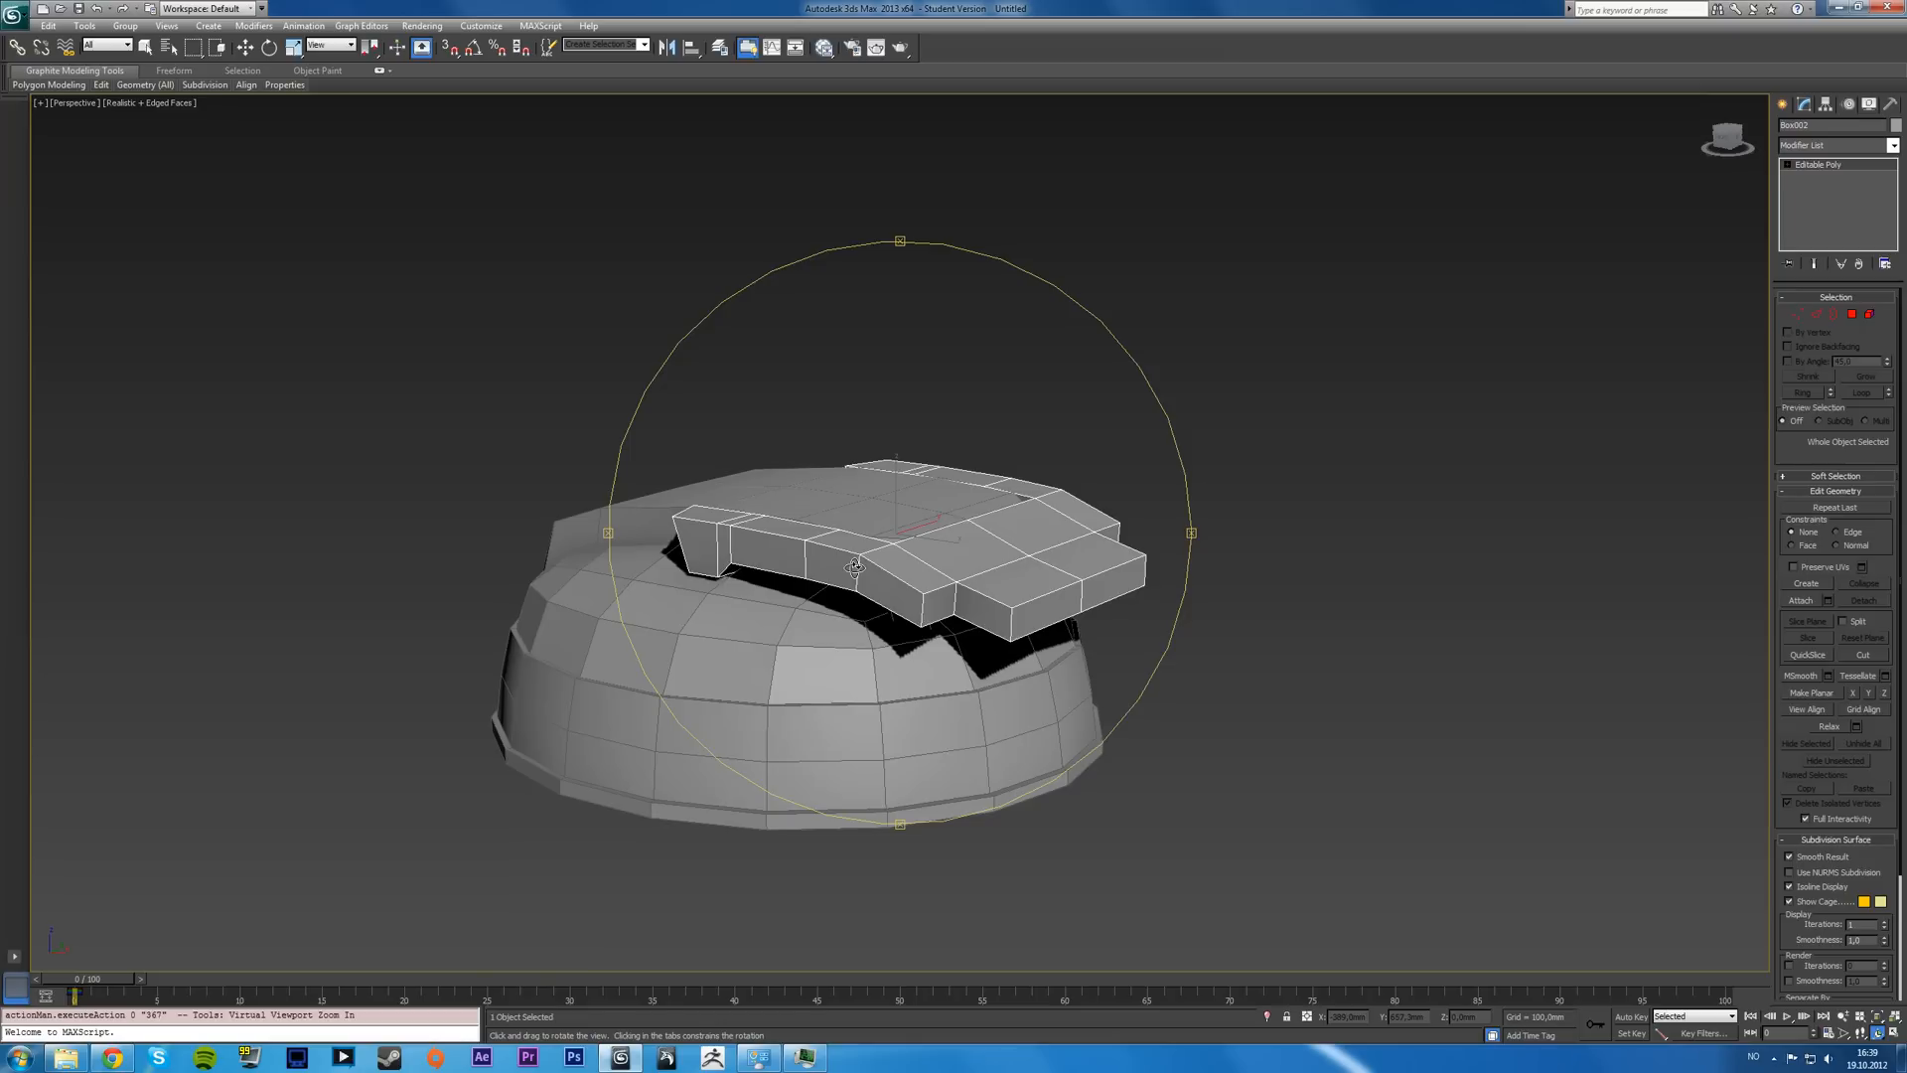
pyautogui.moveTo(878, 562)
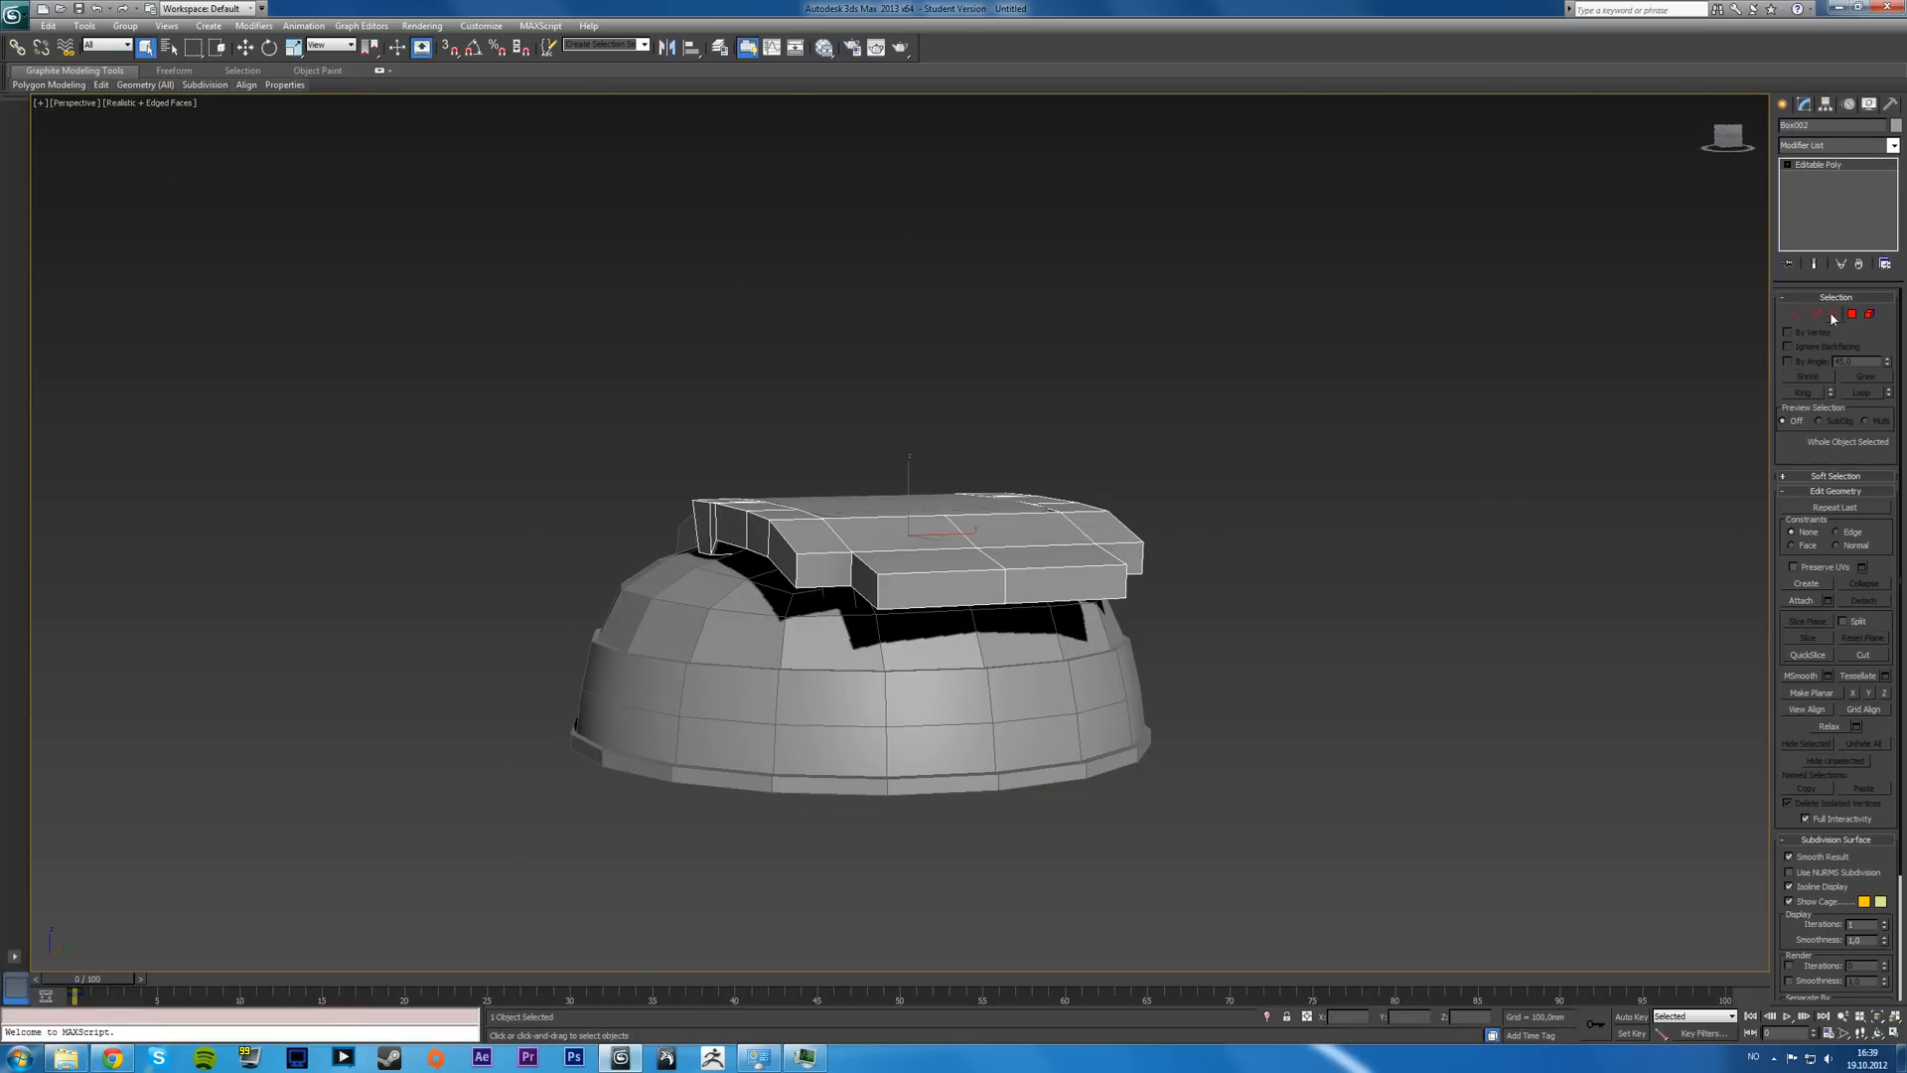
# - Chamfer the headband's centre edge loop into two parallel loops, tuning the width in the caddy and confirming
pyautogui.click(1806, 316)
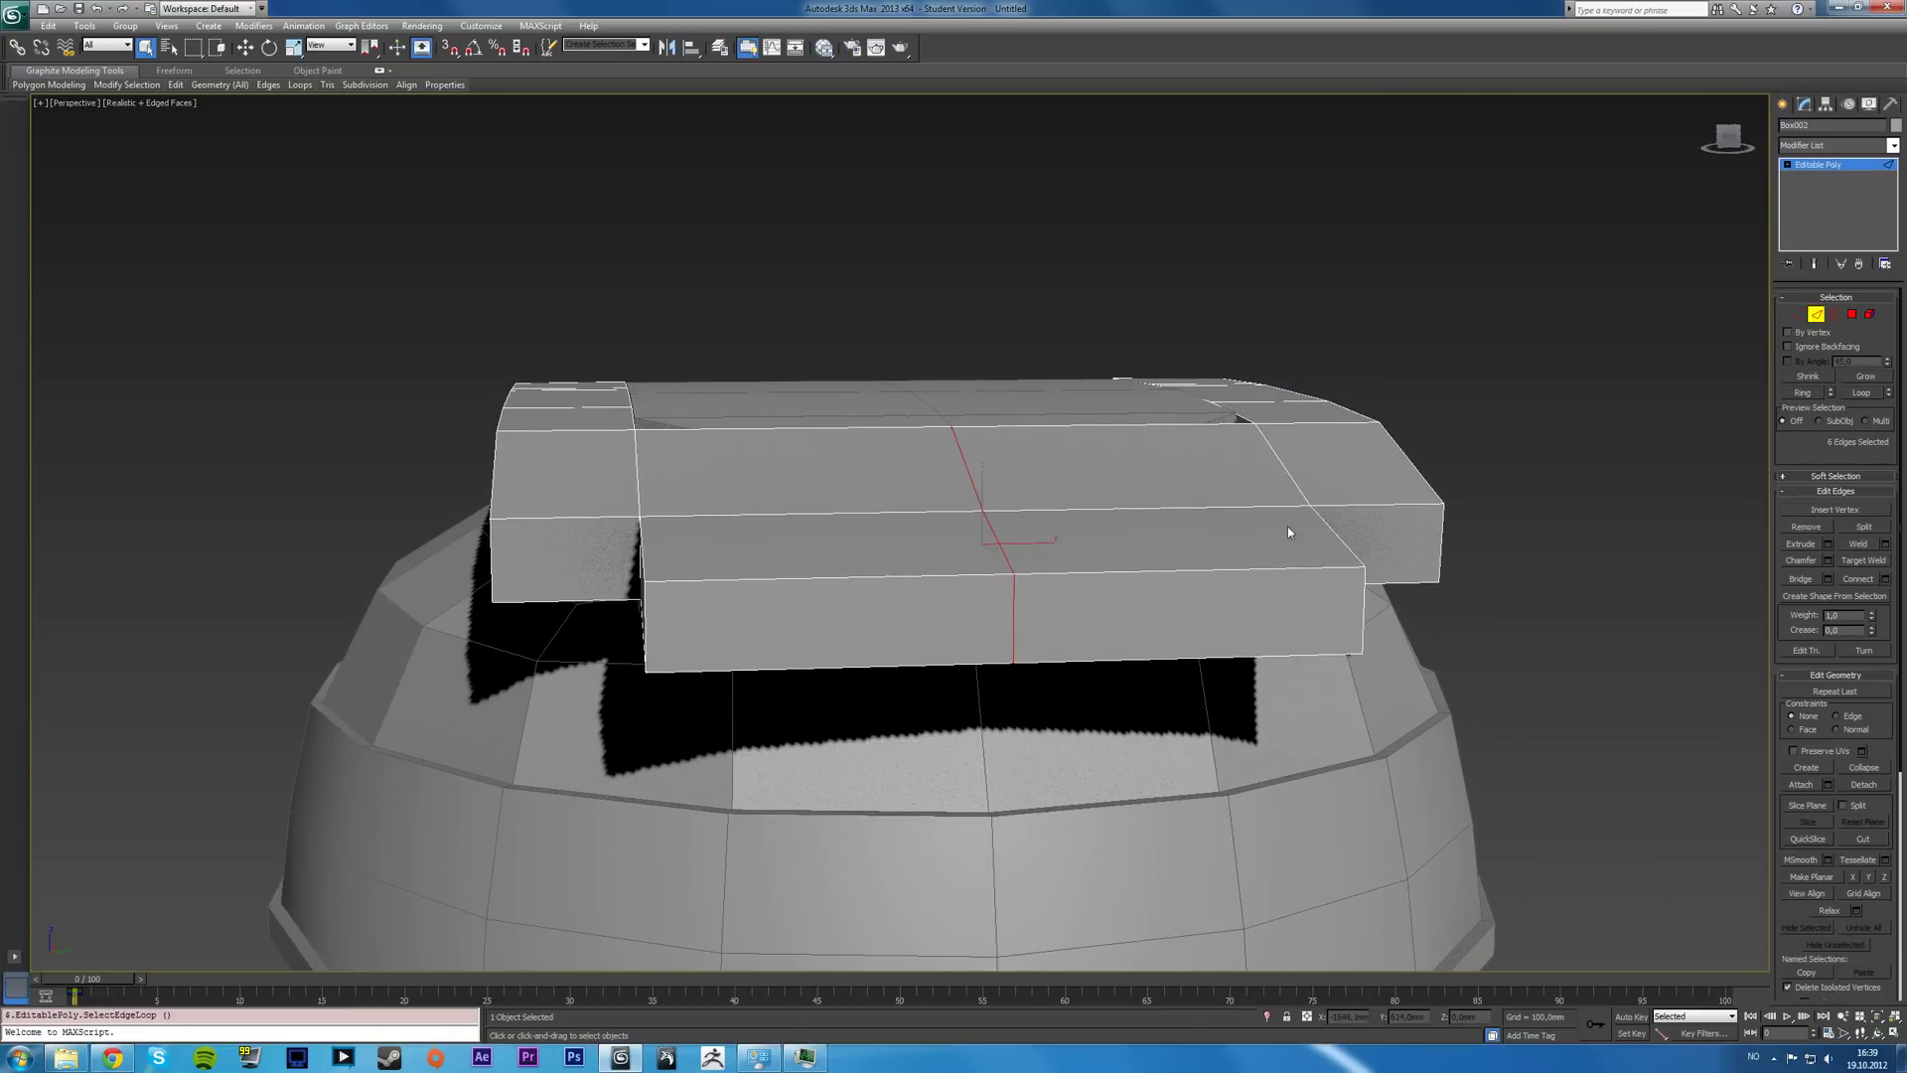
pyautogui.click(1824, 561)
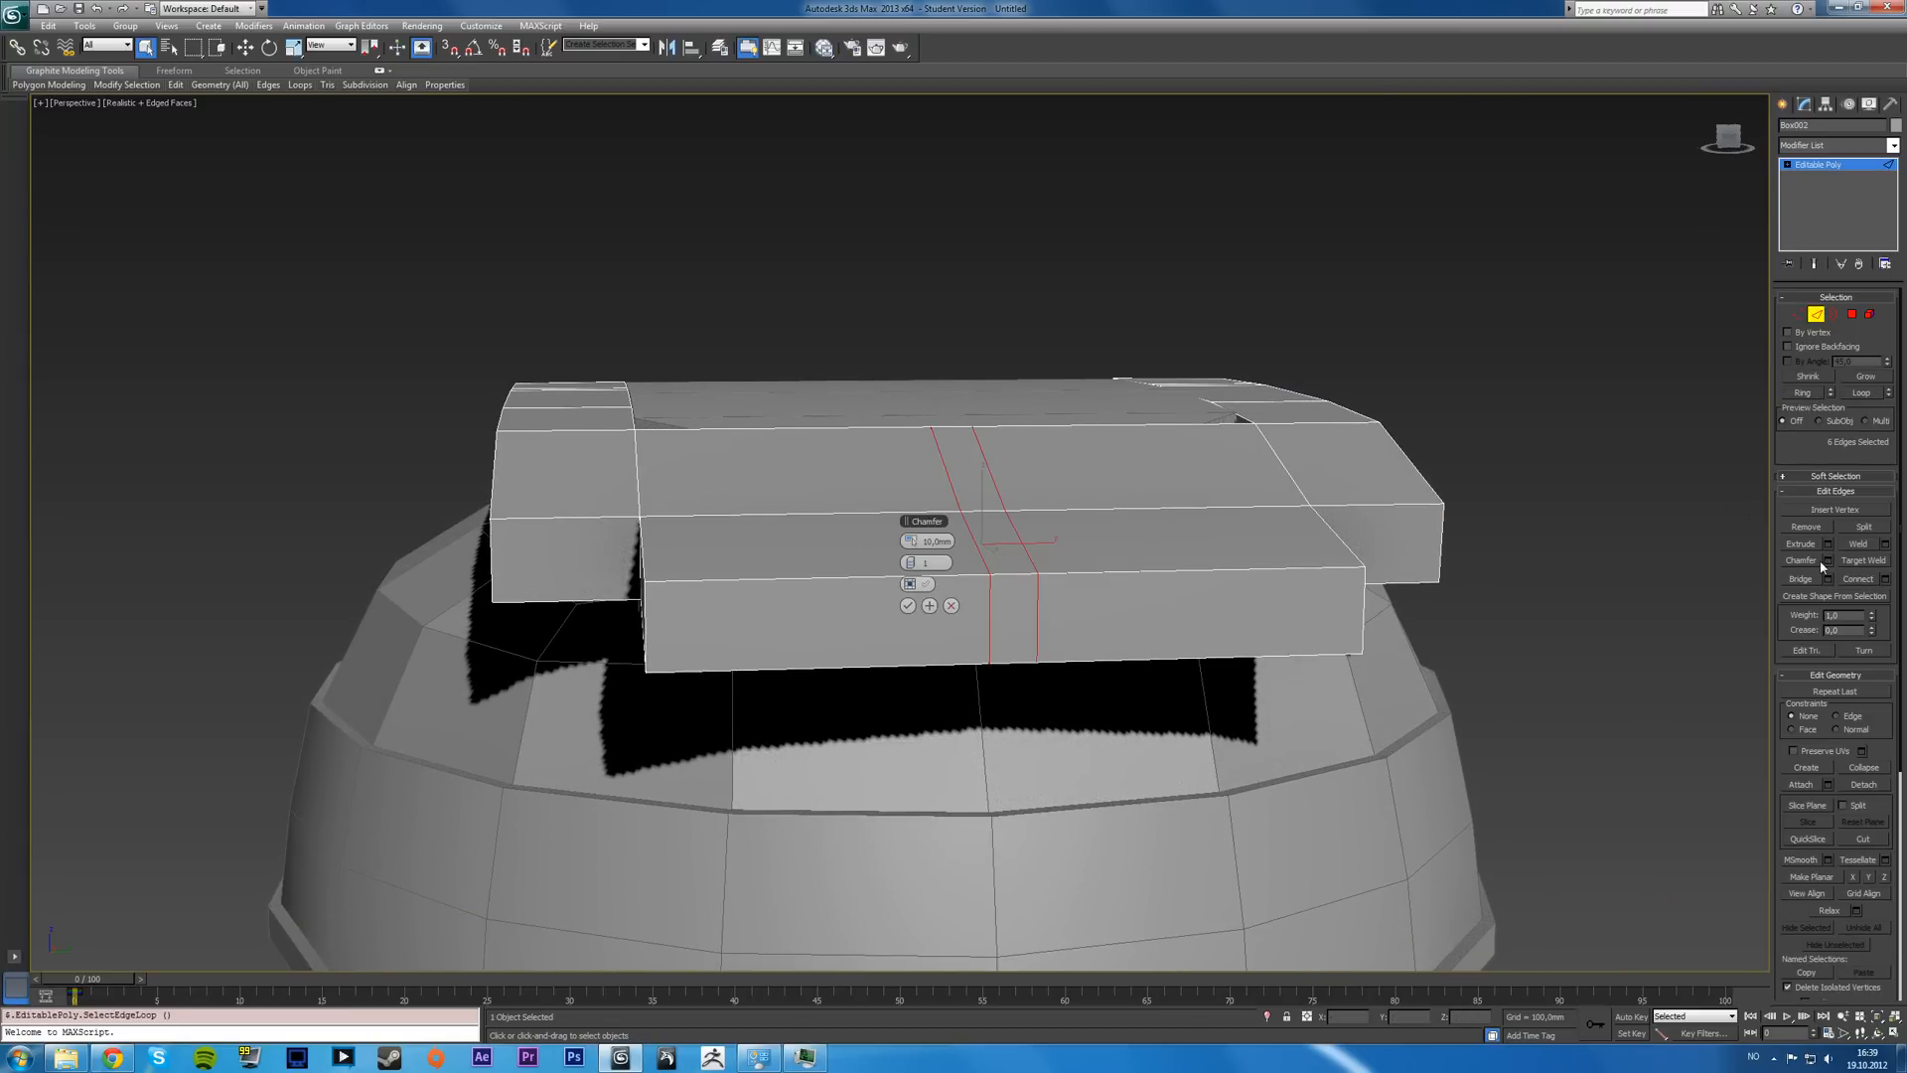
pyautogui.moveTo(930, 541); pyautogui.dragTo(930, 510)
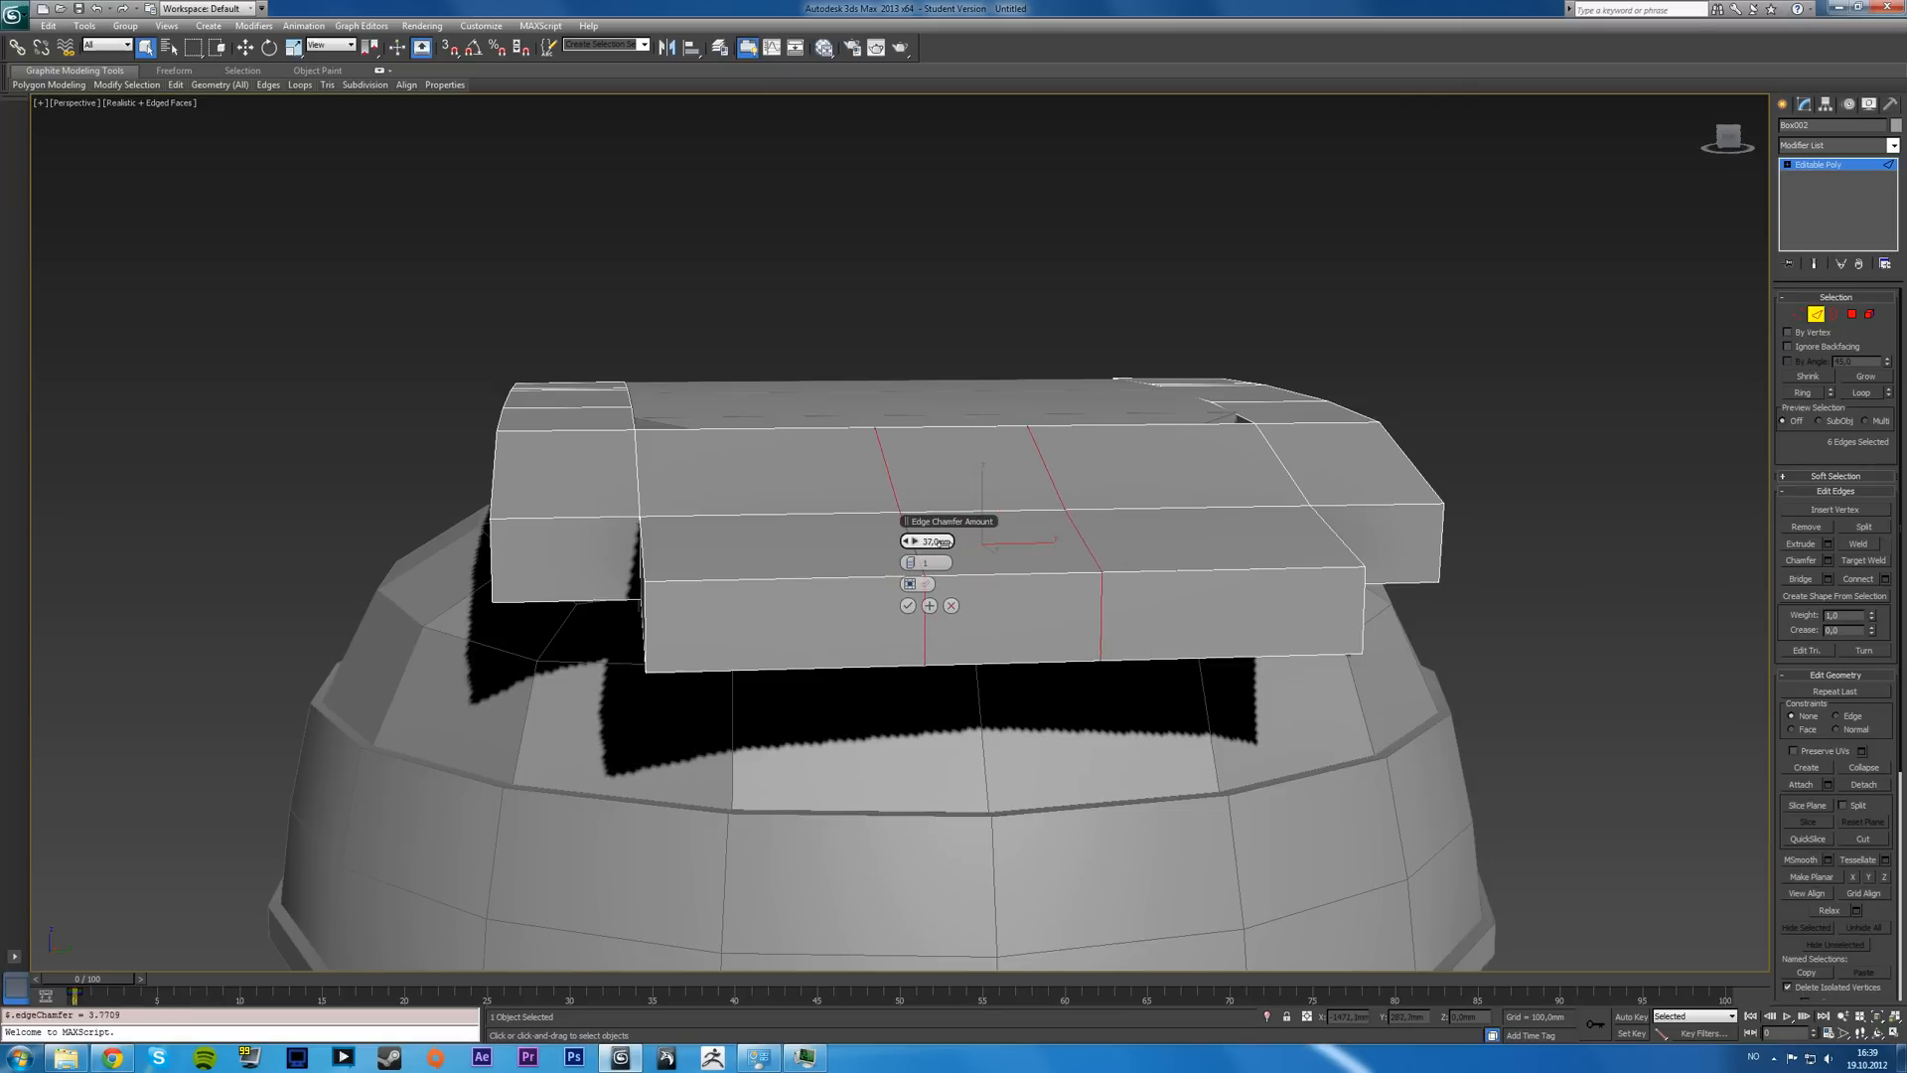
pyautogui.moveTo(930, 540); pyautogui.dragTo(936, 554)
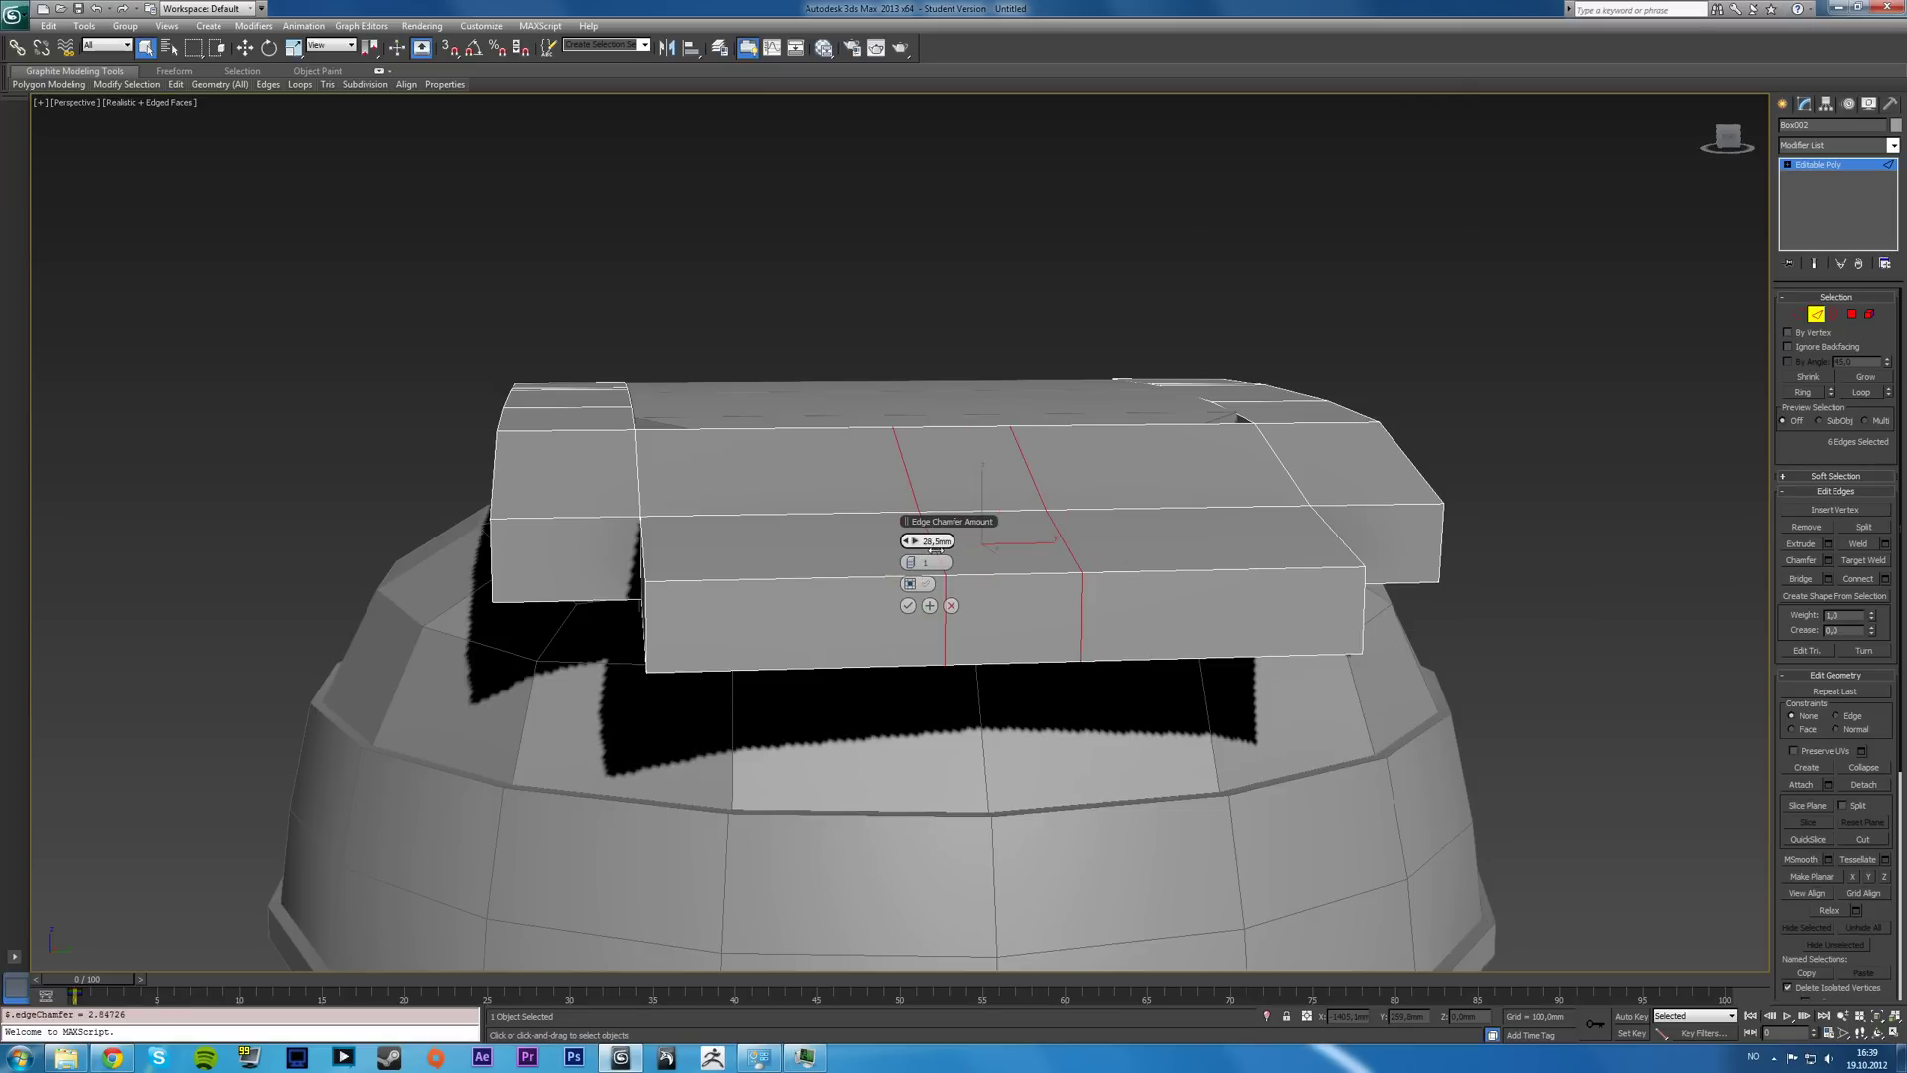
pyautogui.moveTo(927, 541); pyautogui.dragTo(932, 535)
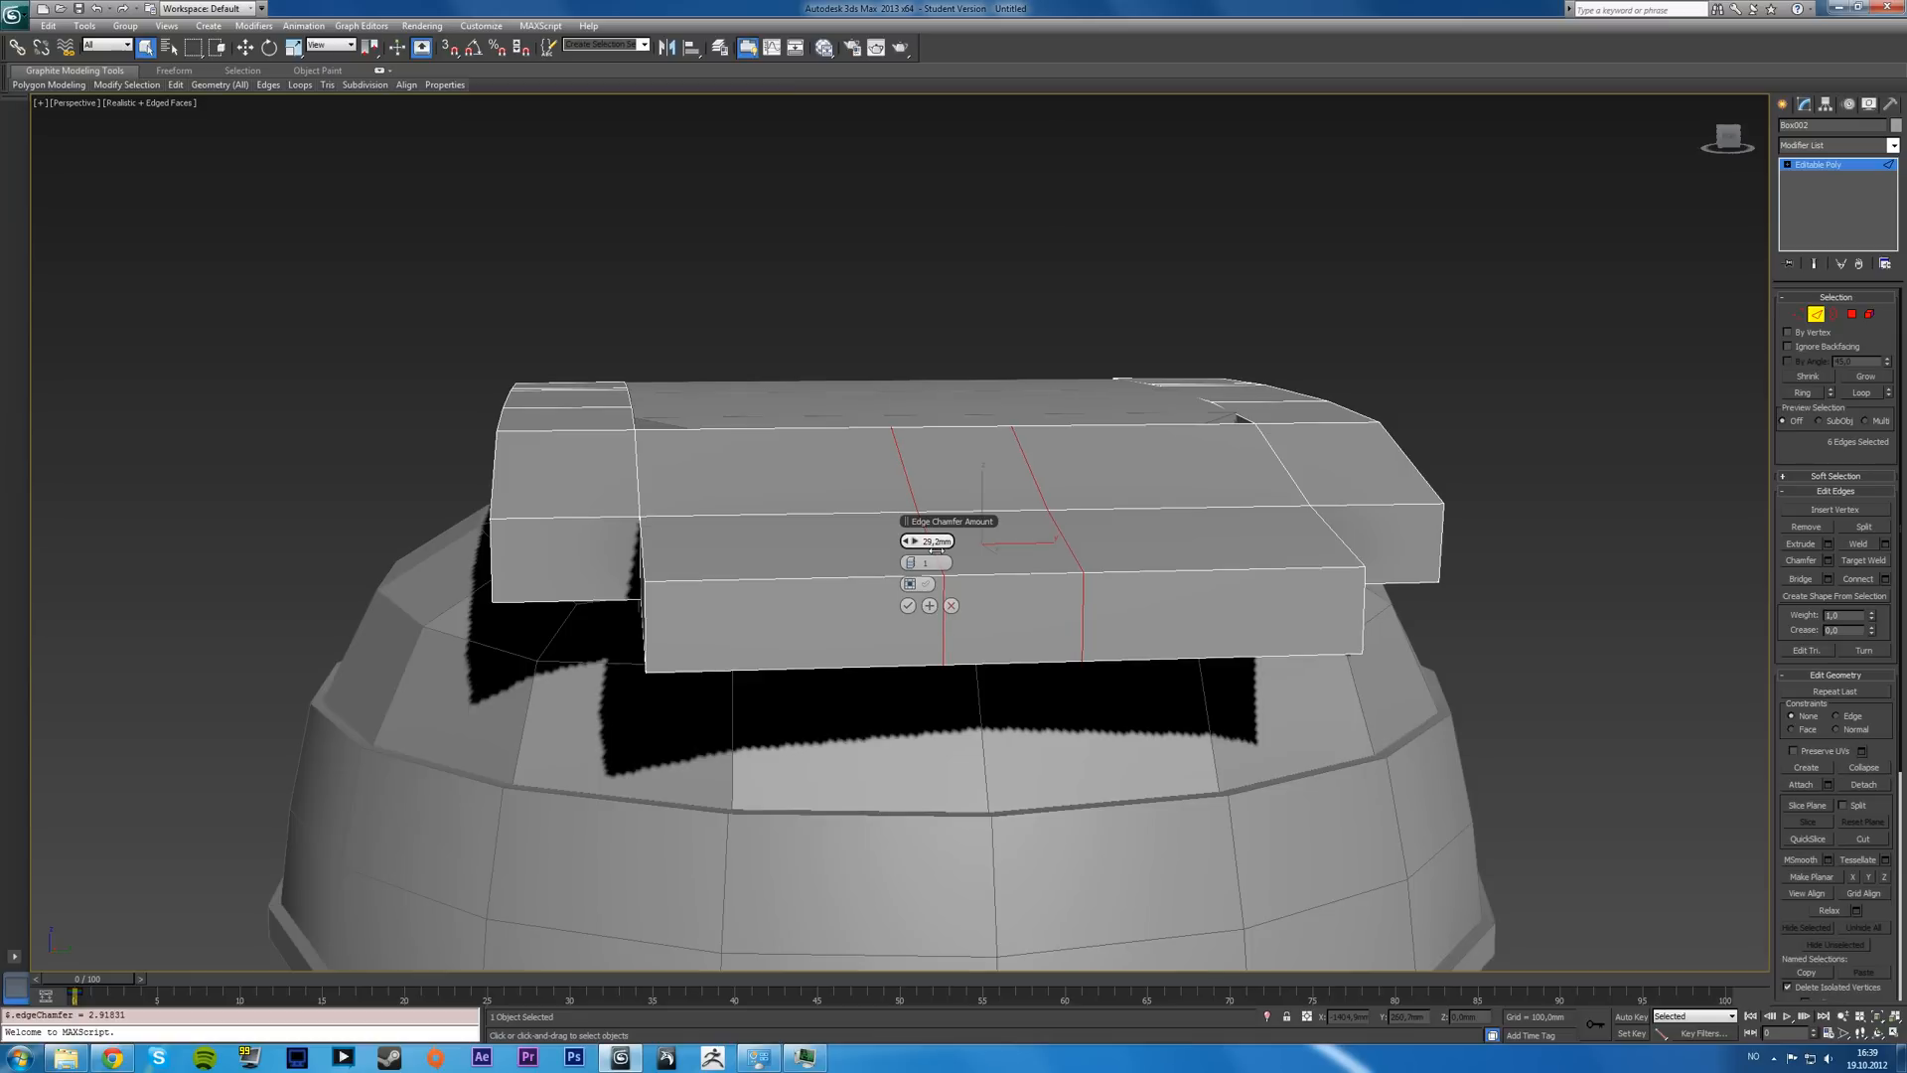
pyautogui.moveTo(927, 540); pyautogui.dragTo(928, 522)
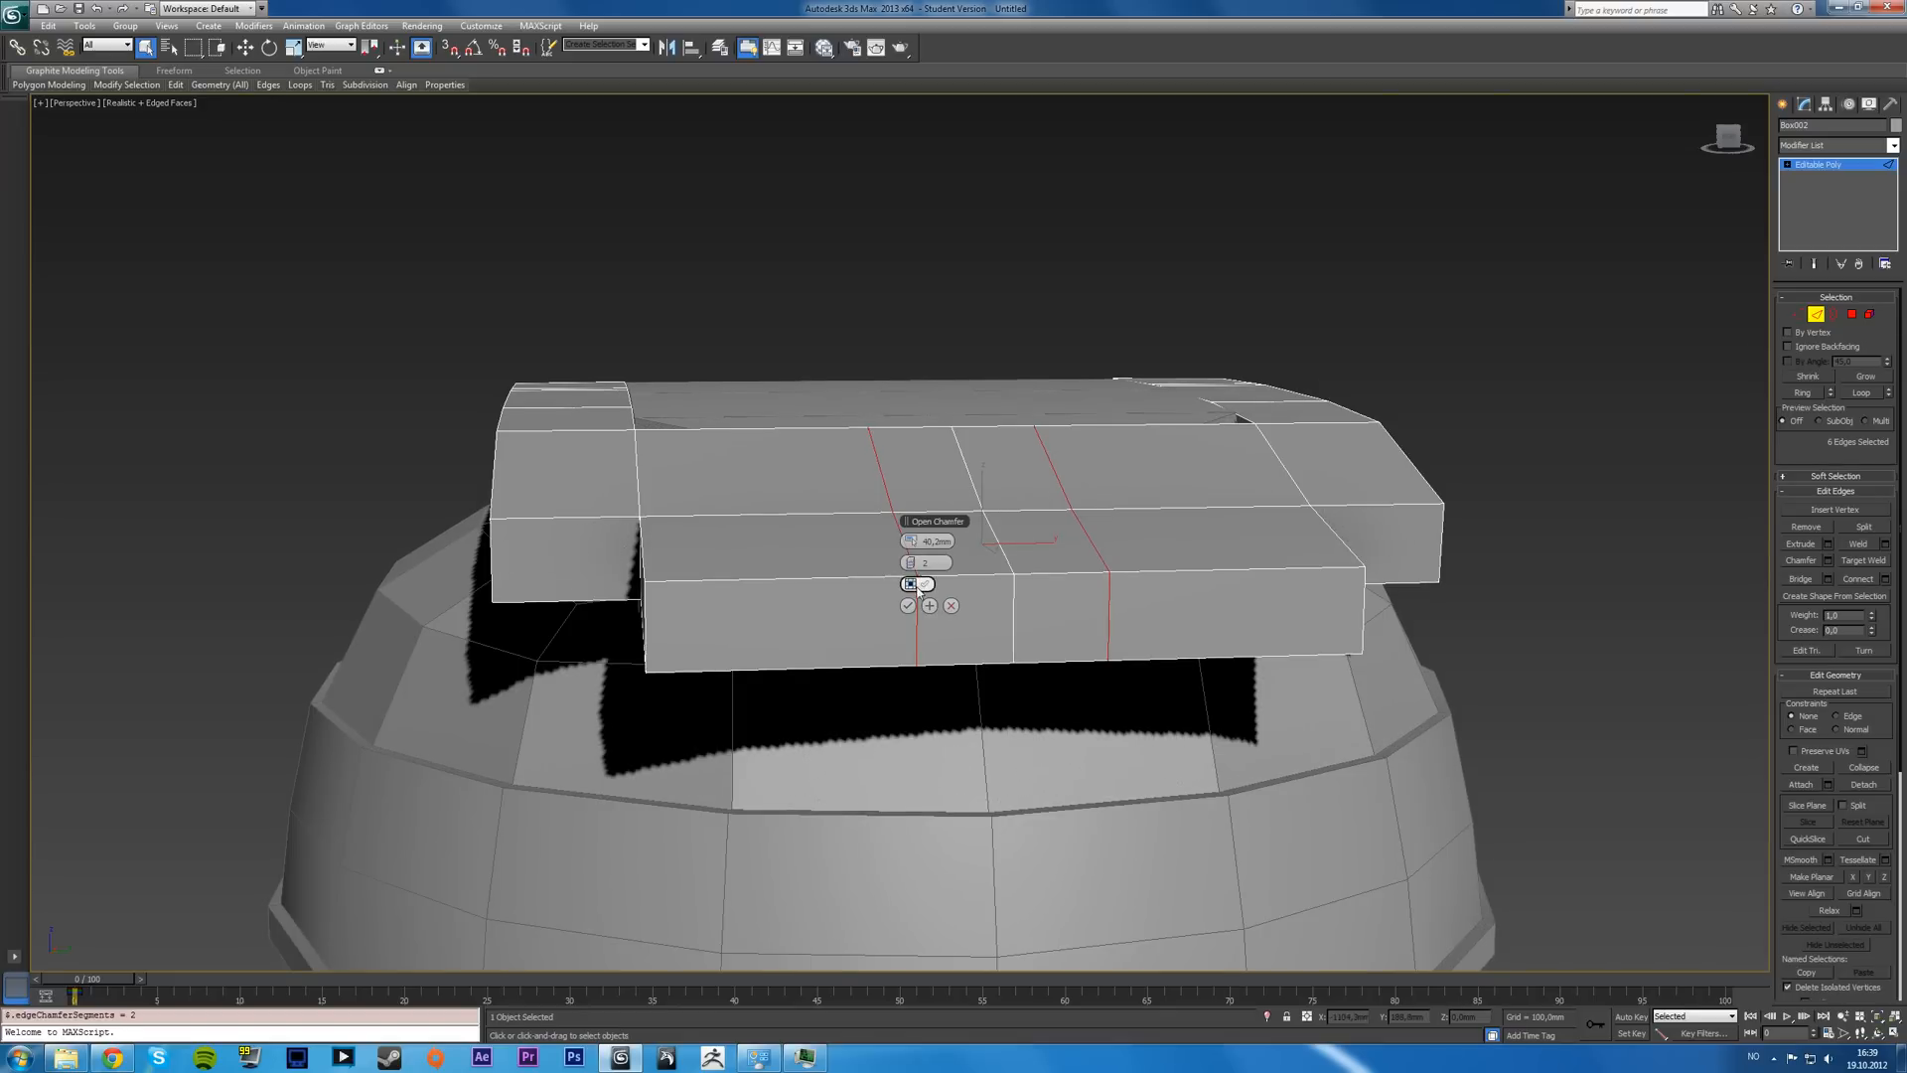
pyautogui.click(914, 584)
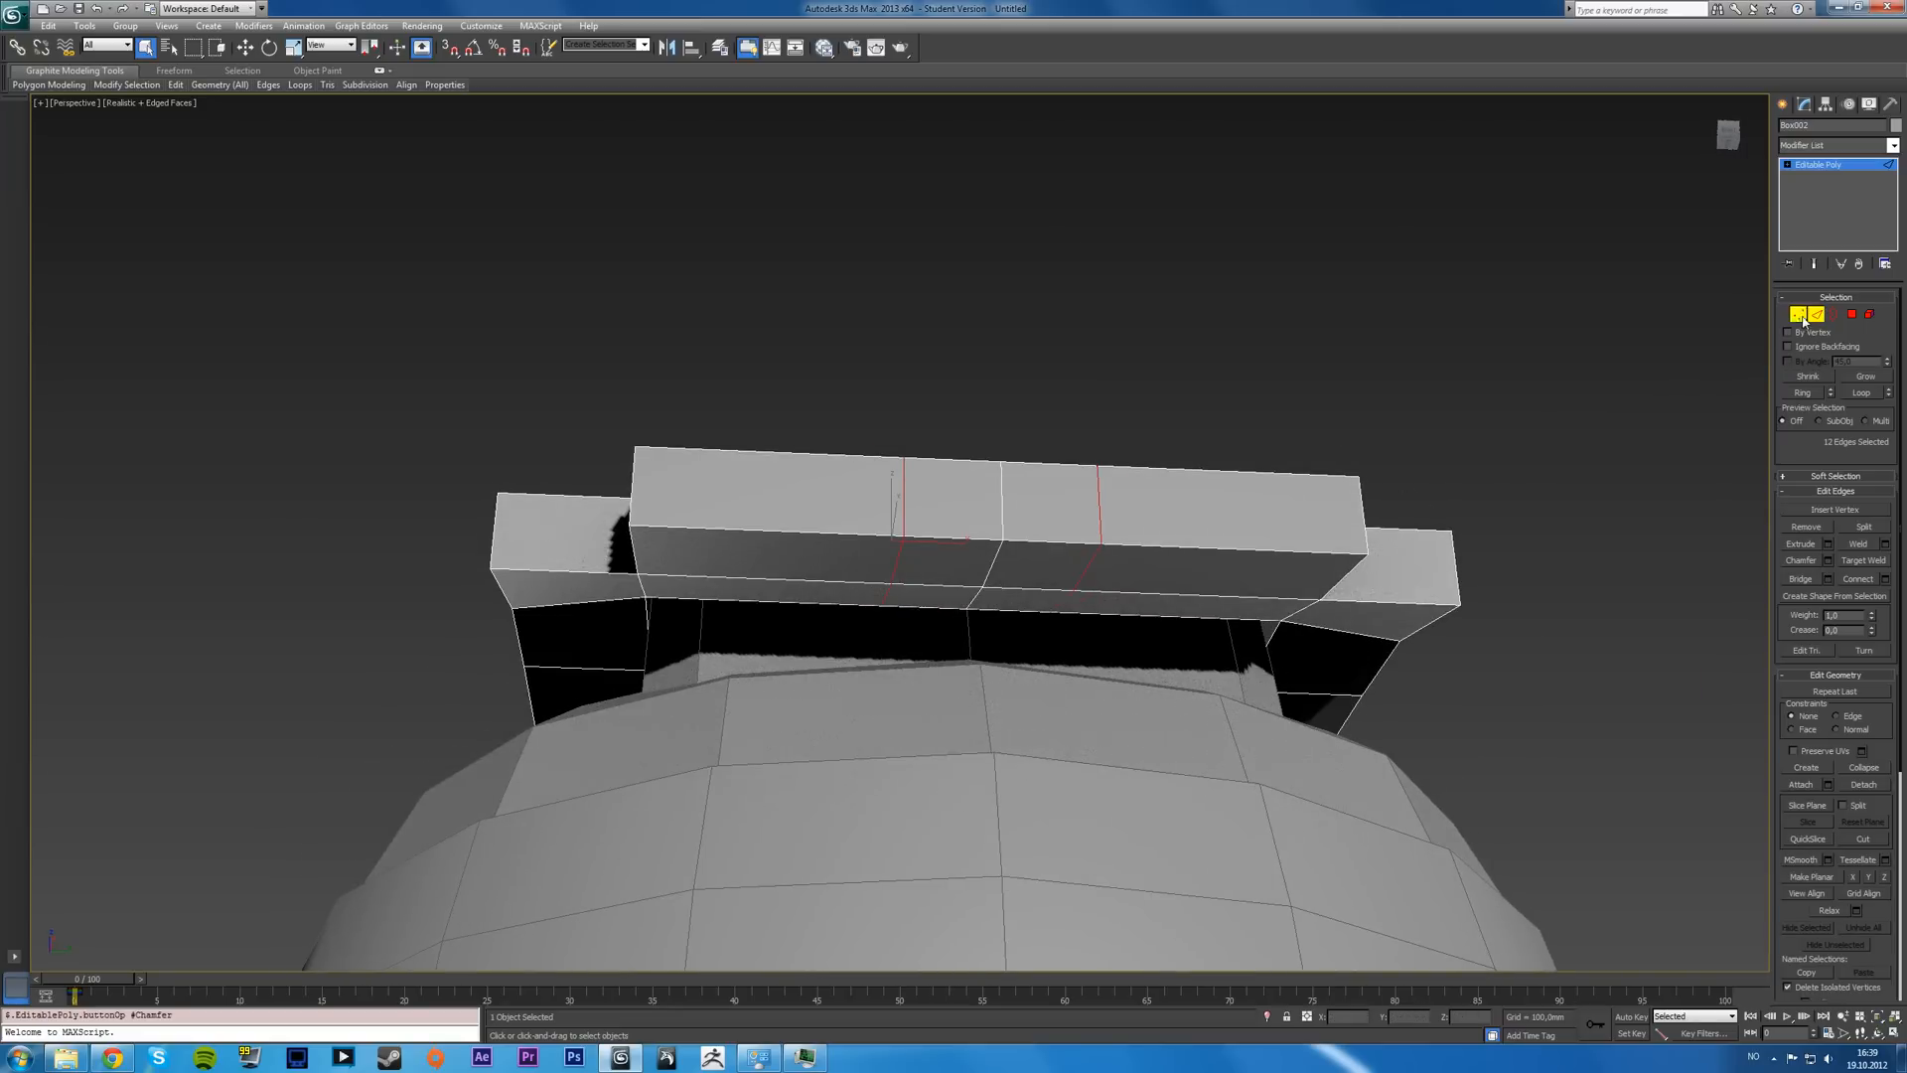
# - Extrude the headband's underside faces downward at one end to form an extension
pyautogui.press('Alt+W')
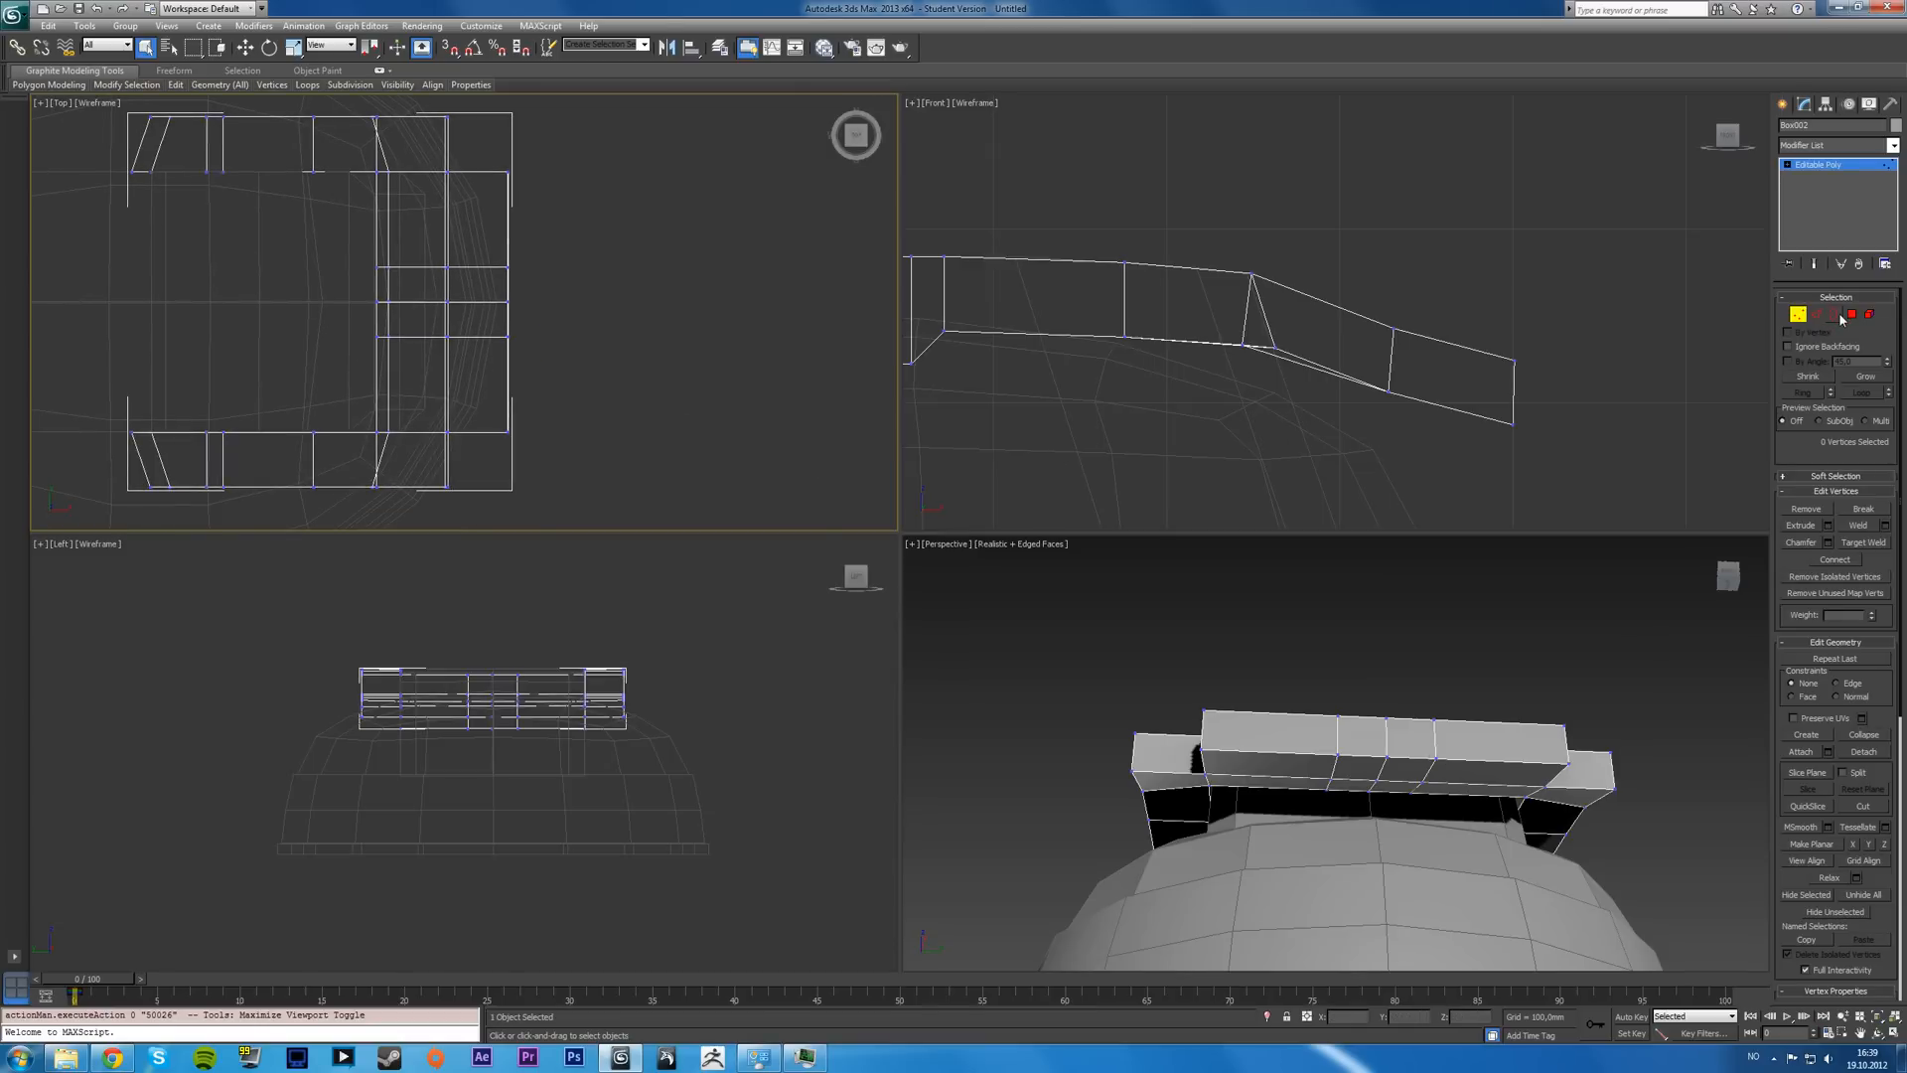
pyautogui.click(1852, 316)
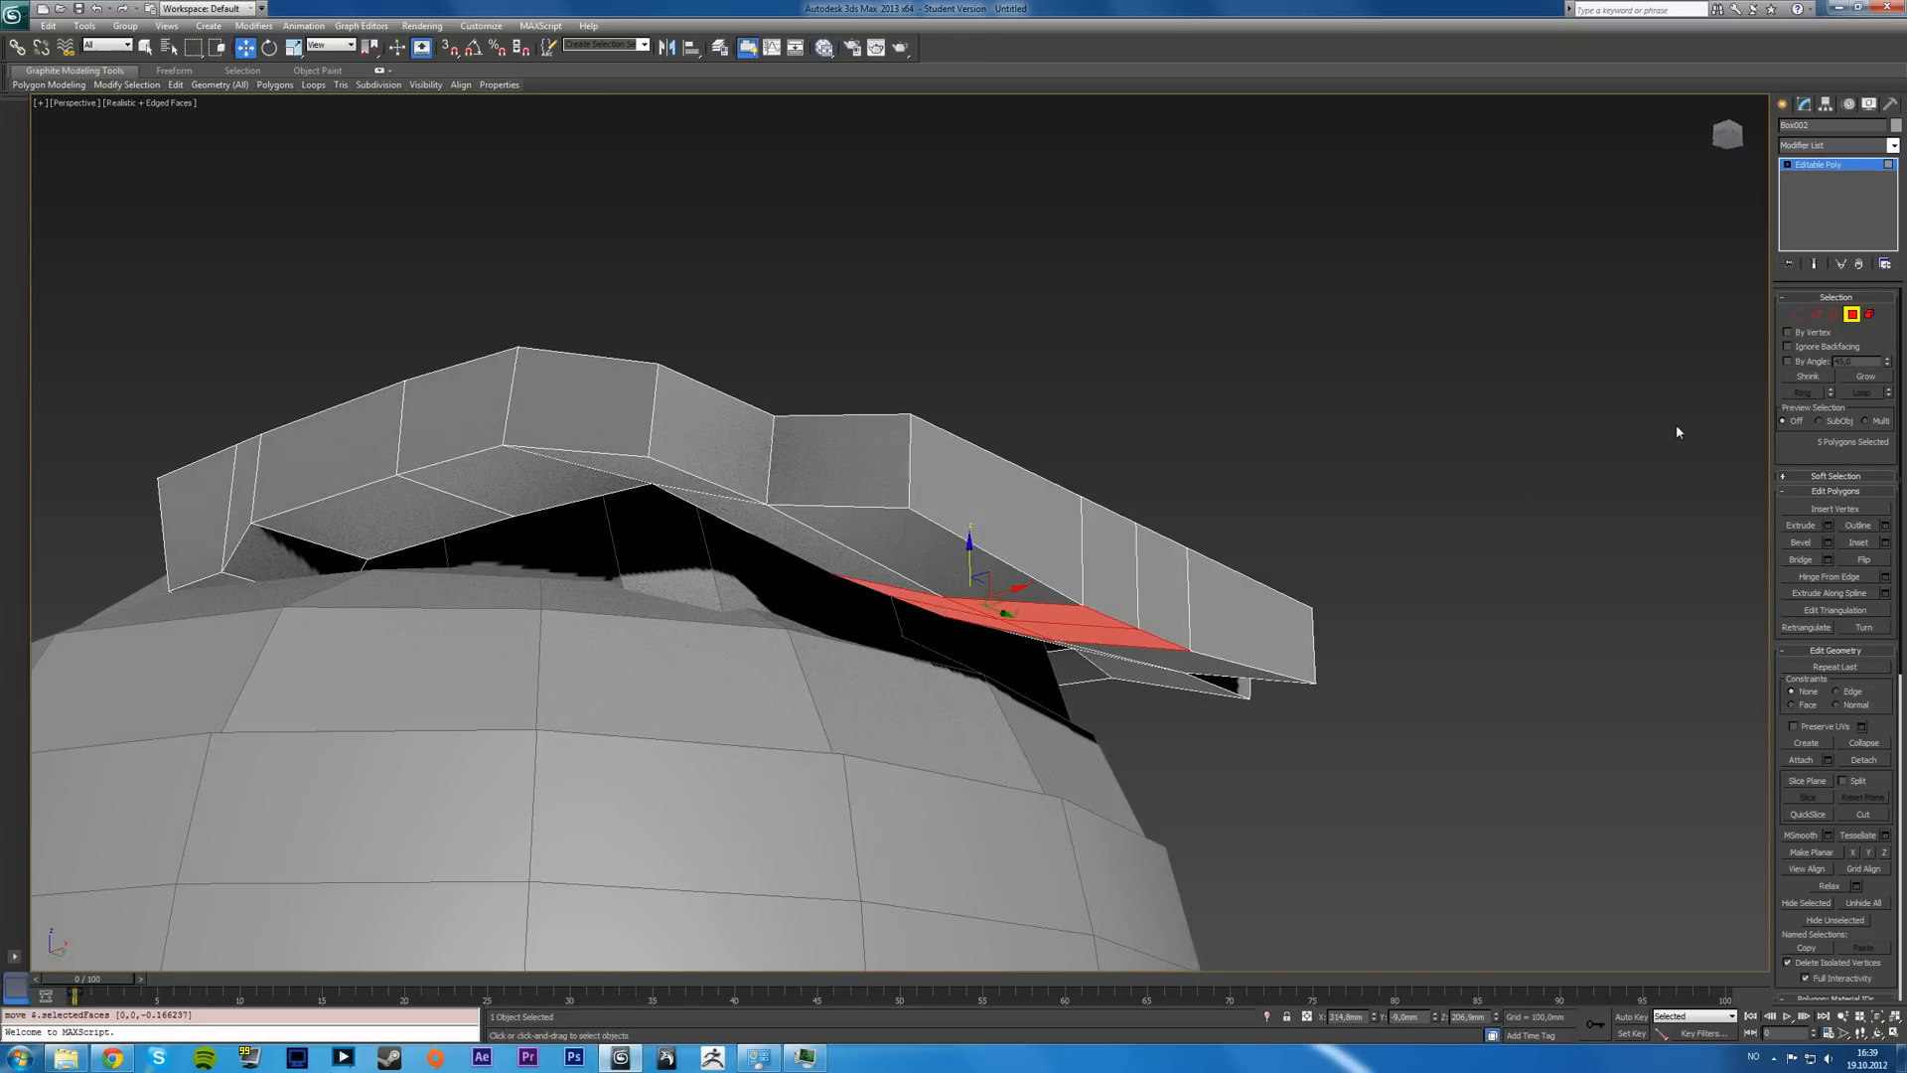
pyautogui.click(1827, 526)
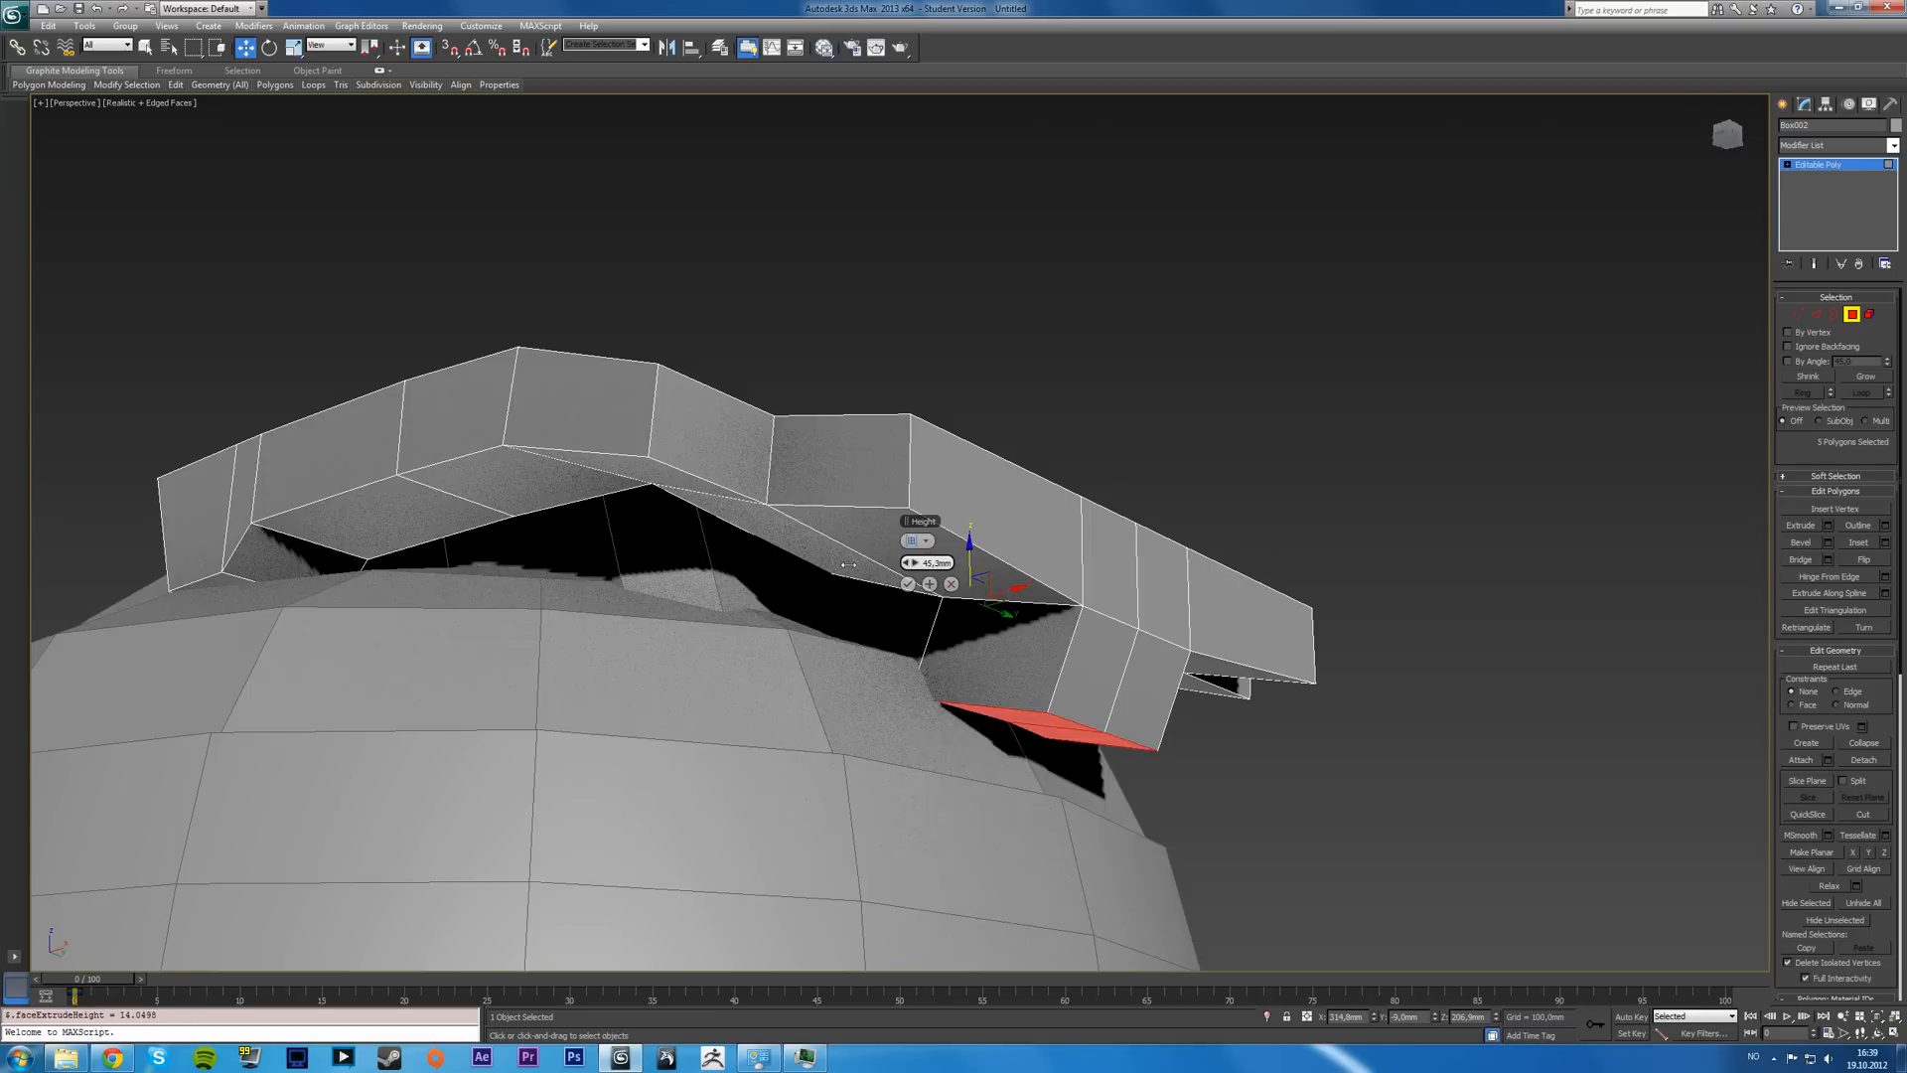
pyautogui.moveTo(930, 562); pyautogui.dragTo(930, 584)
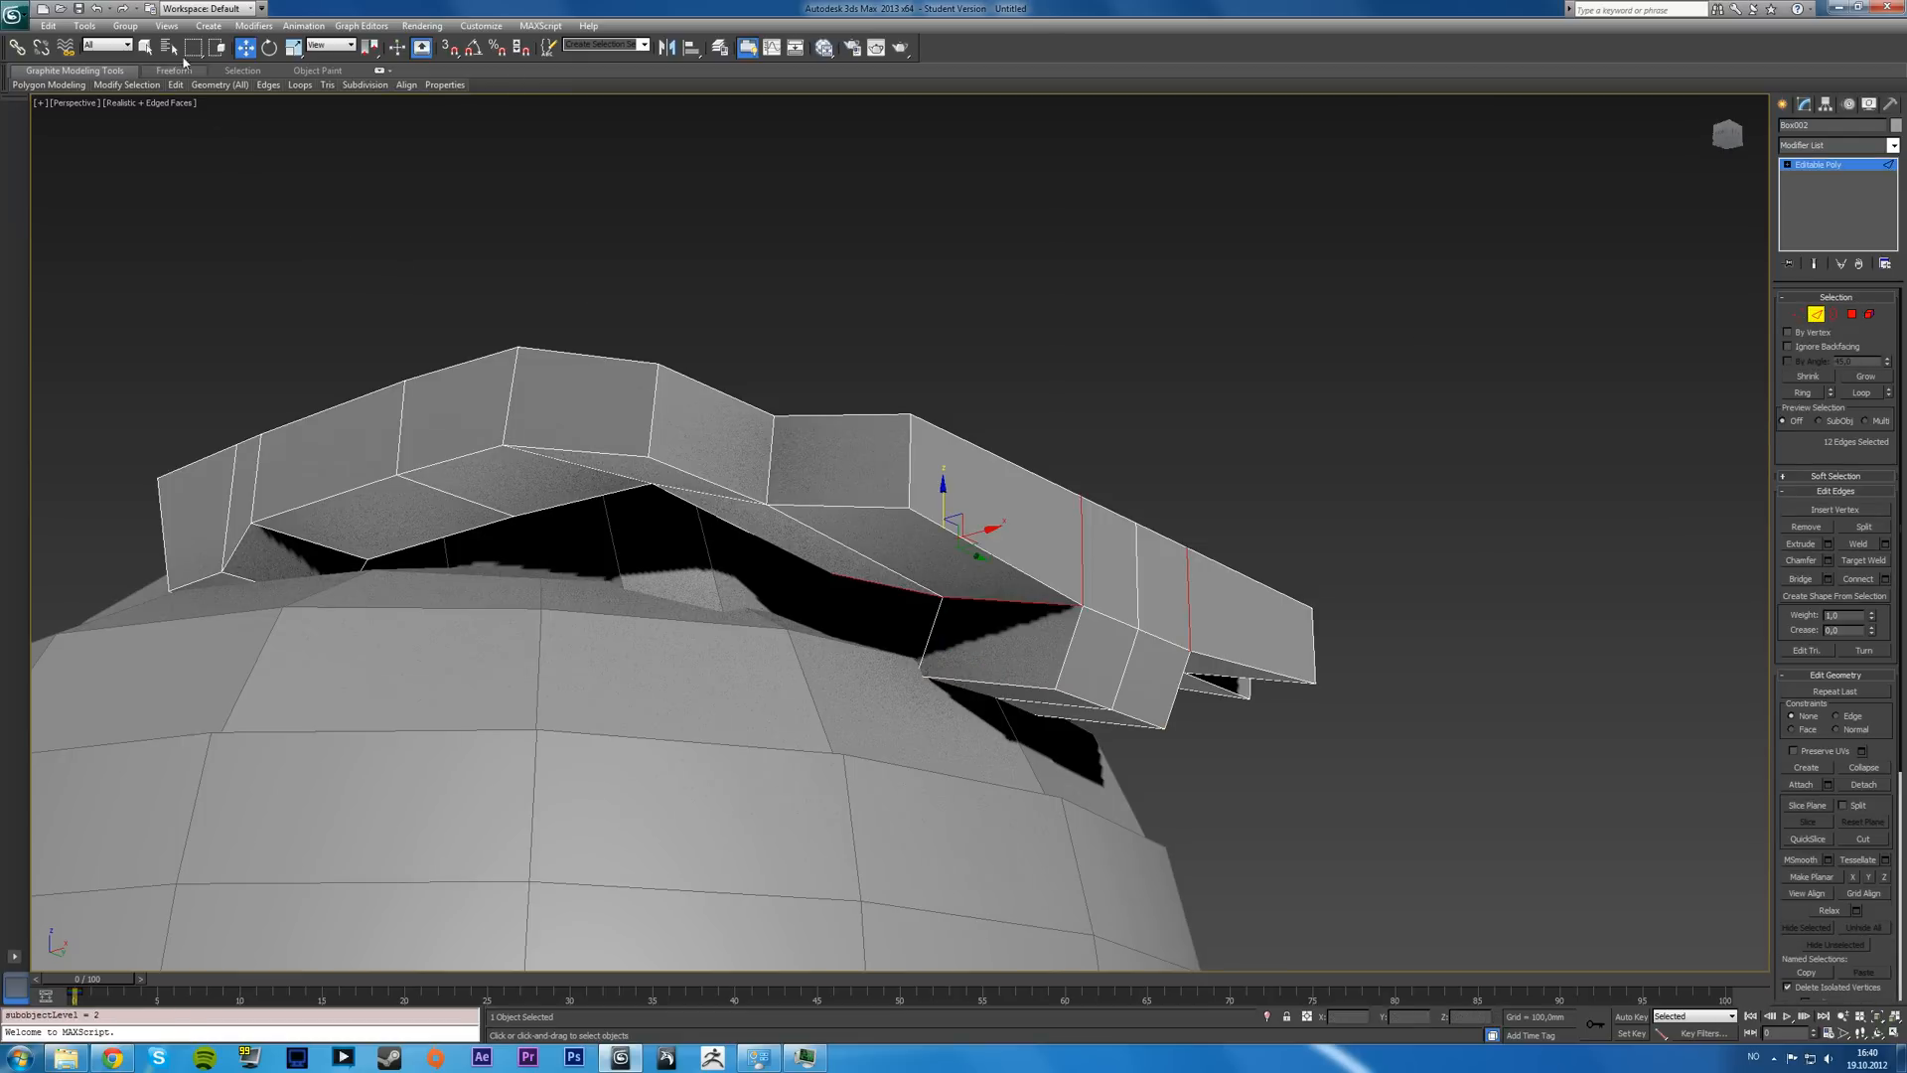
# - Pull the extension's lower edges down into place in the maximized Front view
pyautogui.press('F3')
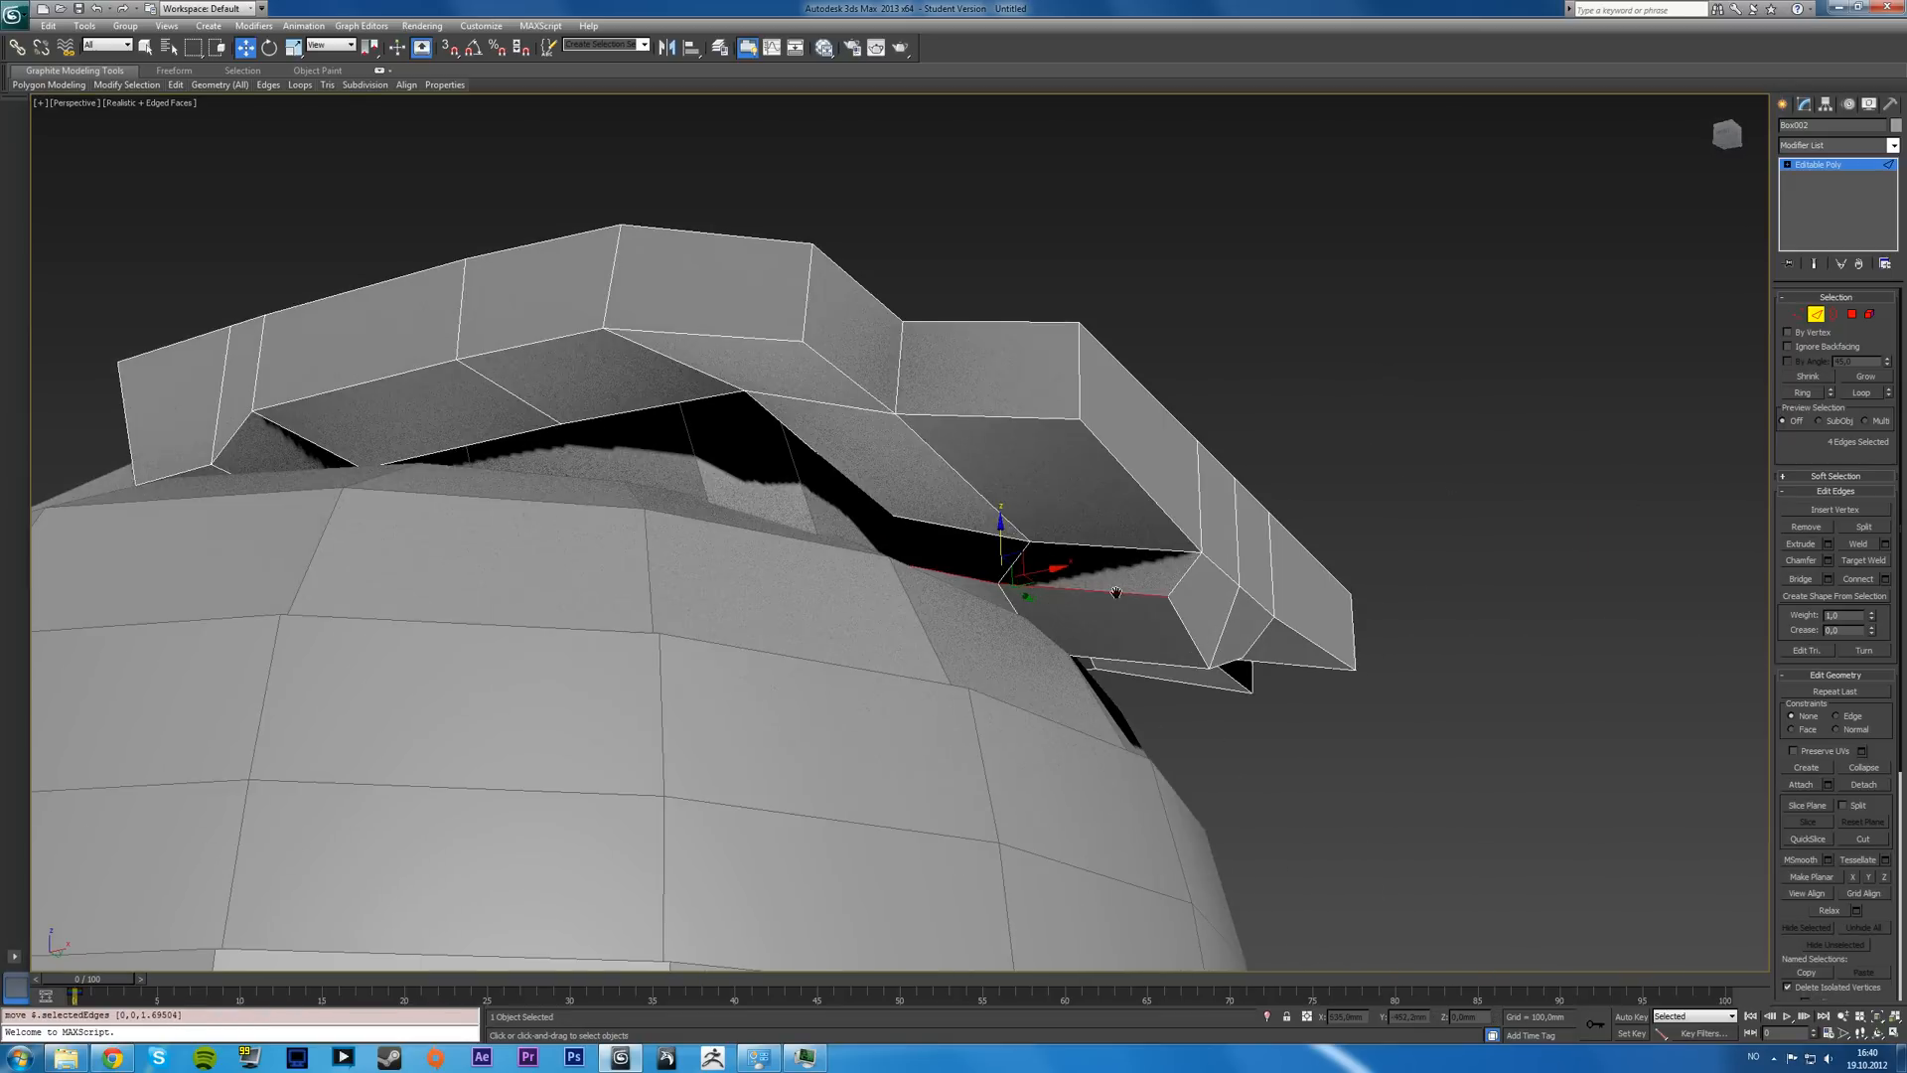
pyautogui.press('Alt+W')
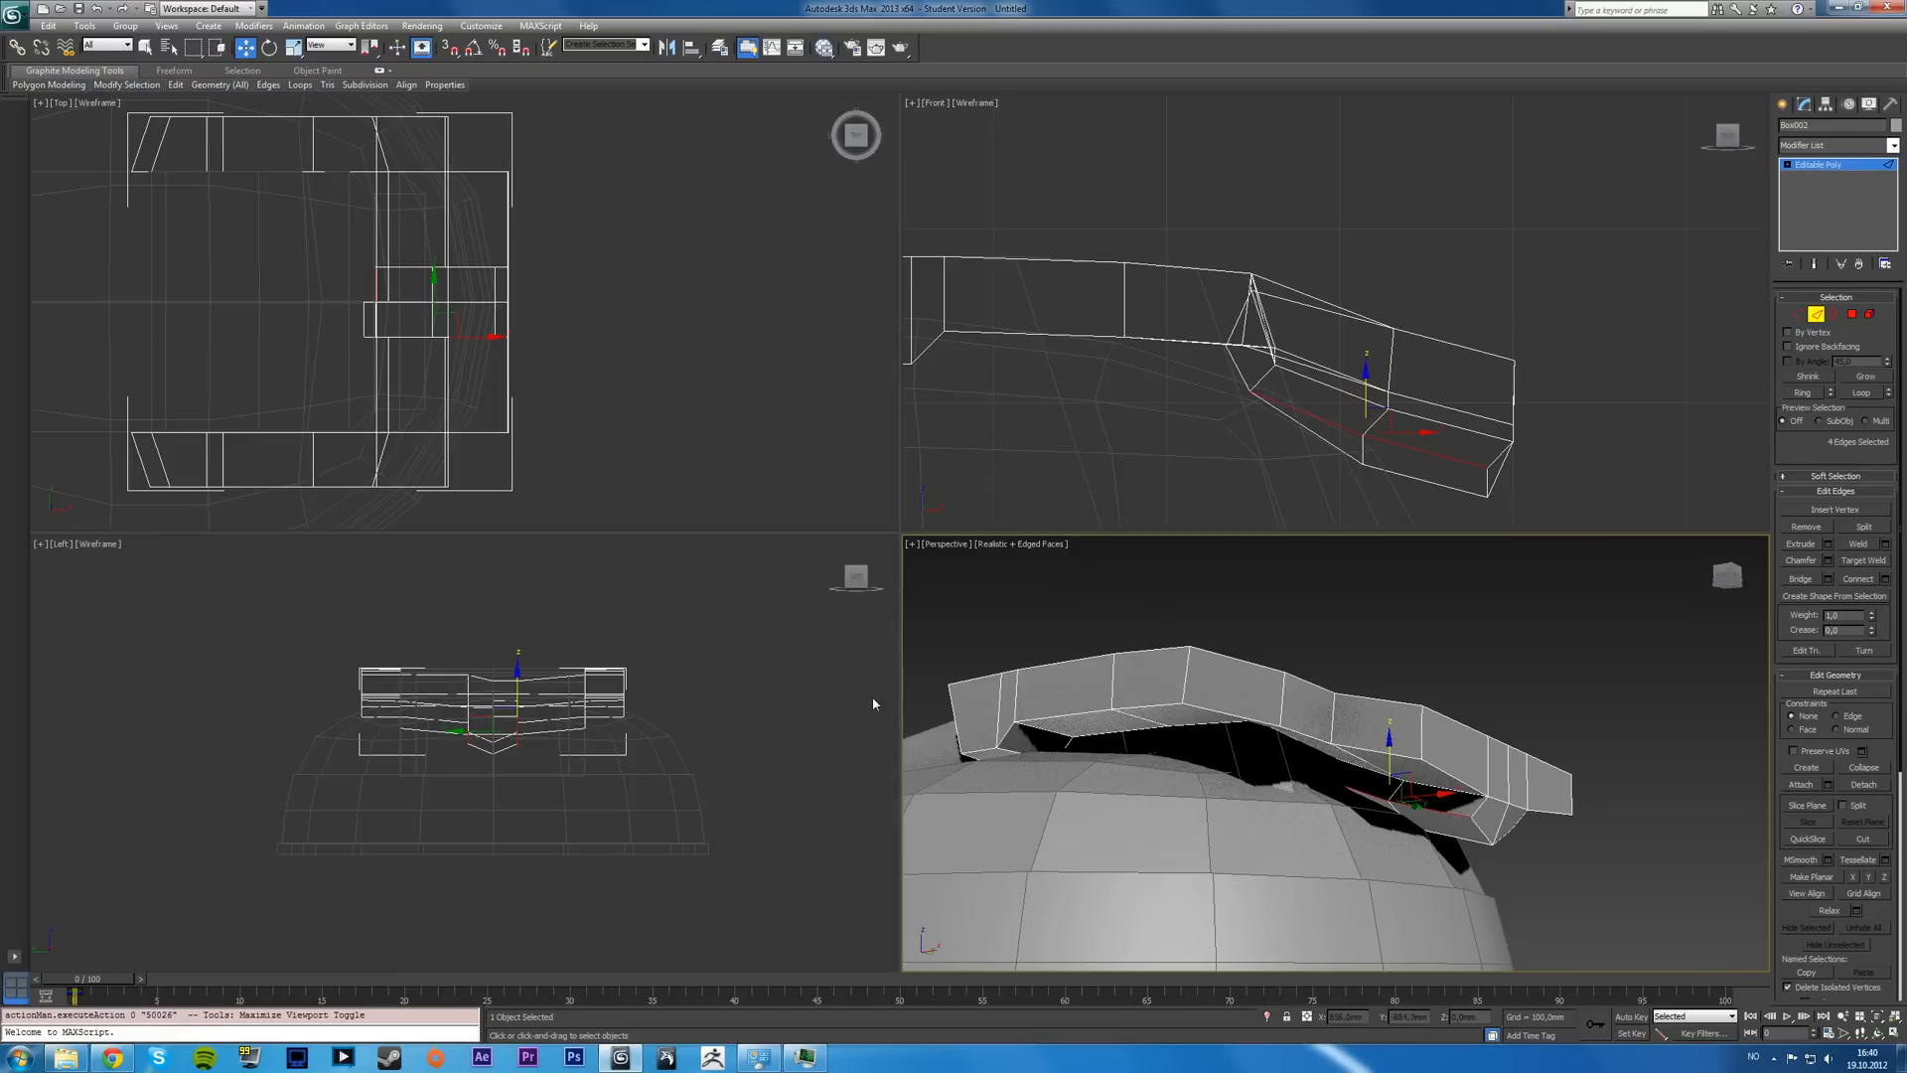
pyautogui.press('Alt+W')
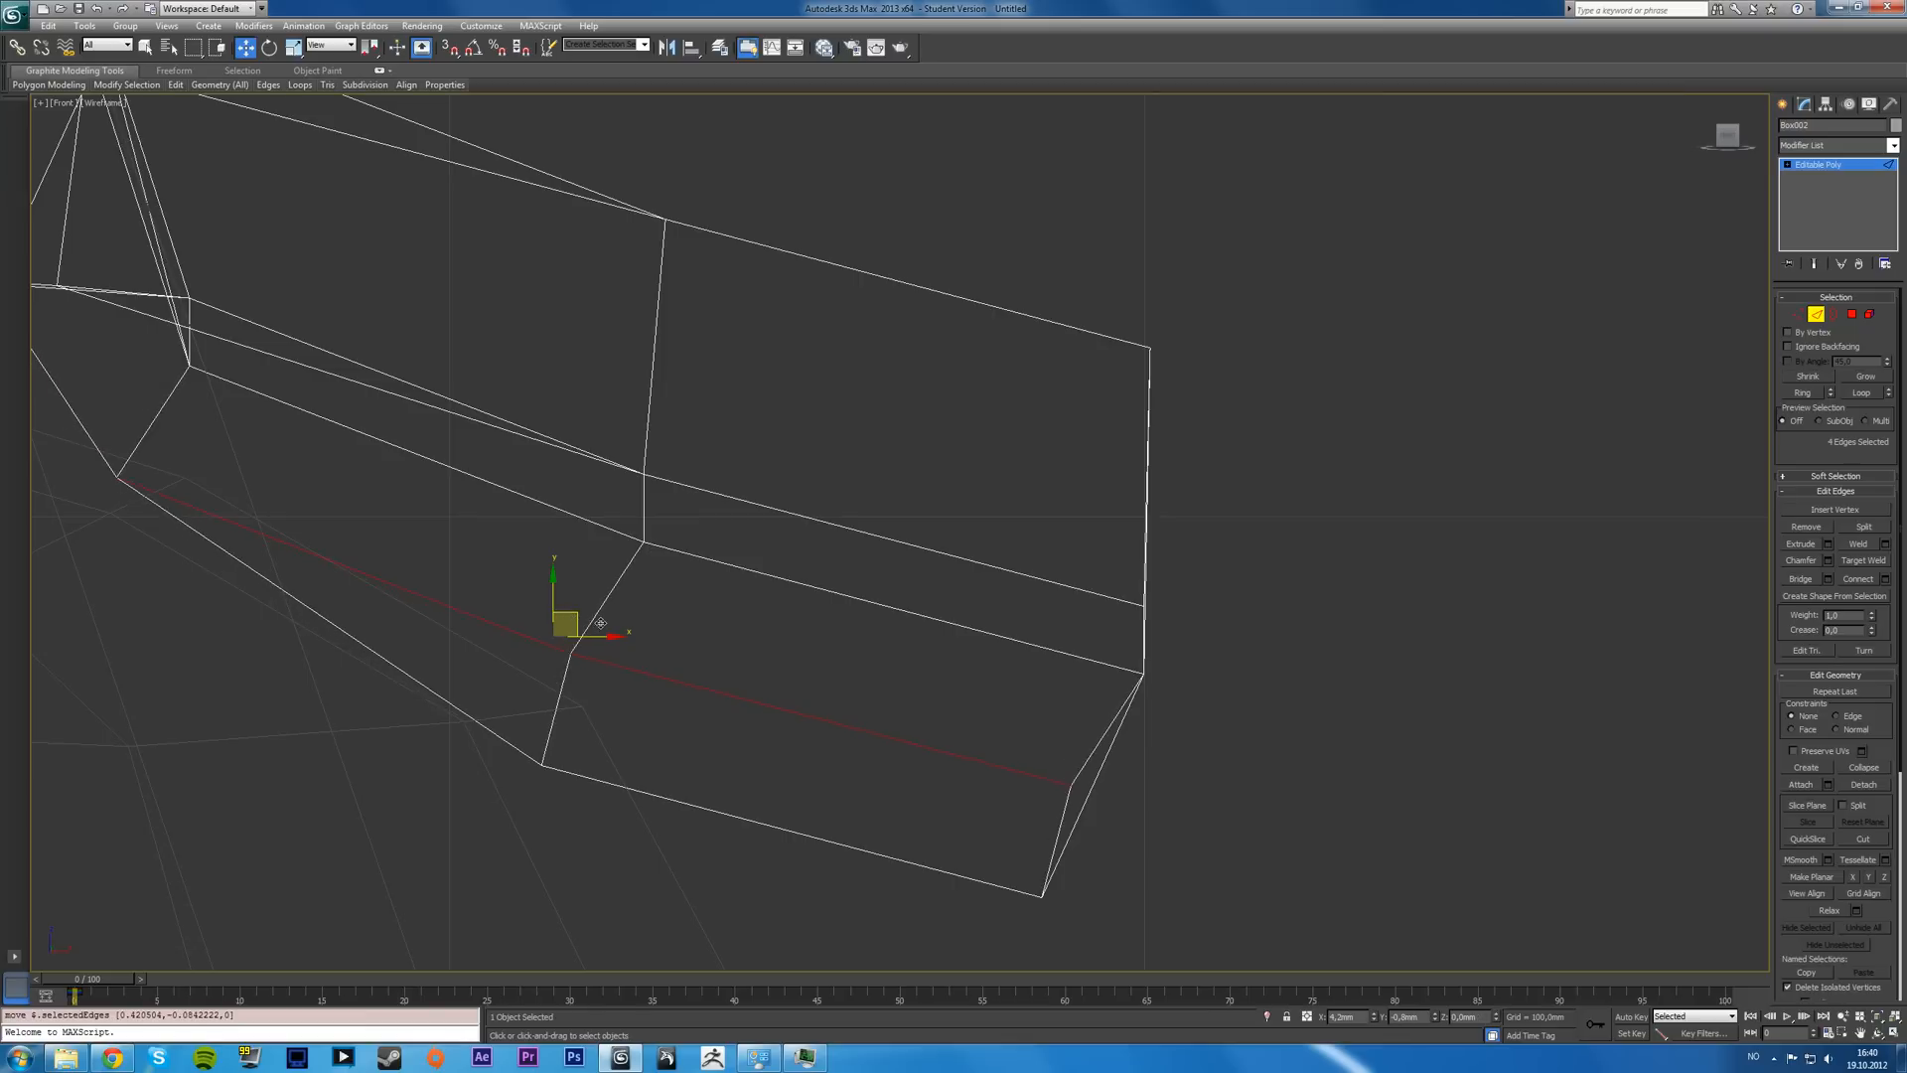
pyautogui.moveTo(596, 624); pyautogui.dragTo(618, 633)
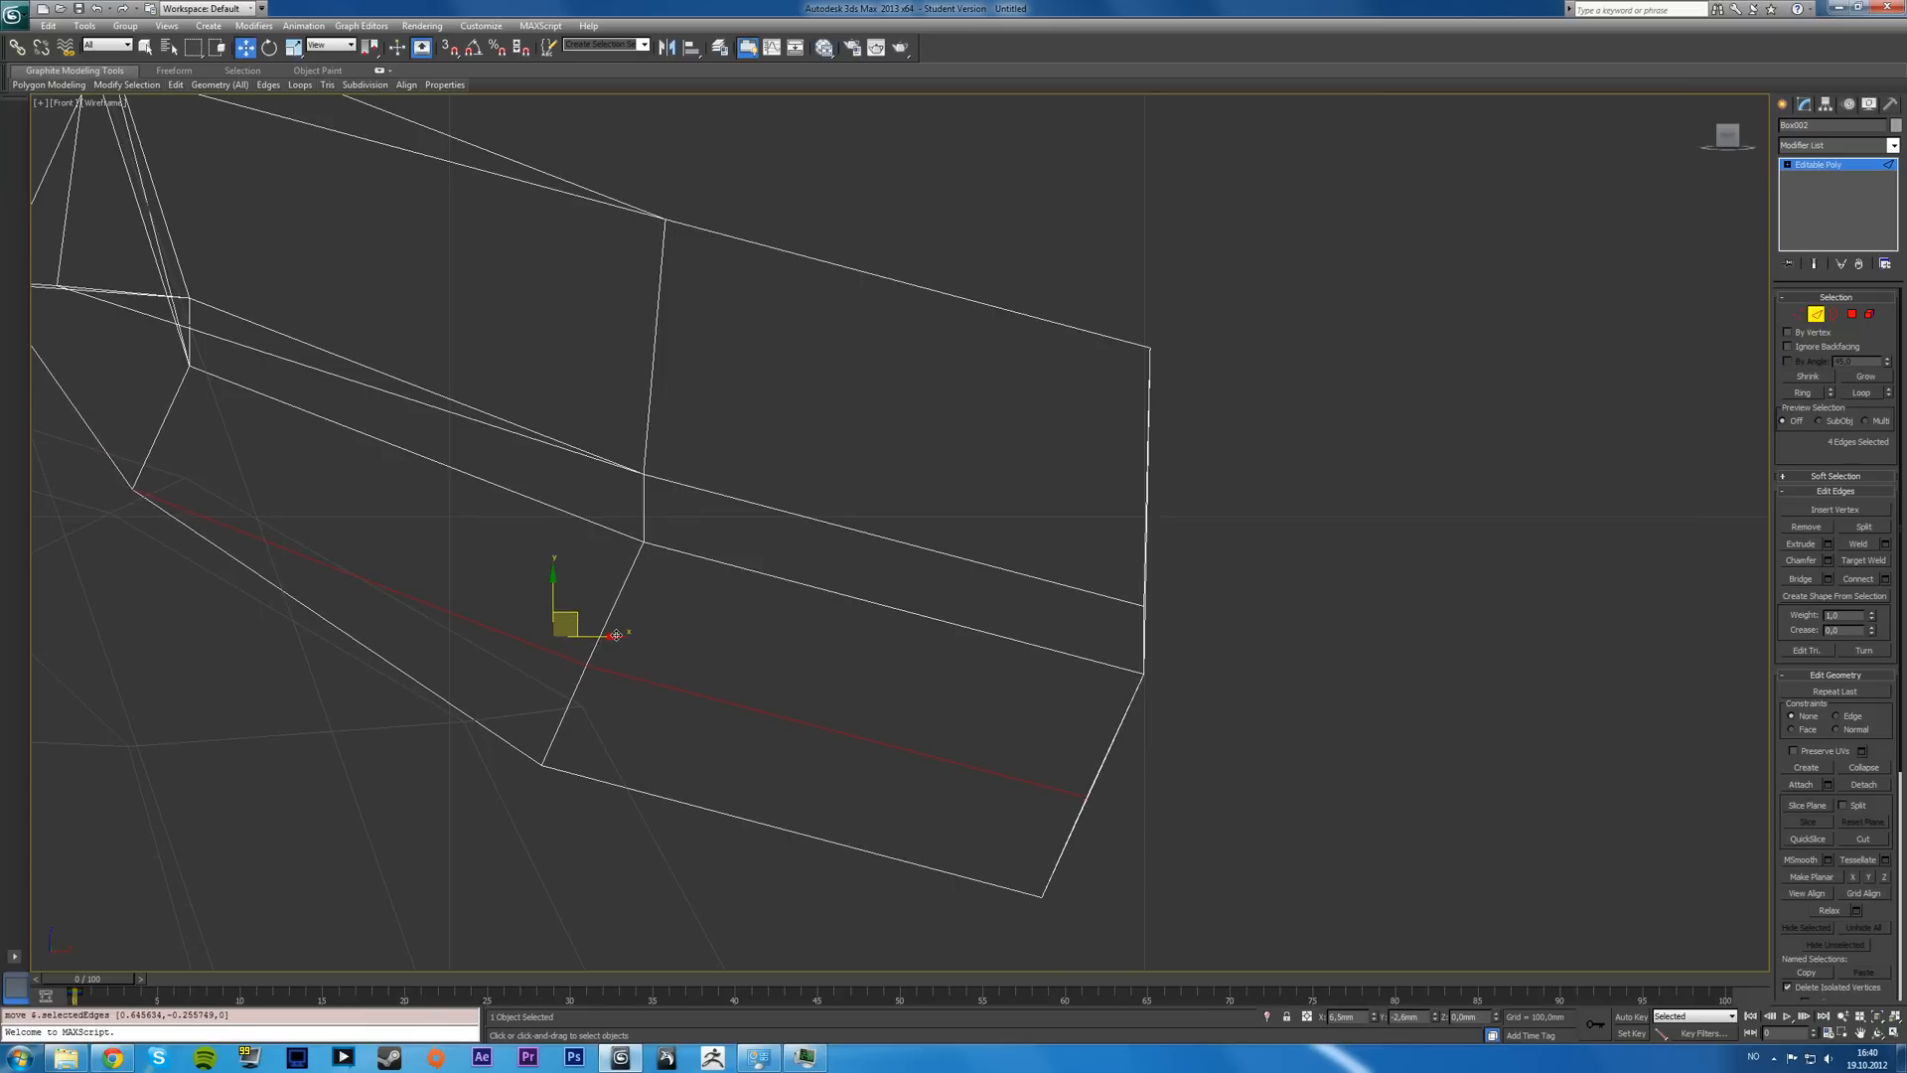
pyautogui.moveTo(596, 626); pyautogui.dragTo(644, 638)
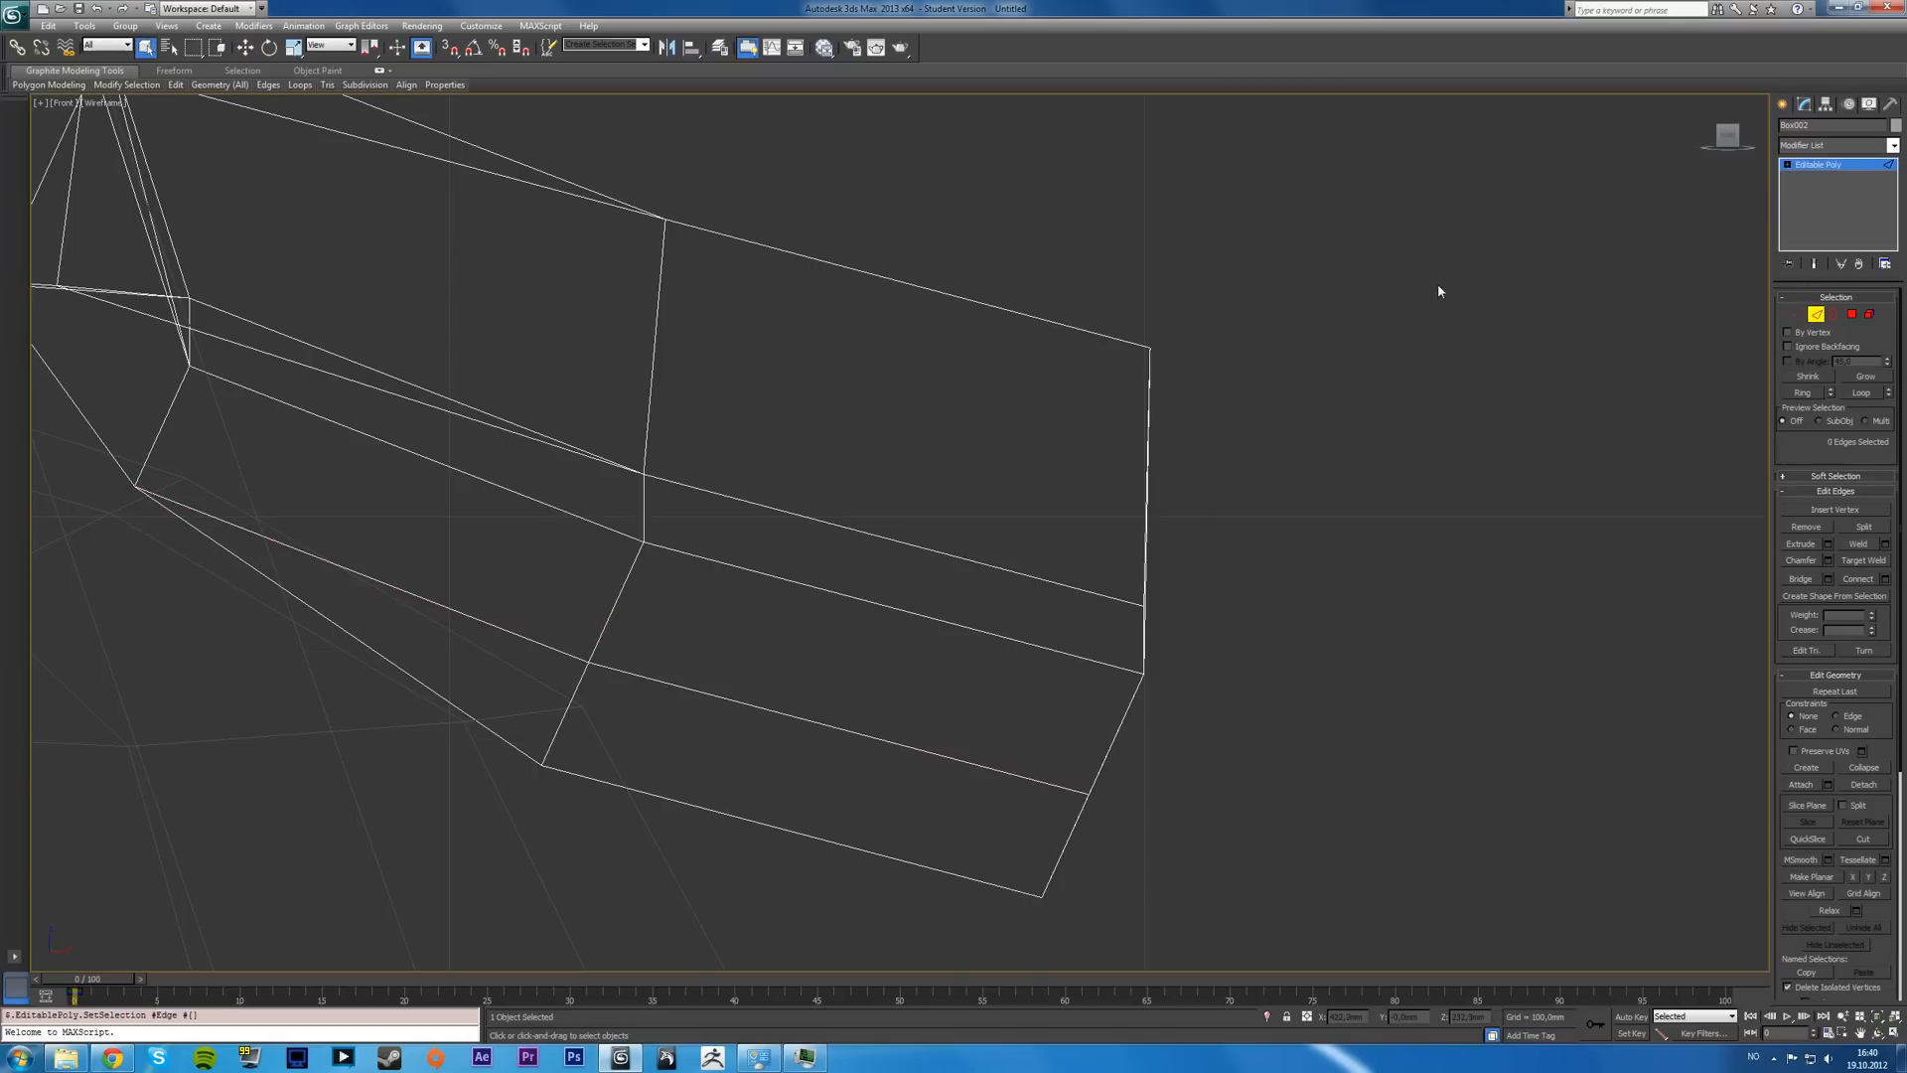
pyautogui.press('Alt+W')
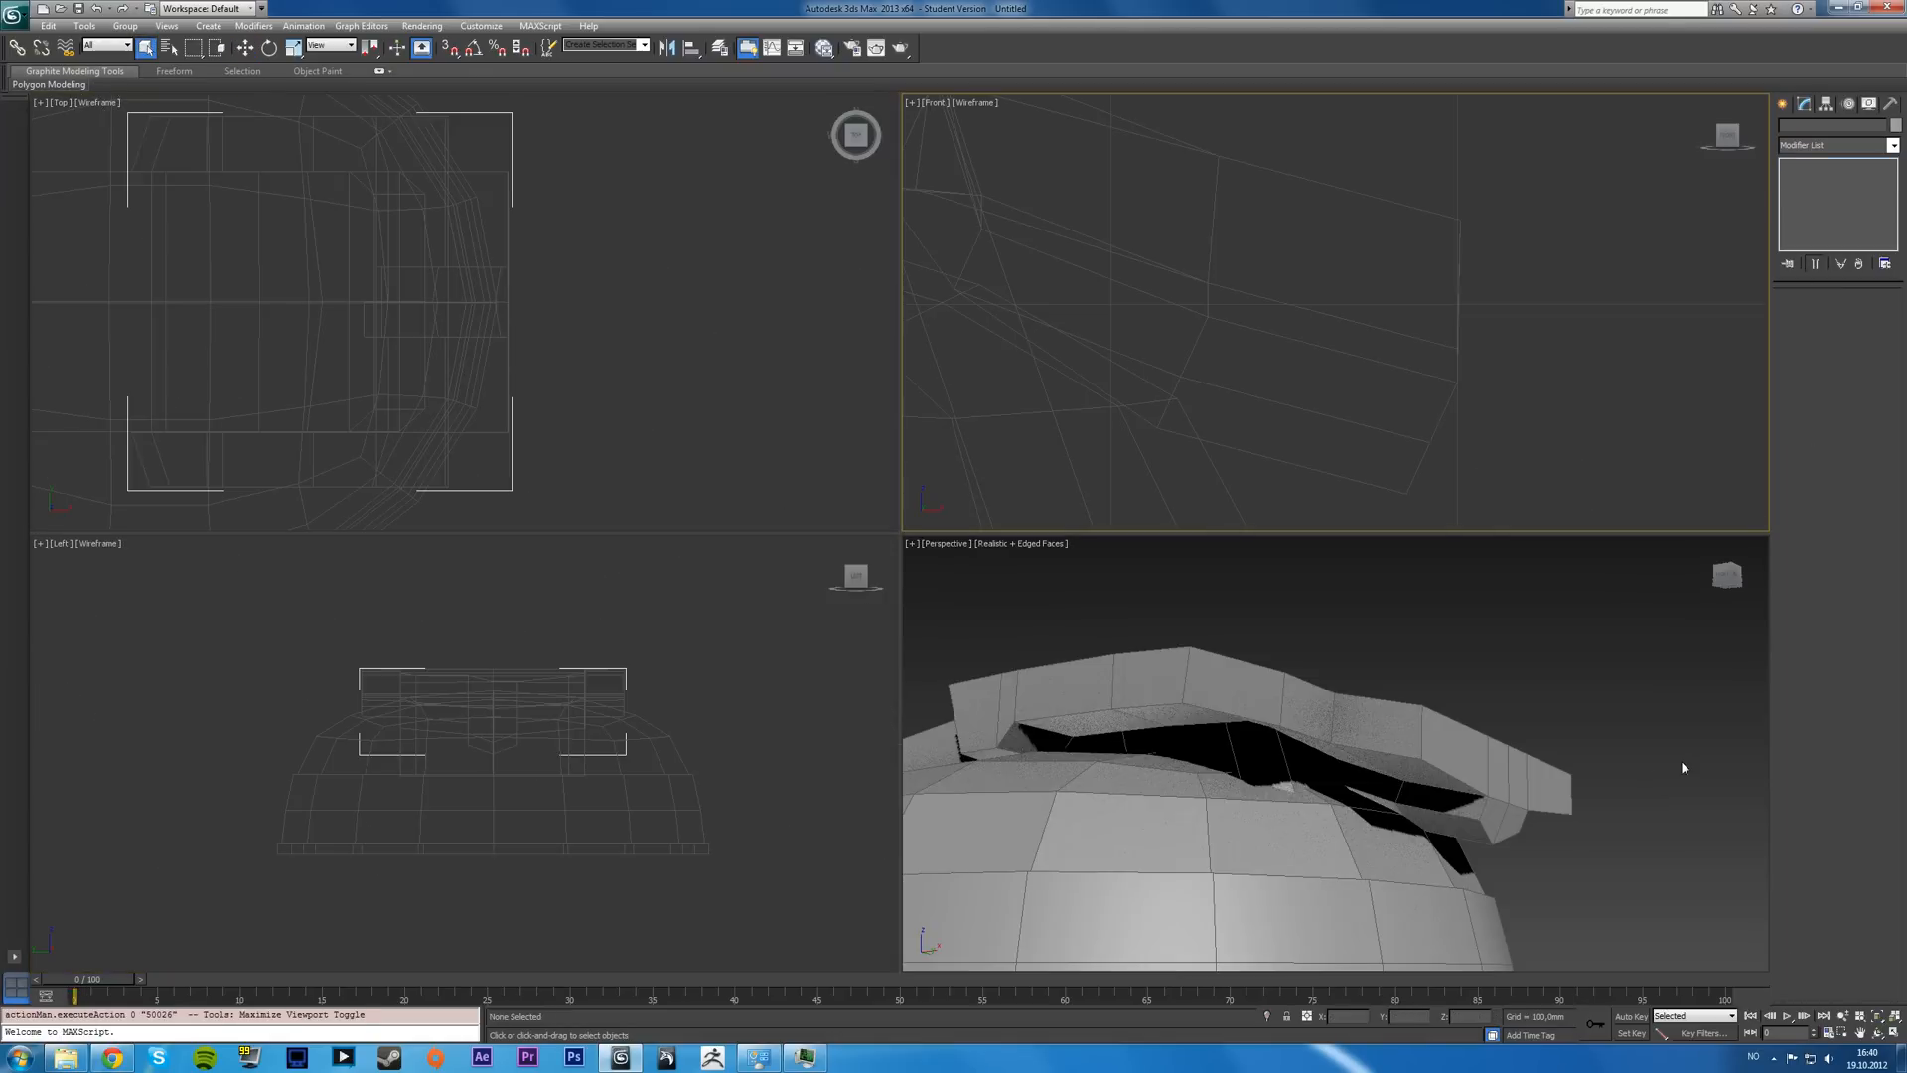
# - Switch to Chrome to view the Corsair Vengeance 2000 headset reference photo
pyautogui.press('Alt+W')
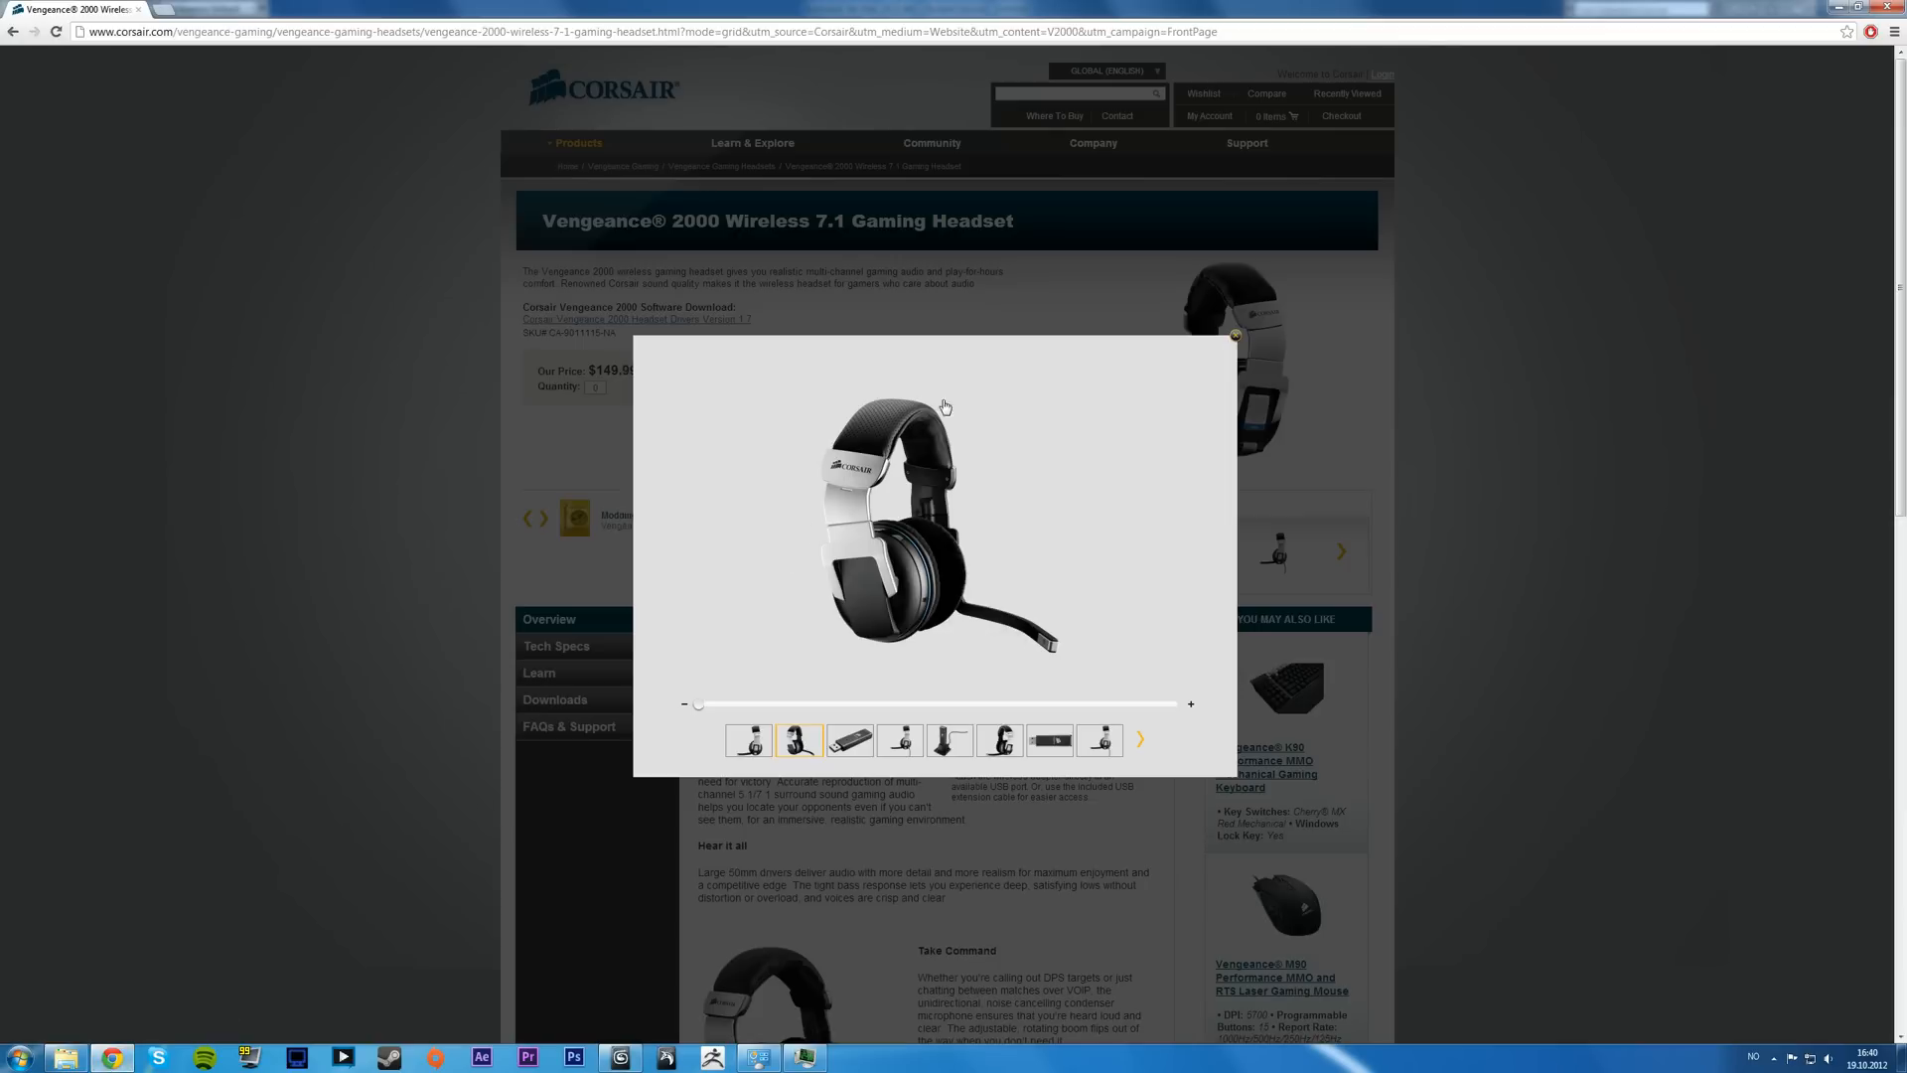
pyautogui.moveTo(836, 502)
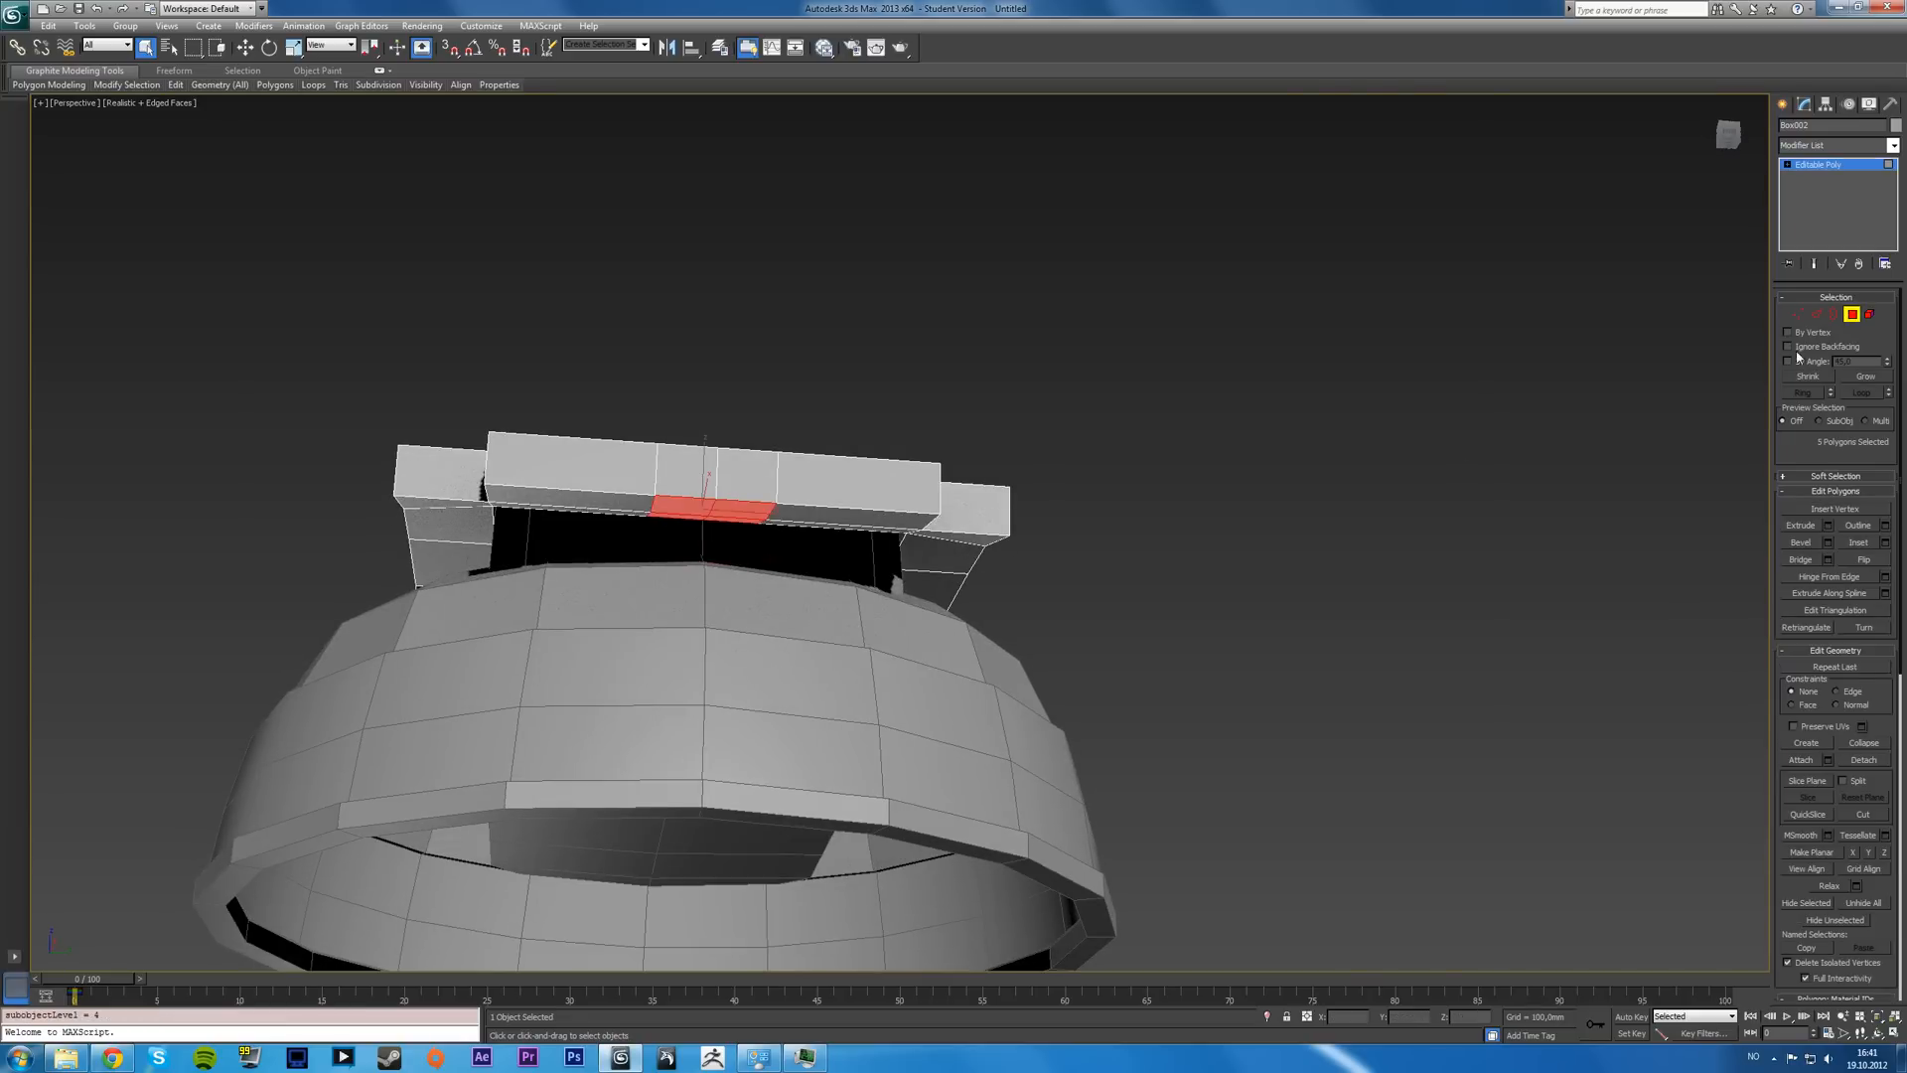
# - Enable Ignore Backfacing so only the near-side underside faces get selected
pyautogui.click(1788, 345)
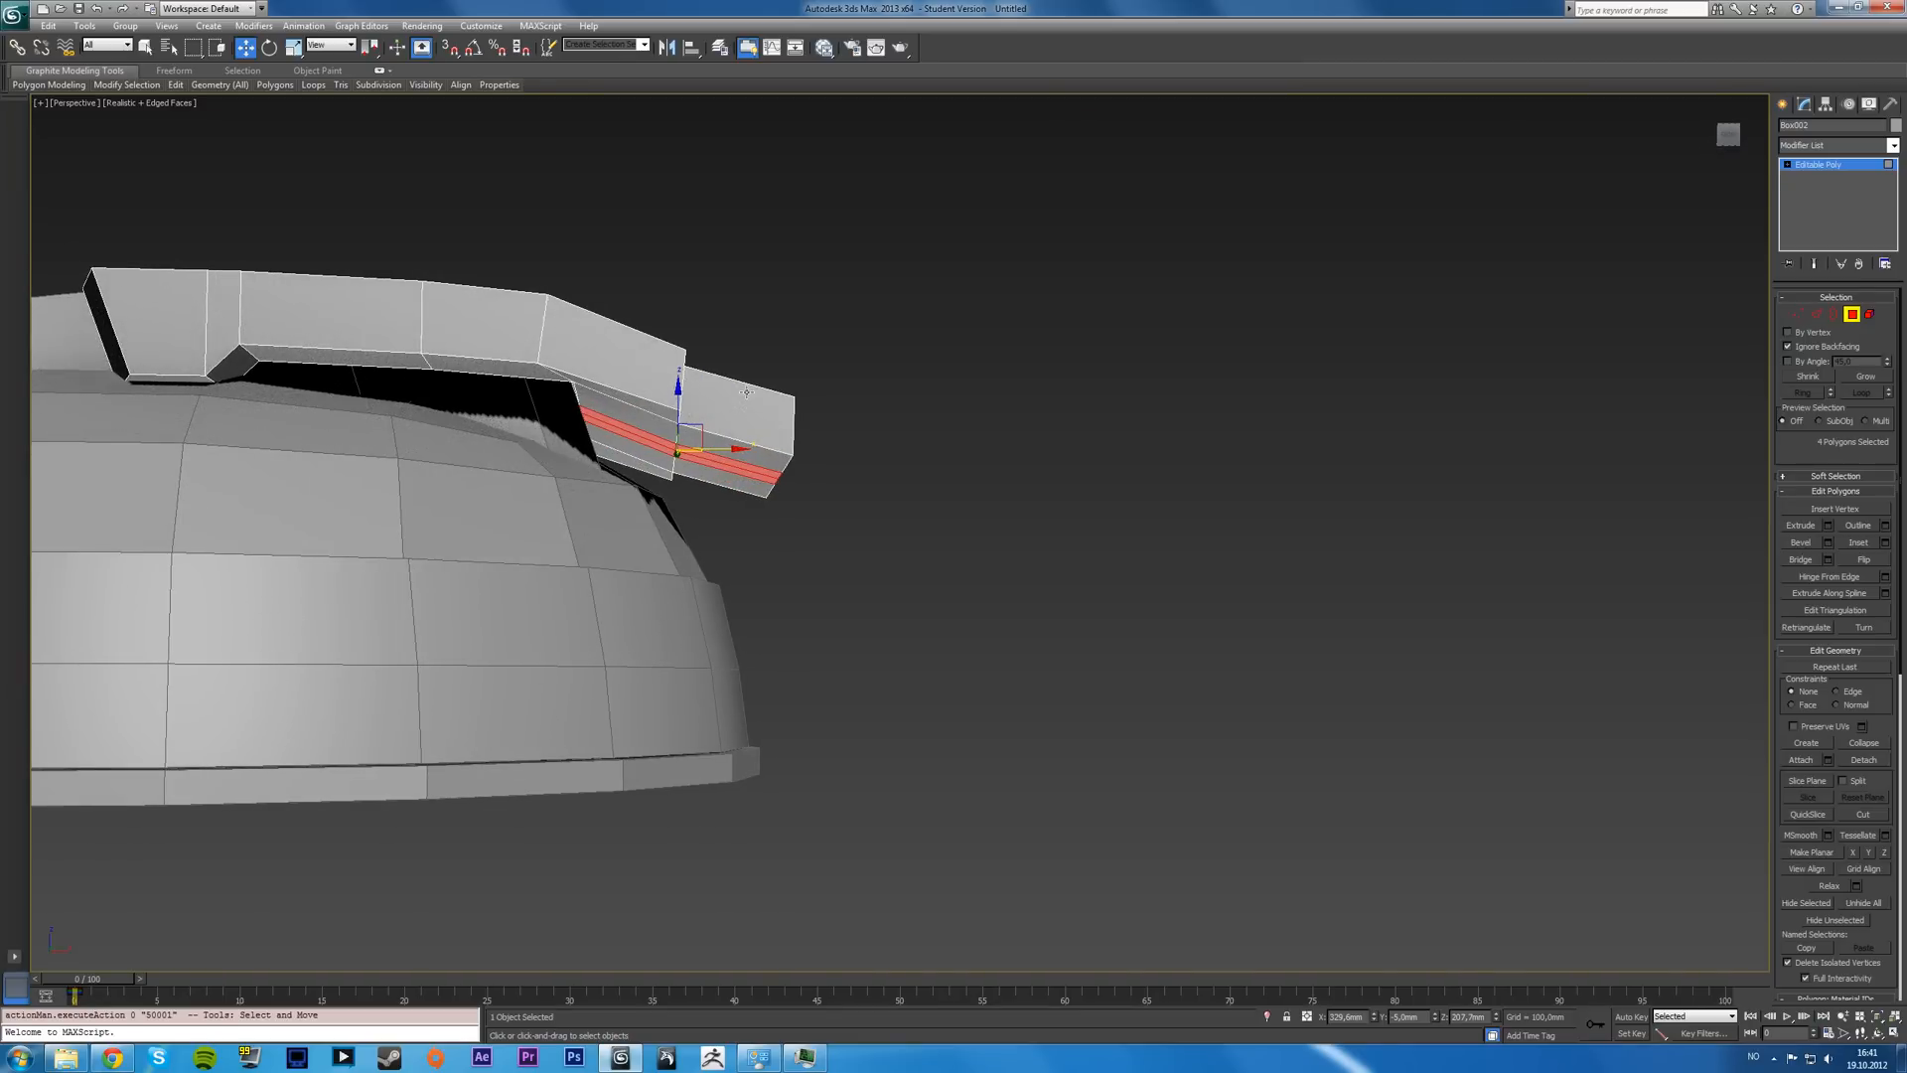
pyautogui.moveTo(884, 554)
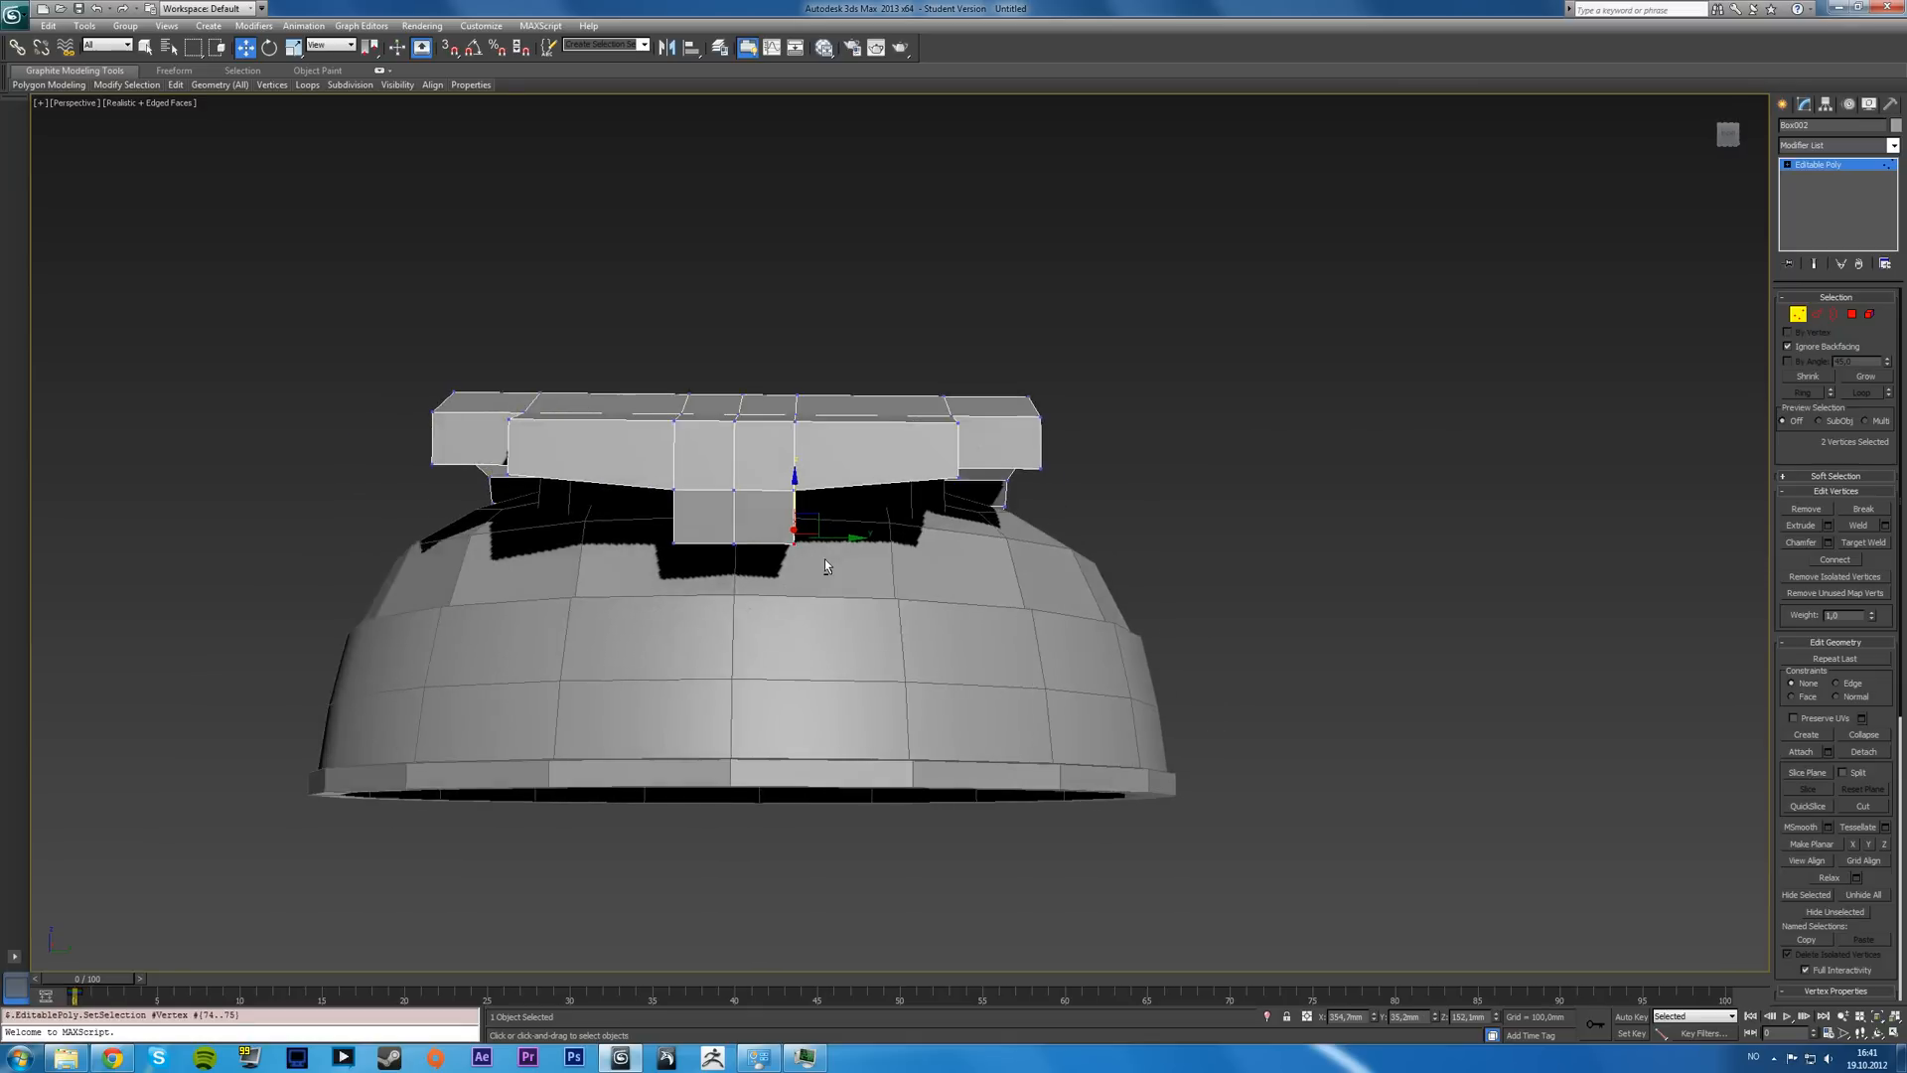
# - Straighten the connector by shifting its lower corner vertex in the Front view
pyautogui.moveTo(824, 566); pyautogui.dragTo(723, 556)
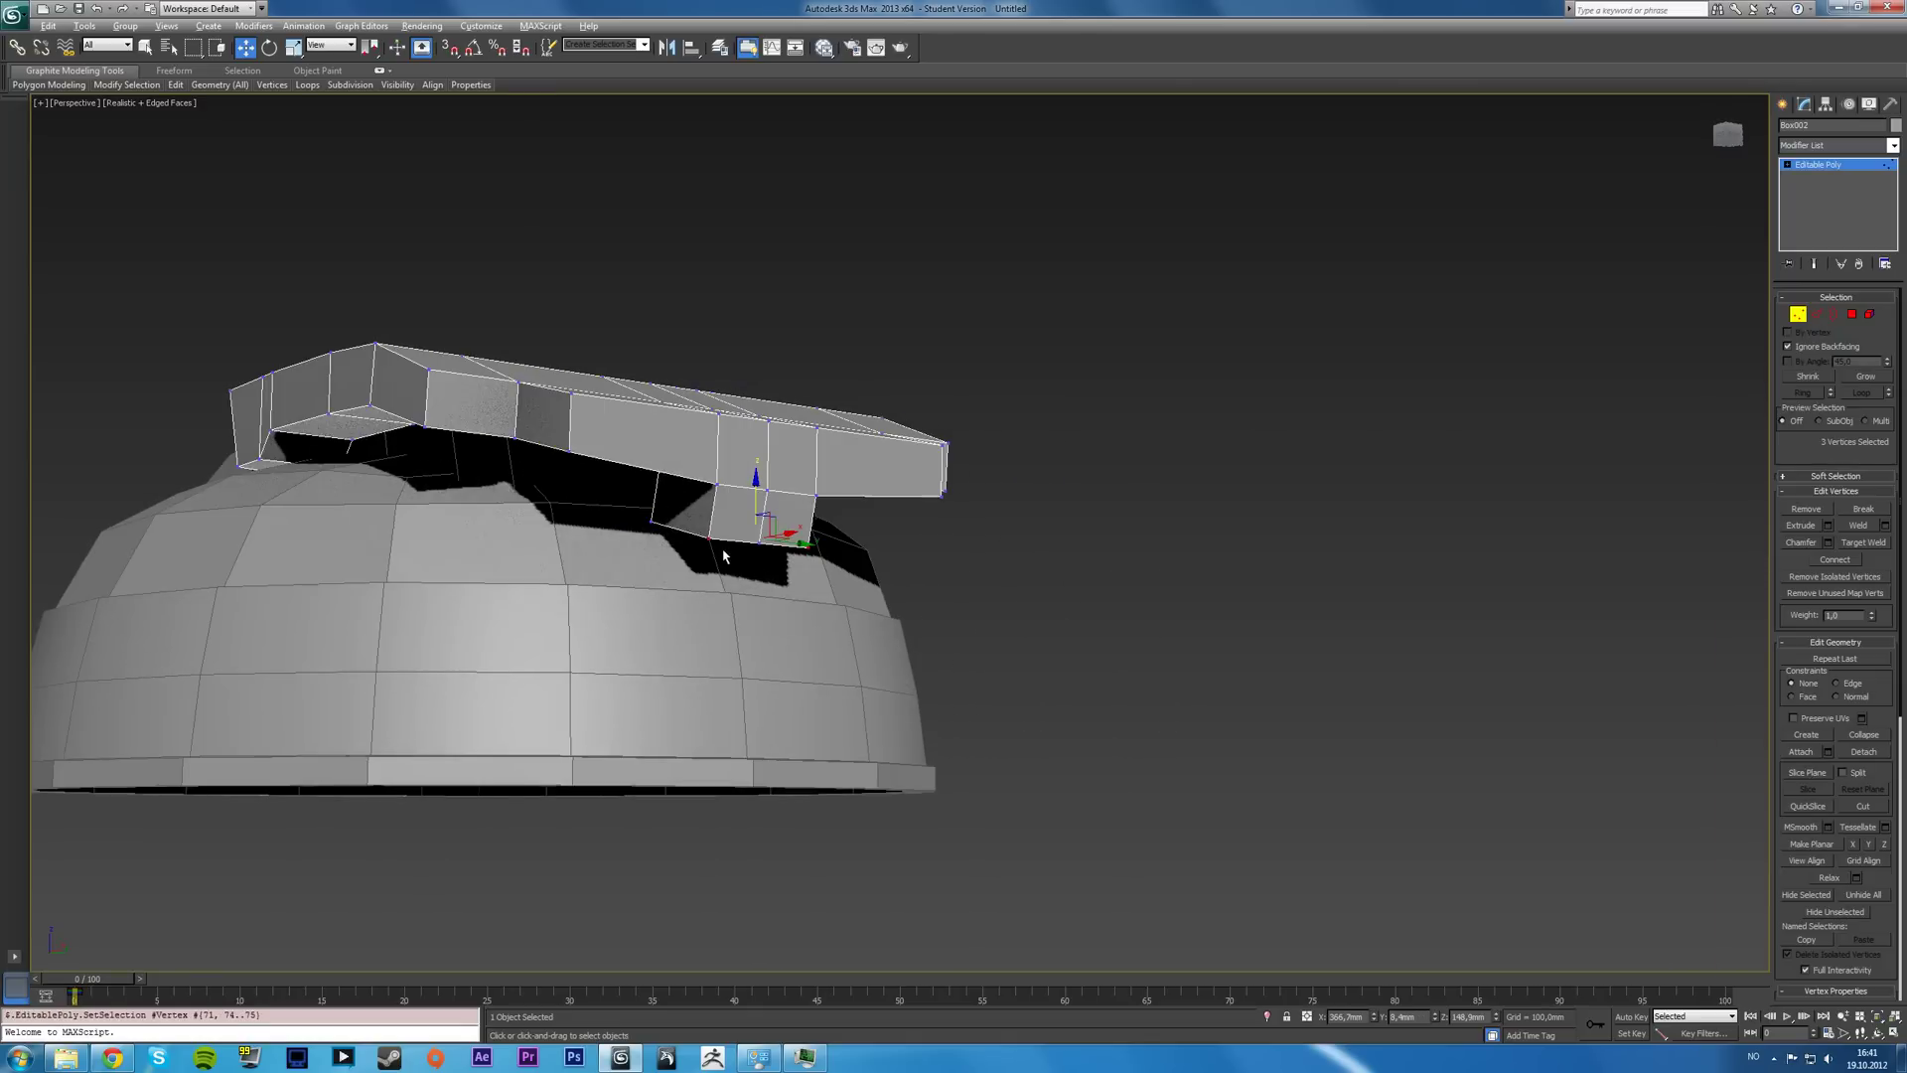
pyautogui.press('Alt+W')
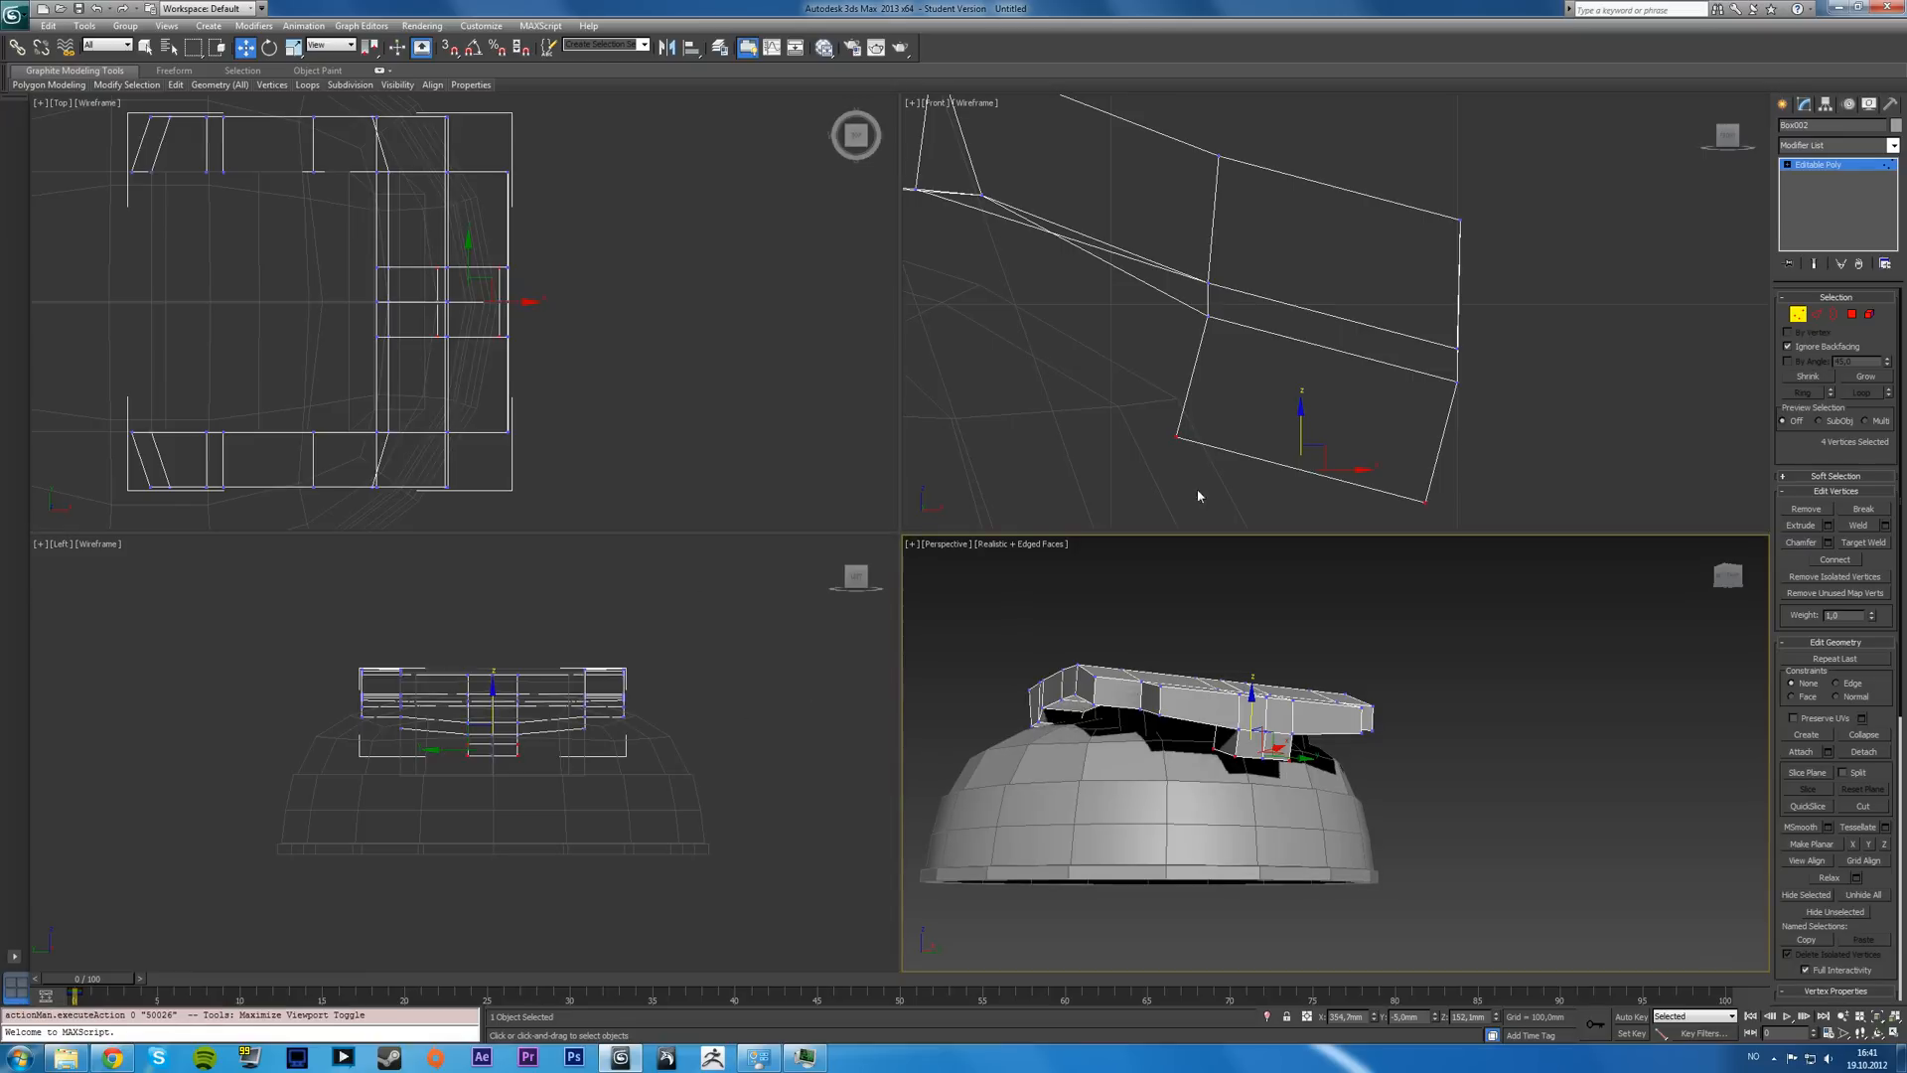
pyautogui.press('Alt+W')
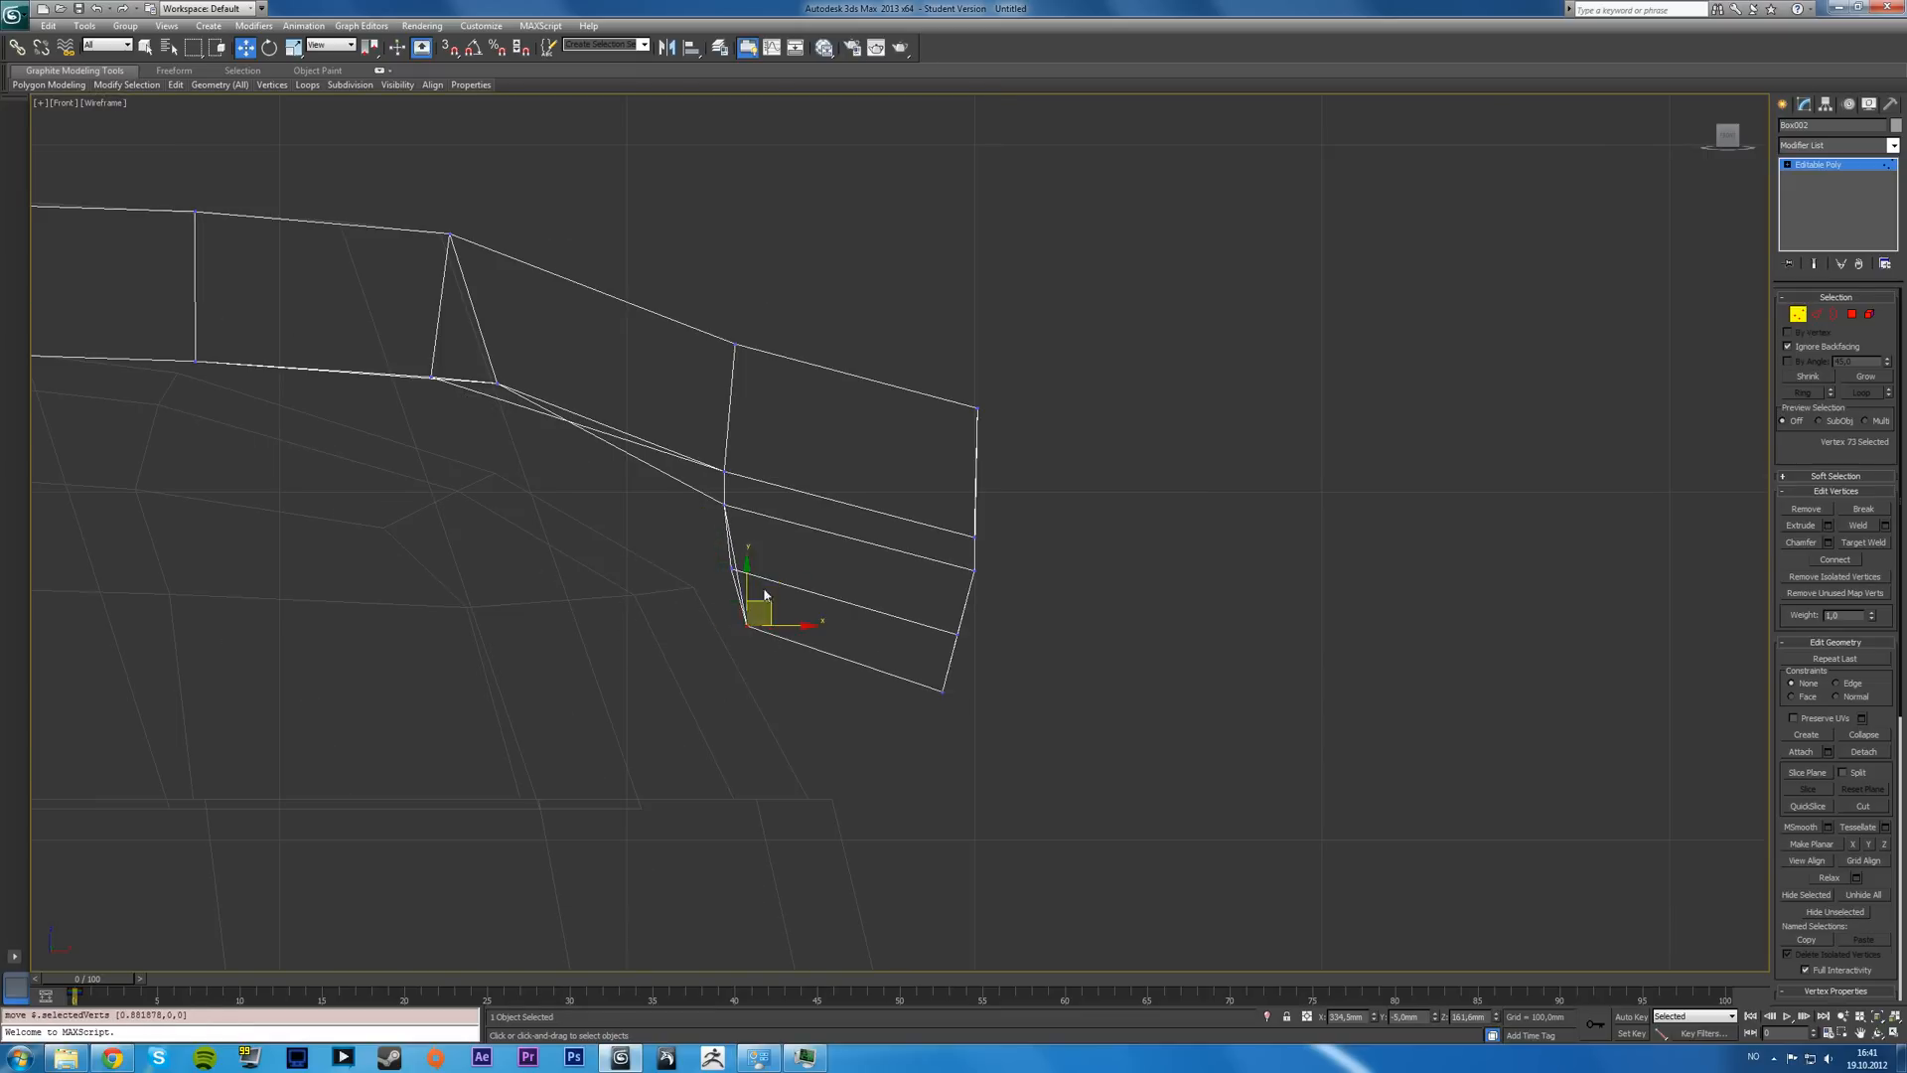
pyautogui.moveTo(751, 608); pyautogui.dragTo(749, 556)
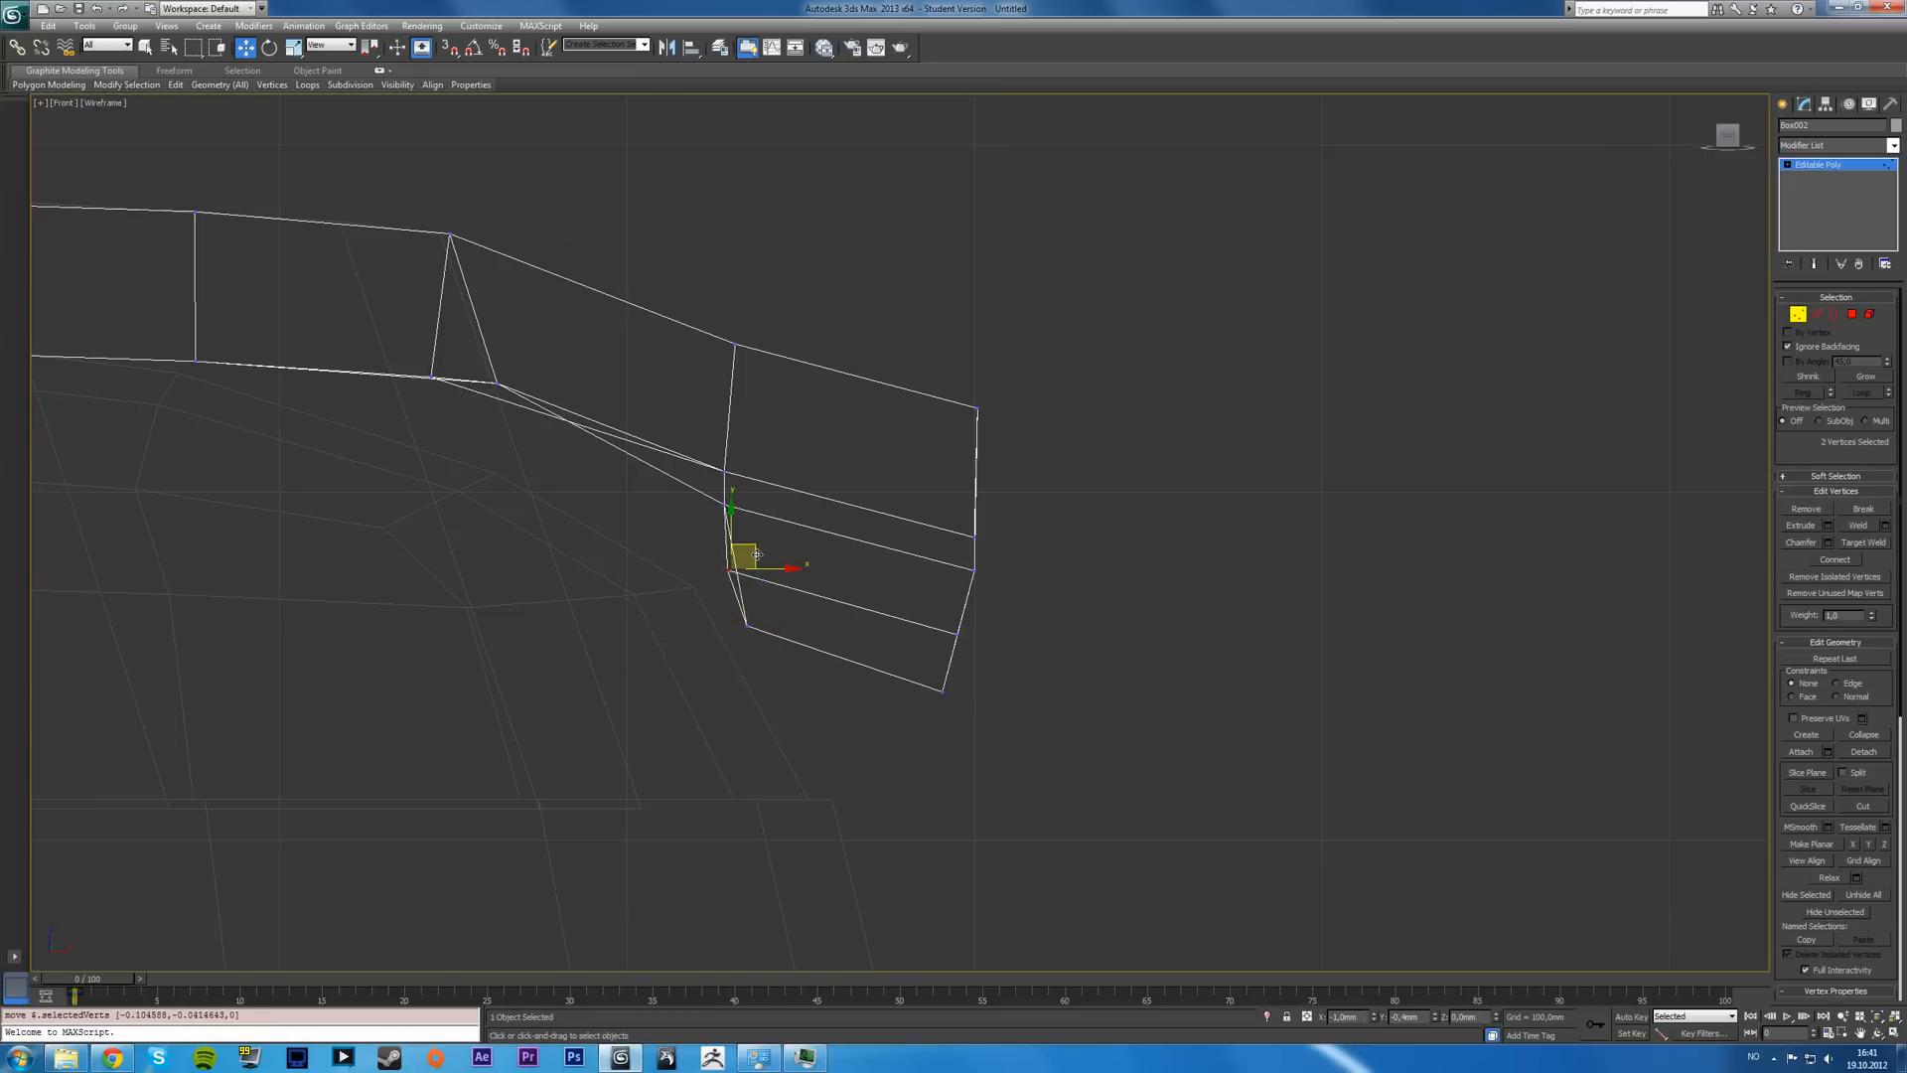
# - Flatten the extension's outer side vertices into one plane with Make Planar
pyautogui.click(1201, 512)
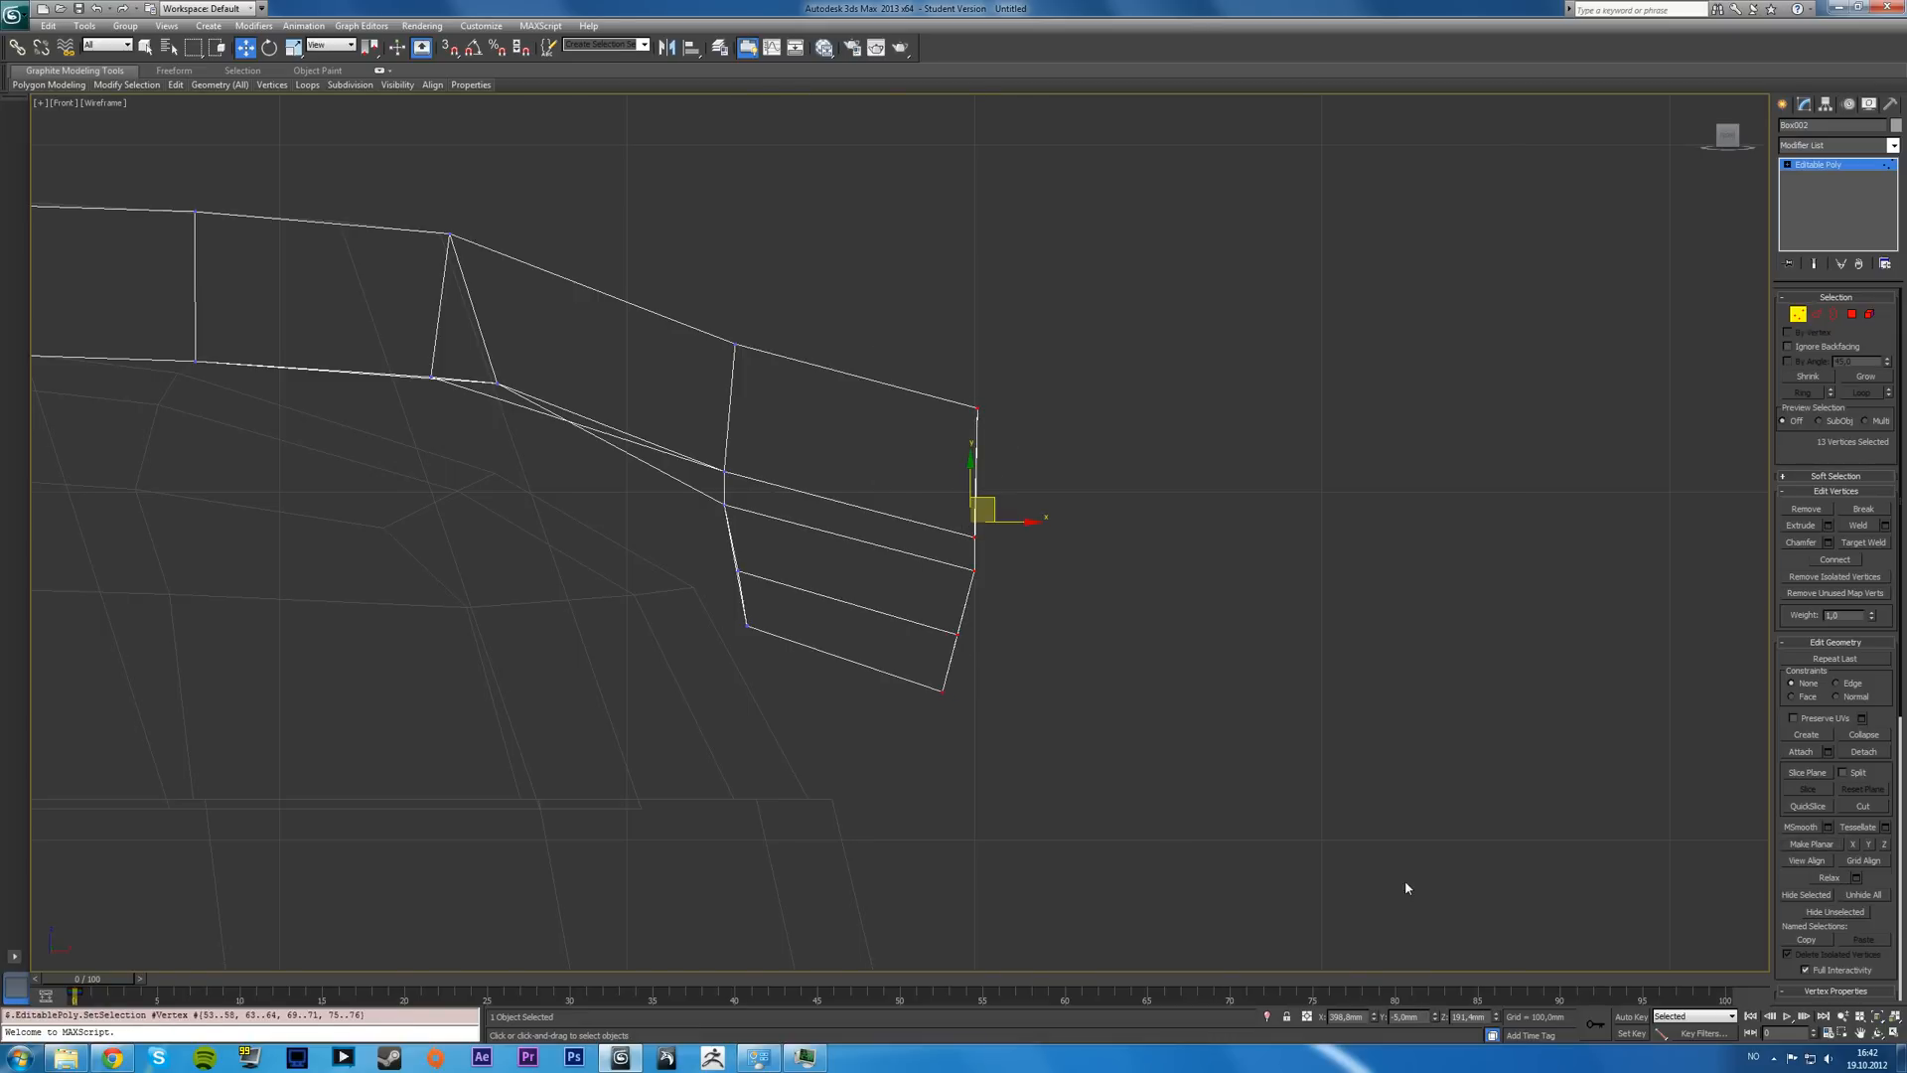
pyautogui.click(1804, 842)
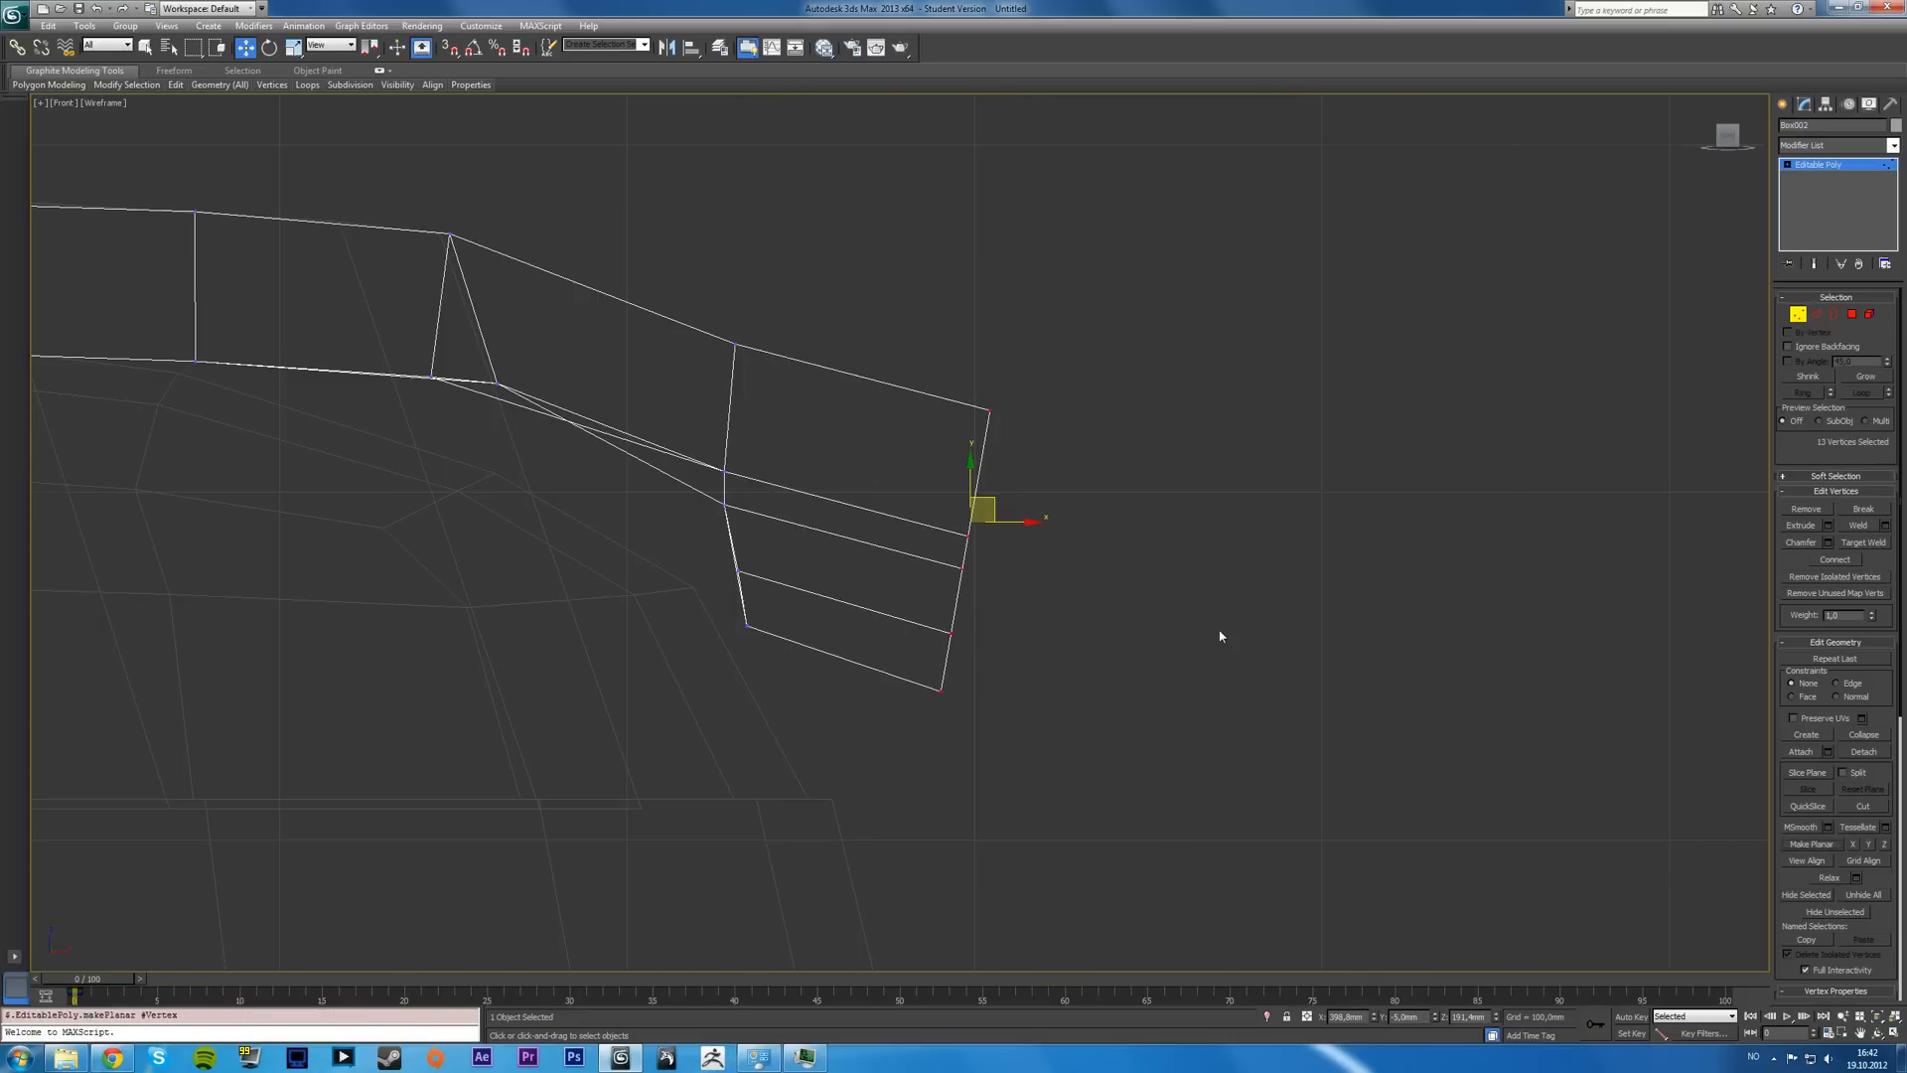
pyautogui.press('Alt+W')
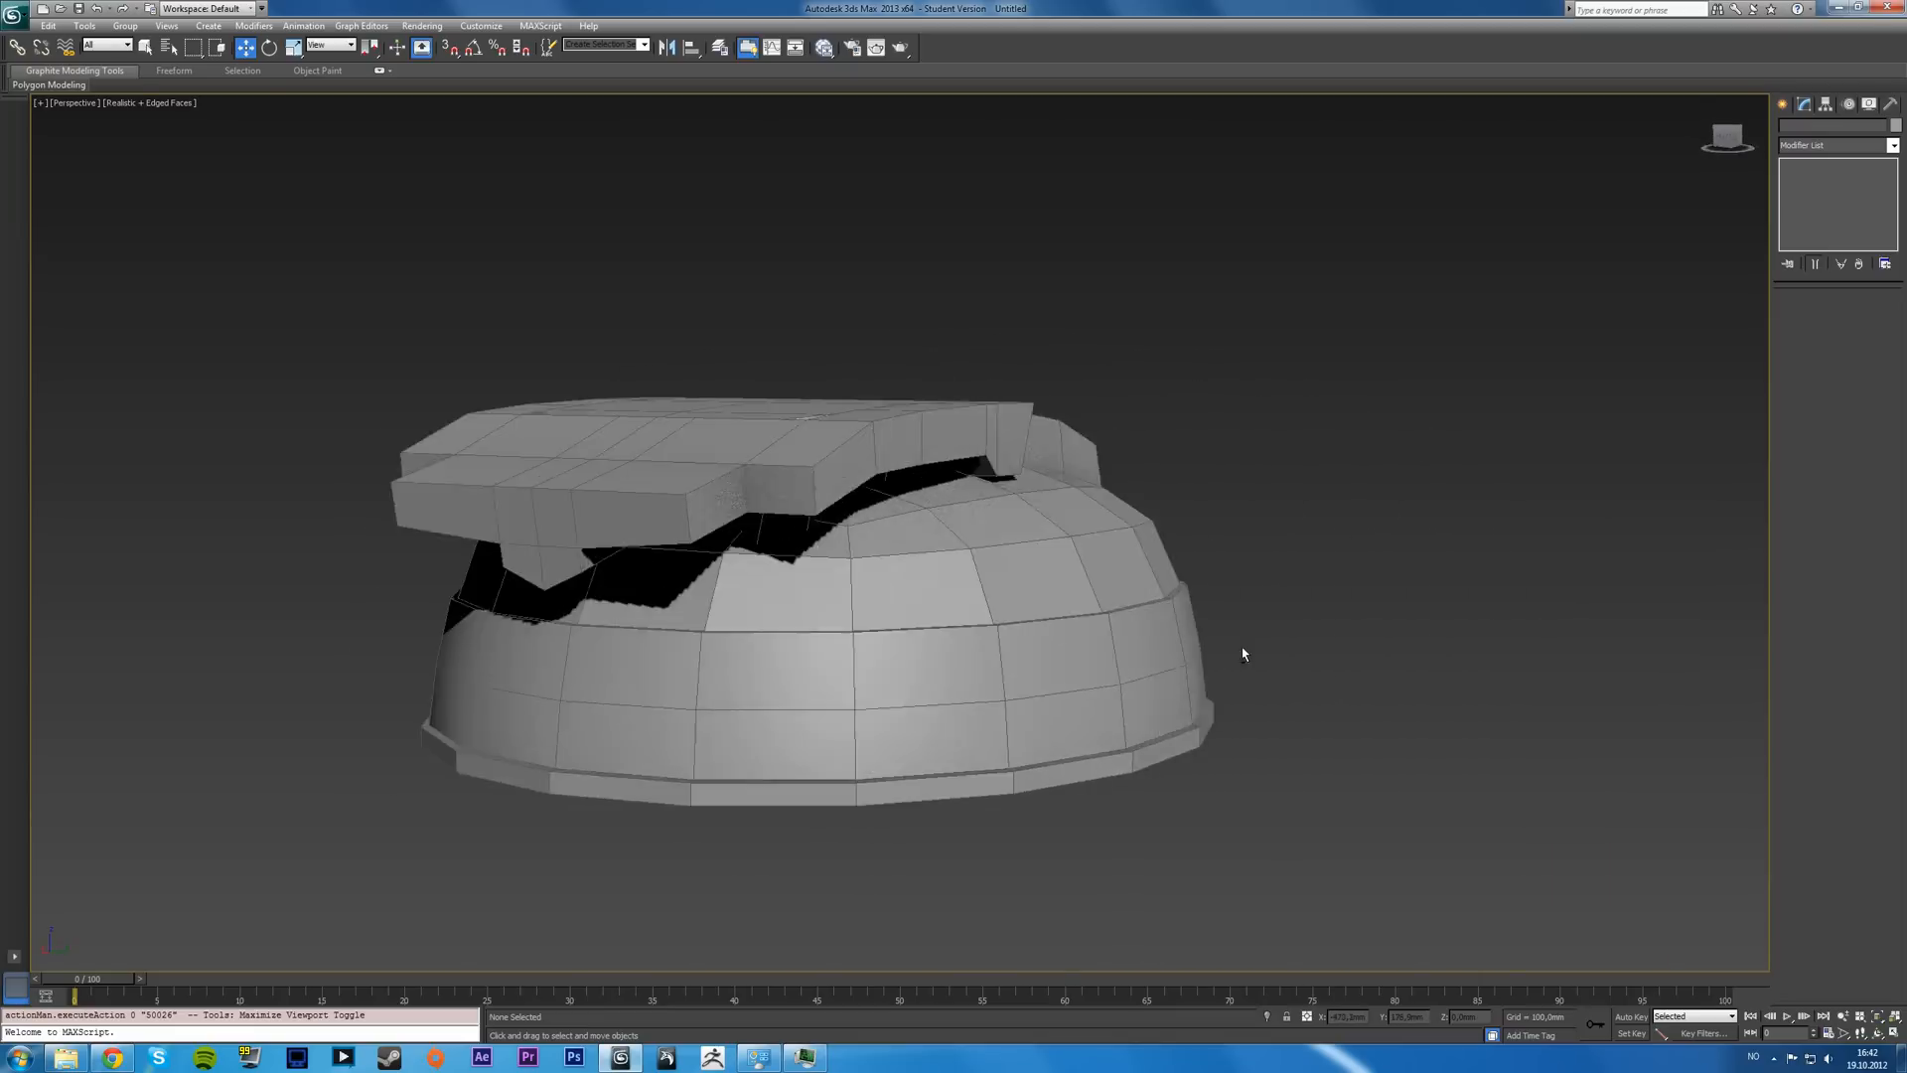
# - Orbit above the headband and zoom in on the connector frame's lower band
pyautogui.moveTo(1244, 653); pyautogui.dragTo(1211, 631)
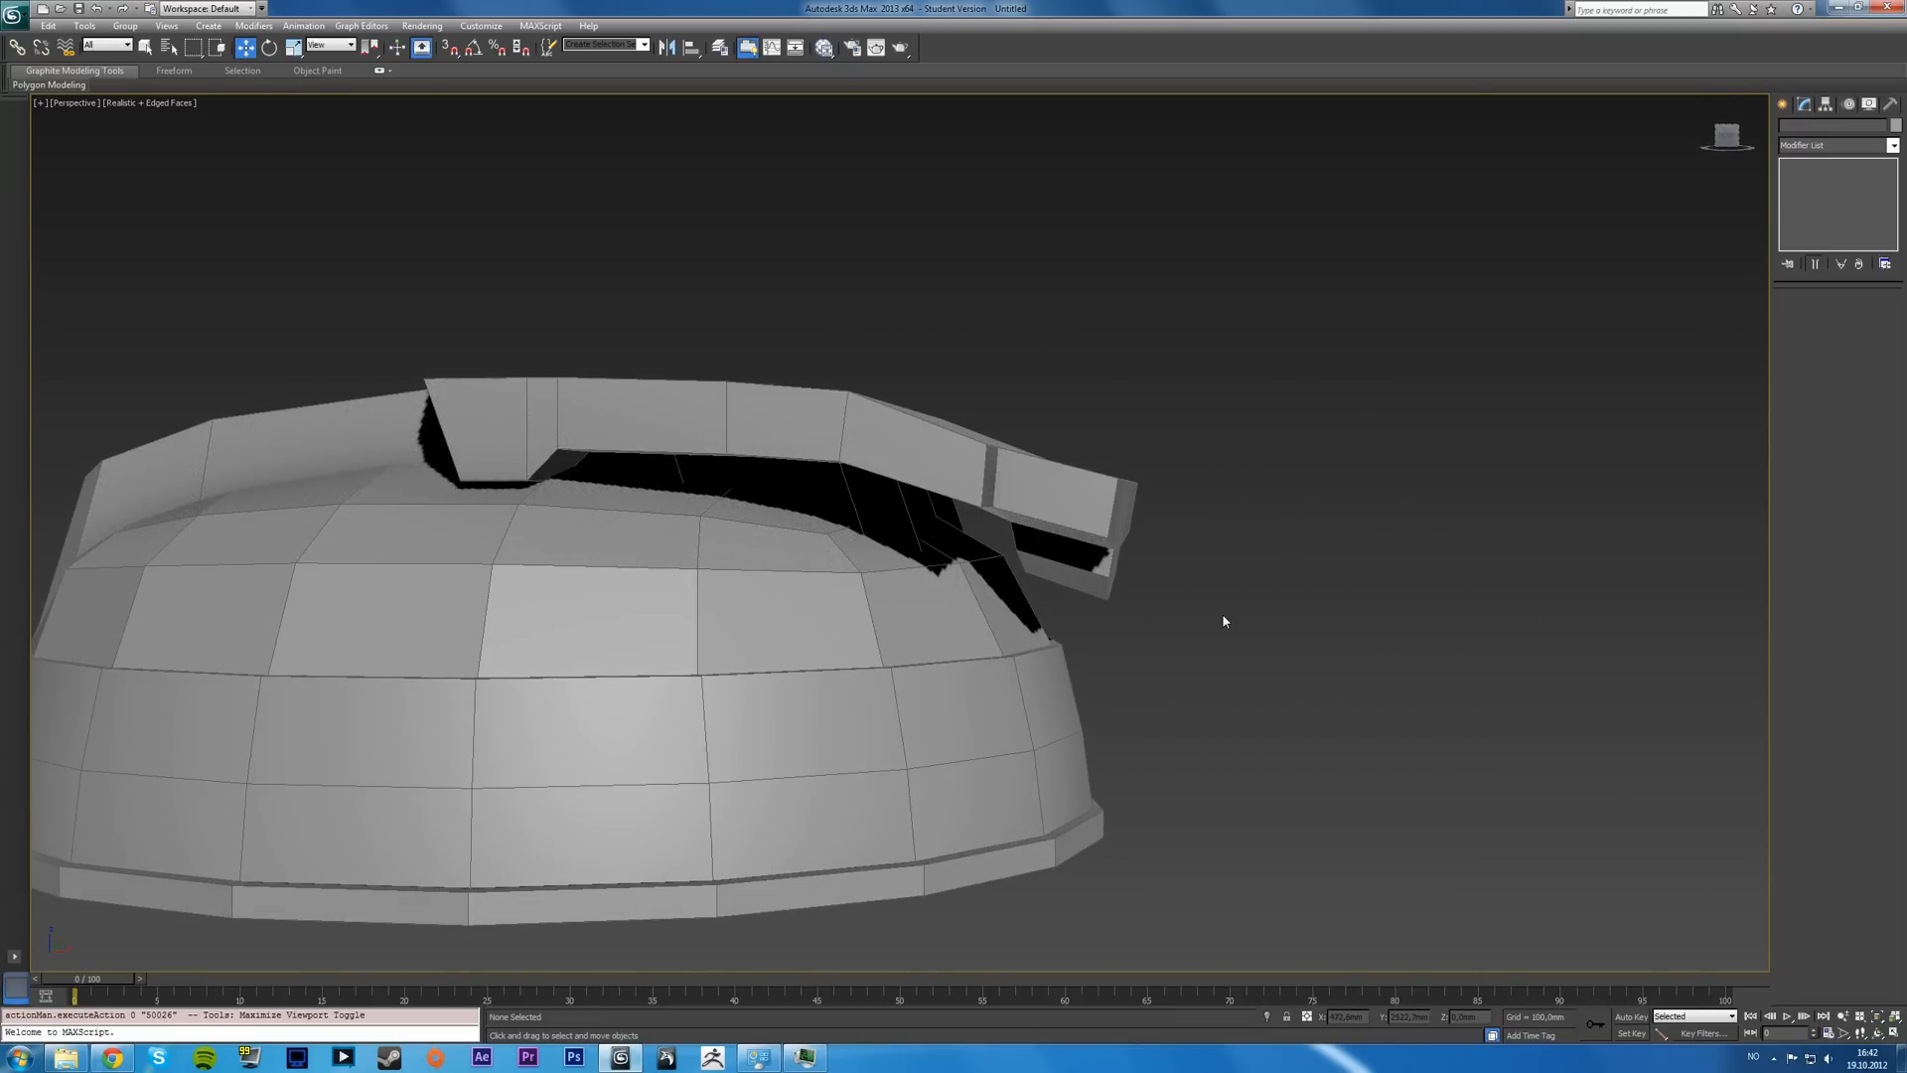
pyautogui.moveTo(1176, 556)
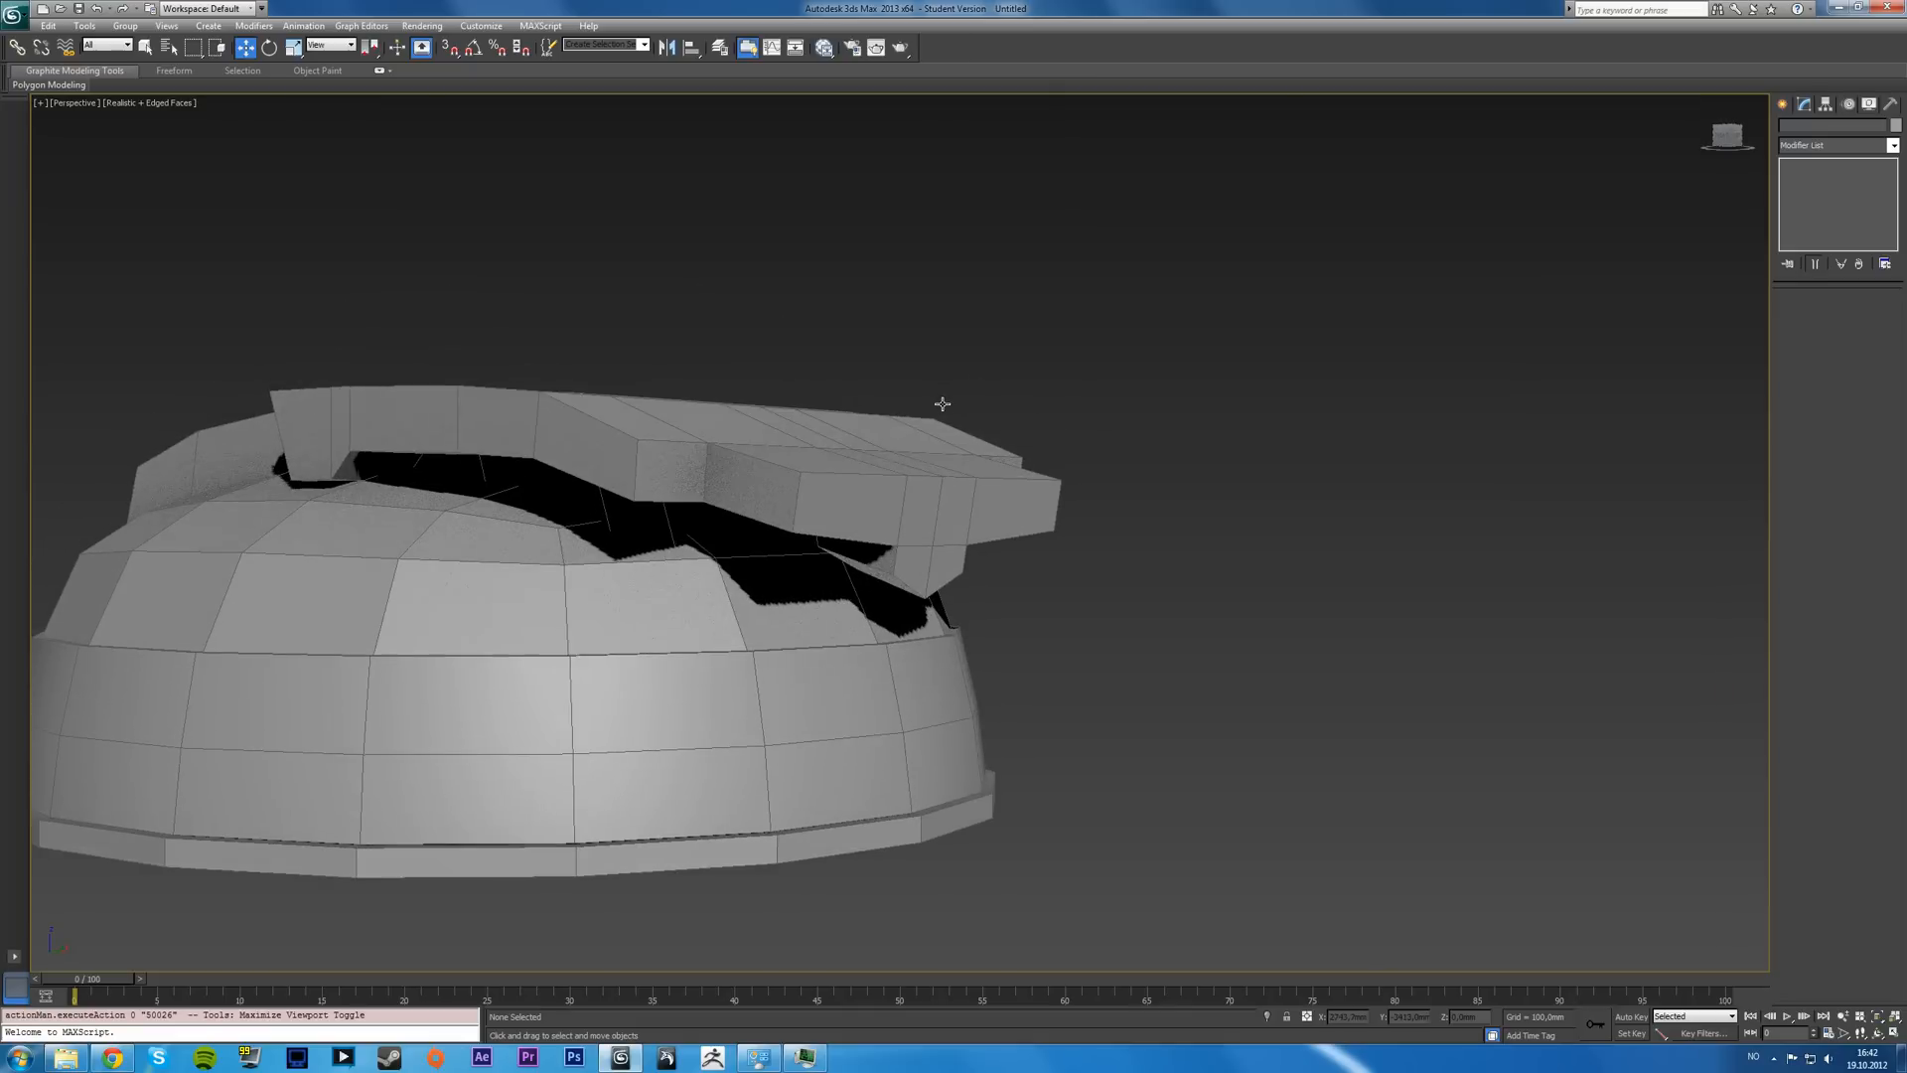
pyautogui.moveTo(942, 403); pyautogui.dragTo(413, 324)
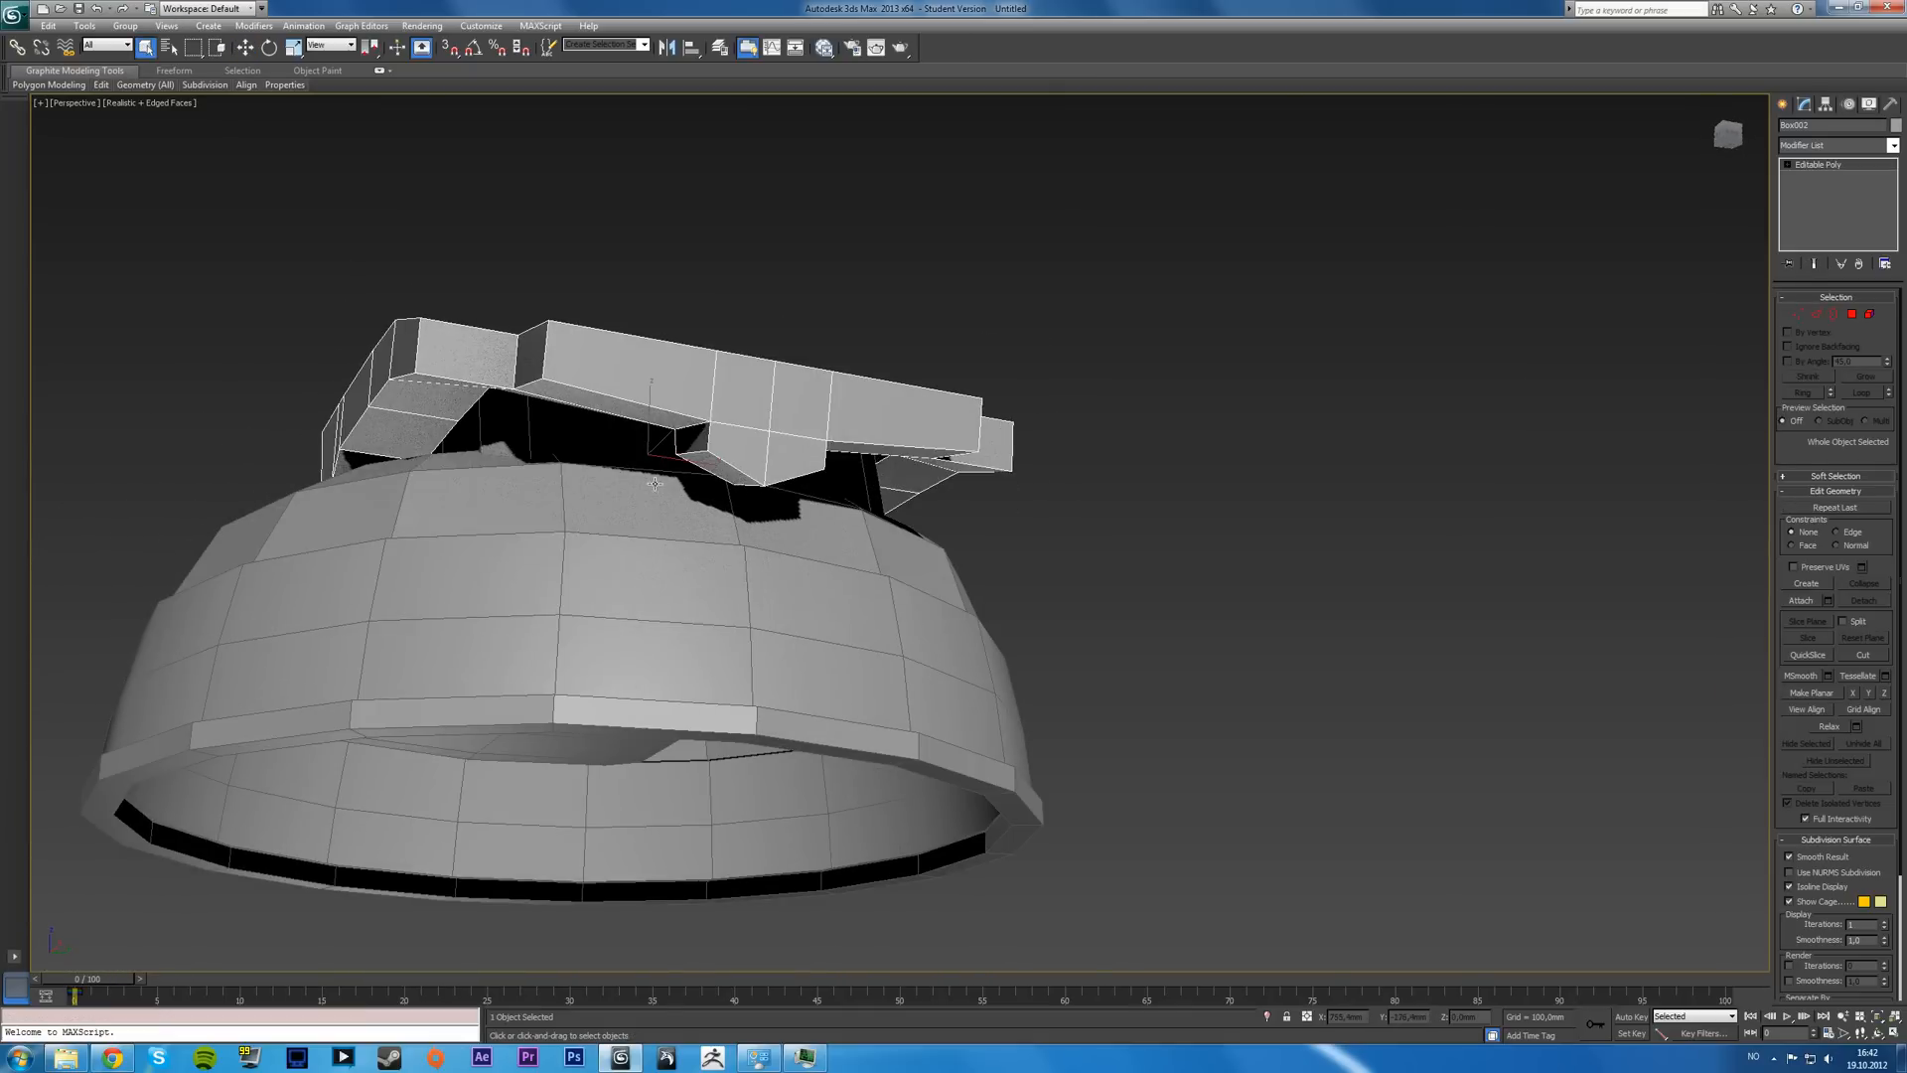
pyautogui.moveTo(658, 486); pyautogui.dragTo(761, 643)
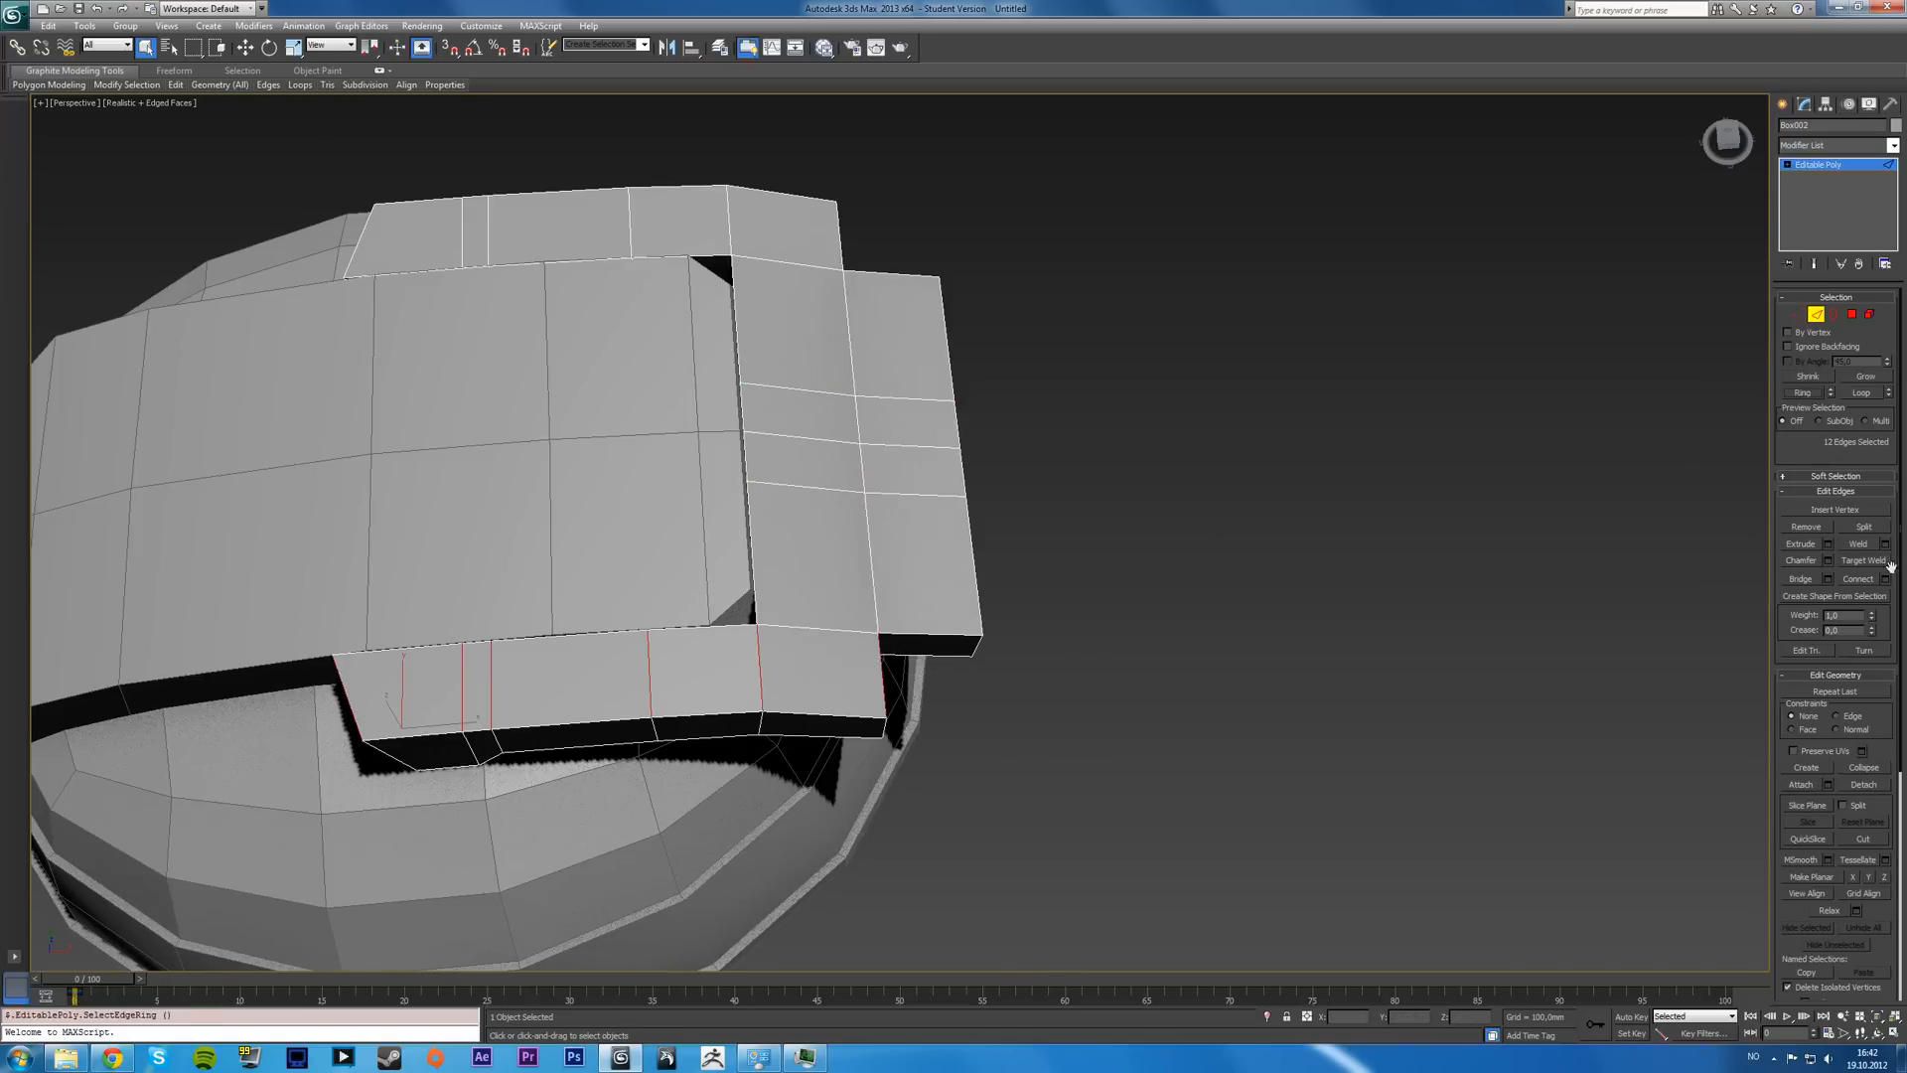
# - Connect the lower band's edge ring with 2 segments, adding a pair of loops
pyautogui.click(1884, 581)
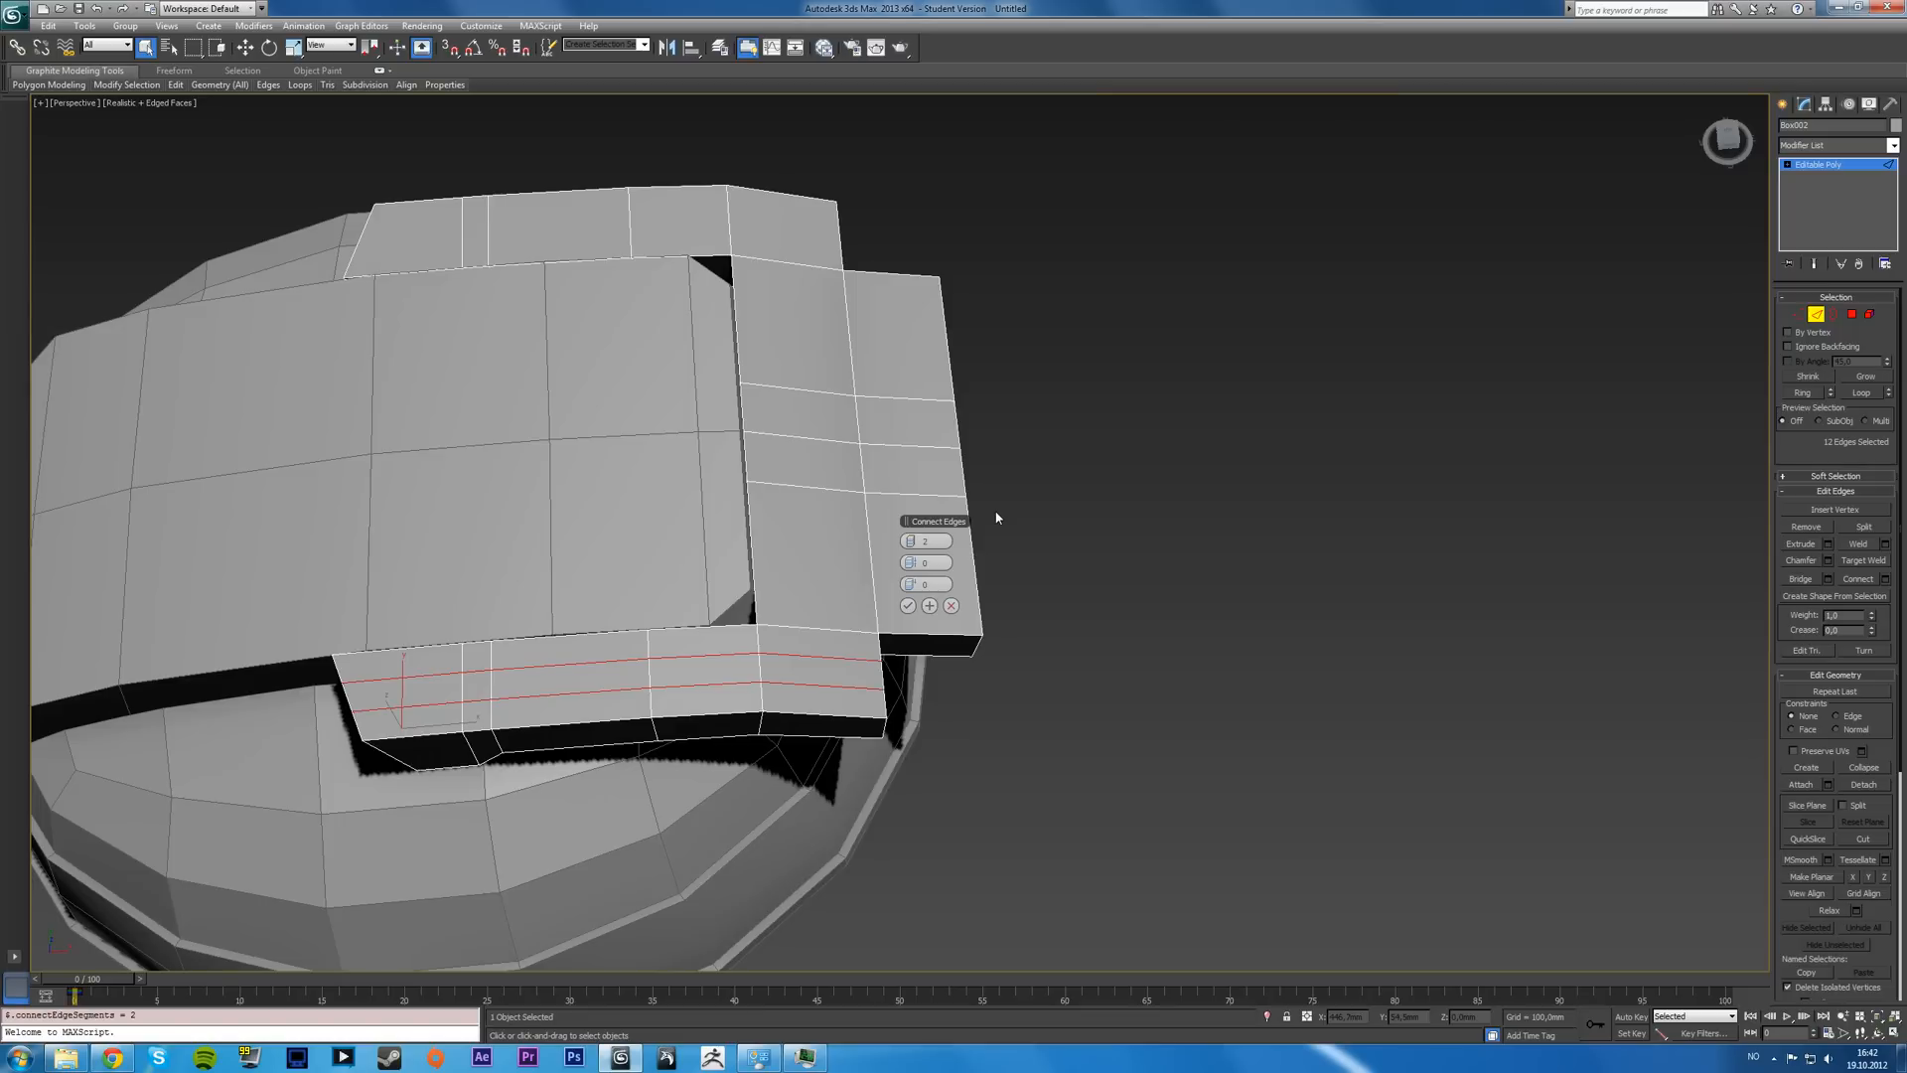
pyautogui.moveTo(777, 505)
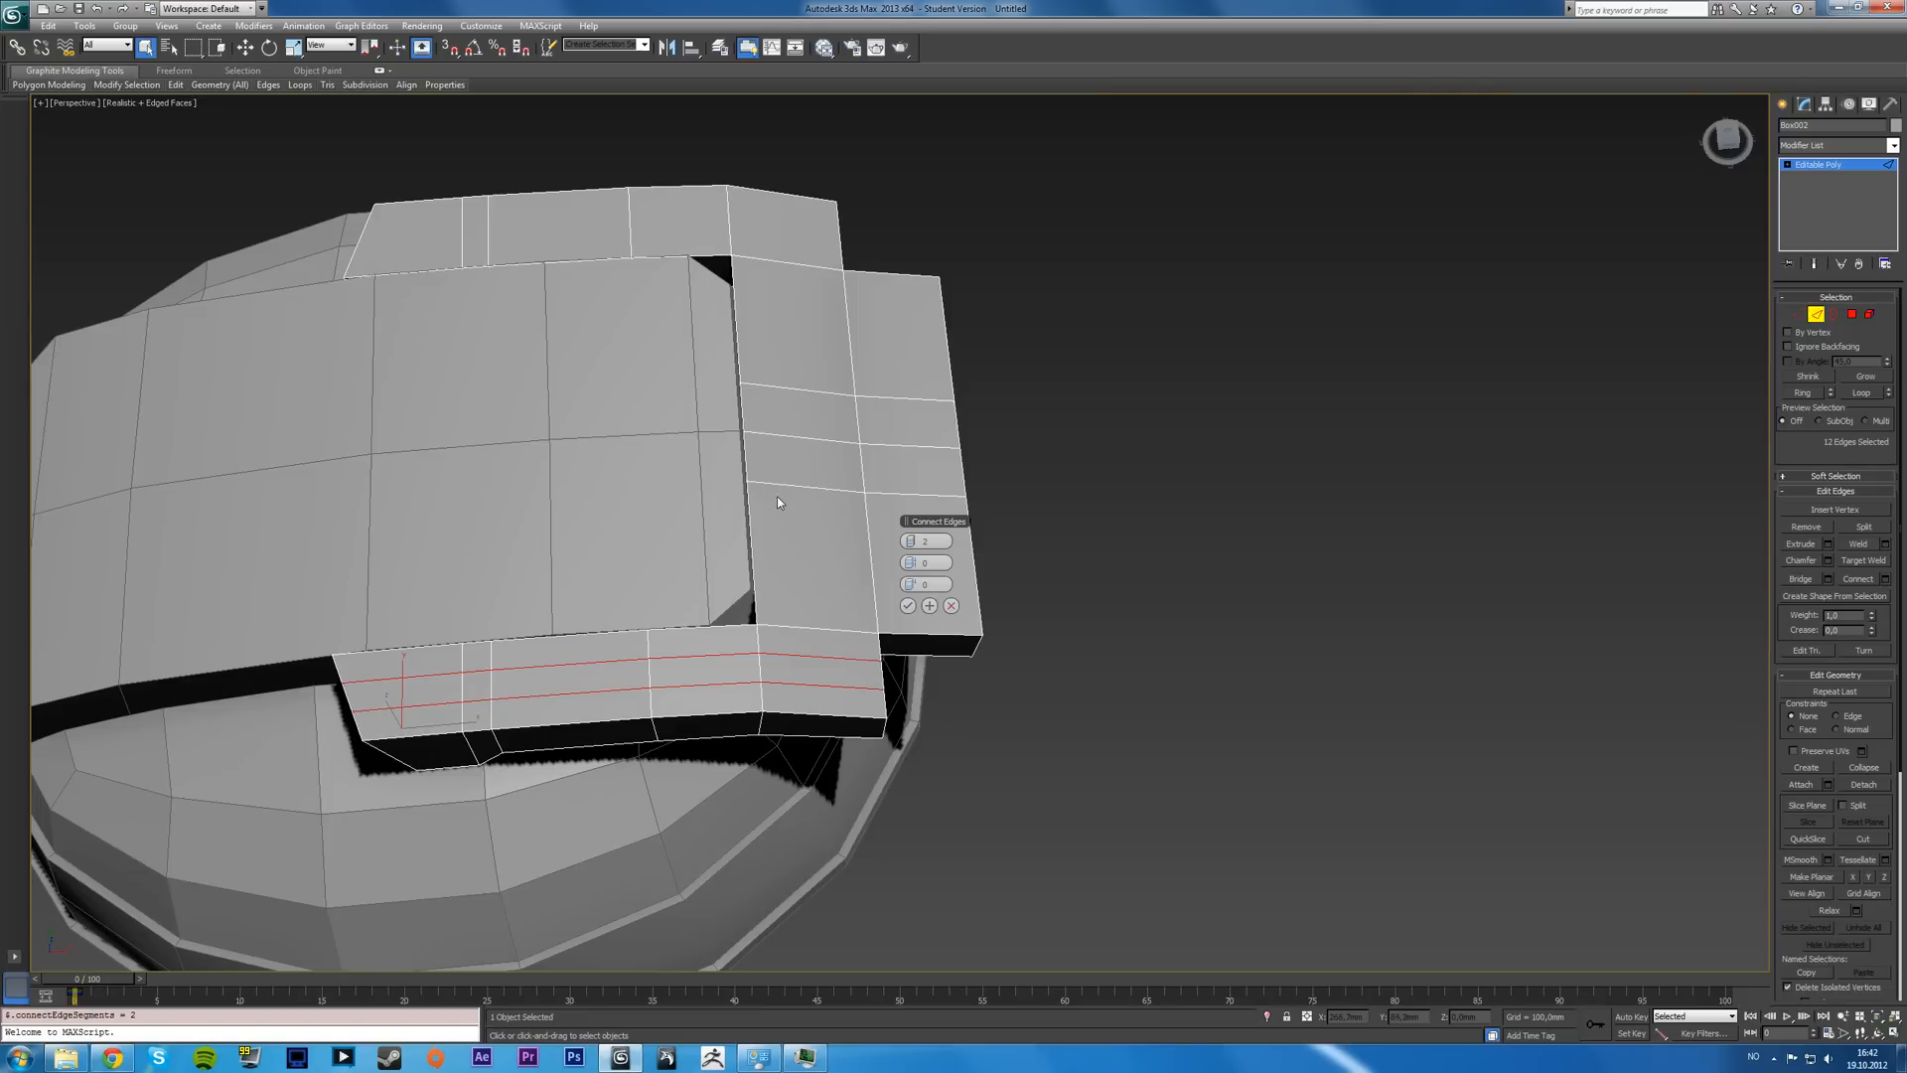
pyautogui.click(908, 606)
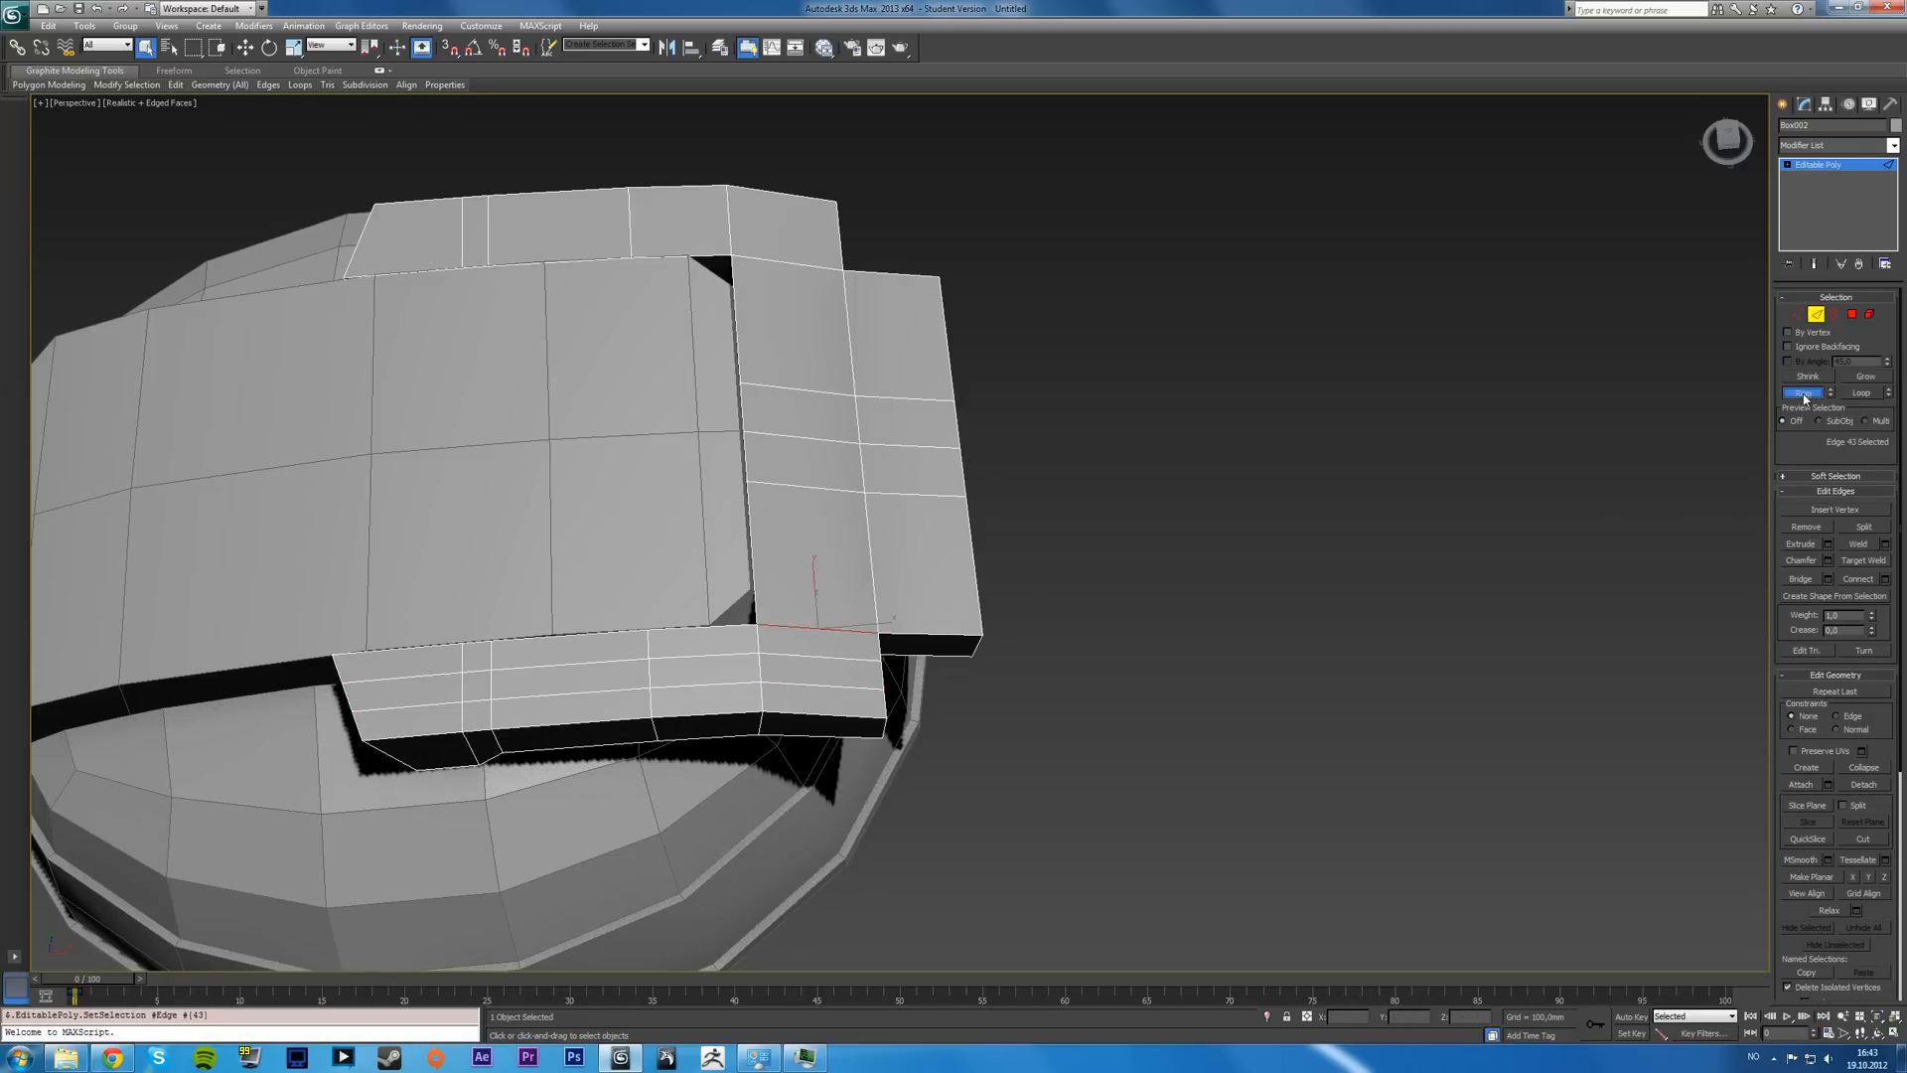
# - Add the same loop pair across the side band and turn toward the upper band
pyautogui.click(1804, 391)
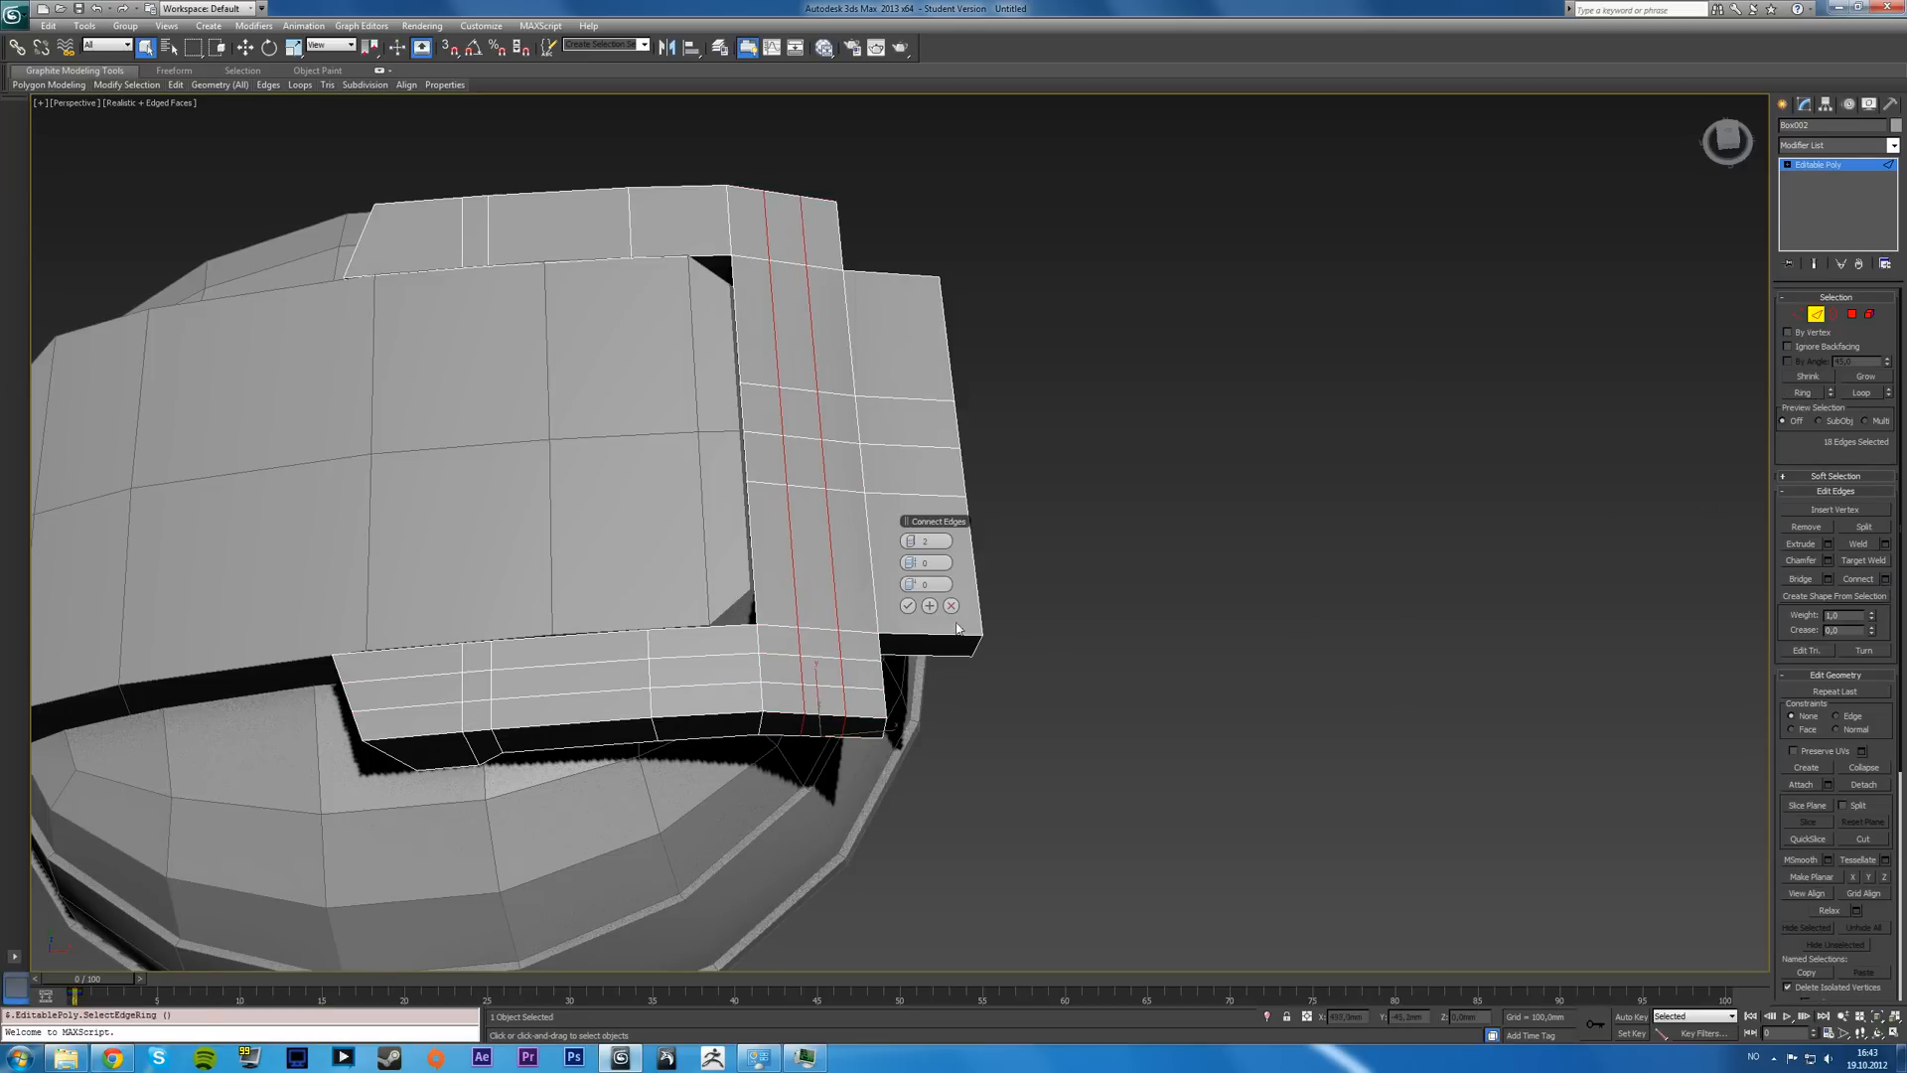
pyautogui.click(910, 606)
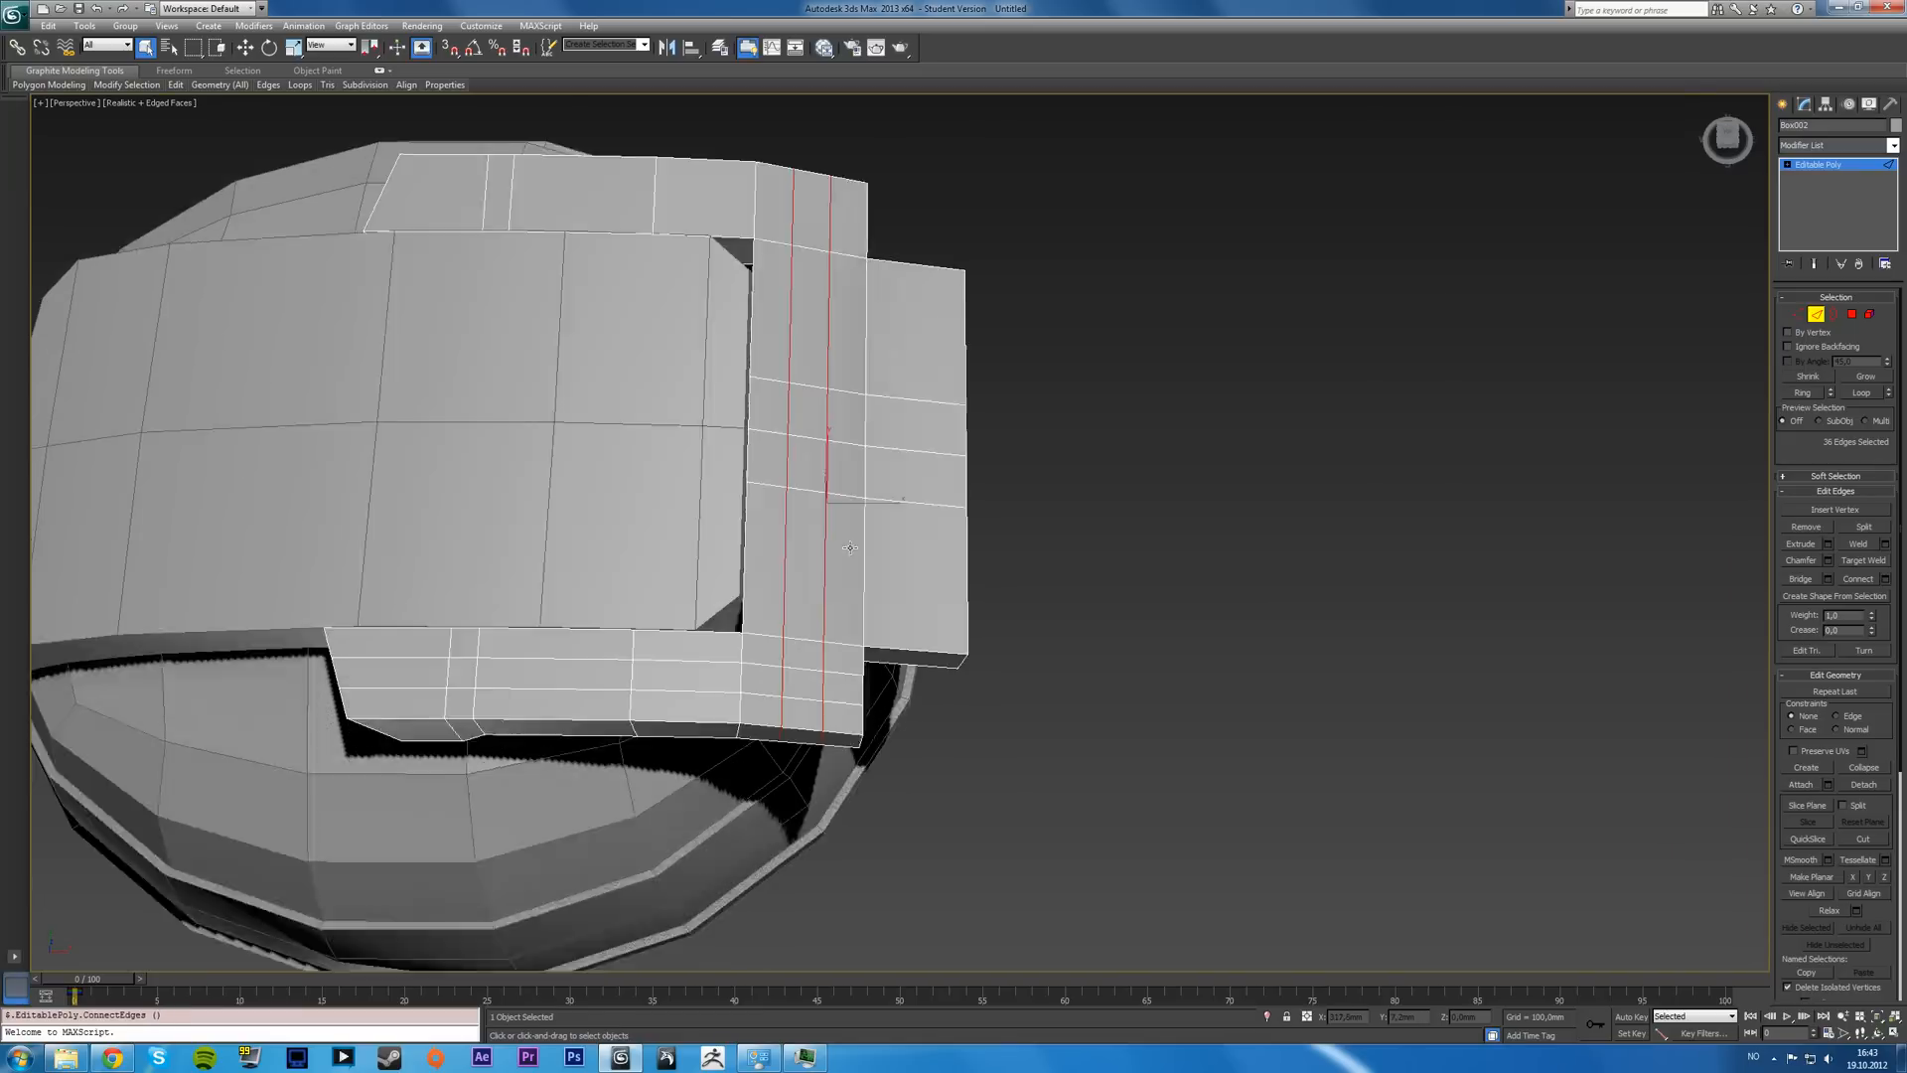
pyautogui.moveTo(852, 548); pyautogui.dragTo(973, 517)
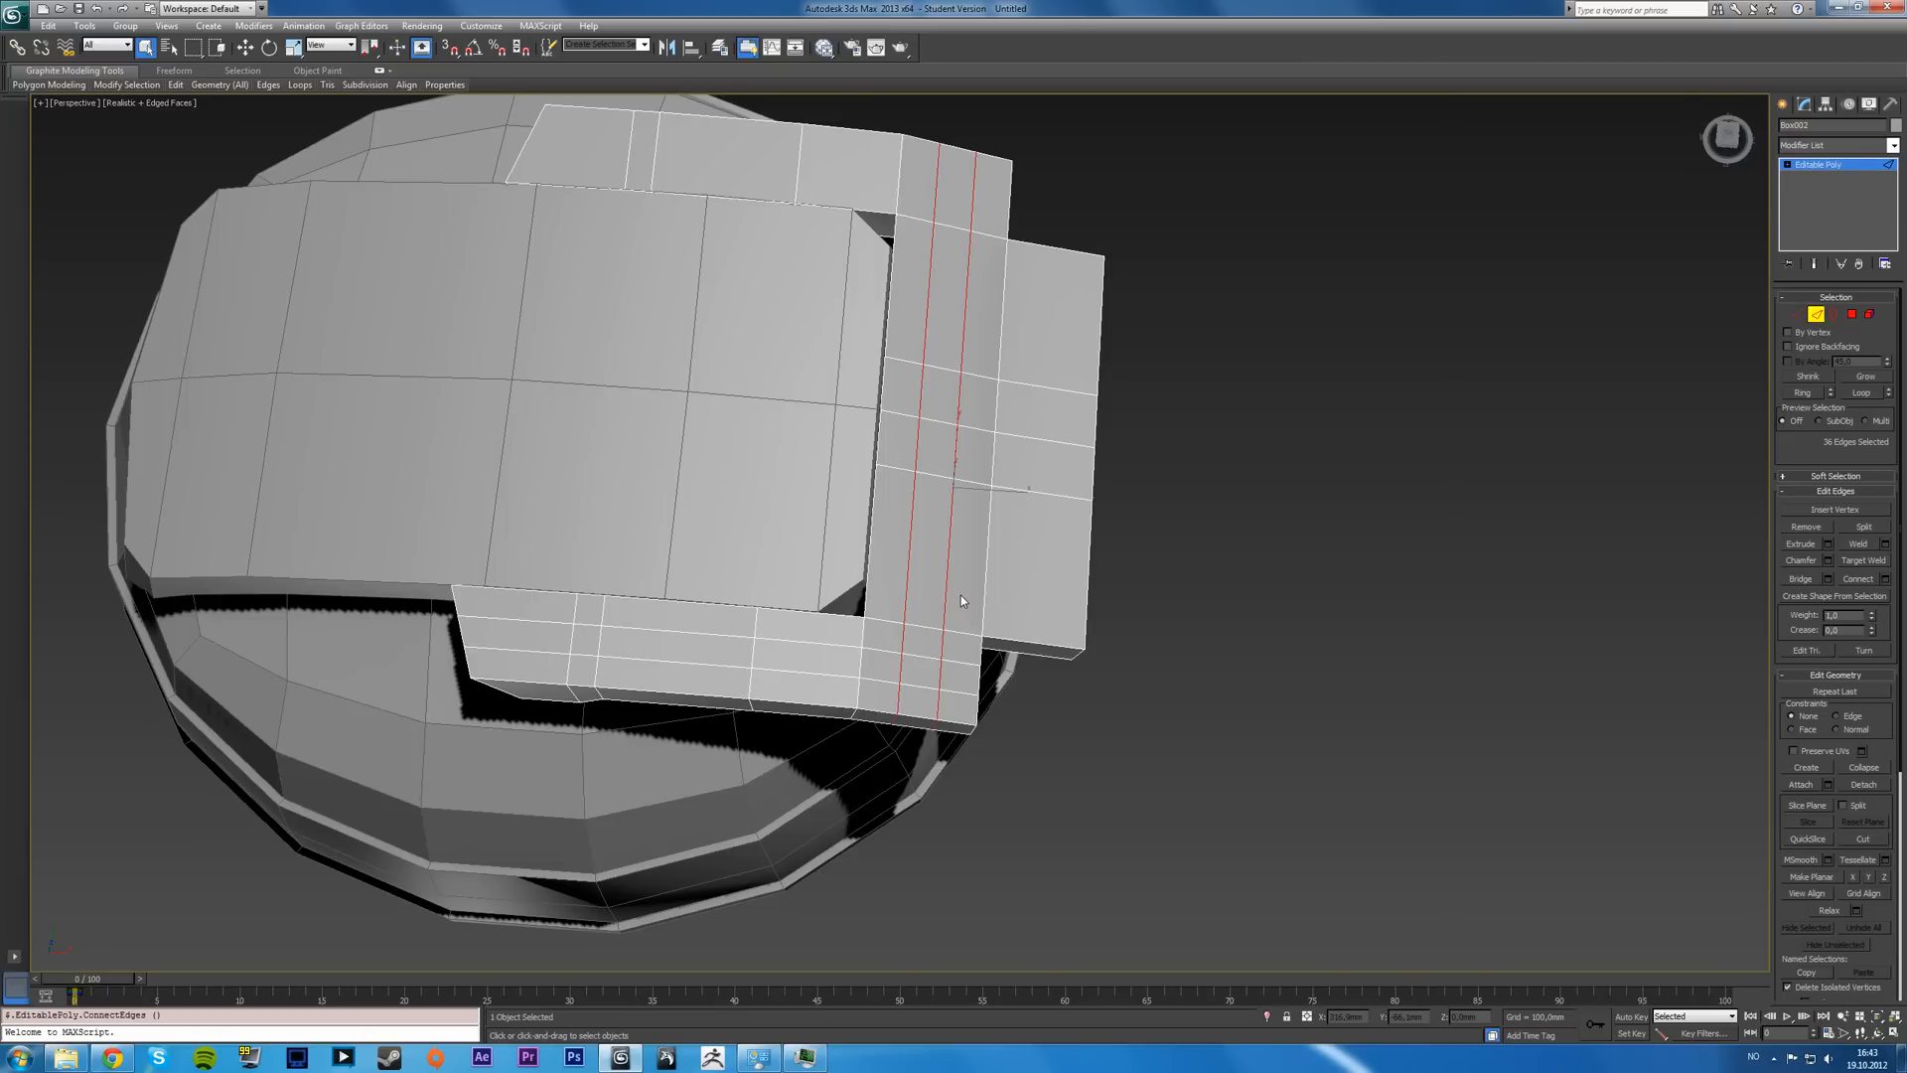
pyautogui.moveTo(858, 342)
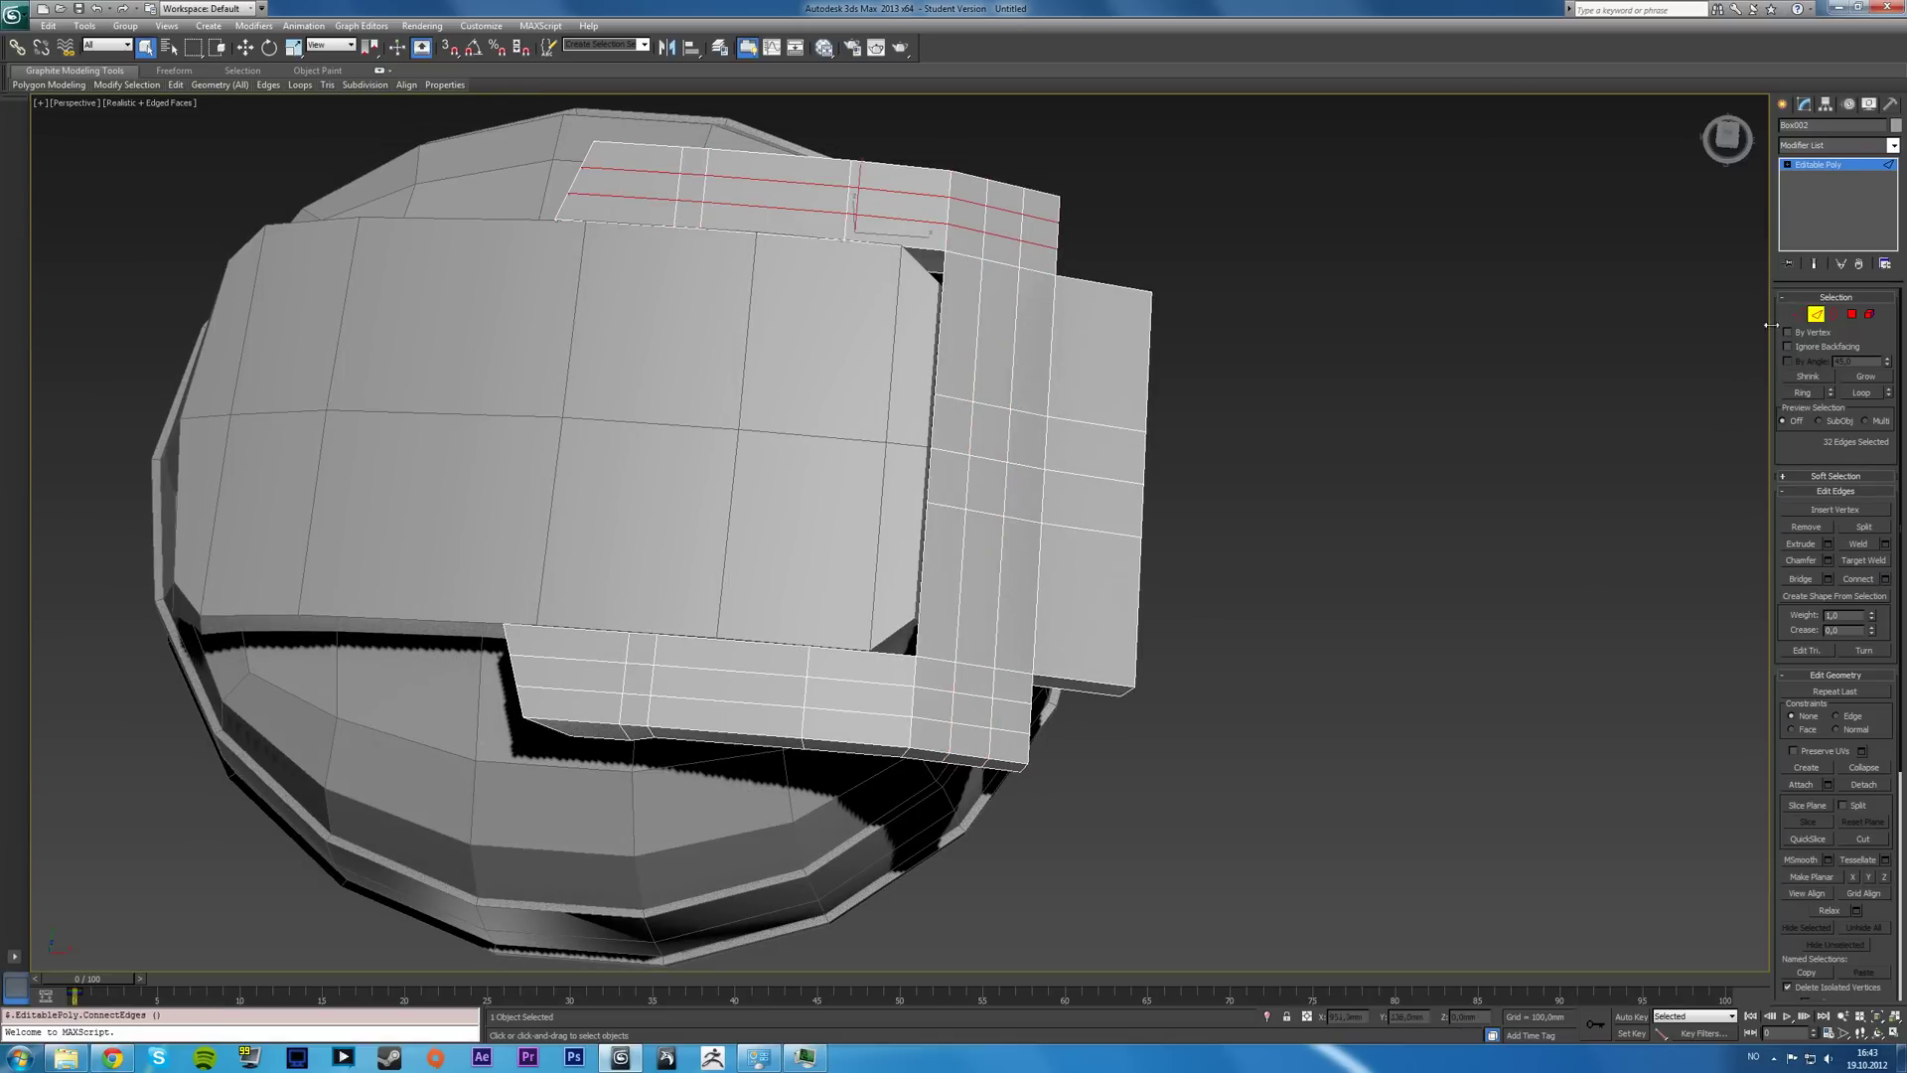
# - Pull the frame's outer corner vertices inward in Top view to bevel the corner
pyautogui.press('Alt+W')
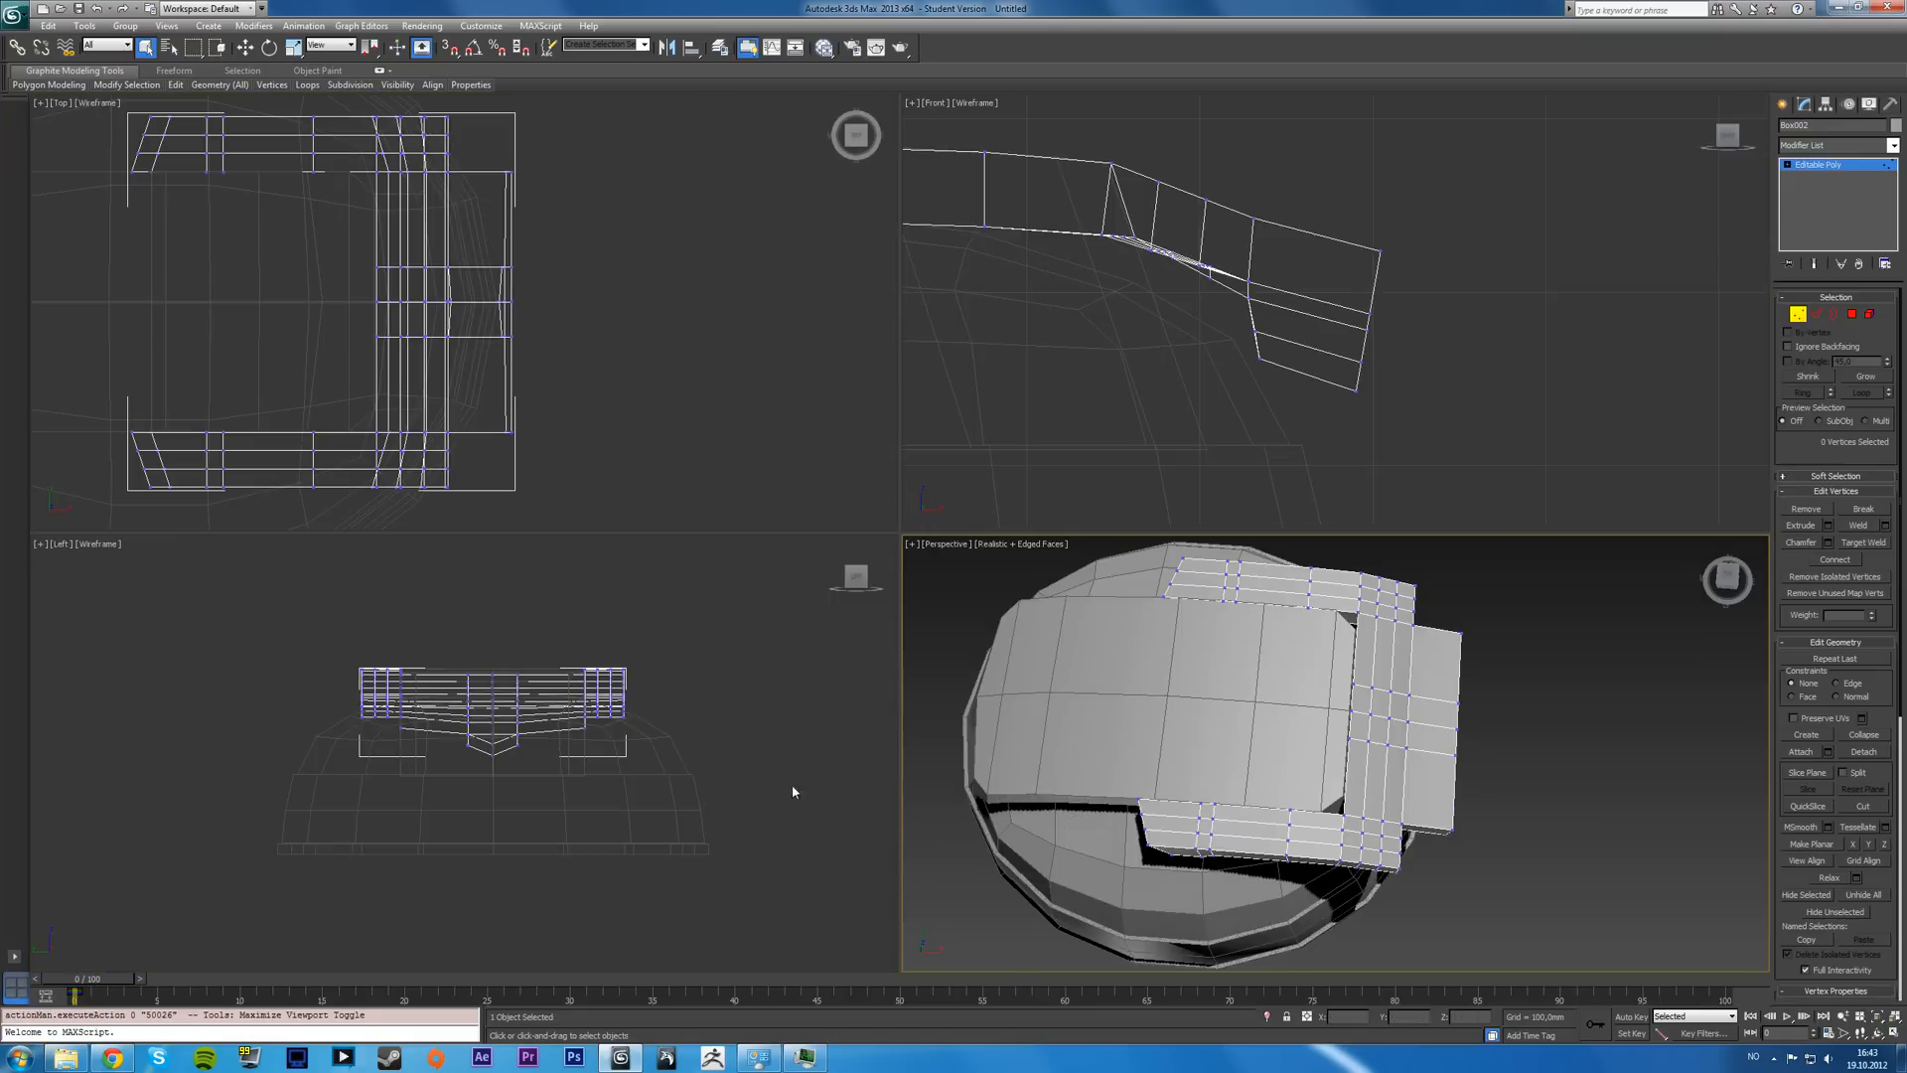
pyautogui.moveTo(457, 489)
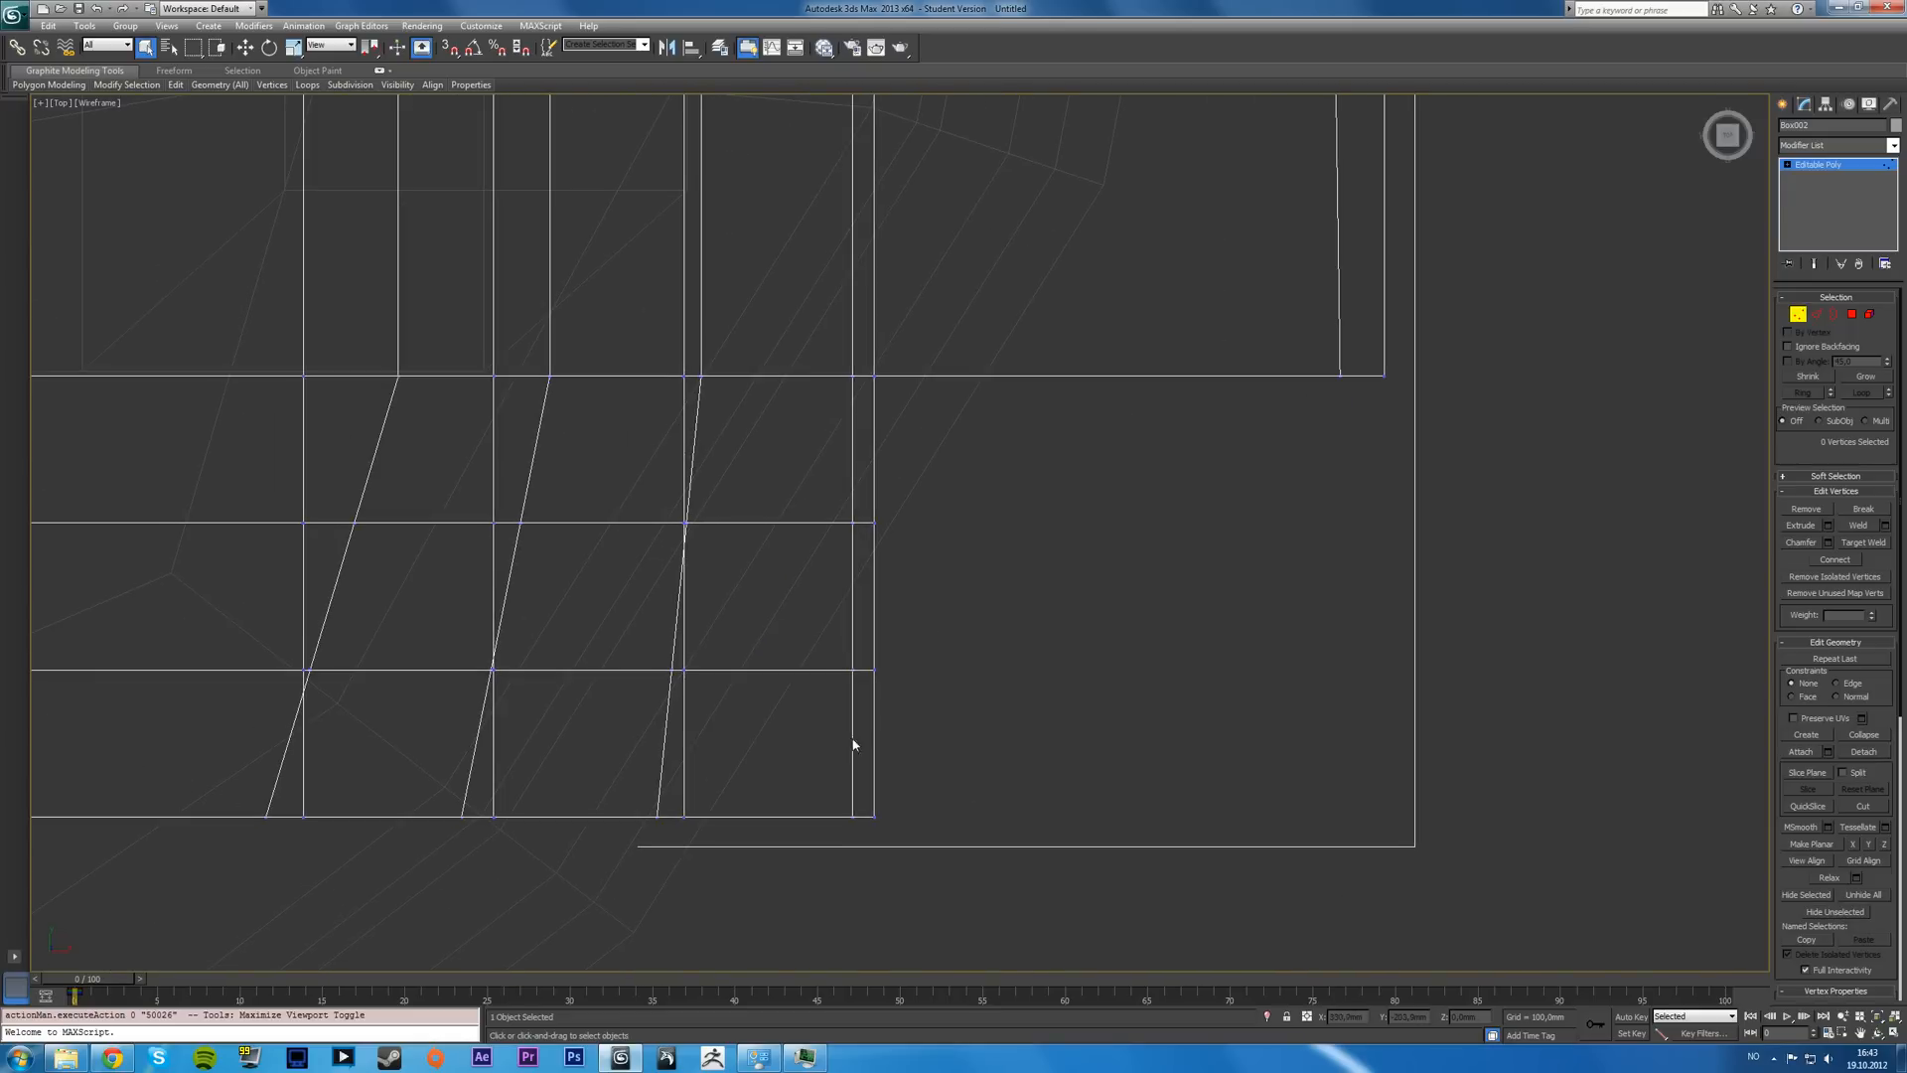
pyautogui.press('Alt+W')
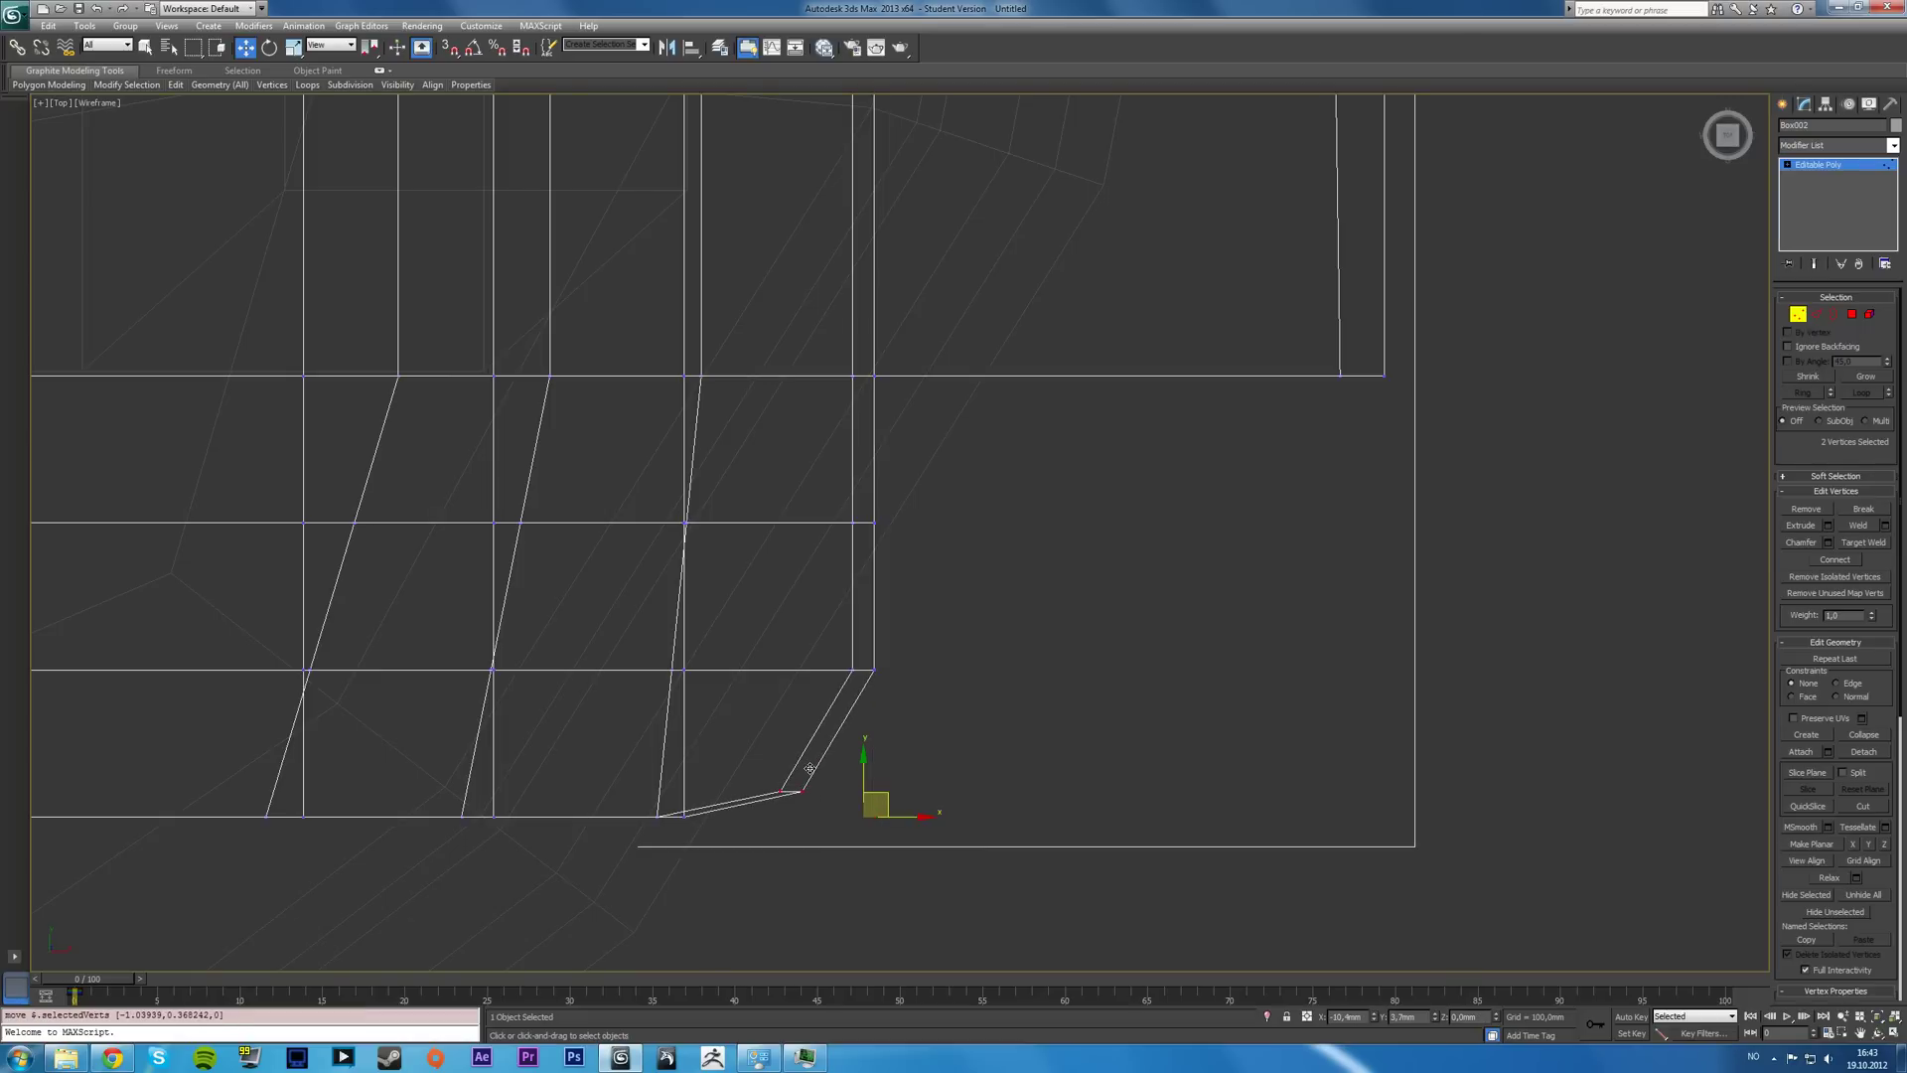
pyautogui.moveTo(800, 793); pyautogui.dragTo(761, 723)
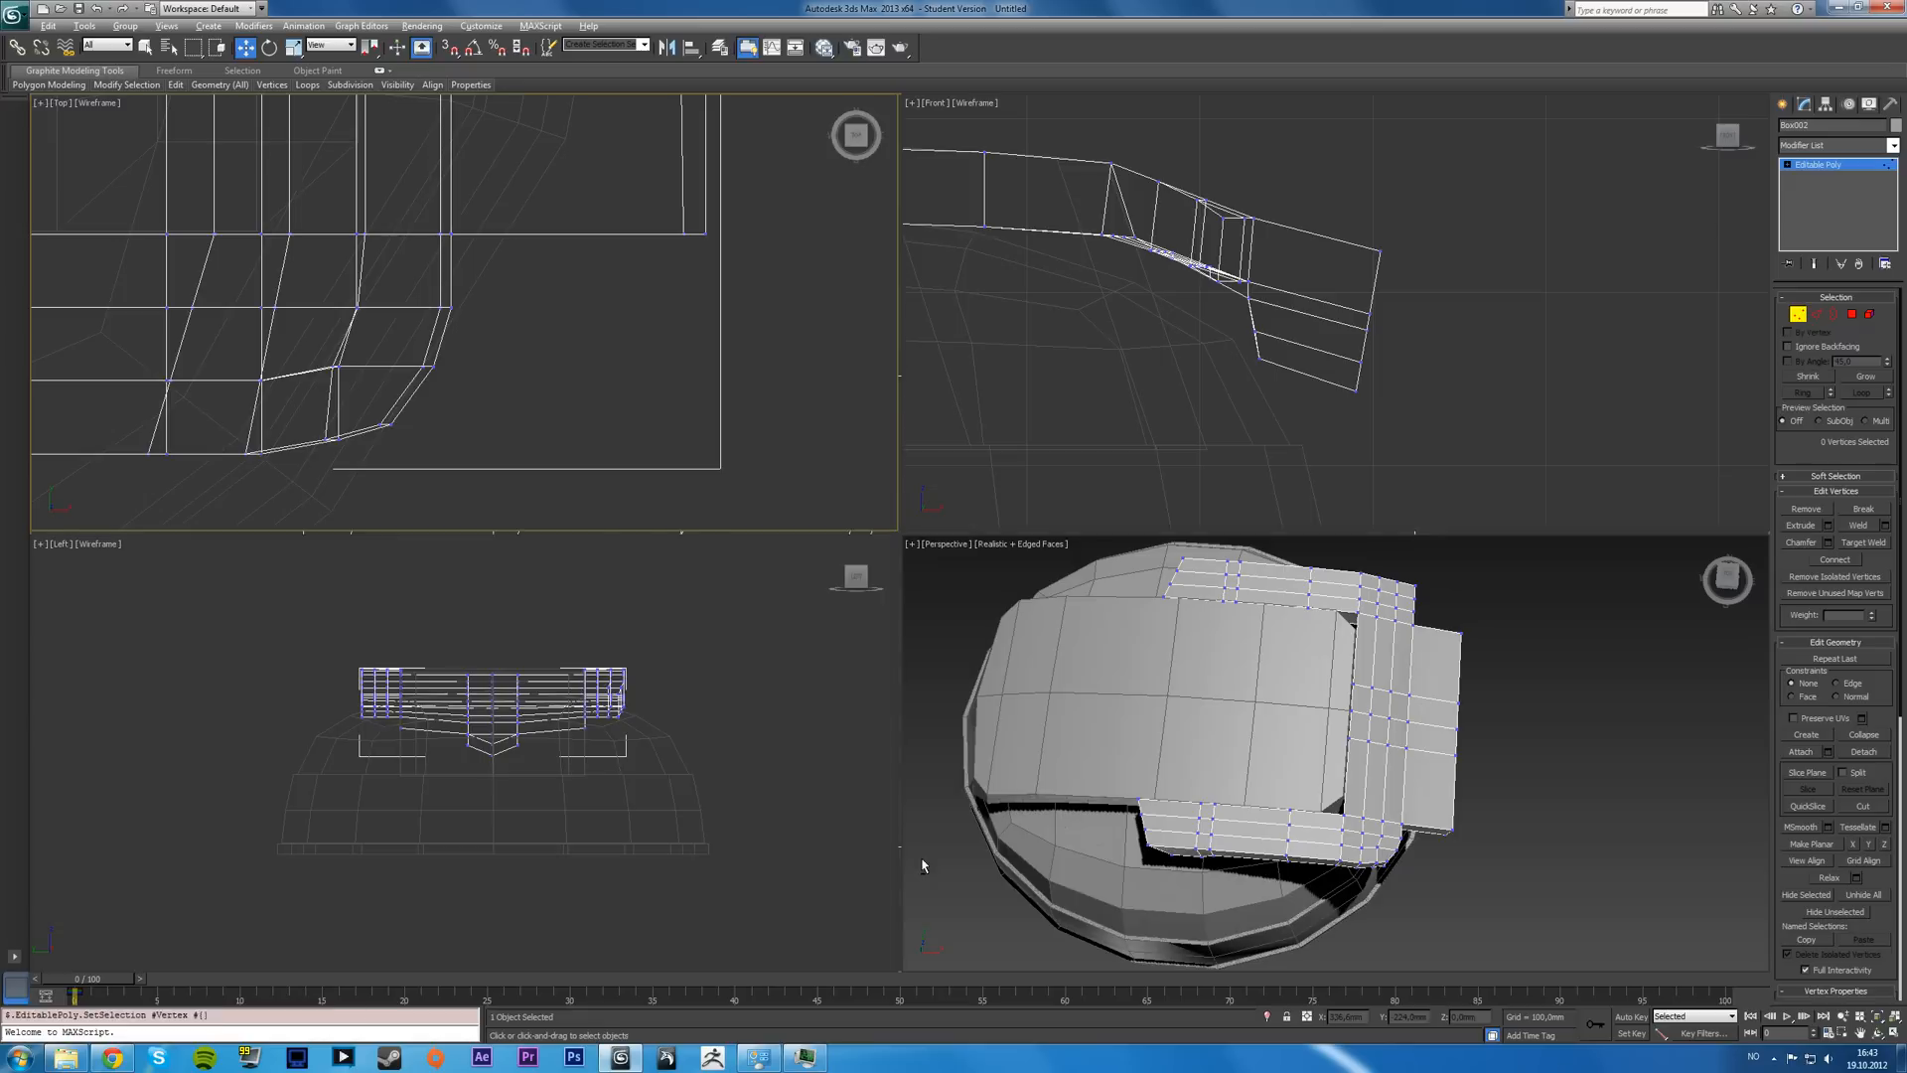
pyautogui.press('Alt+W')
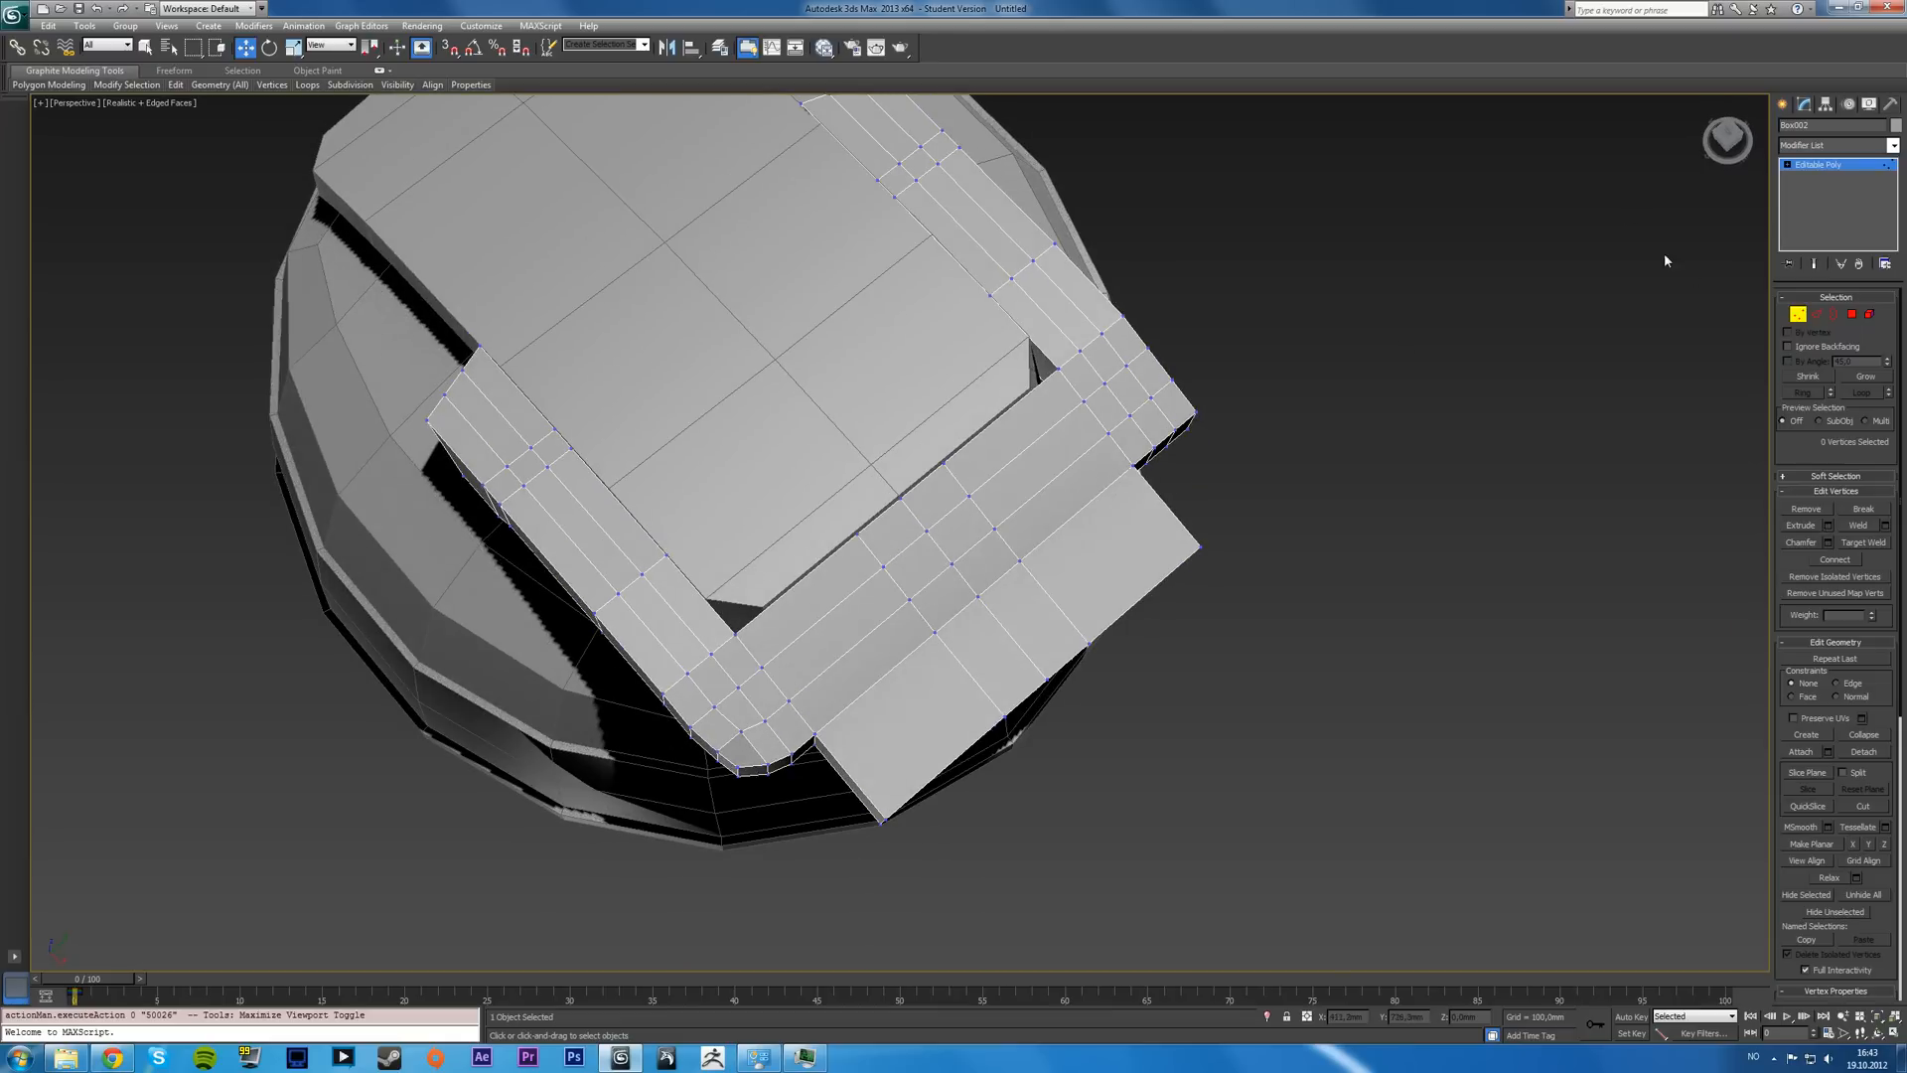
pyautogui.moveTo(1837, 313)
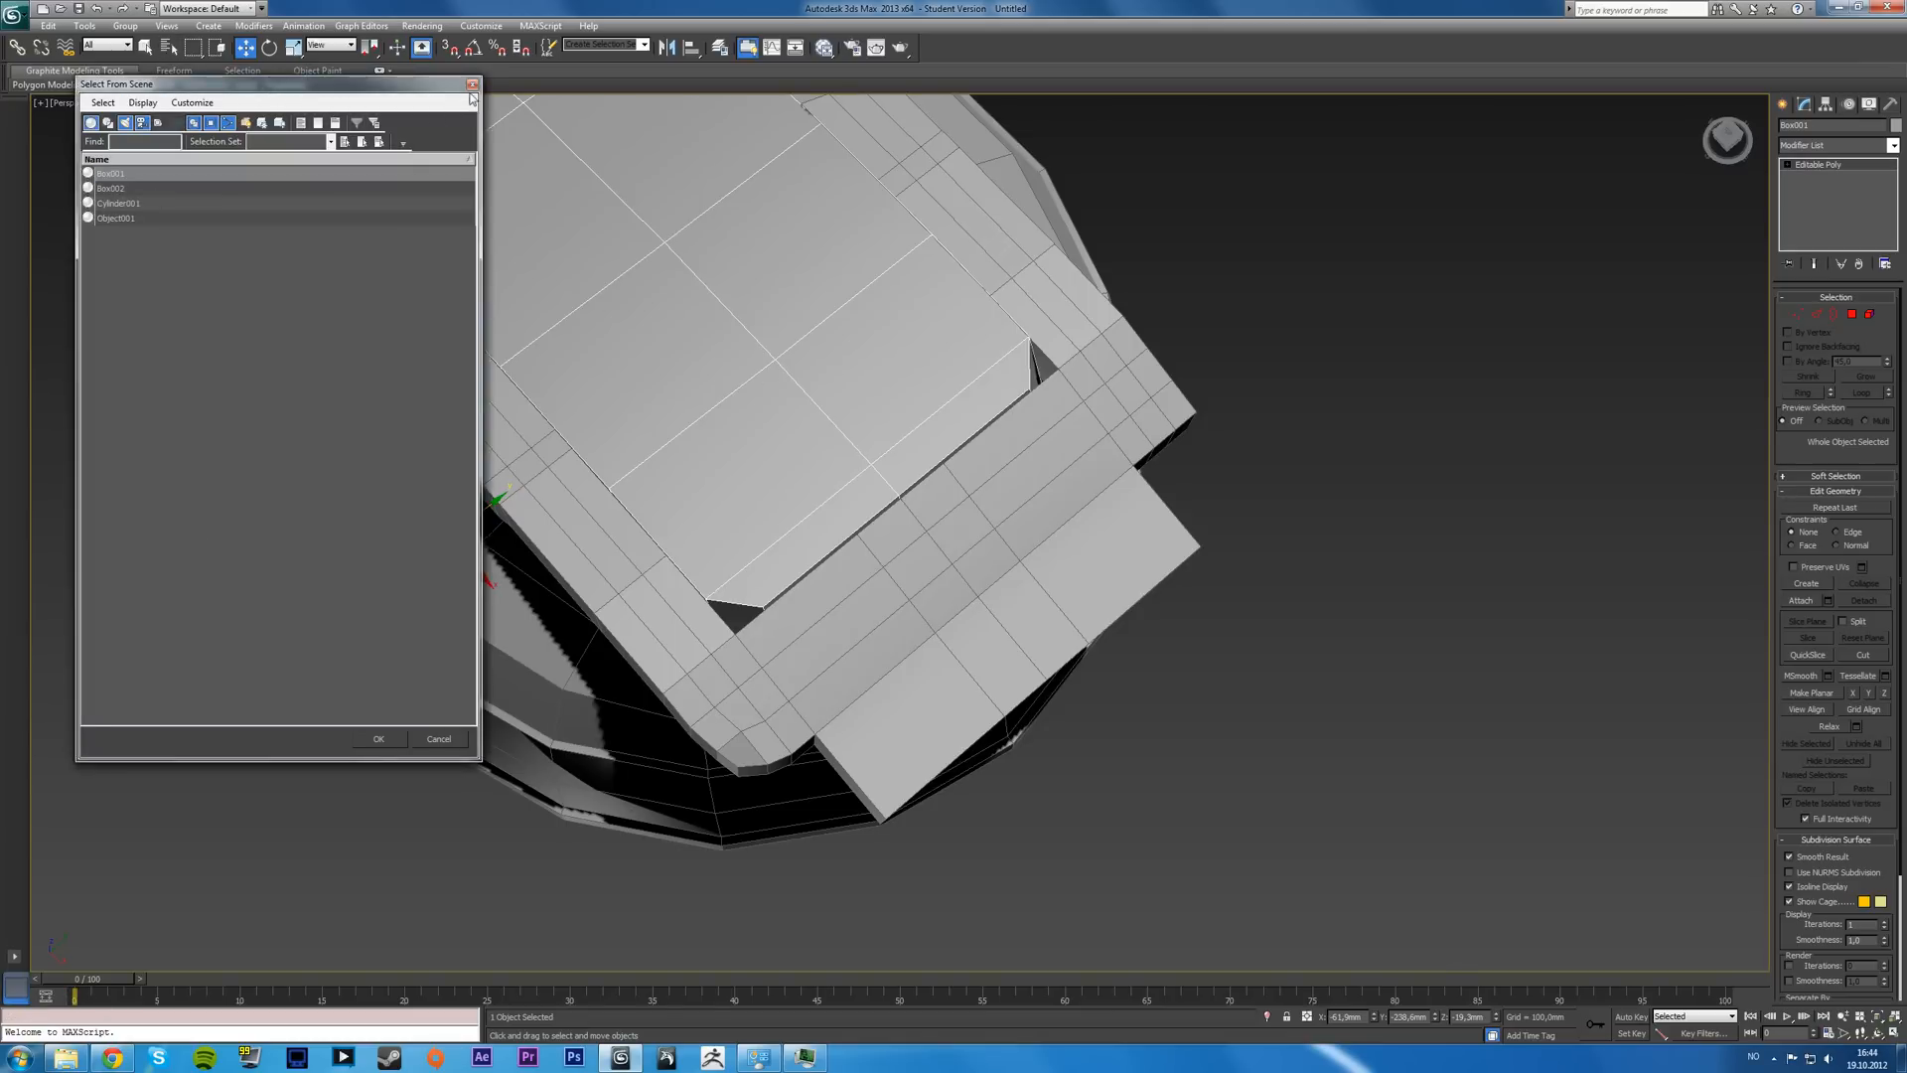
# - Pick Box001 from the scene list and undo a misstep before connecting the upper band
pyautogui.click(437, 737)
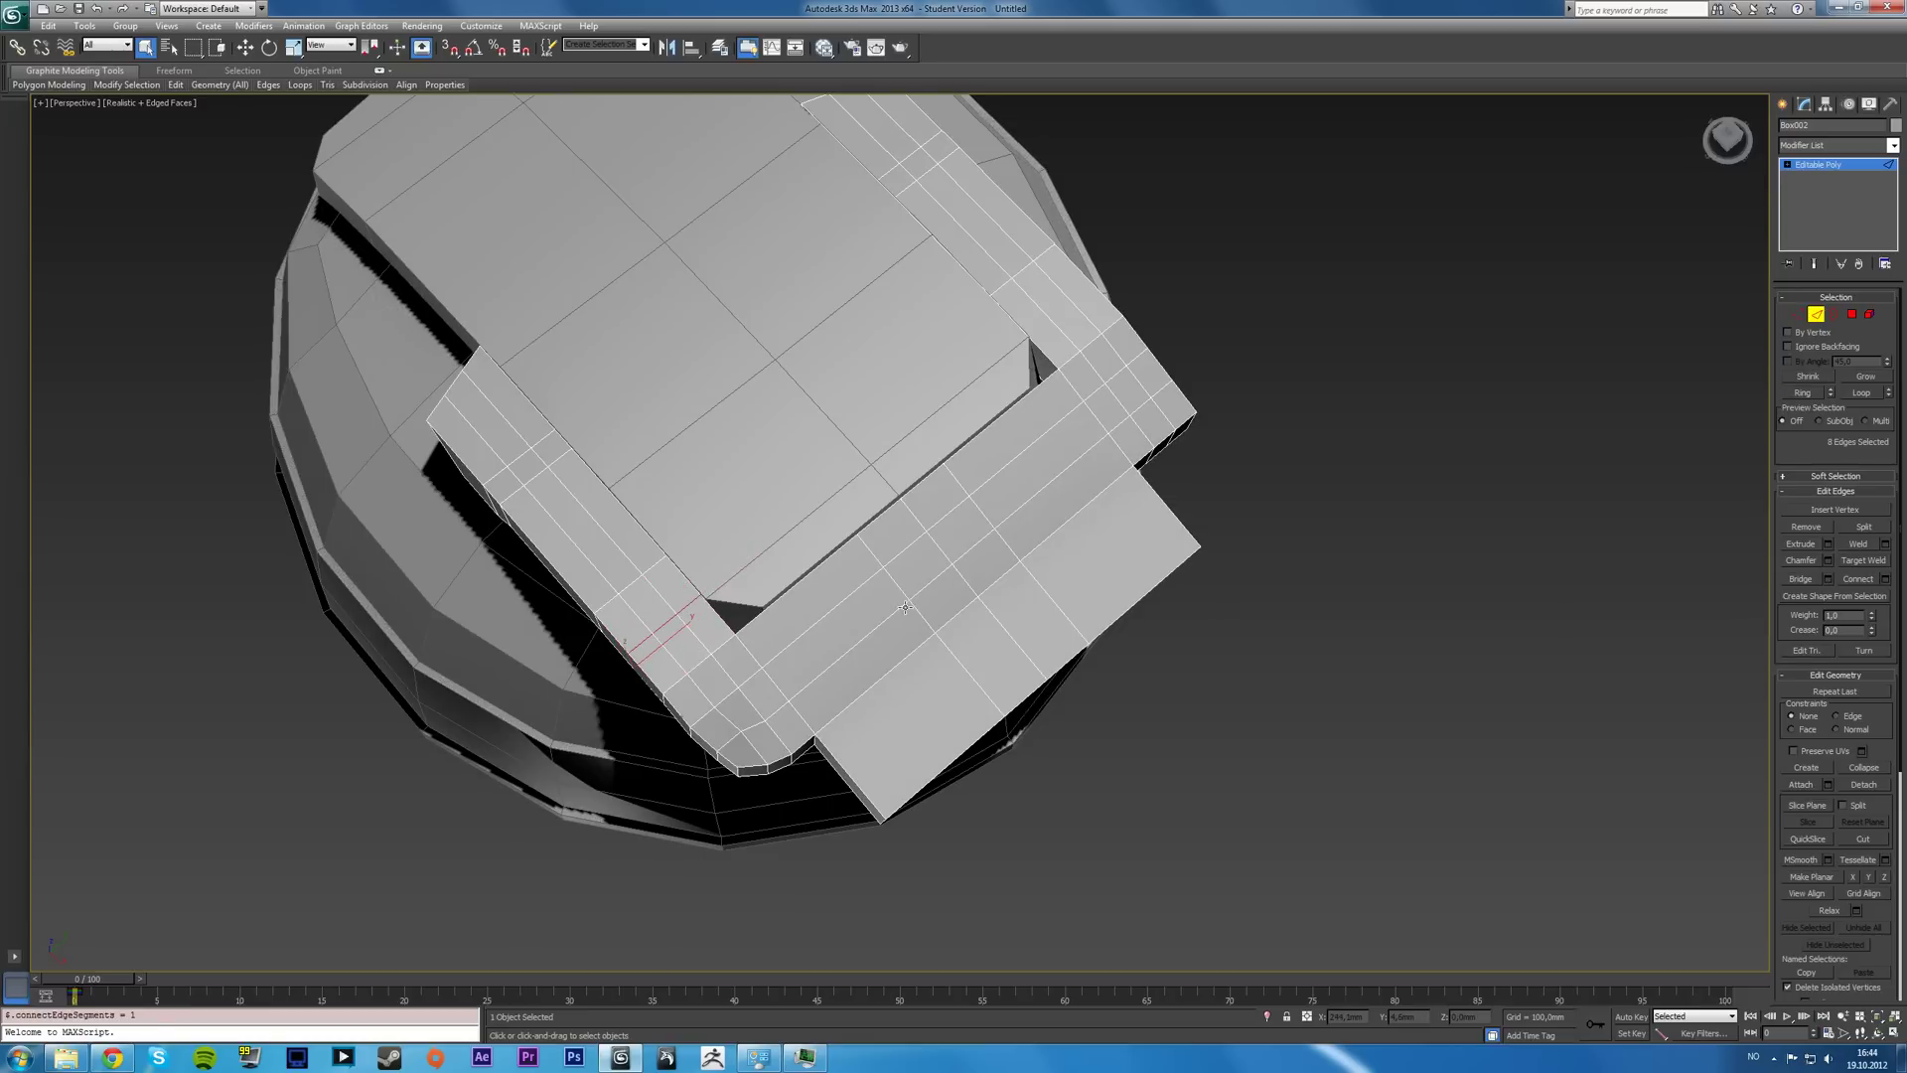
pyautogui.press('Alt+W')
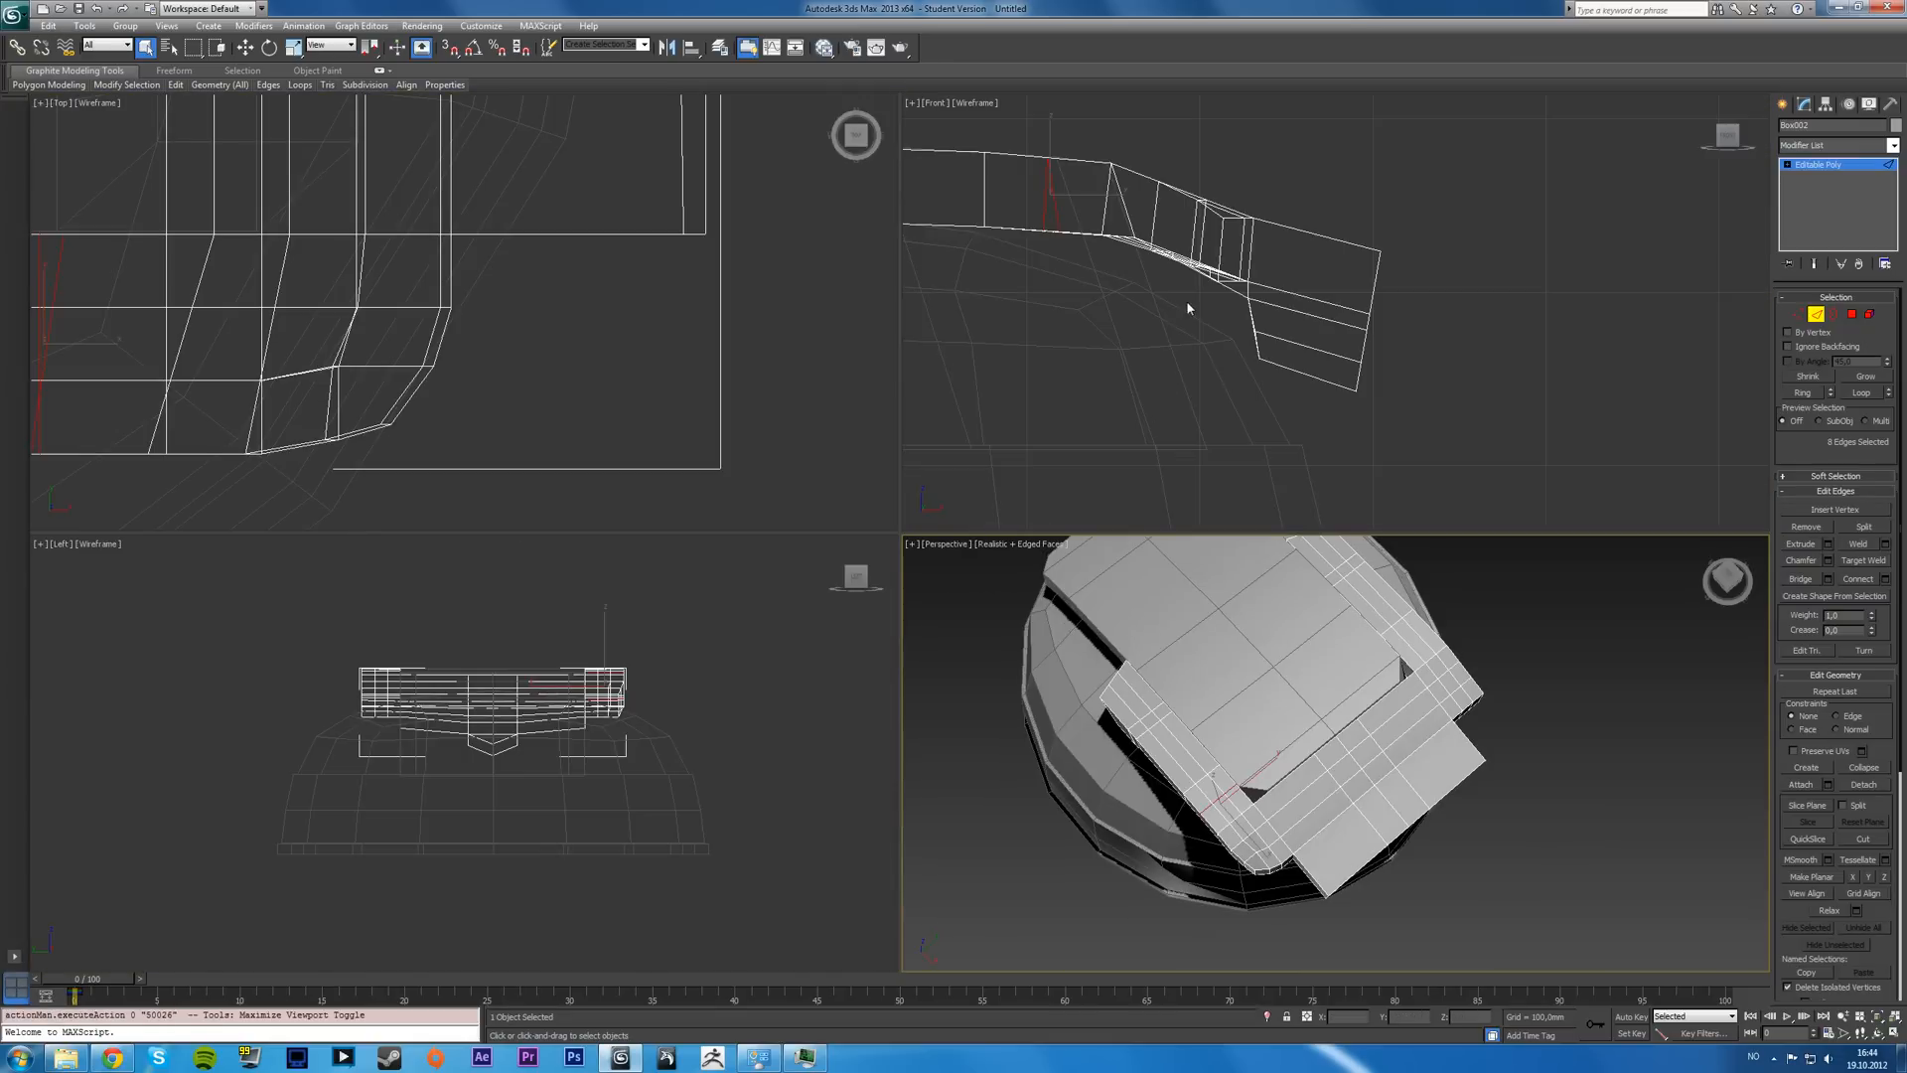
pyautogui.press('ctrl+z')
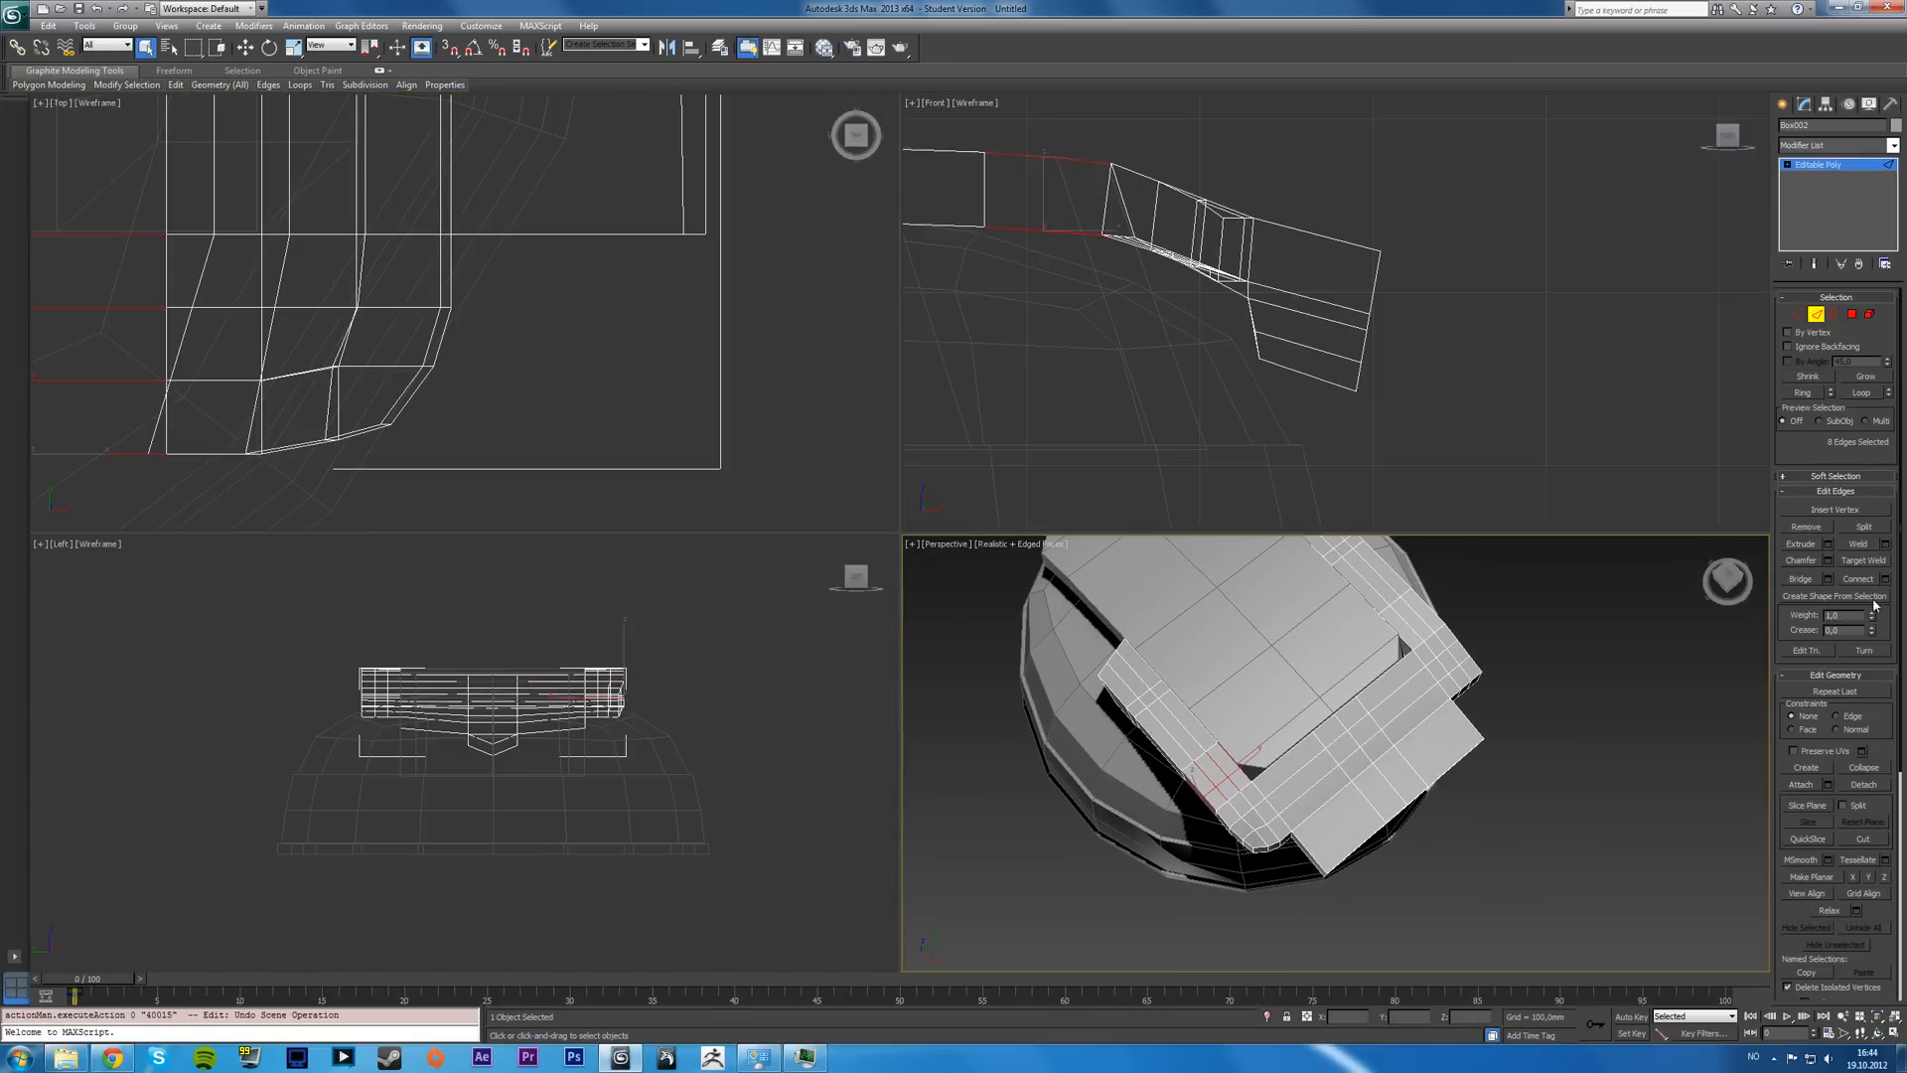
pyautogui.press('Alt+W')
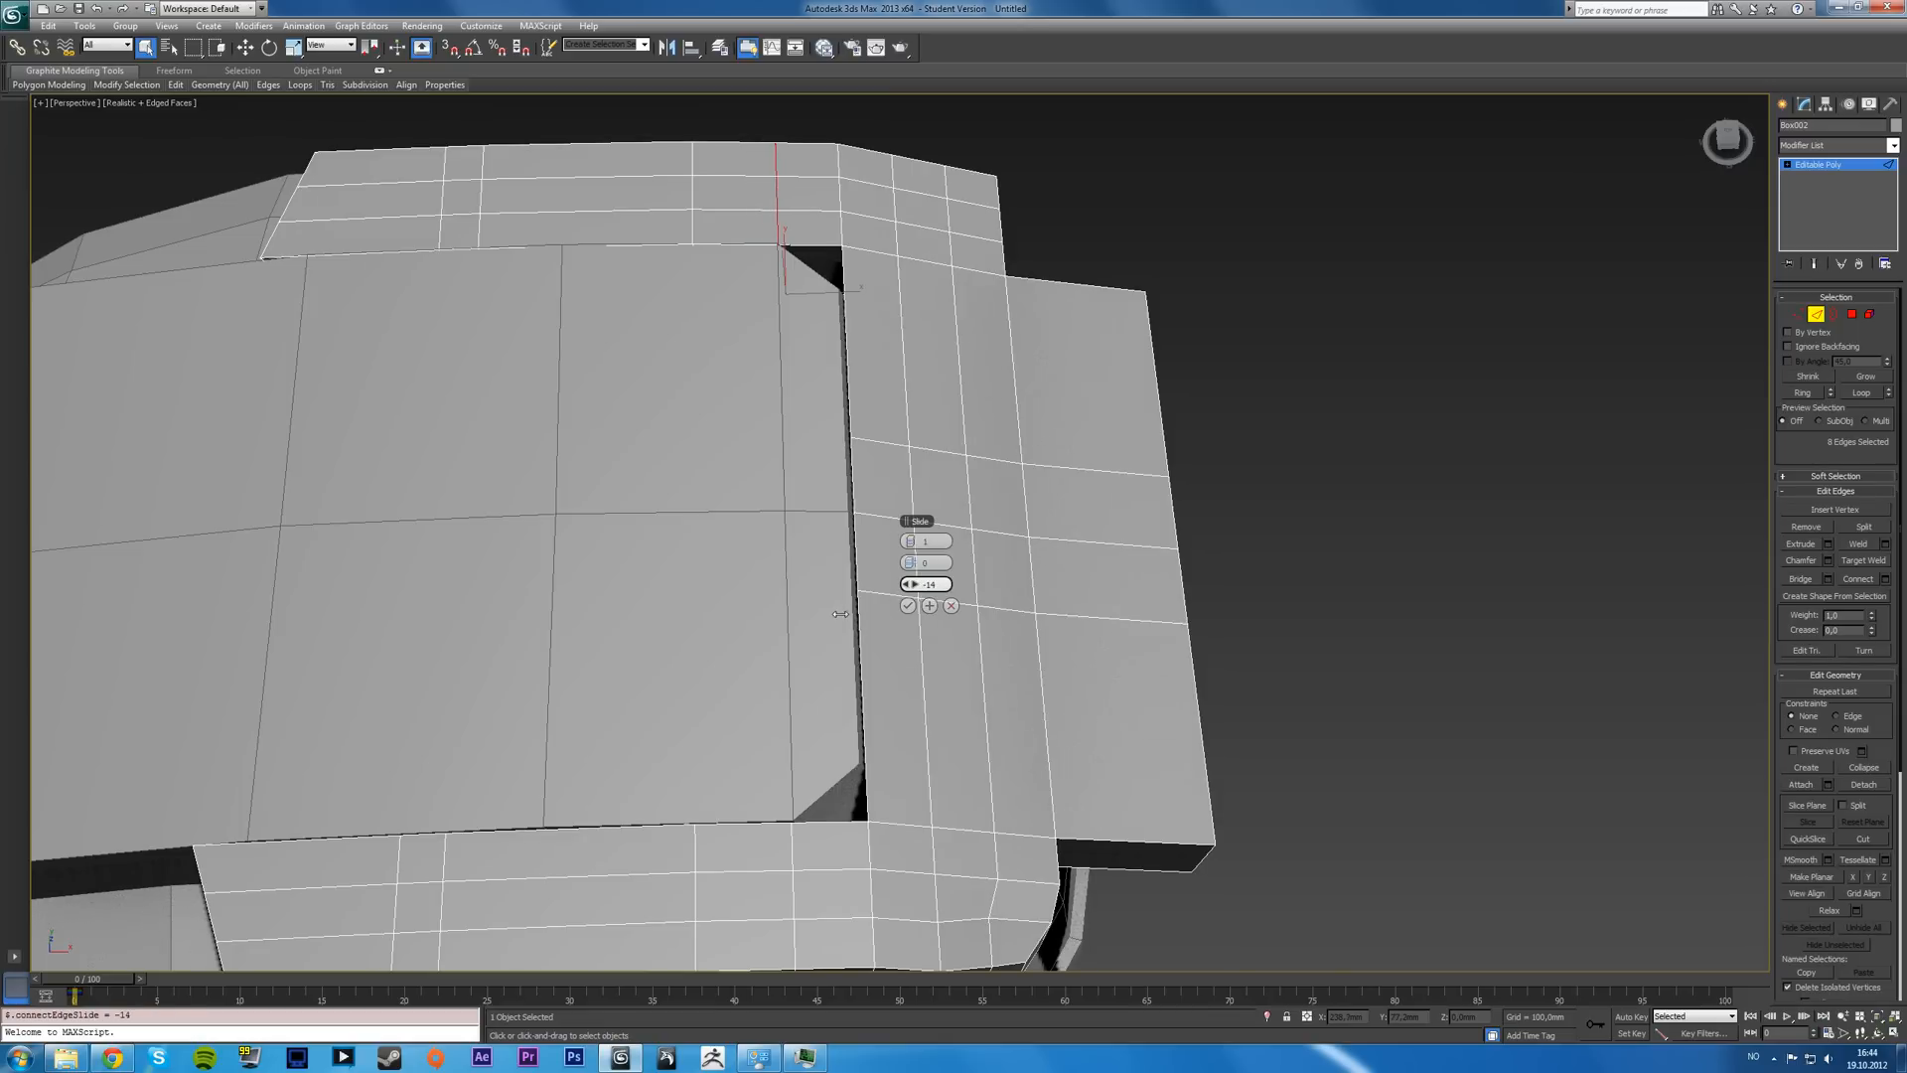
# - Confirm the slid loop, then Connect a new loop across the side plate
pyautogui.click(906, 606)
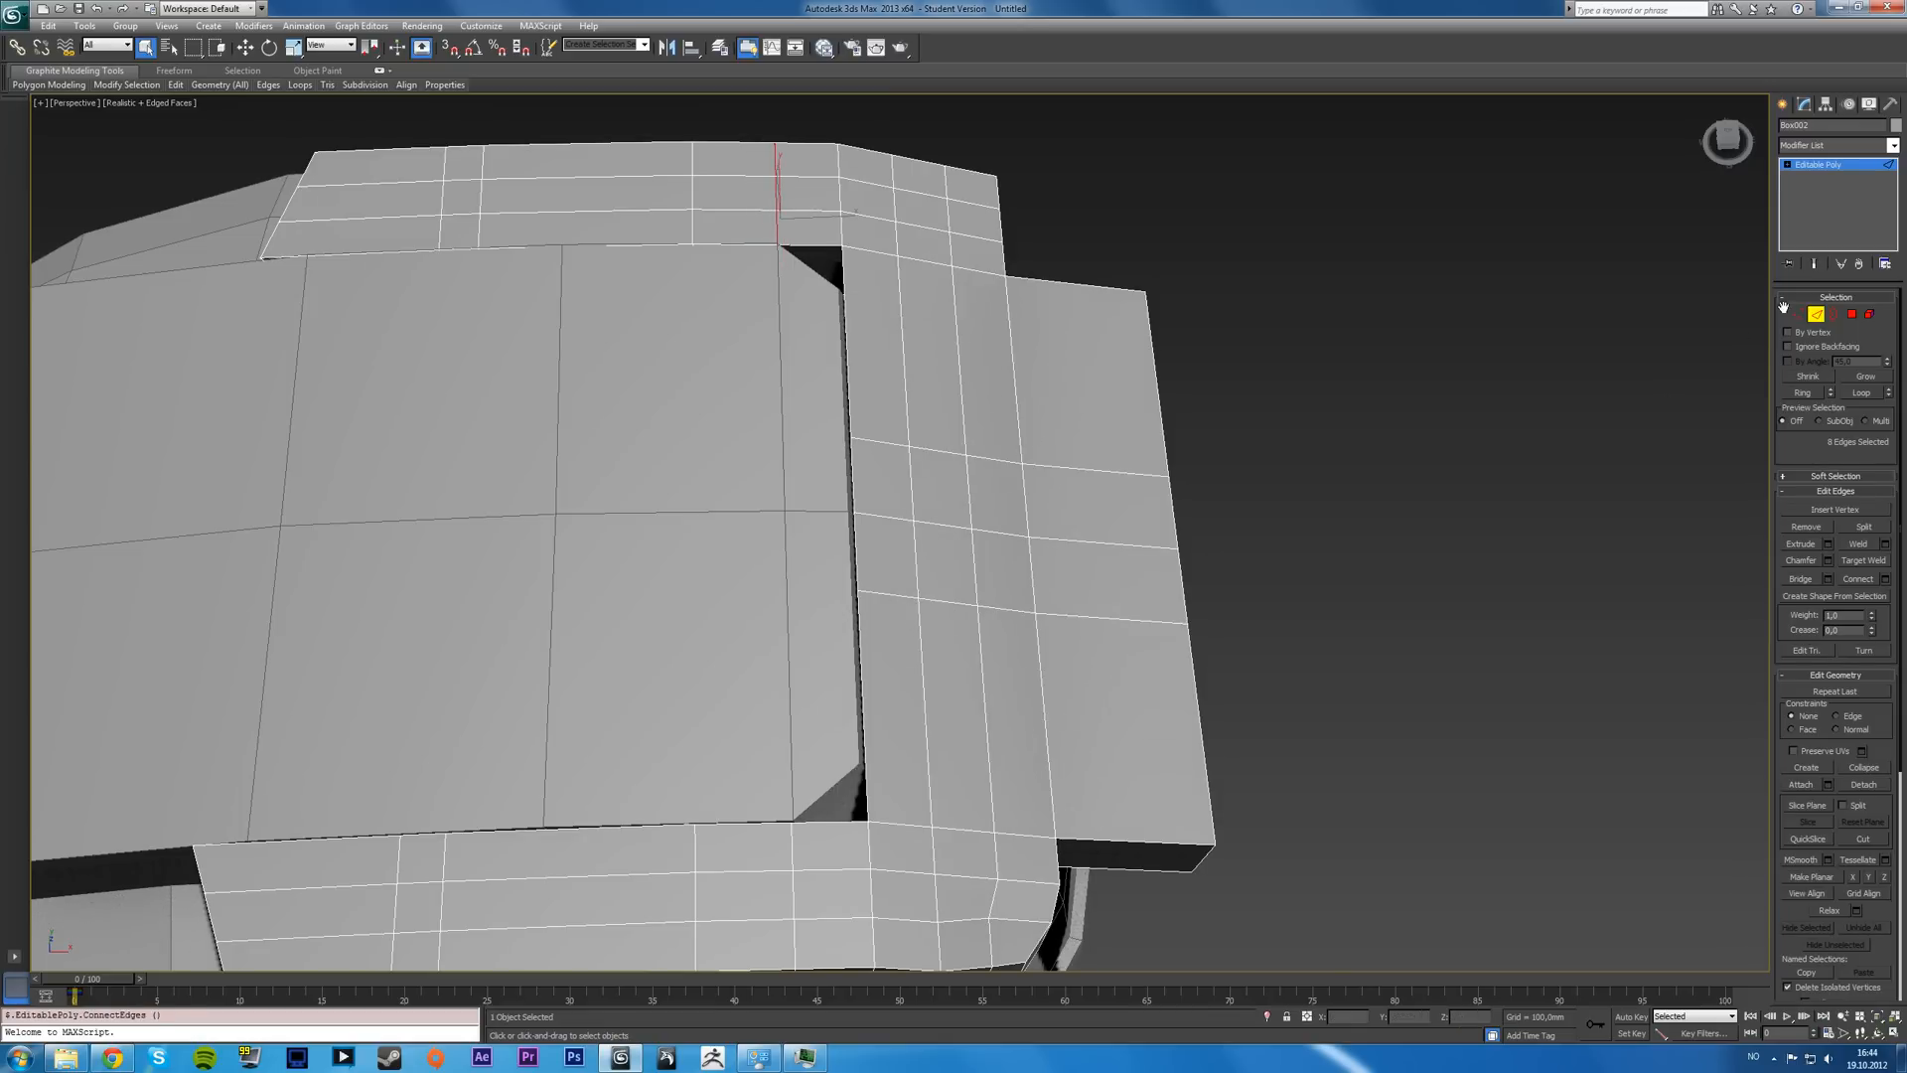
pyautogui.click(1196, 743)
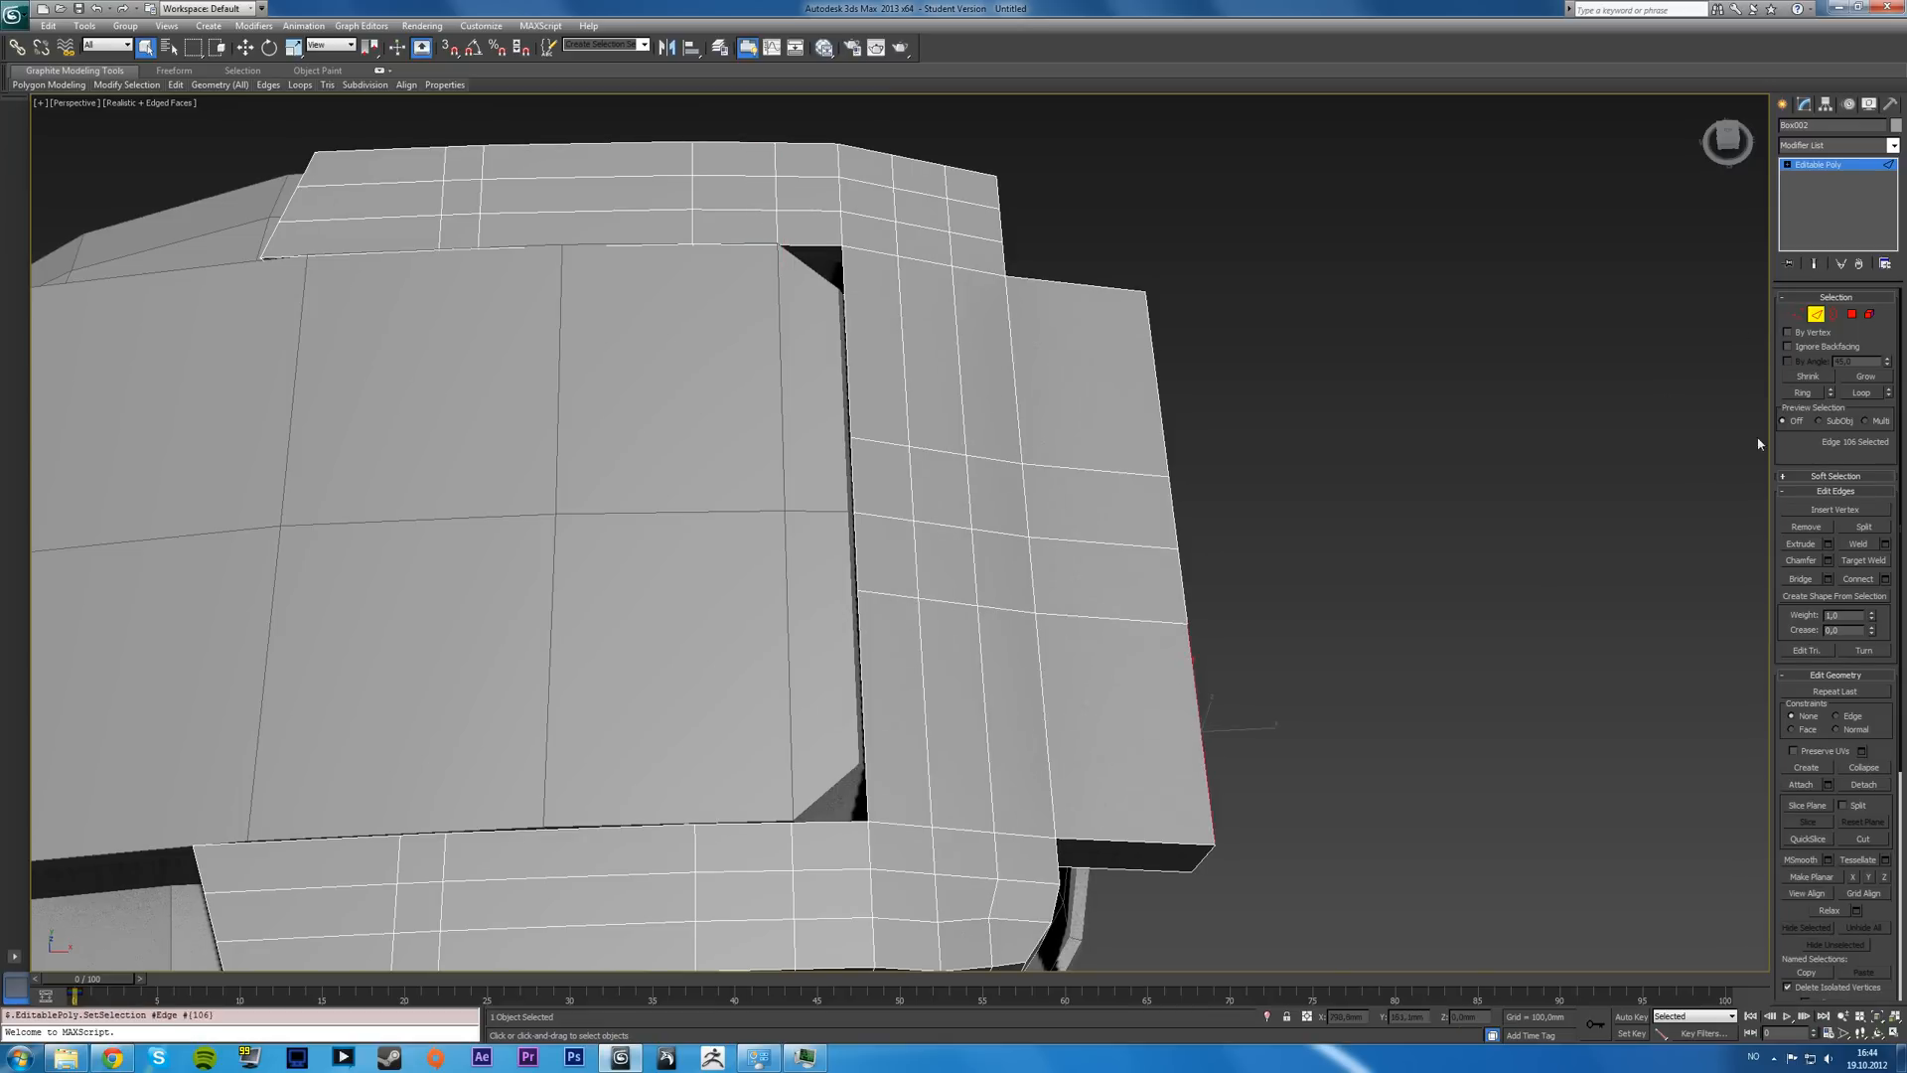
pyautogui.click(1800, 391)
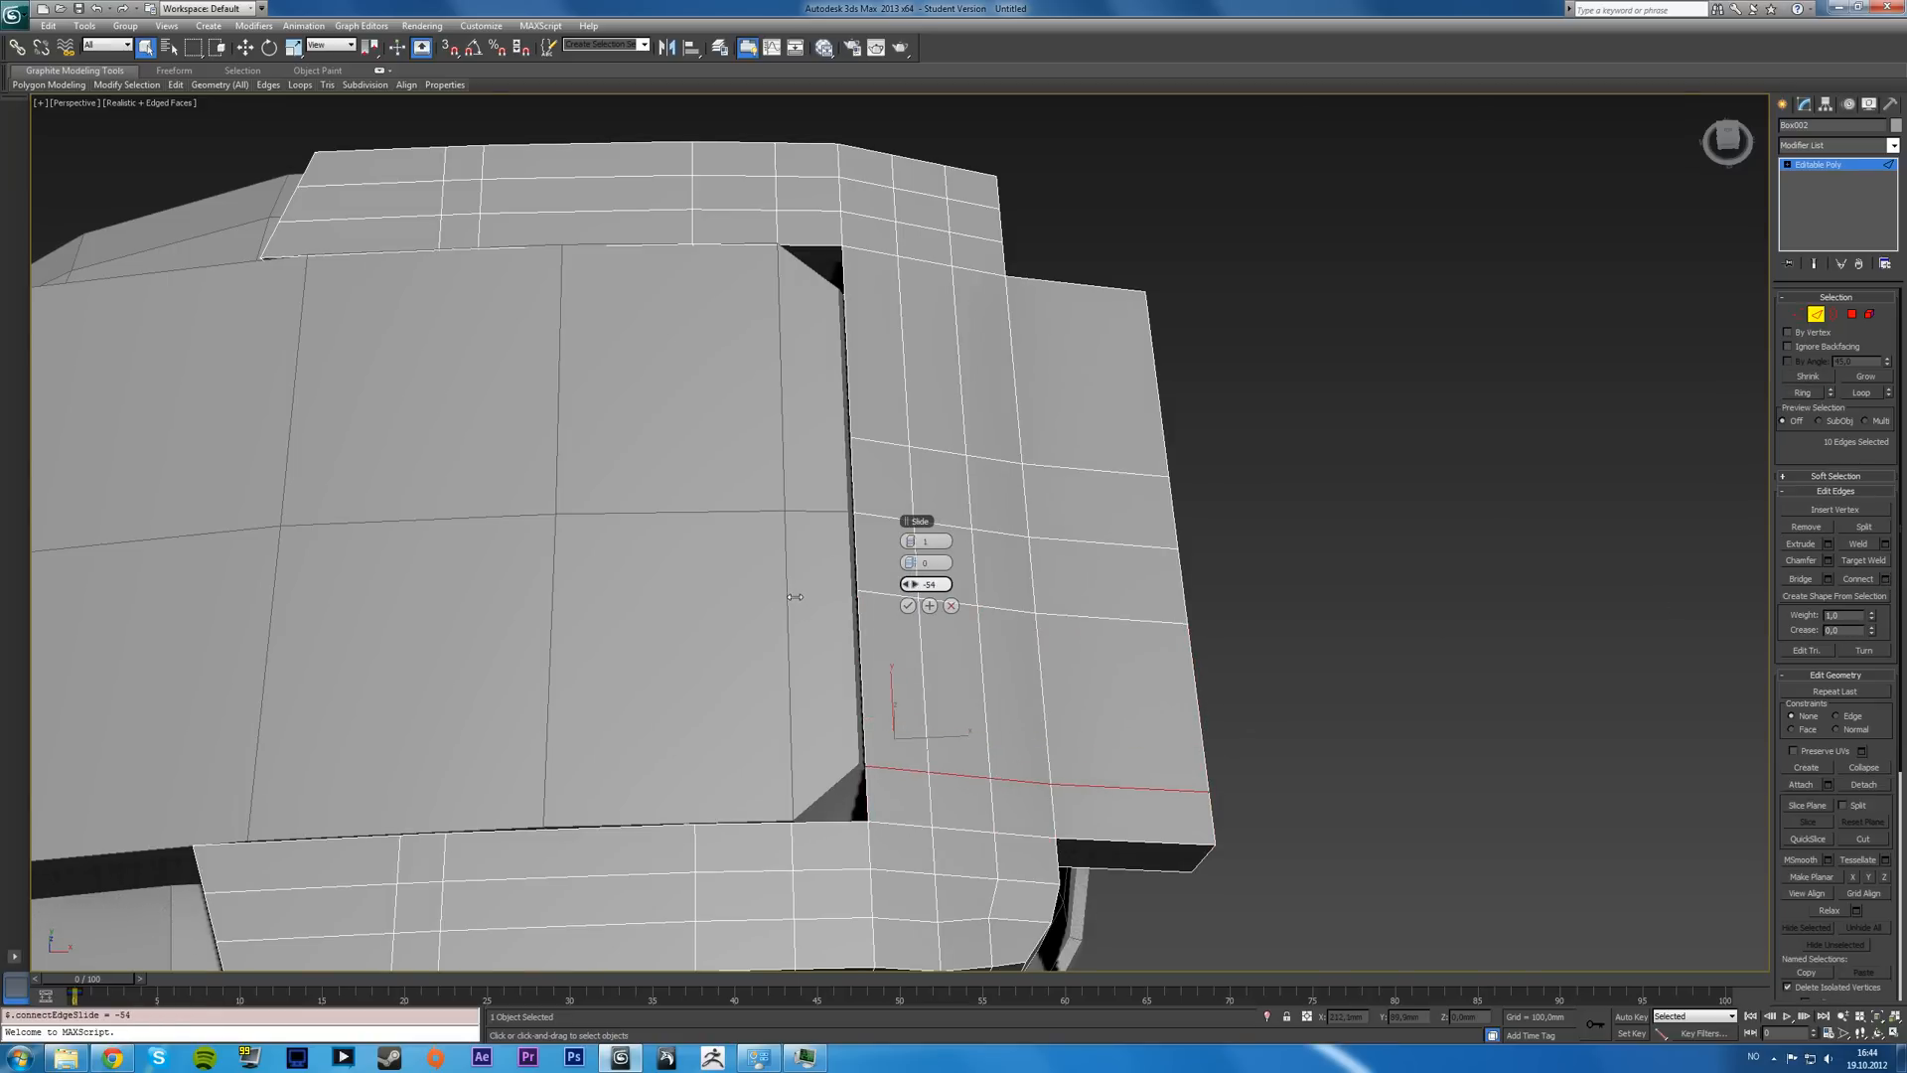
pyautogui.click(906, 606)
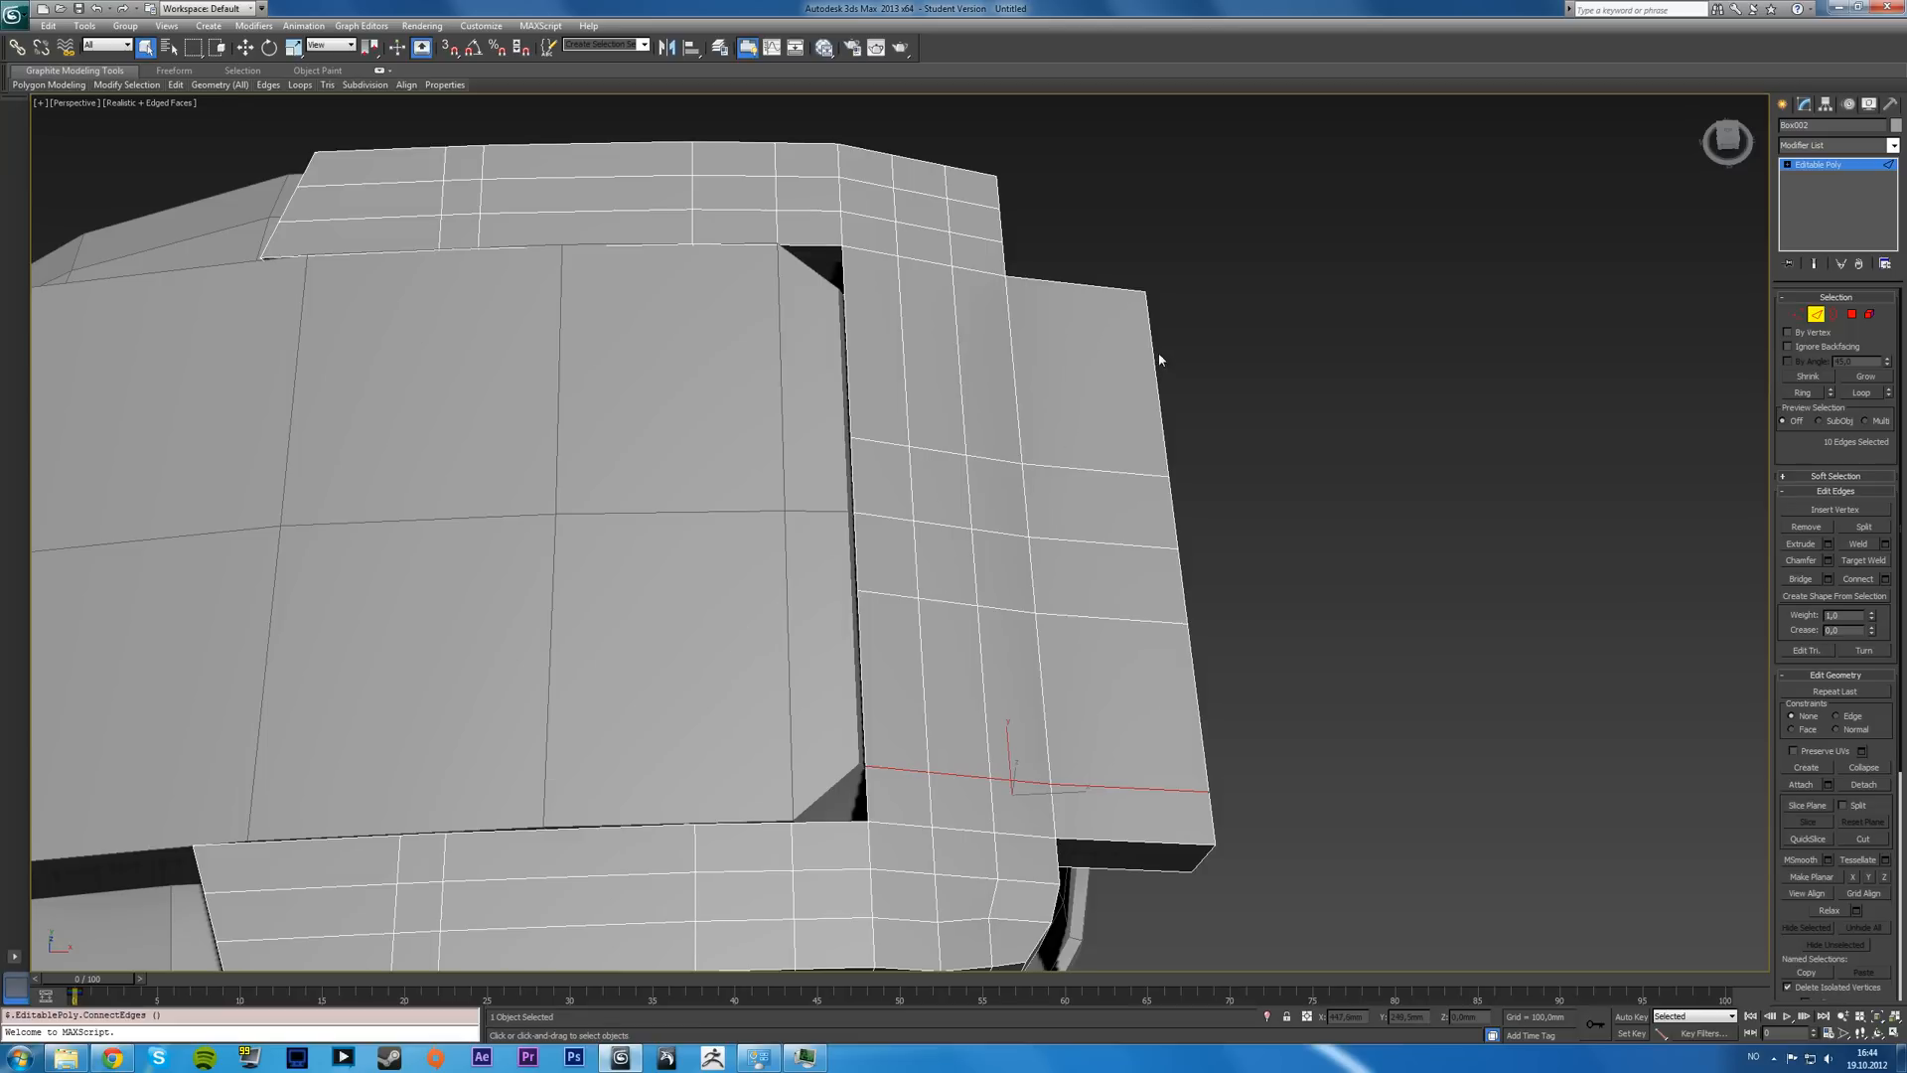
# - Ring-select the plate's edges and orbit to view the frame from the side
pyautogui.click(1152, 389)
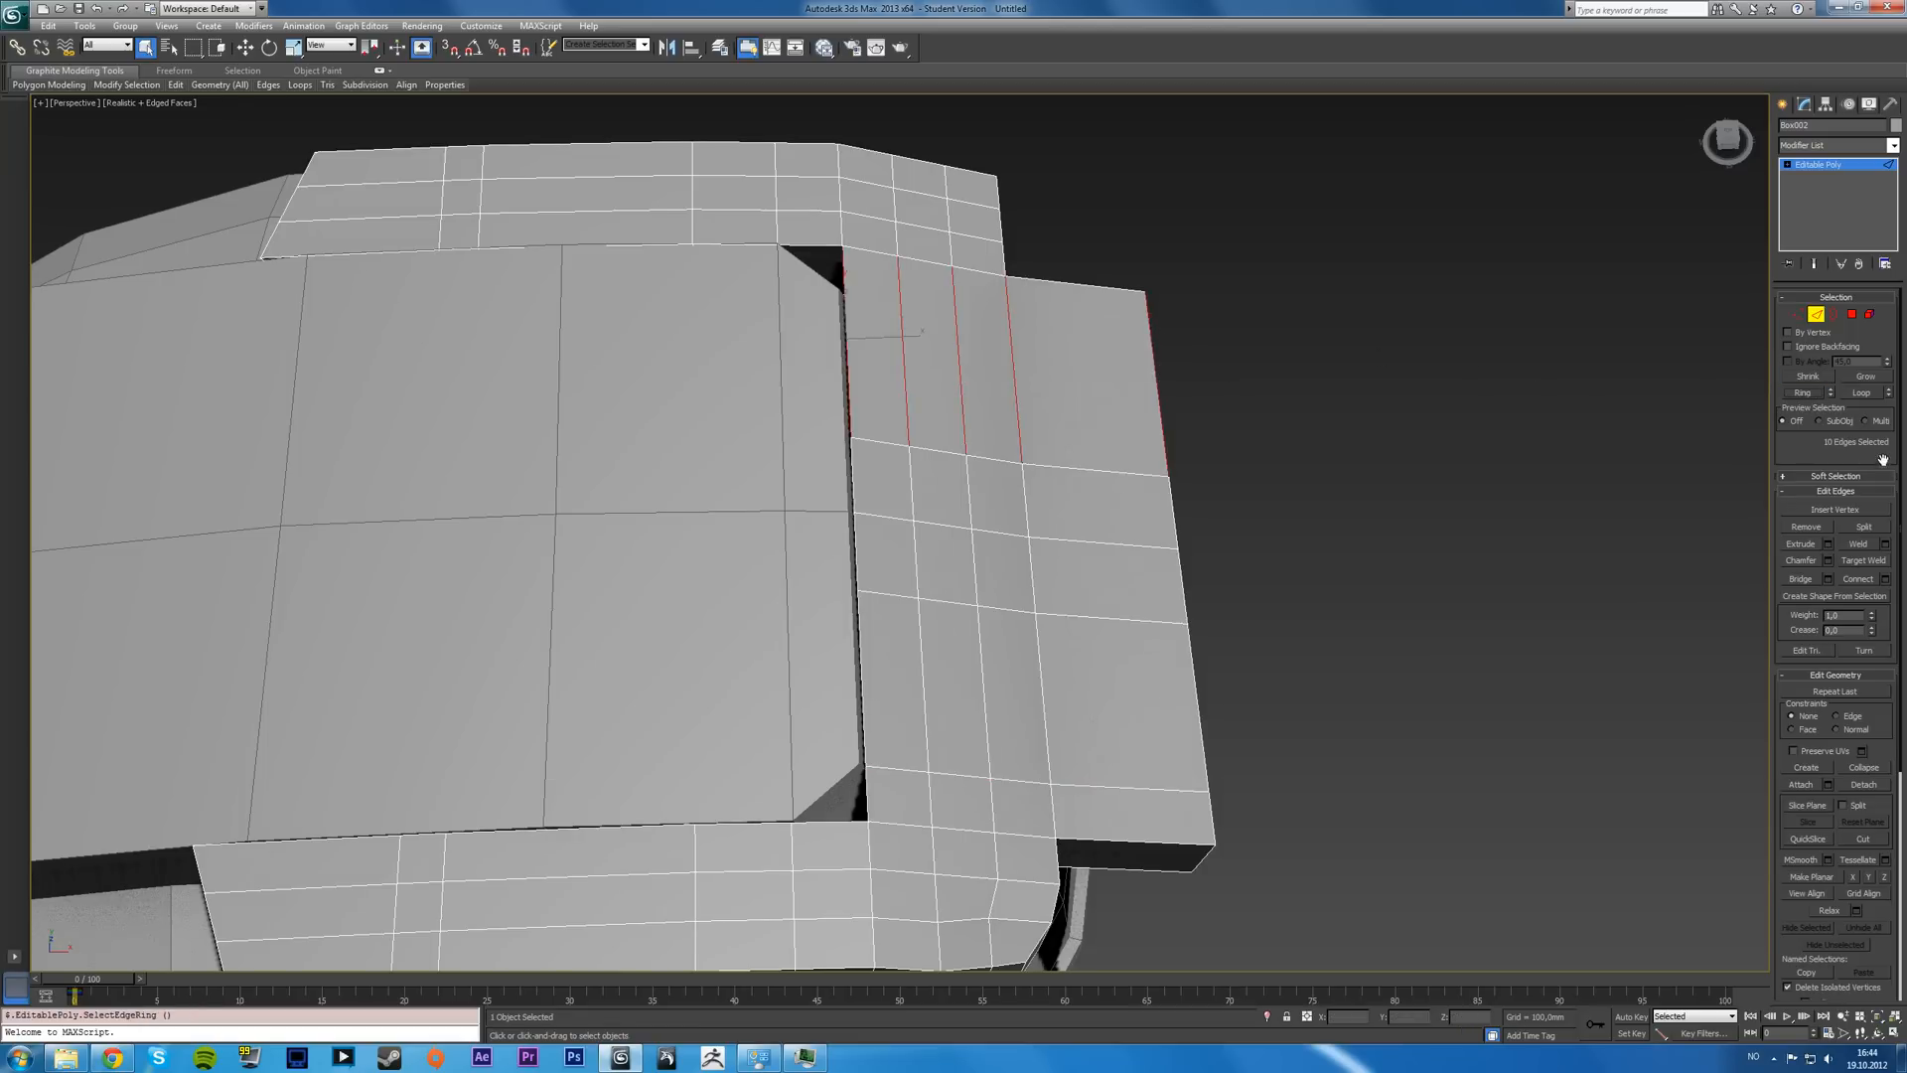
pyautogui.moveTo(1883, 582)
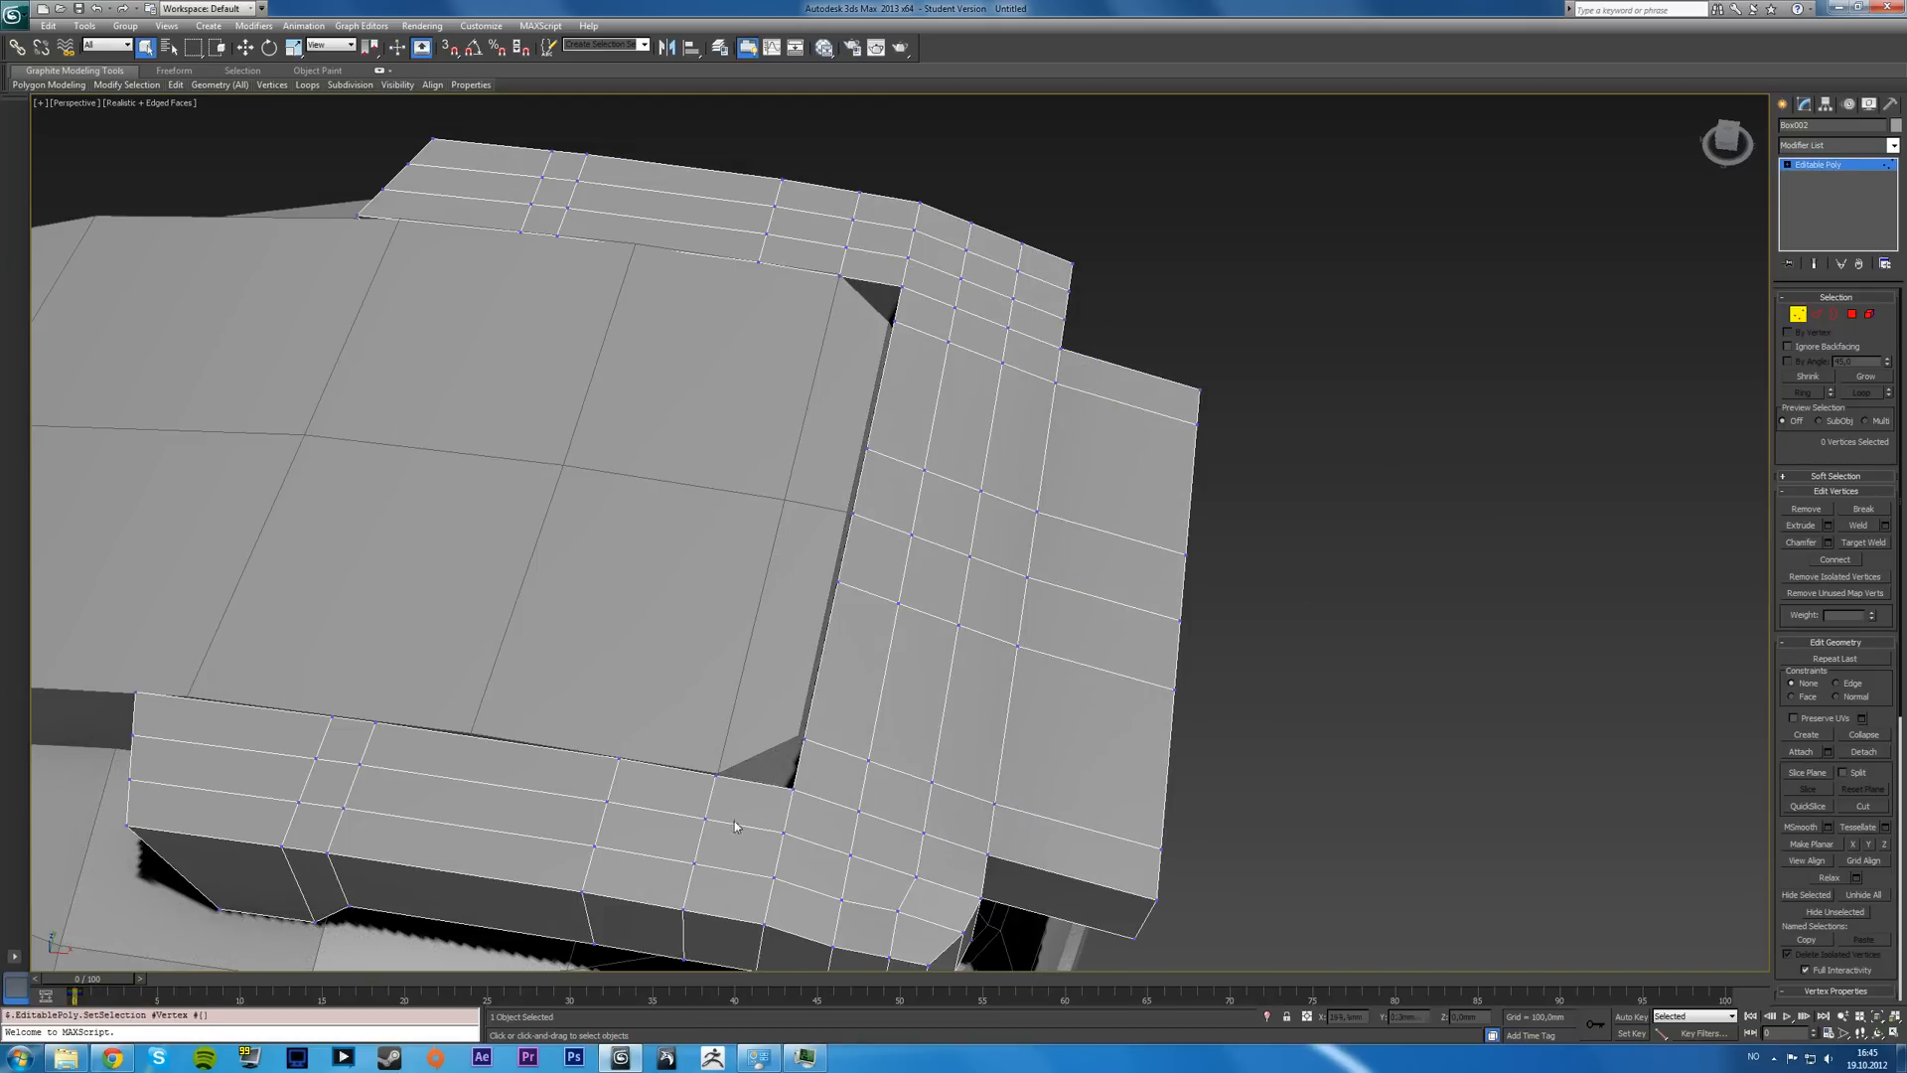
pyautogui.moveTo(810, 683)
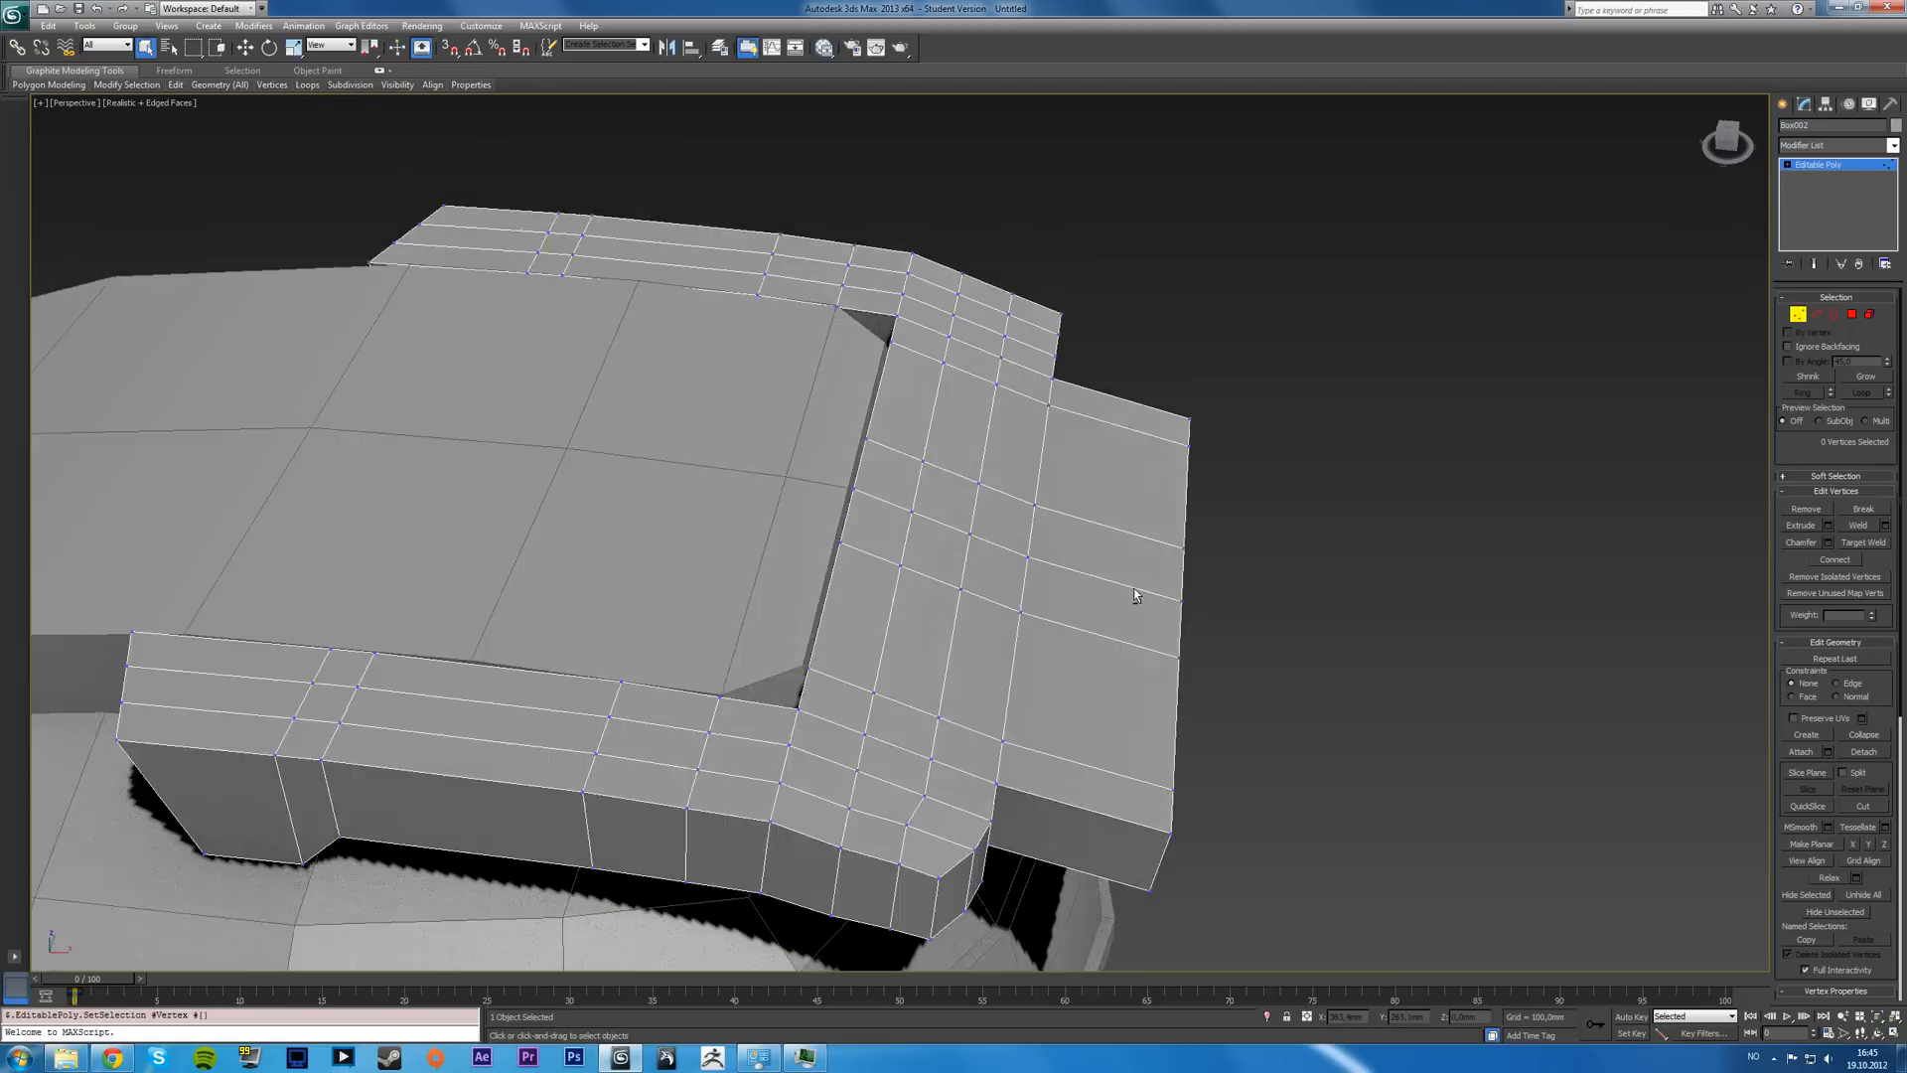
pyautogui.moveTo(1134, 594); pyautogui.dragTo(777, 651)
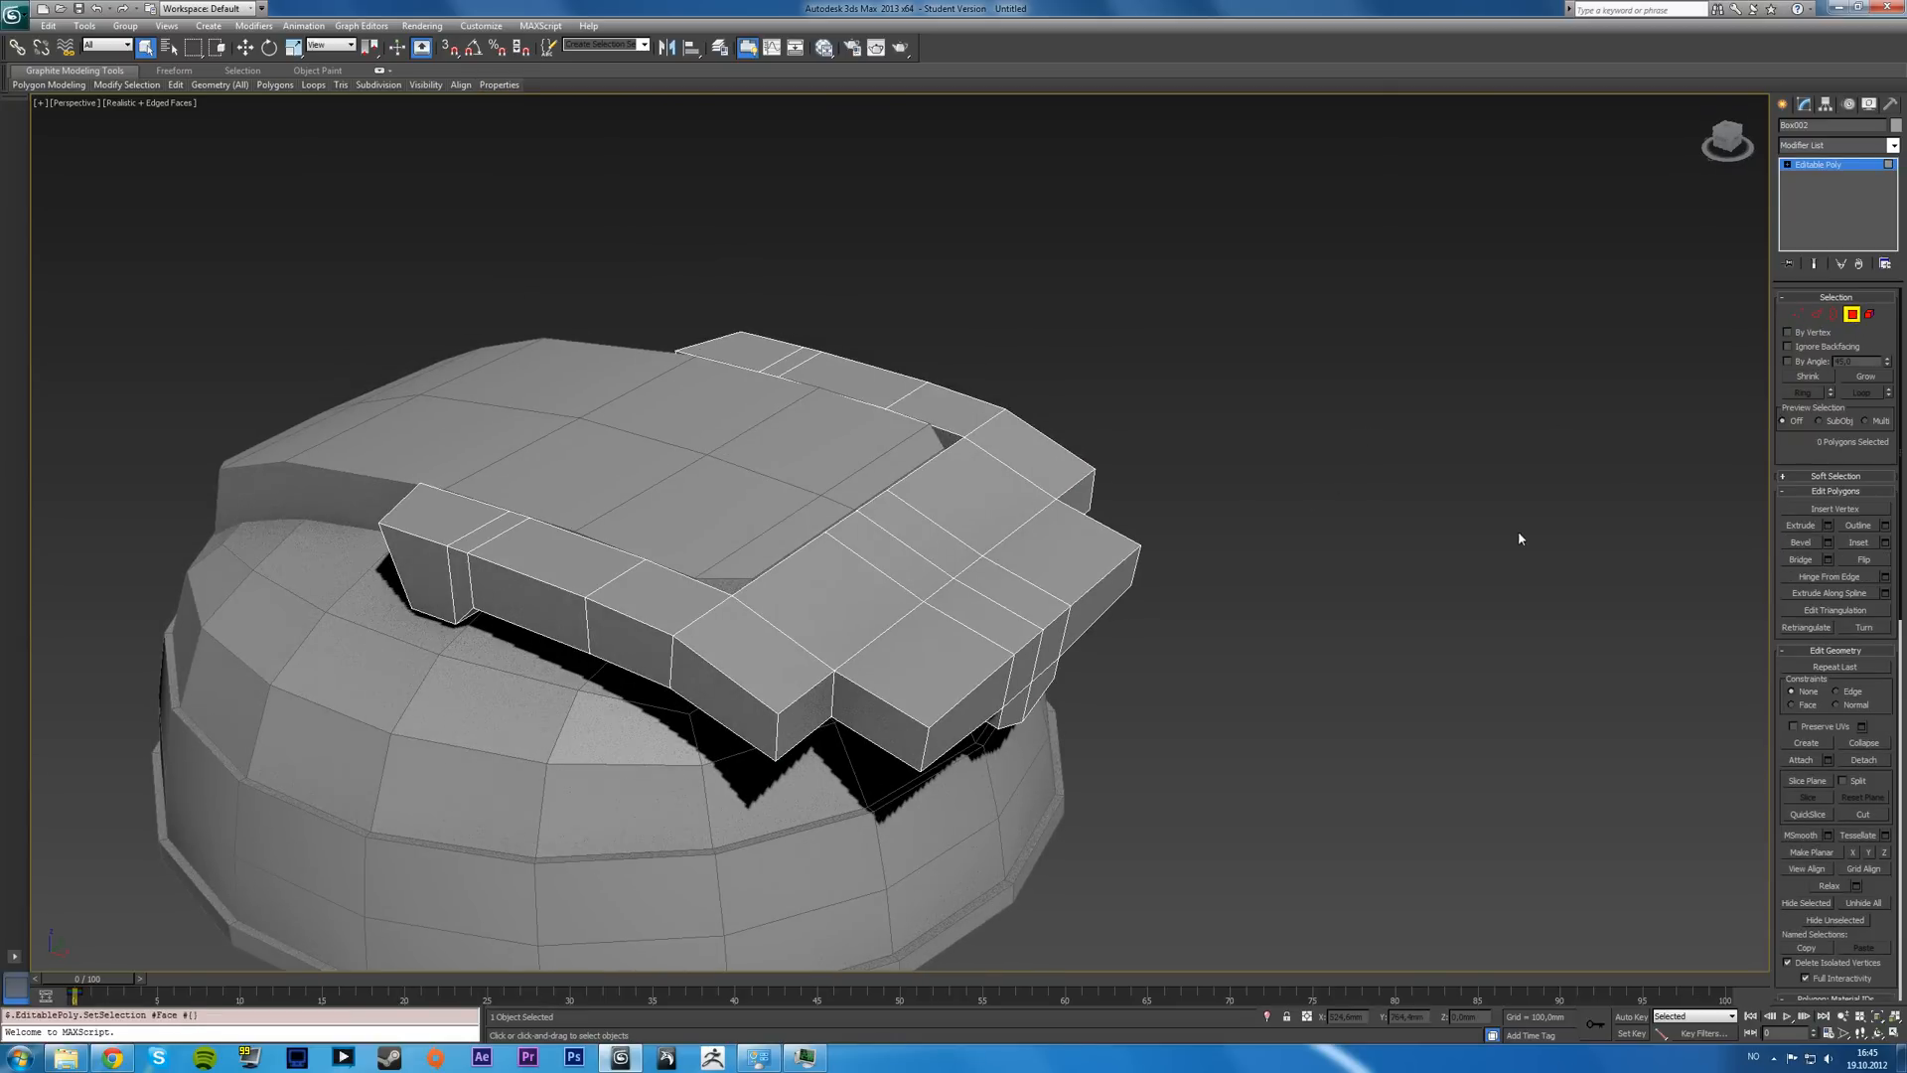
# - Shift-clone the selected end faces into a new object via Clone To Object and confirm
pyautogui.press('Alt+W')
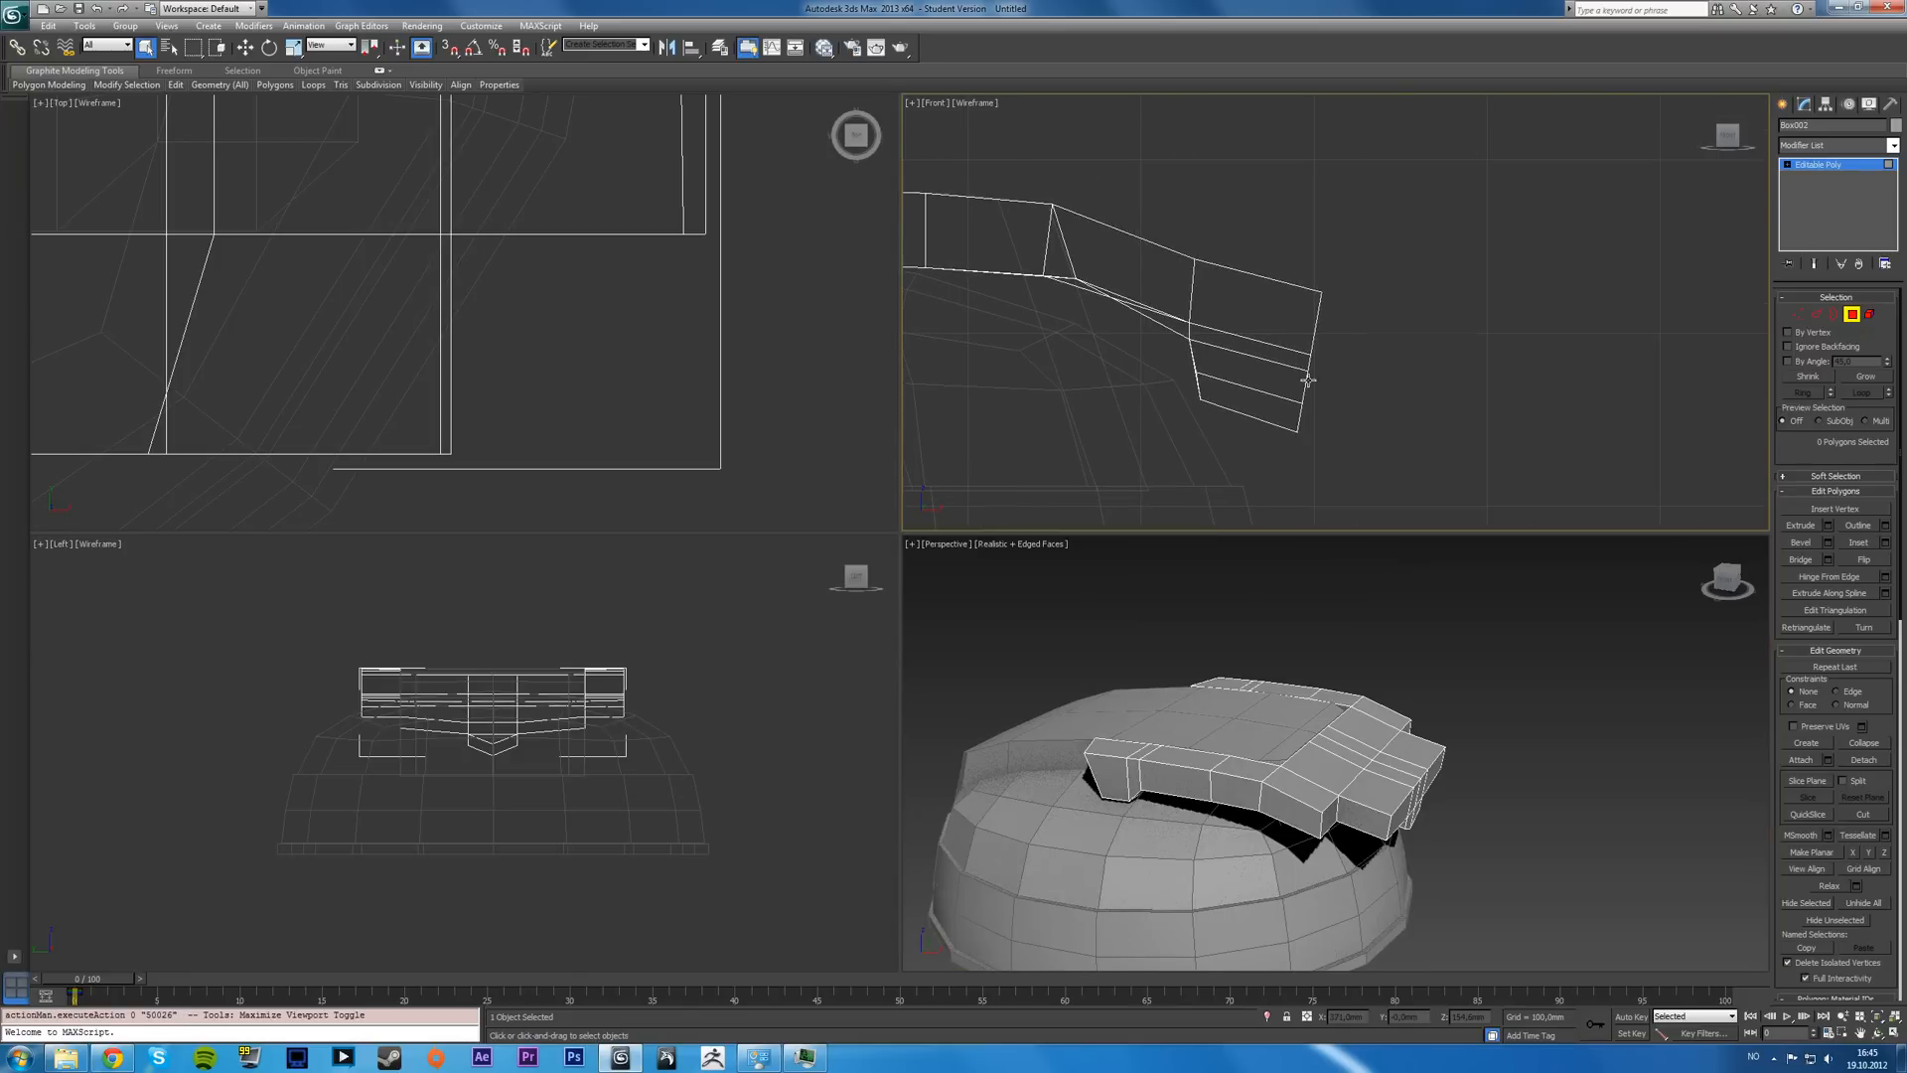
pyautogui.click(1307, 384)
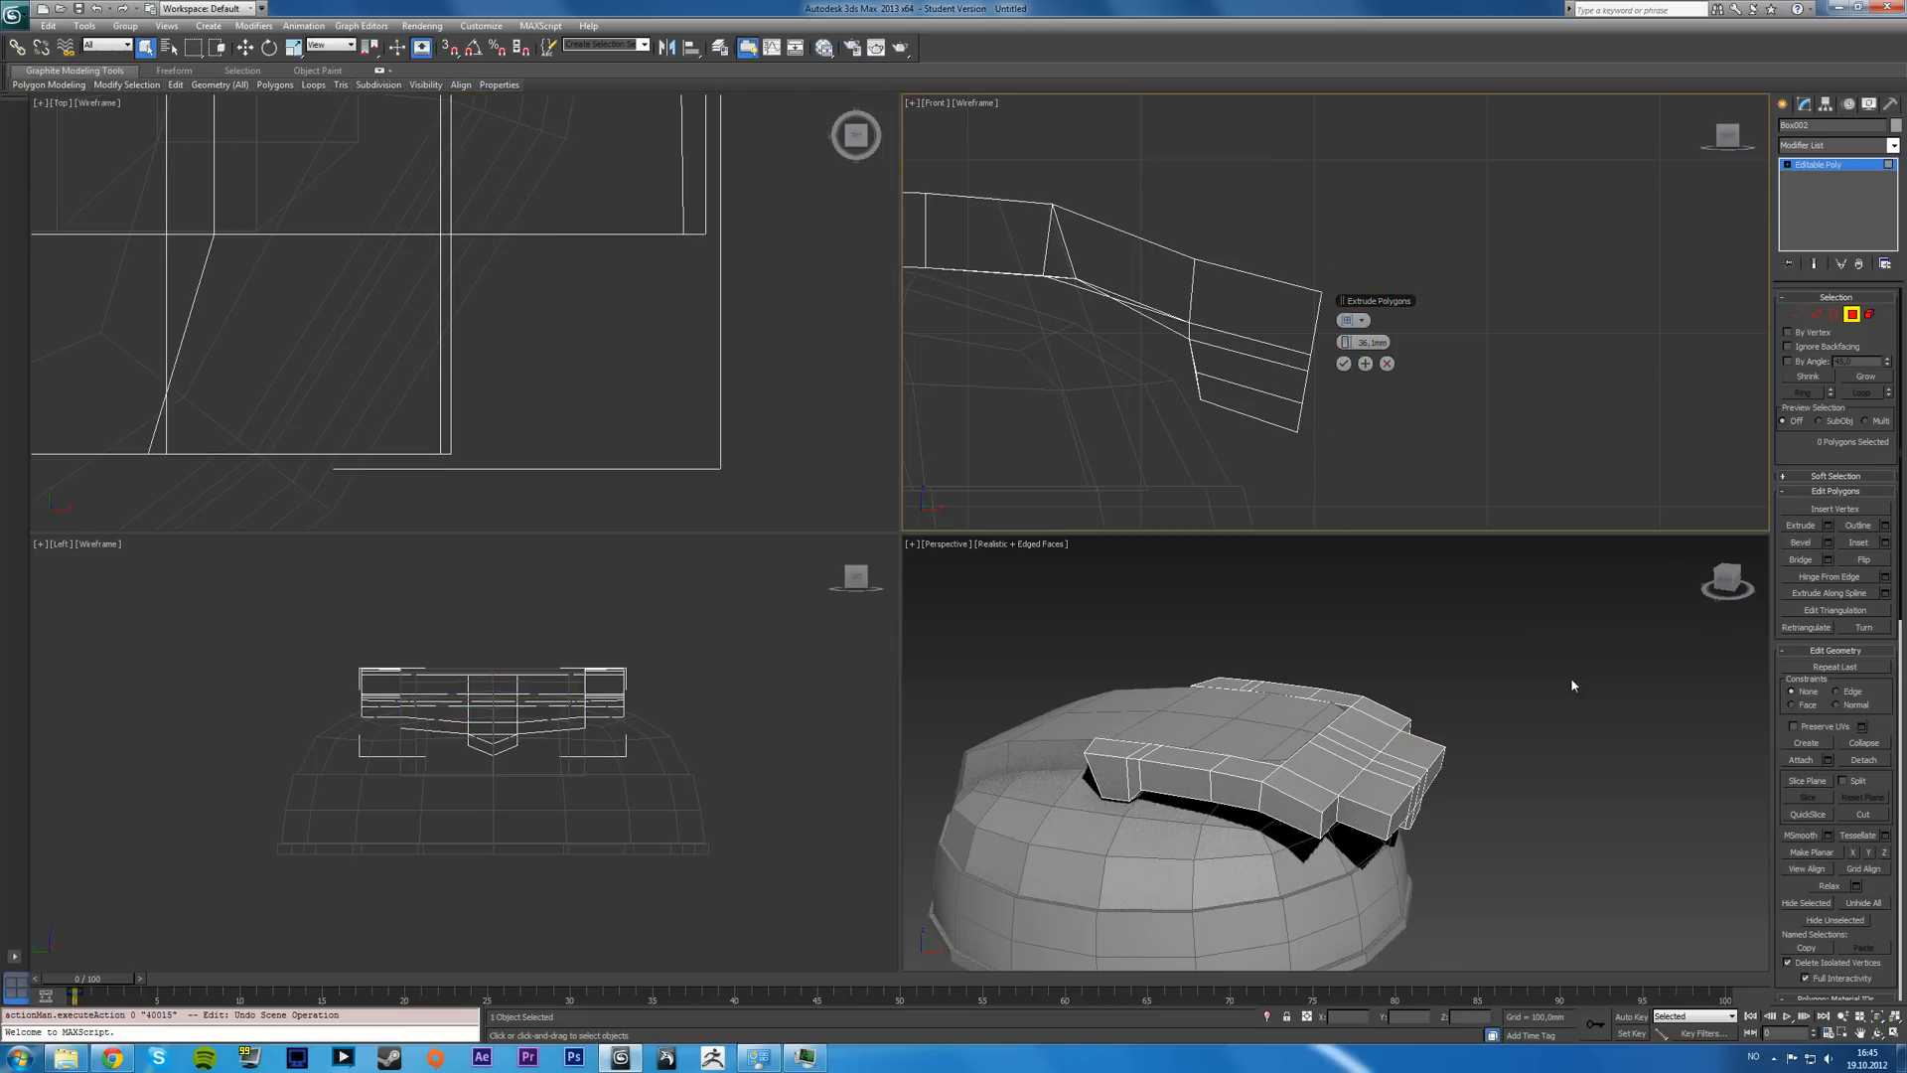
pyautogui.moveTo(1466, 481)
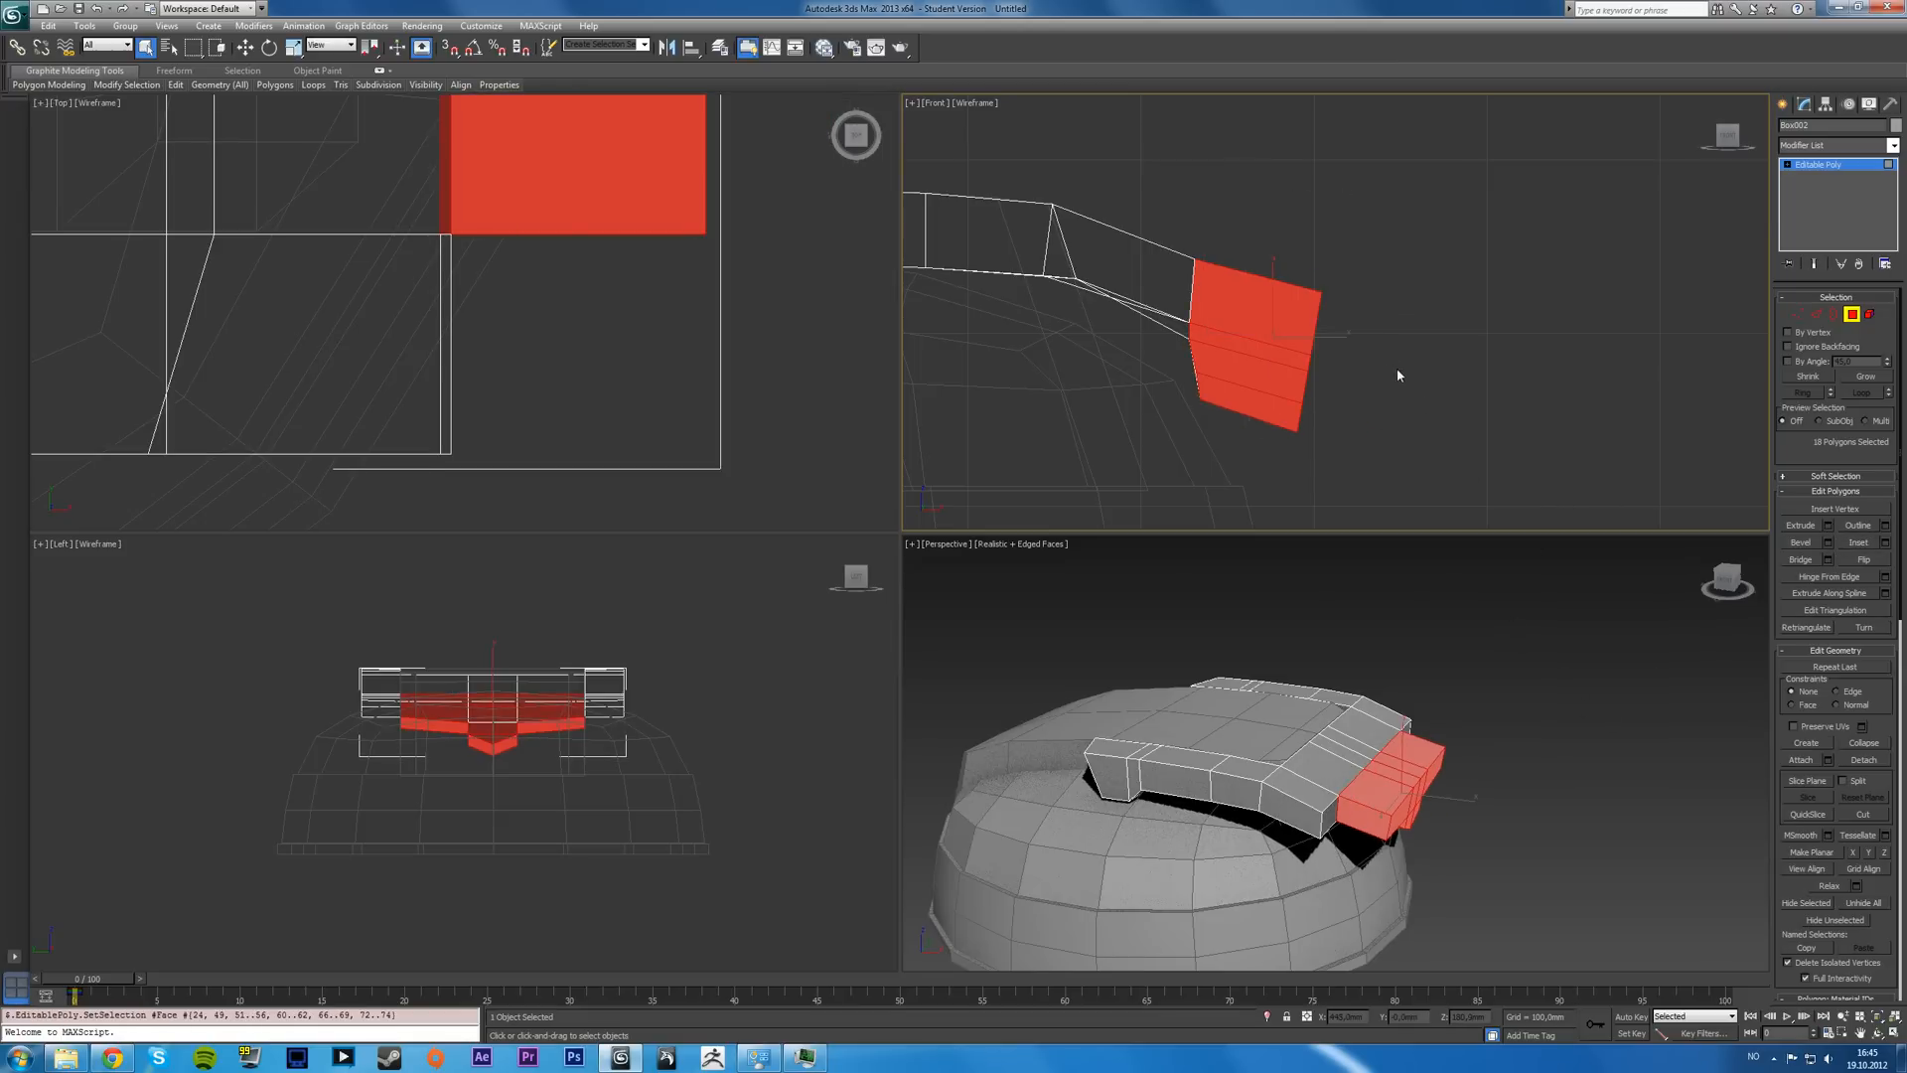
pyautogui.moveTo(1442, 434)
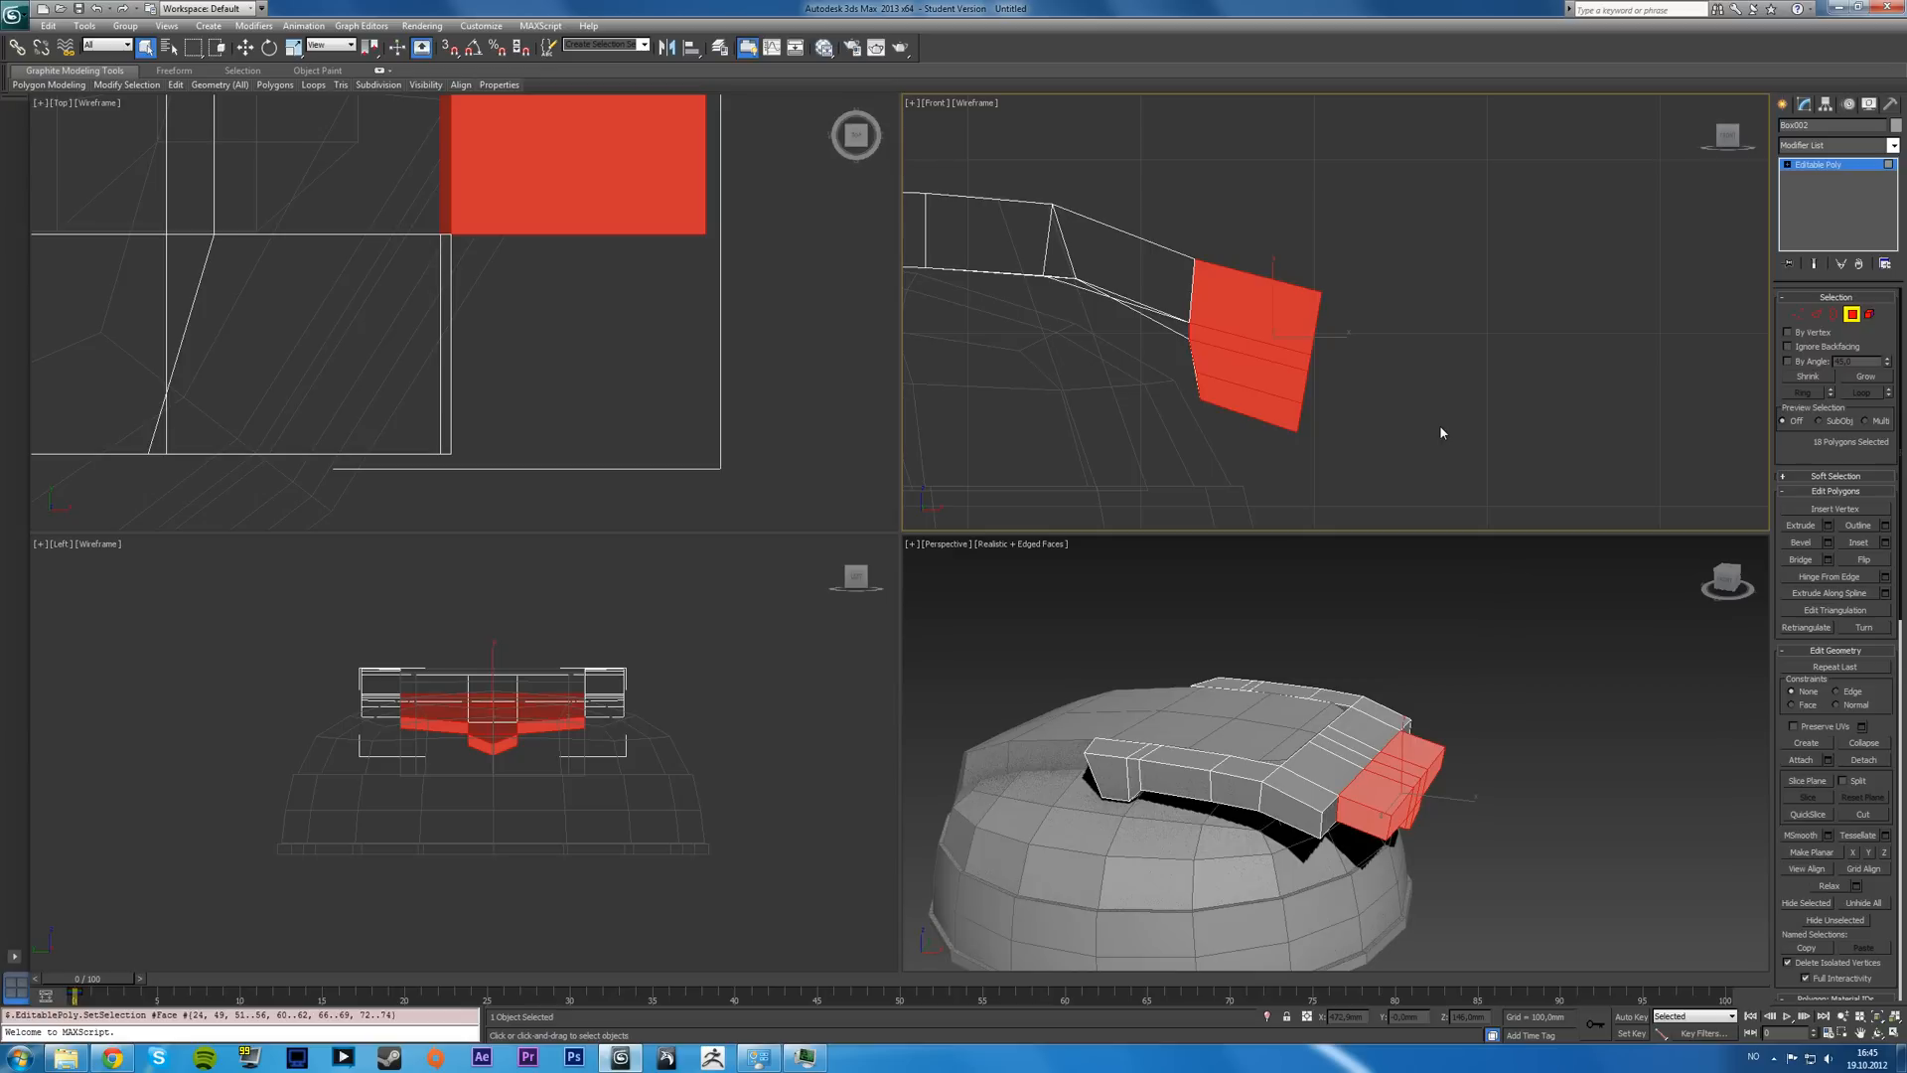
pyautogui.moveTo(1484, 379)
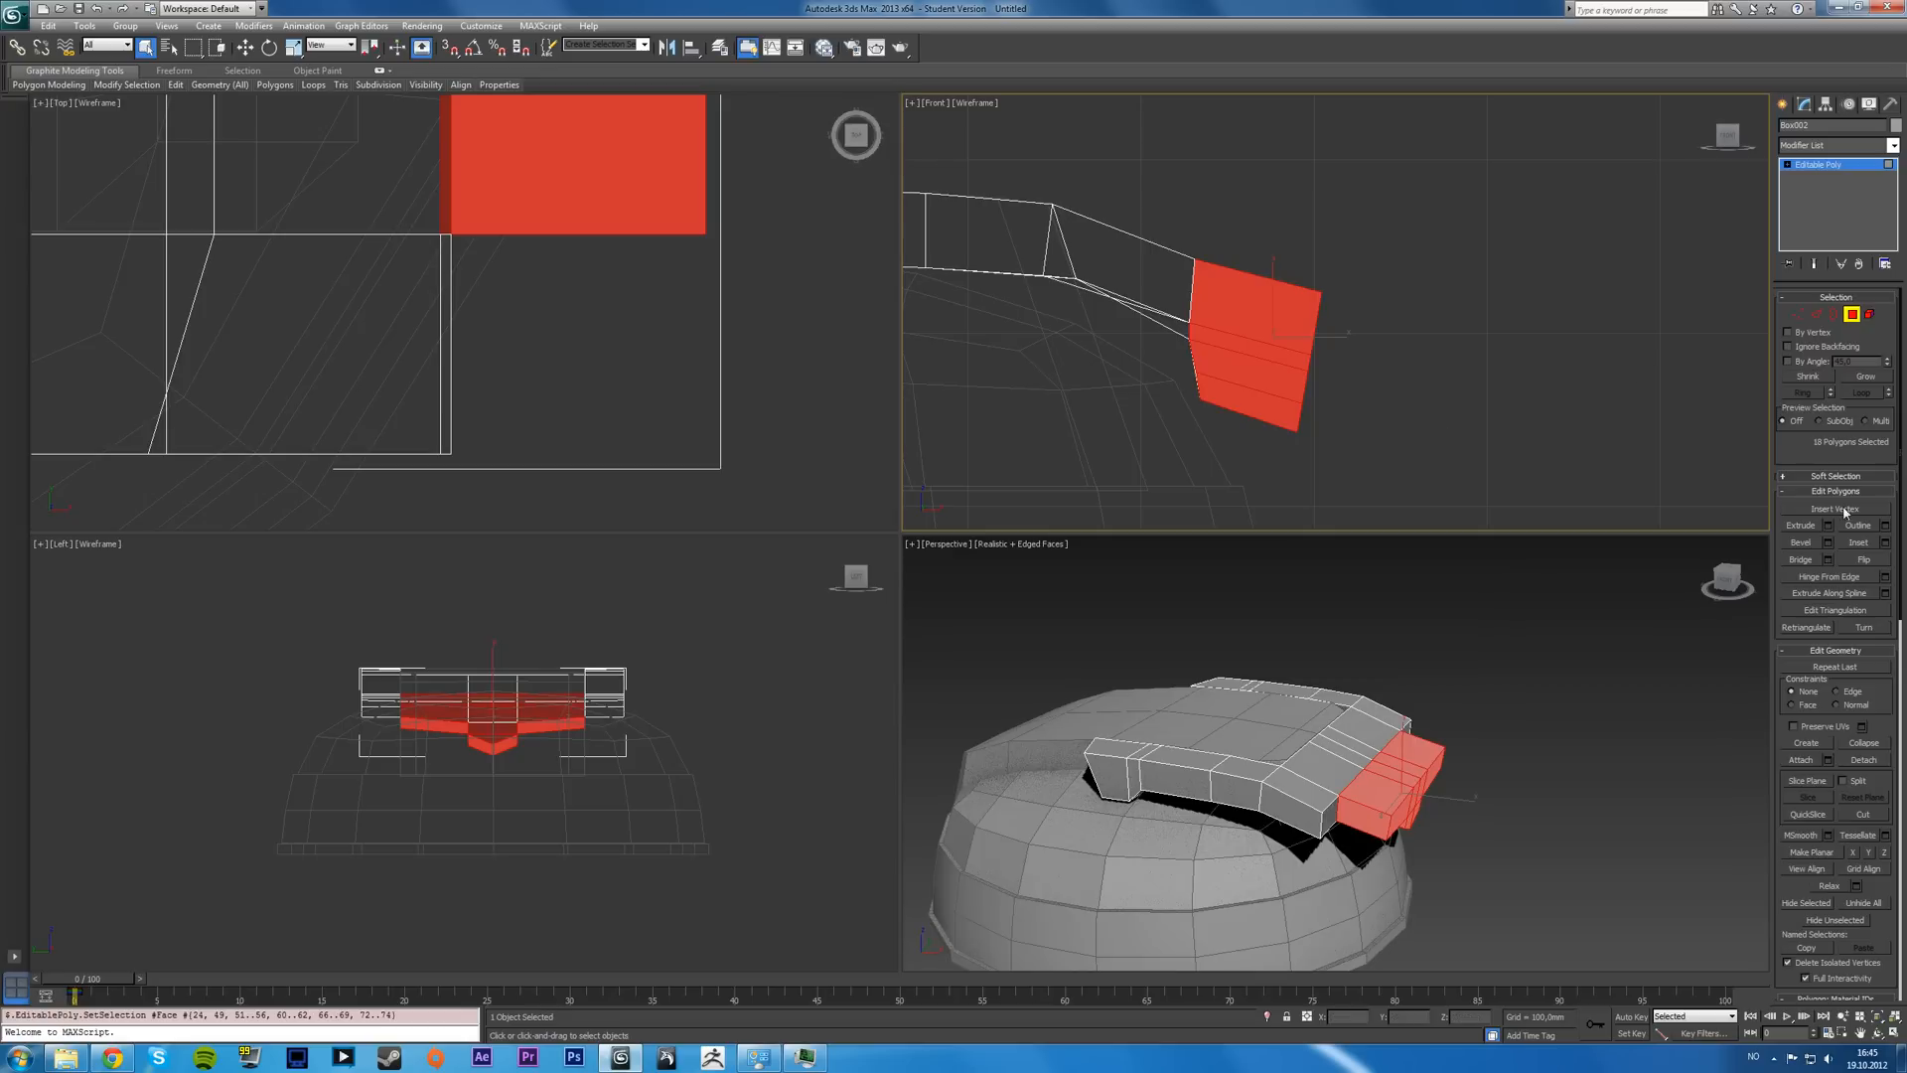
pyautogui.moveTo(1863, 653)
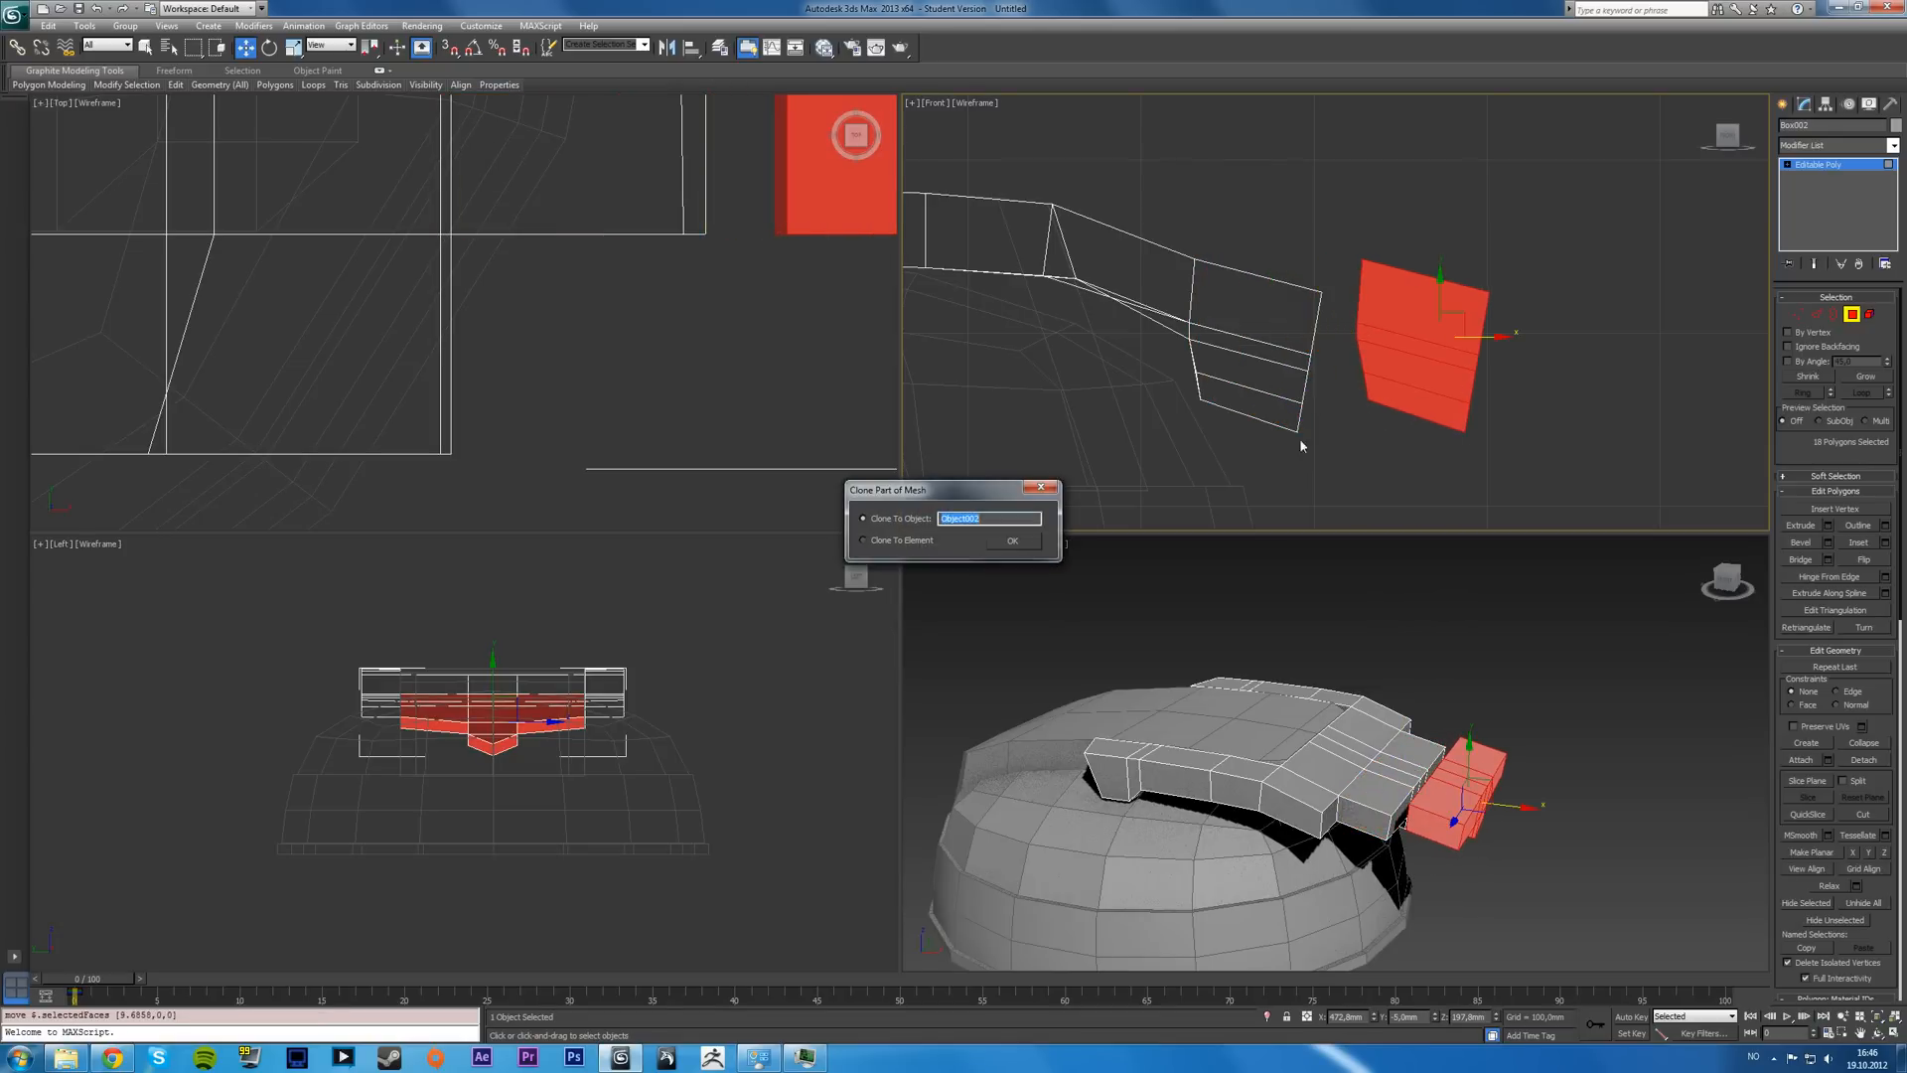
pyautogui.click(1011, 541)
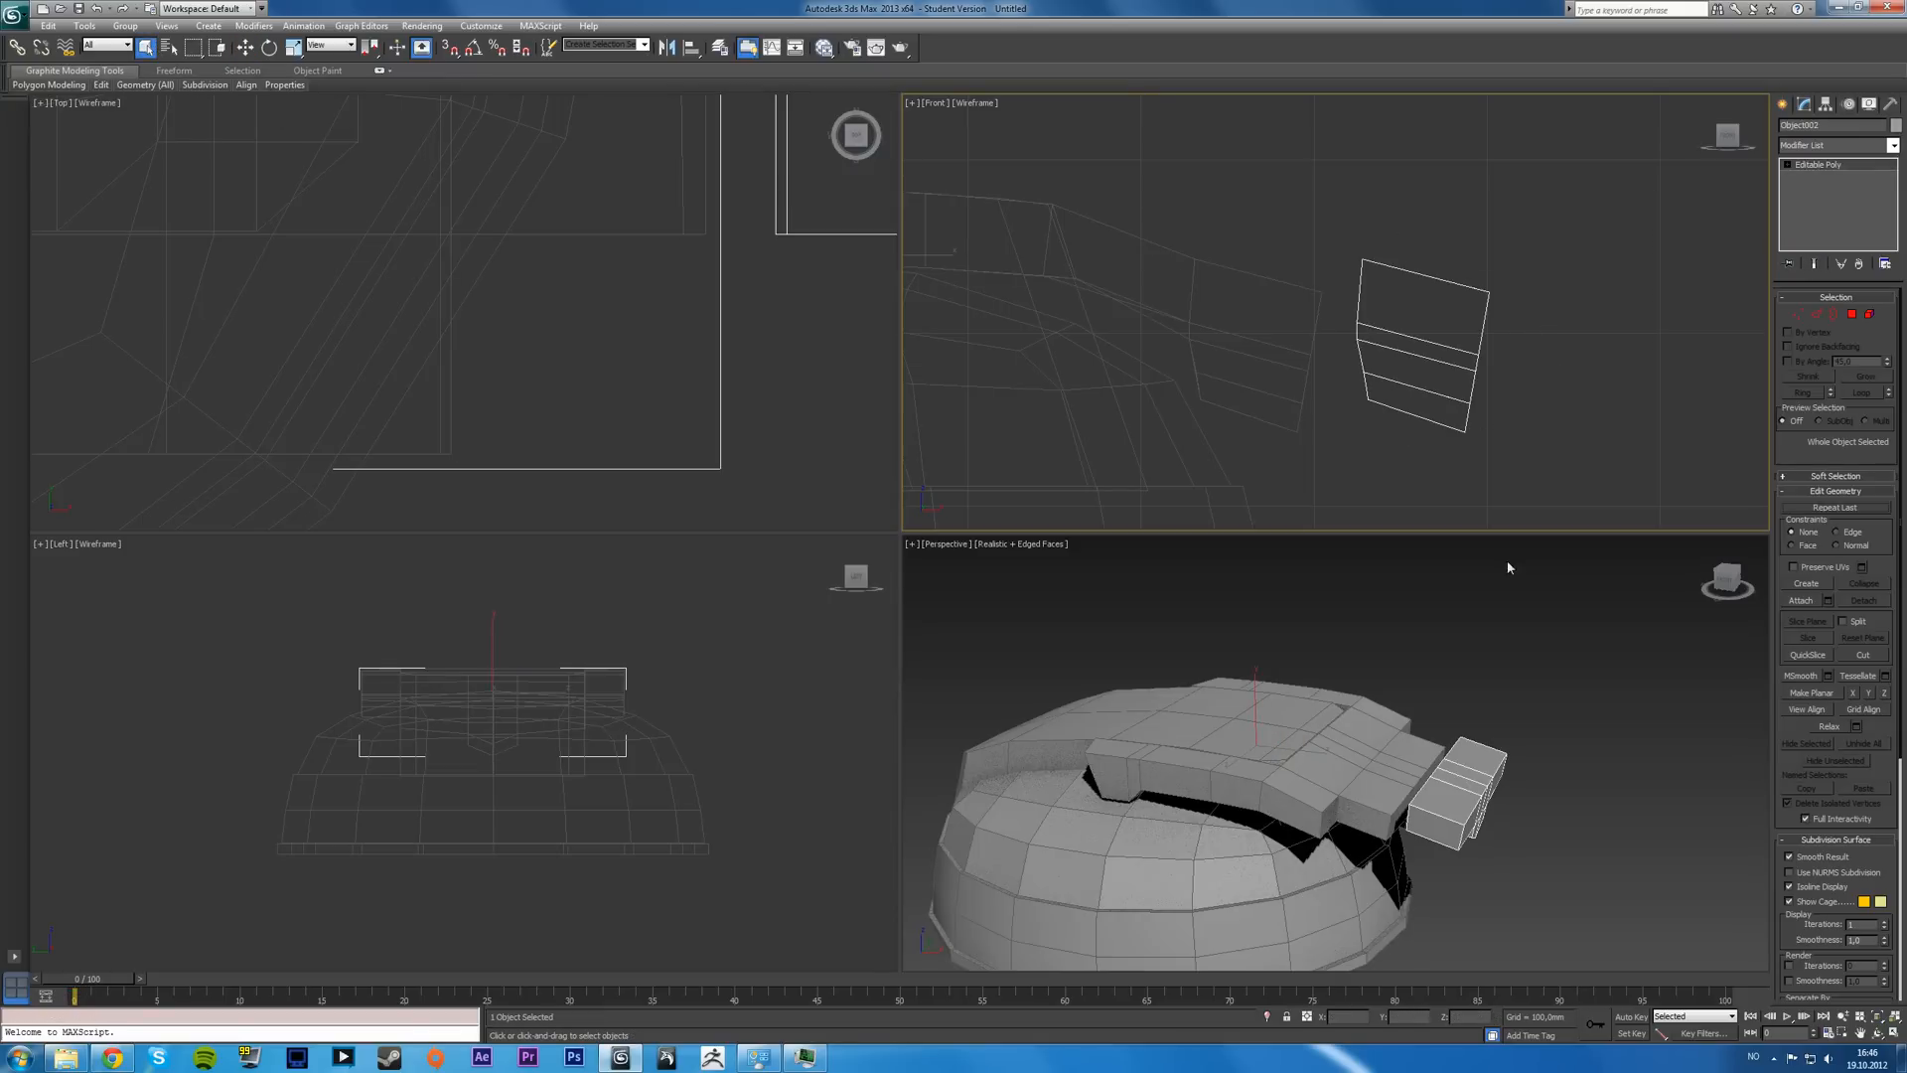
pyautogui.moveTo(1112, 393)
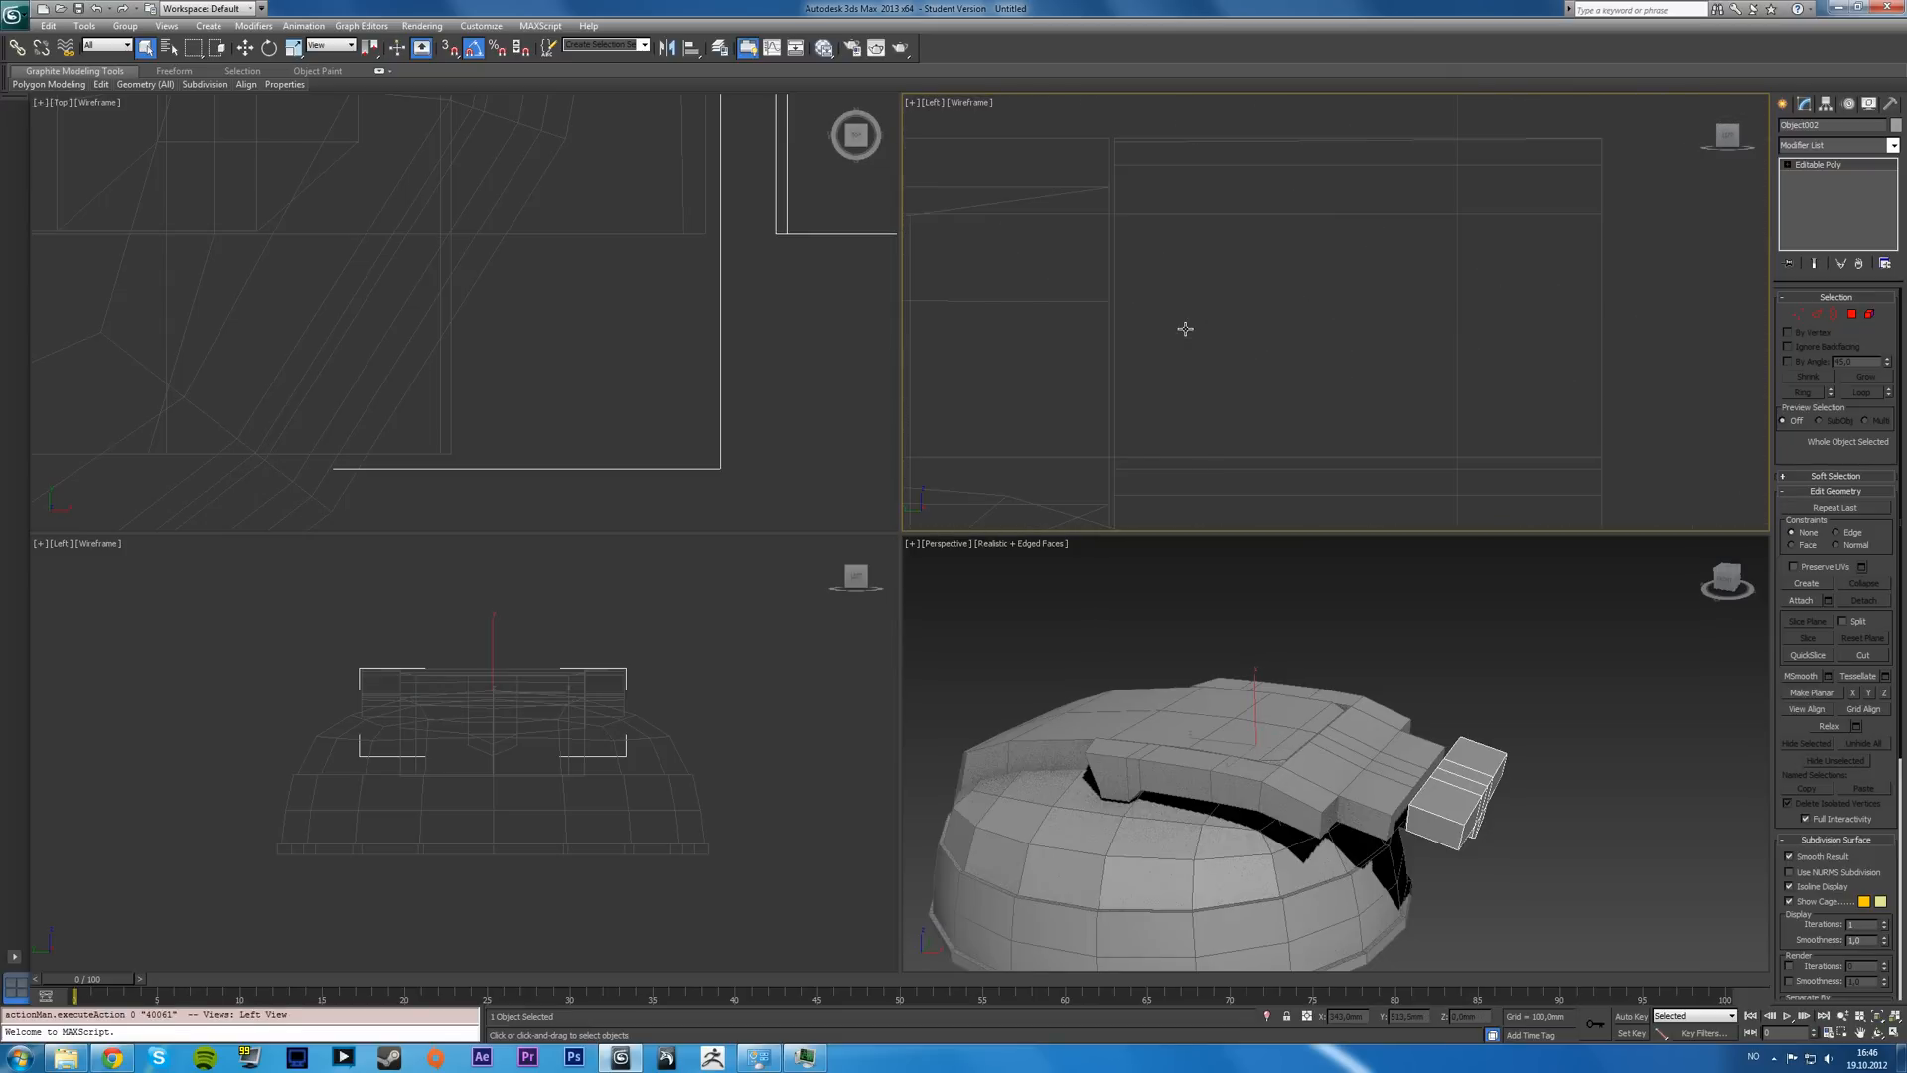
# - Maximize the Perspective view and rotate the cloned connector block about Z away from the headband
pyautogui.press('alt+w')
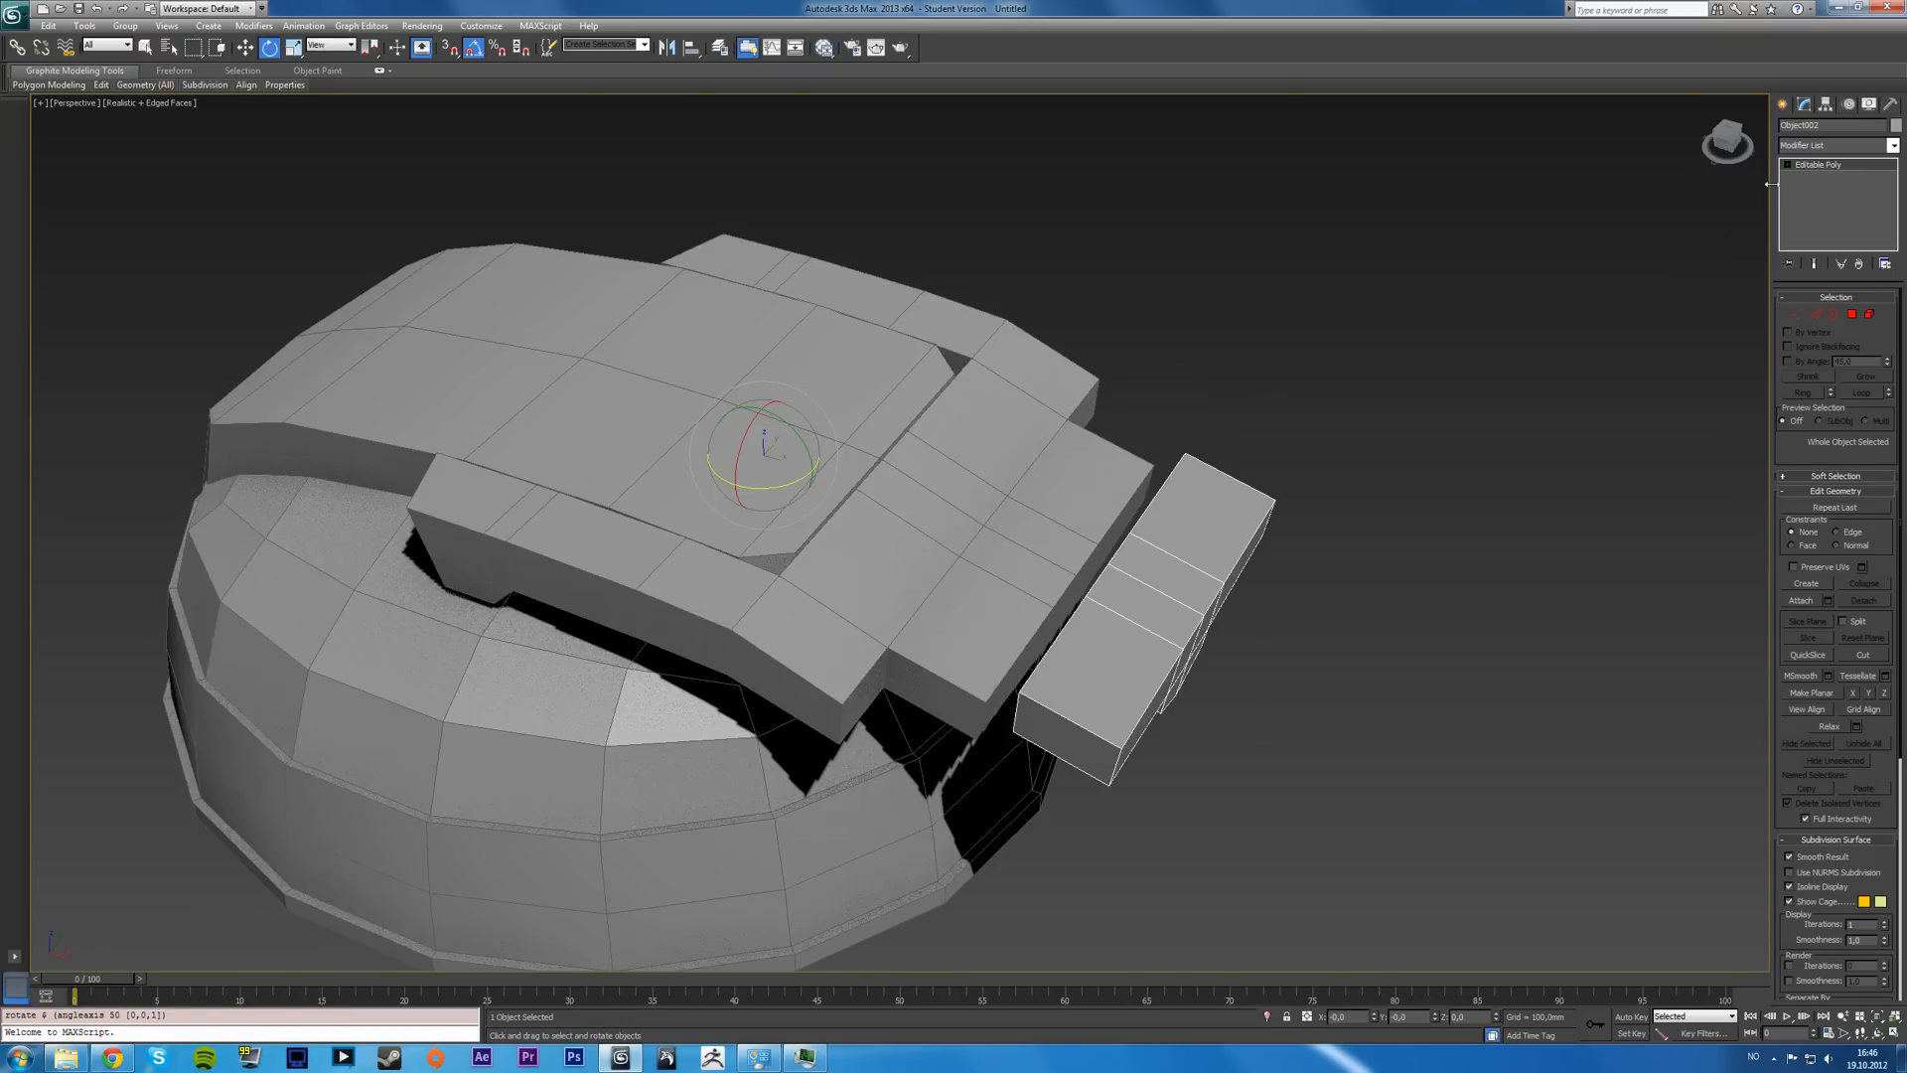
pyautogui.press('ctrl+z')
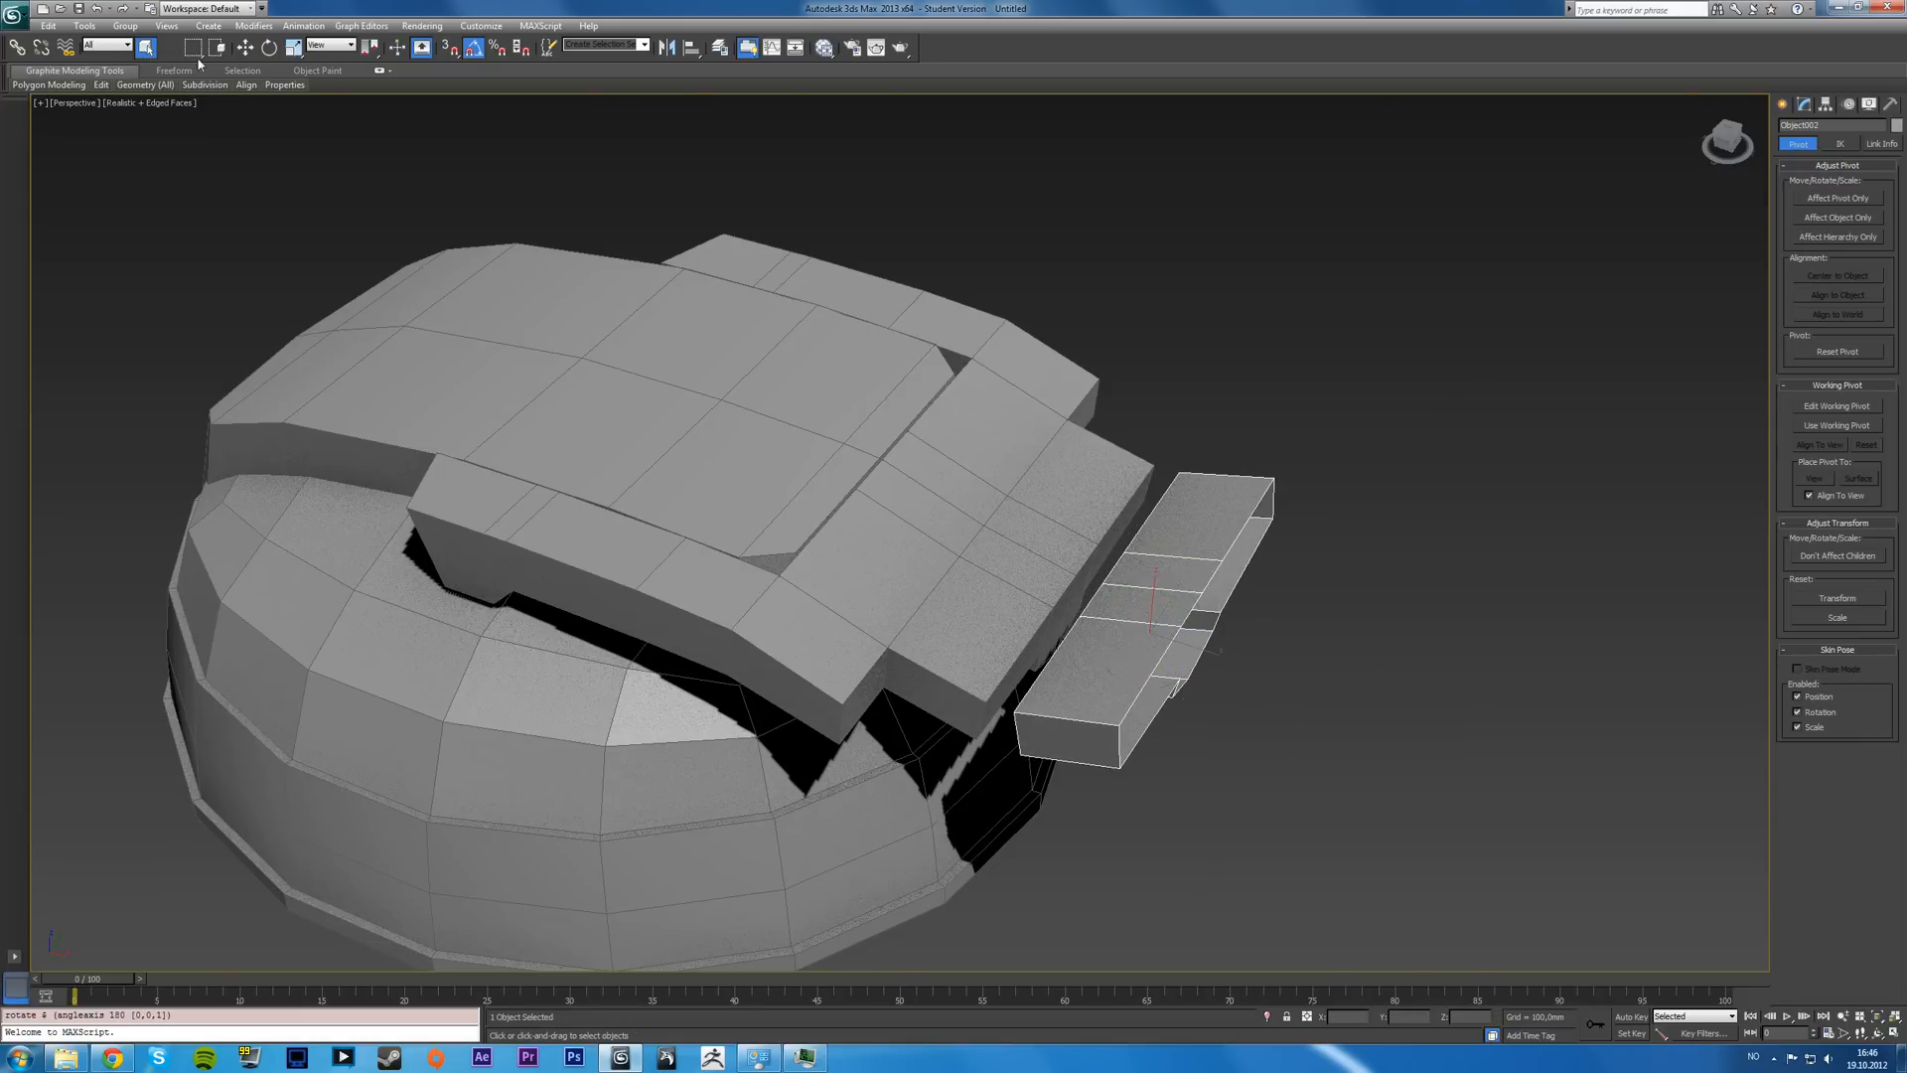
pyautogui.press('Alt+W')
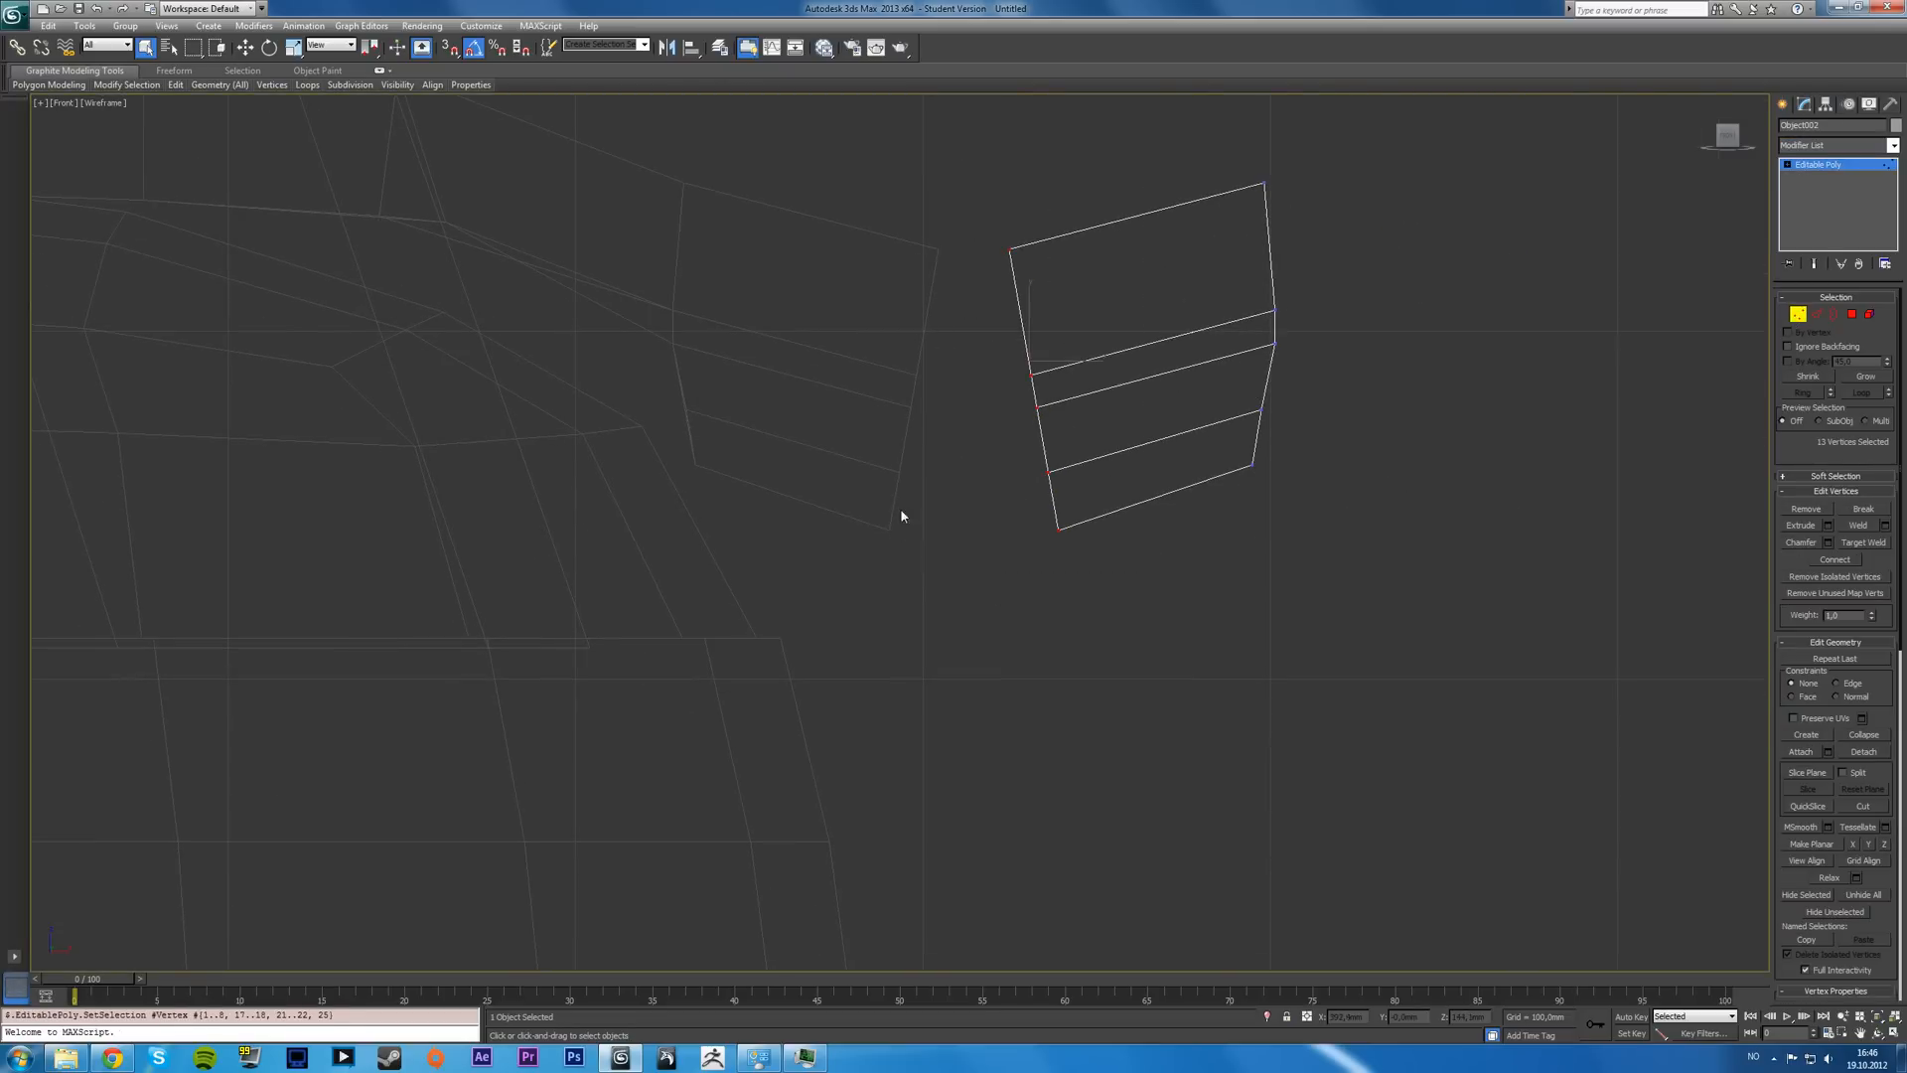
# - Move the connector block's side vertices outward in Front view to widen it, then deselect
pyautogui.click(268, 45)
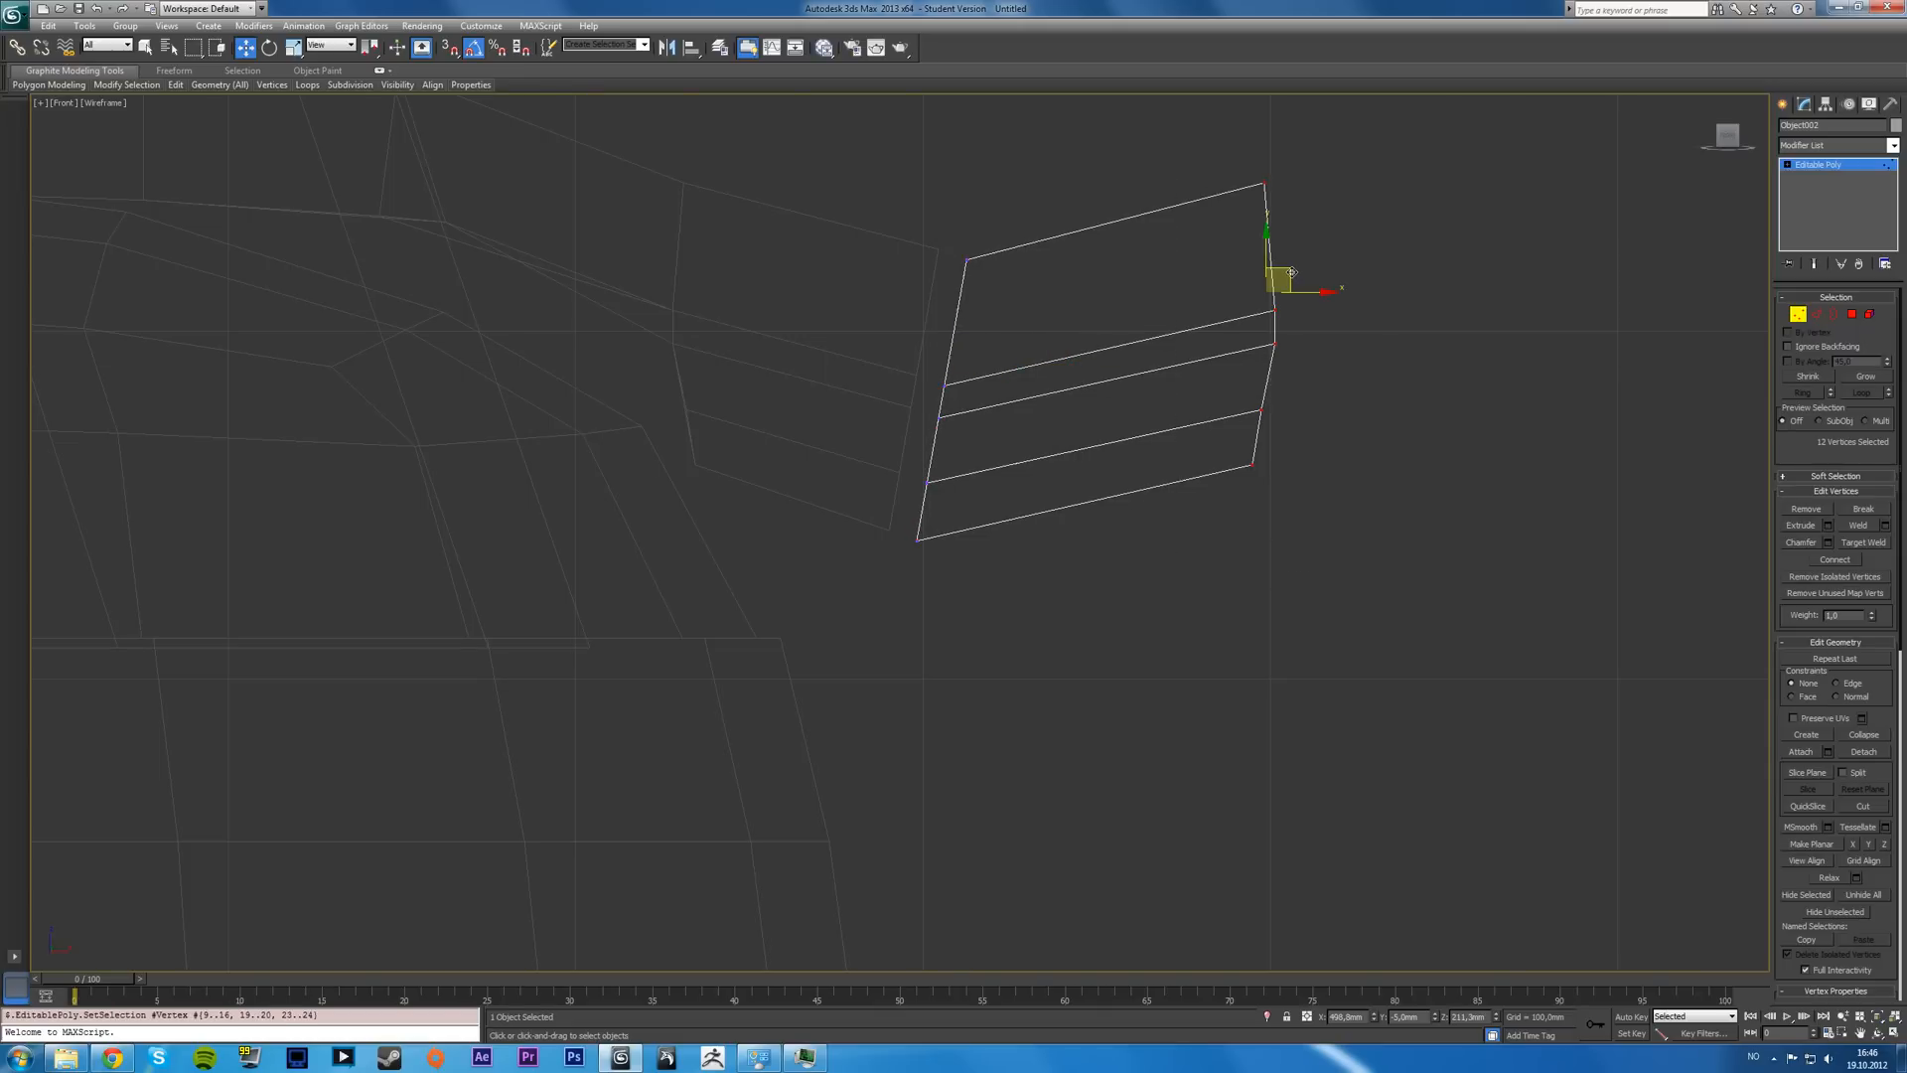
pyautogui.moveTo(1283, 289); pyautogui.dragTo(1222, 425)
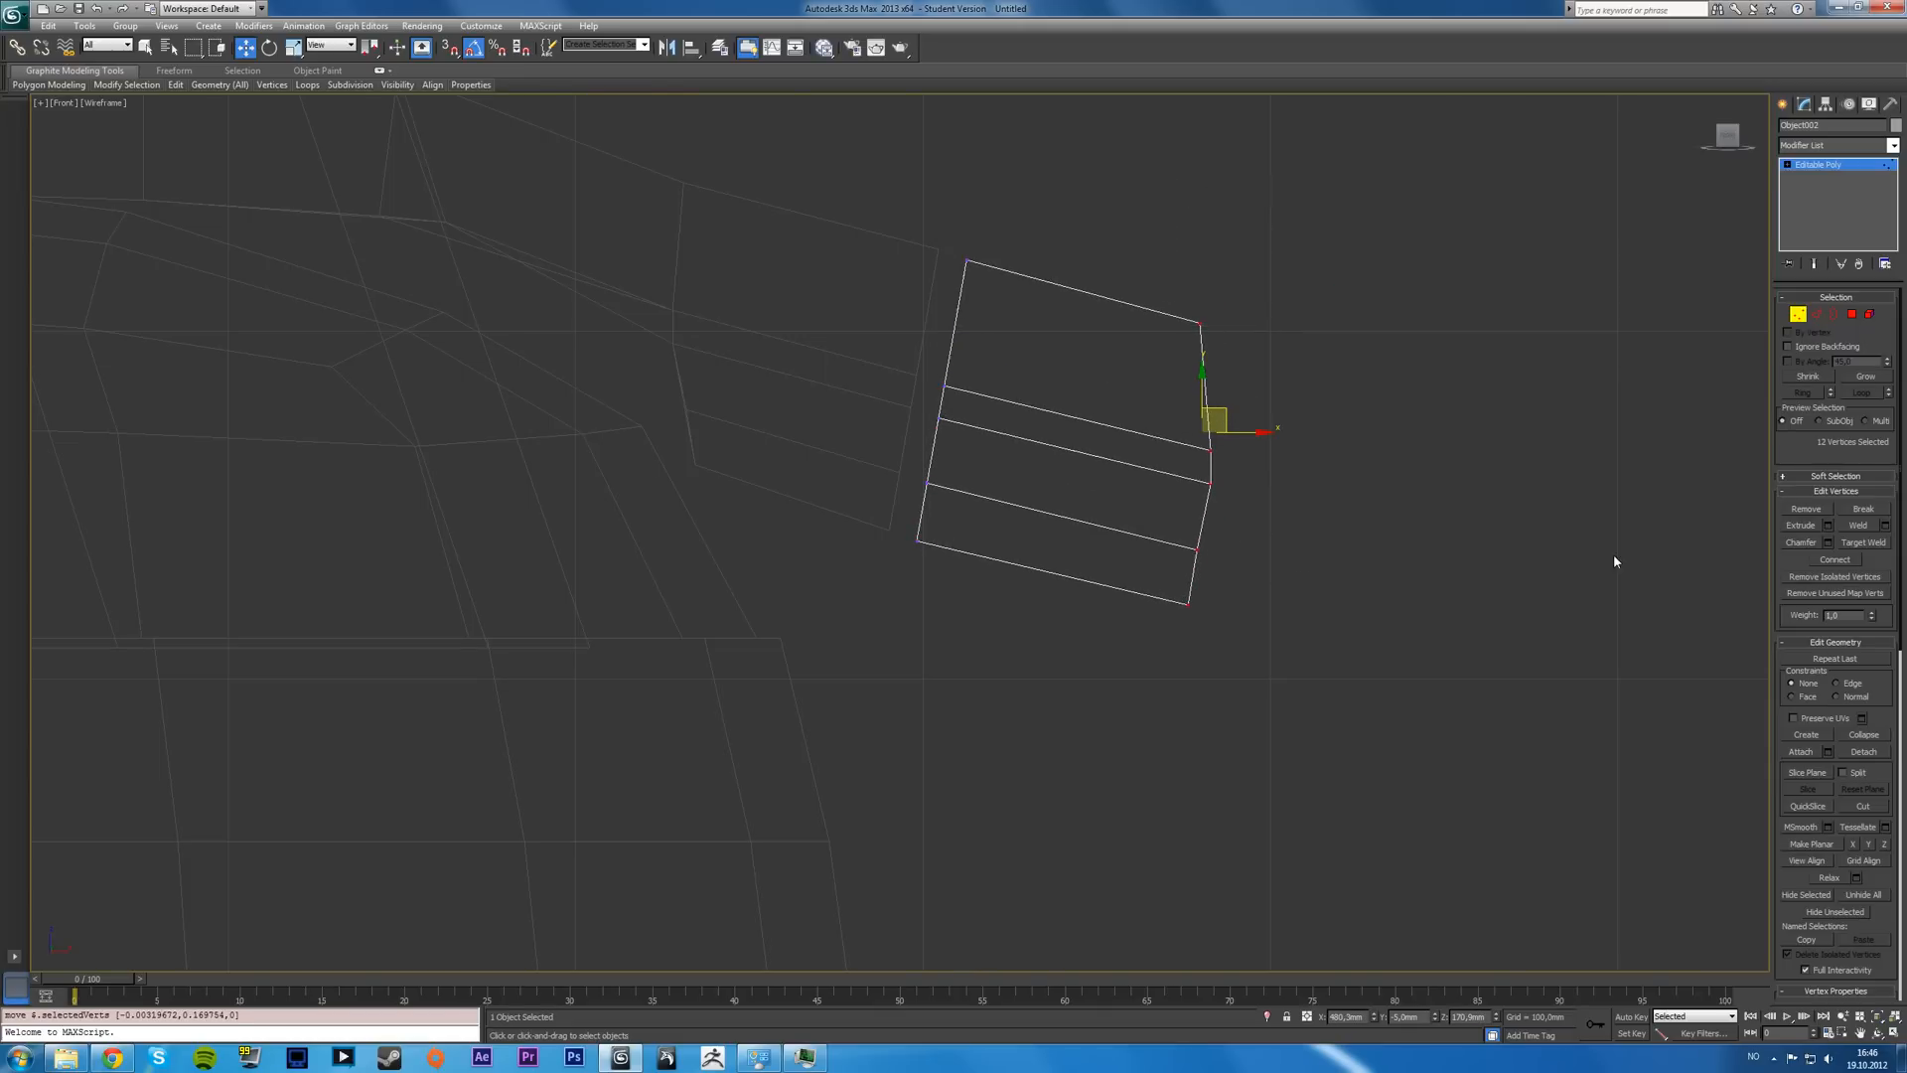
pyautogui.click(1805, 844)
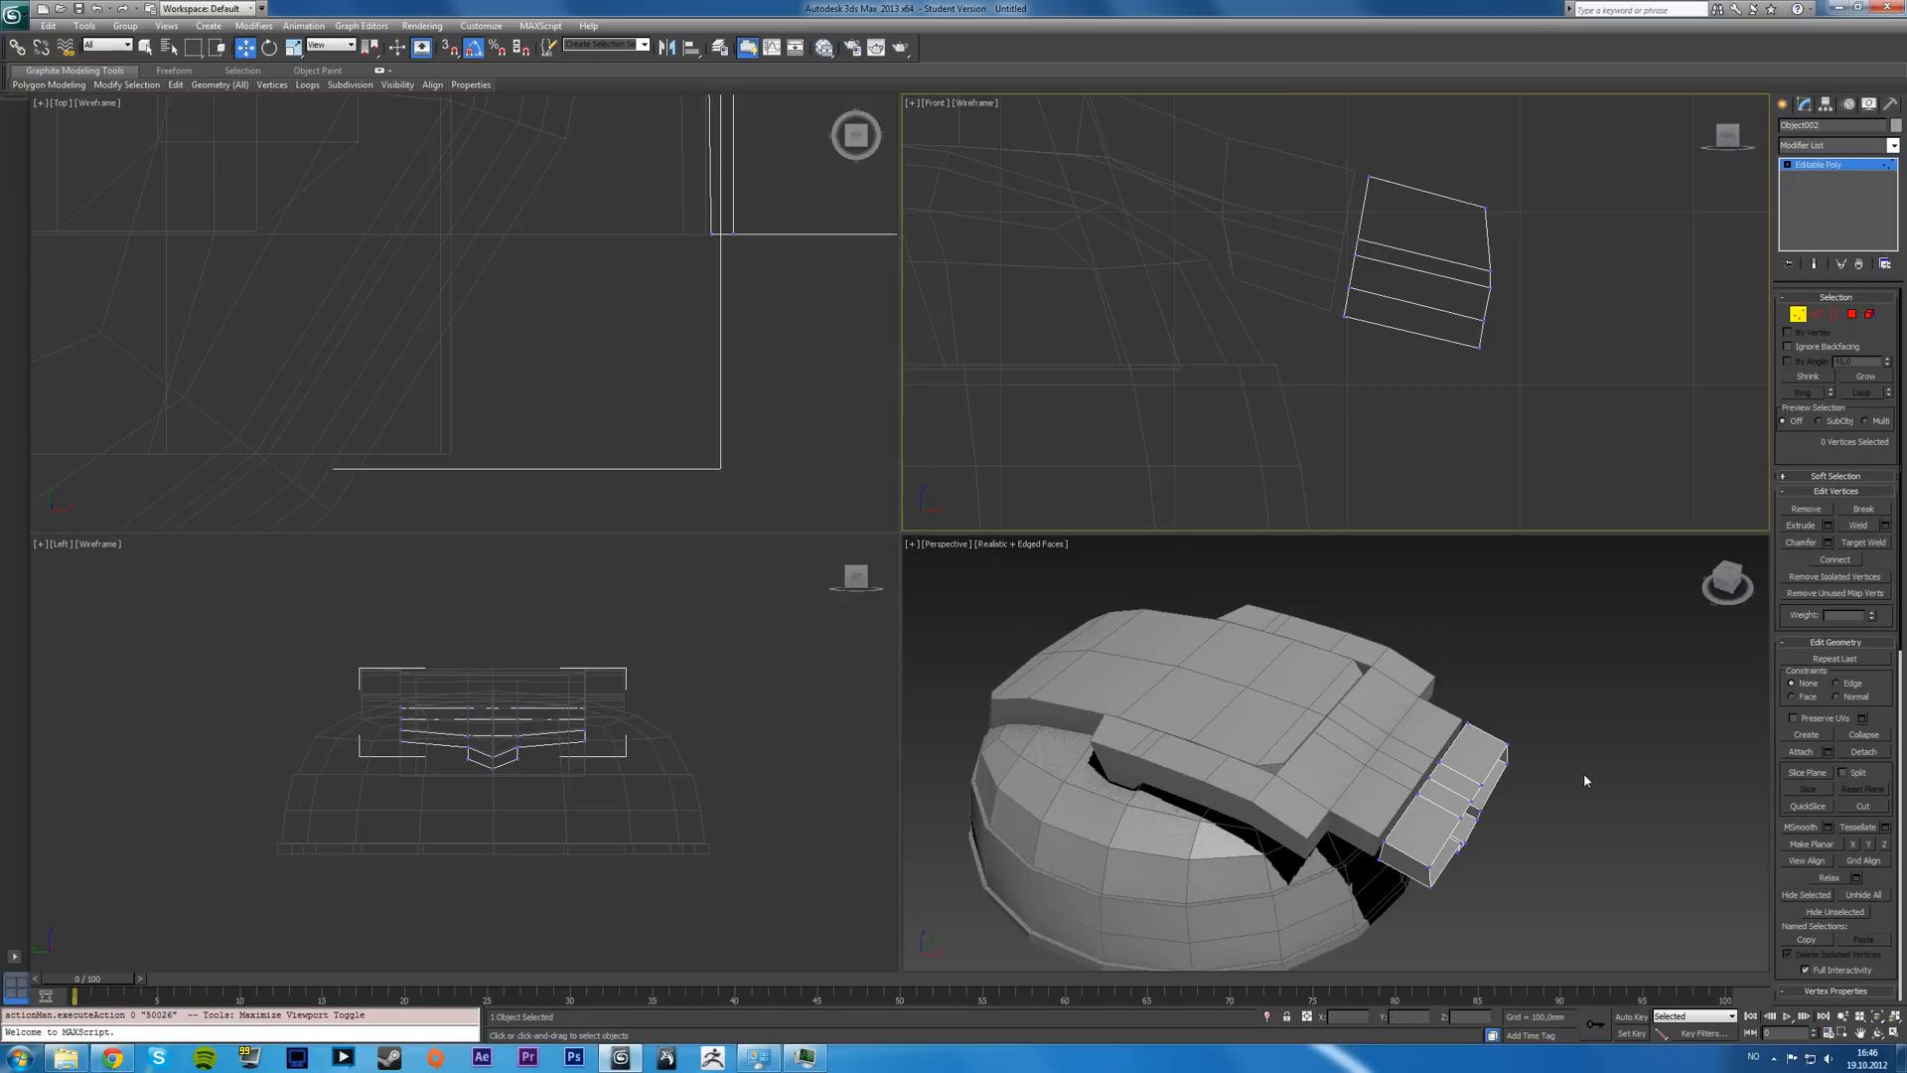
pyautogui.press('Alt+W')
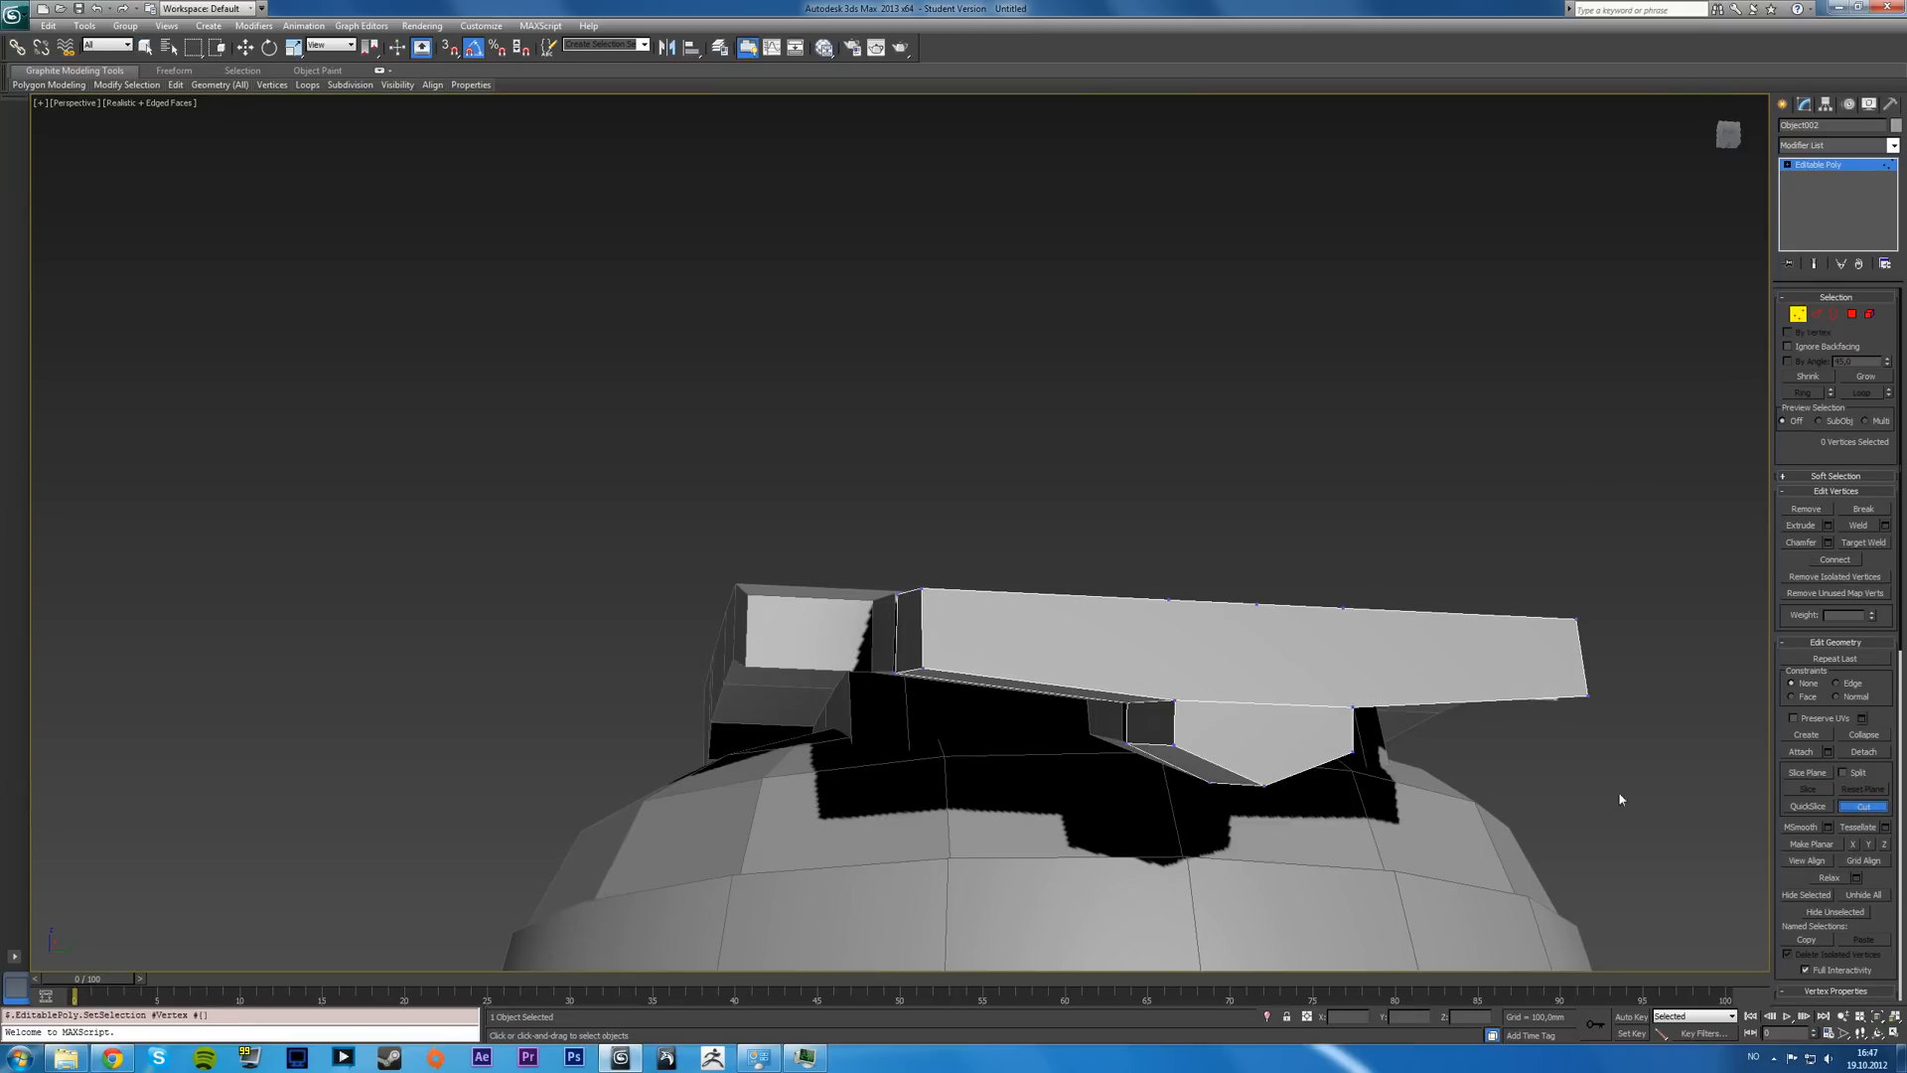
# - Select the headband's end polygons and flatten them with Make Planar X
pyautogui.click(1169, 610)
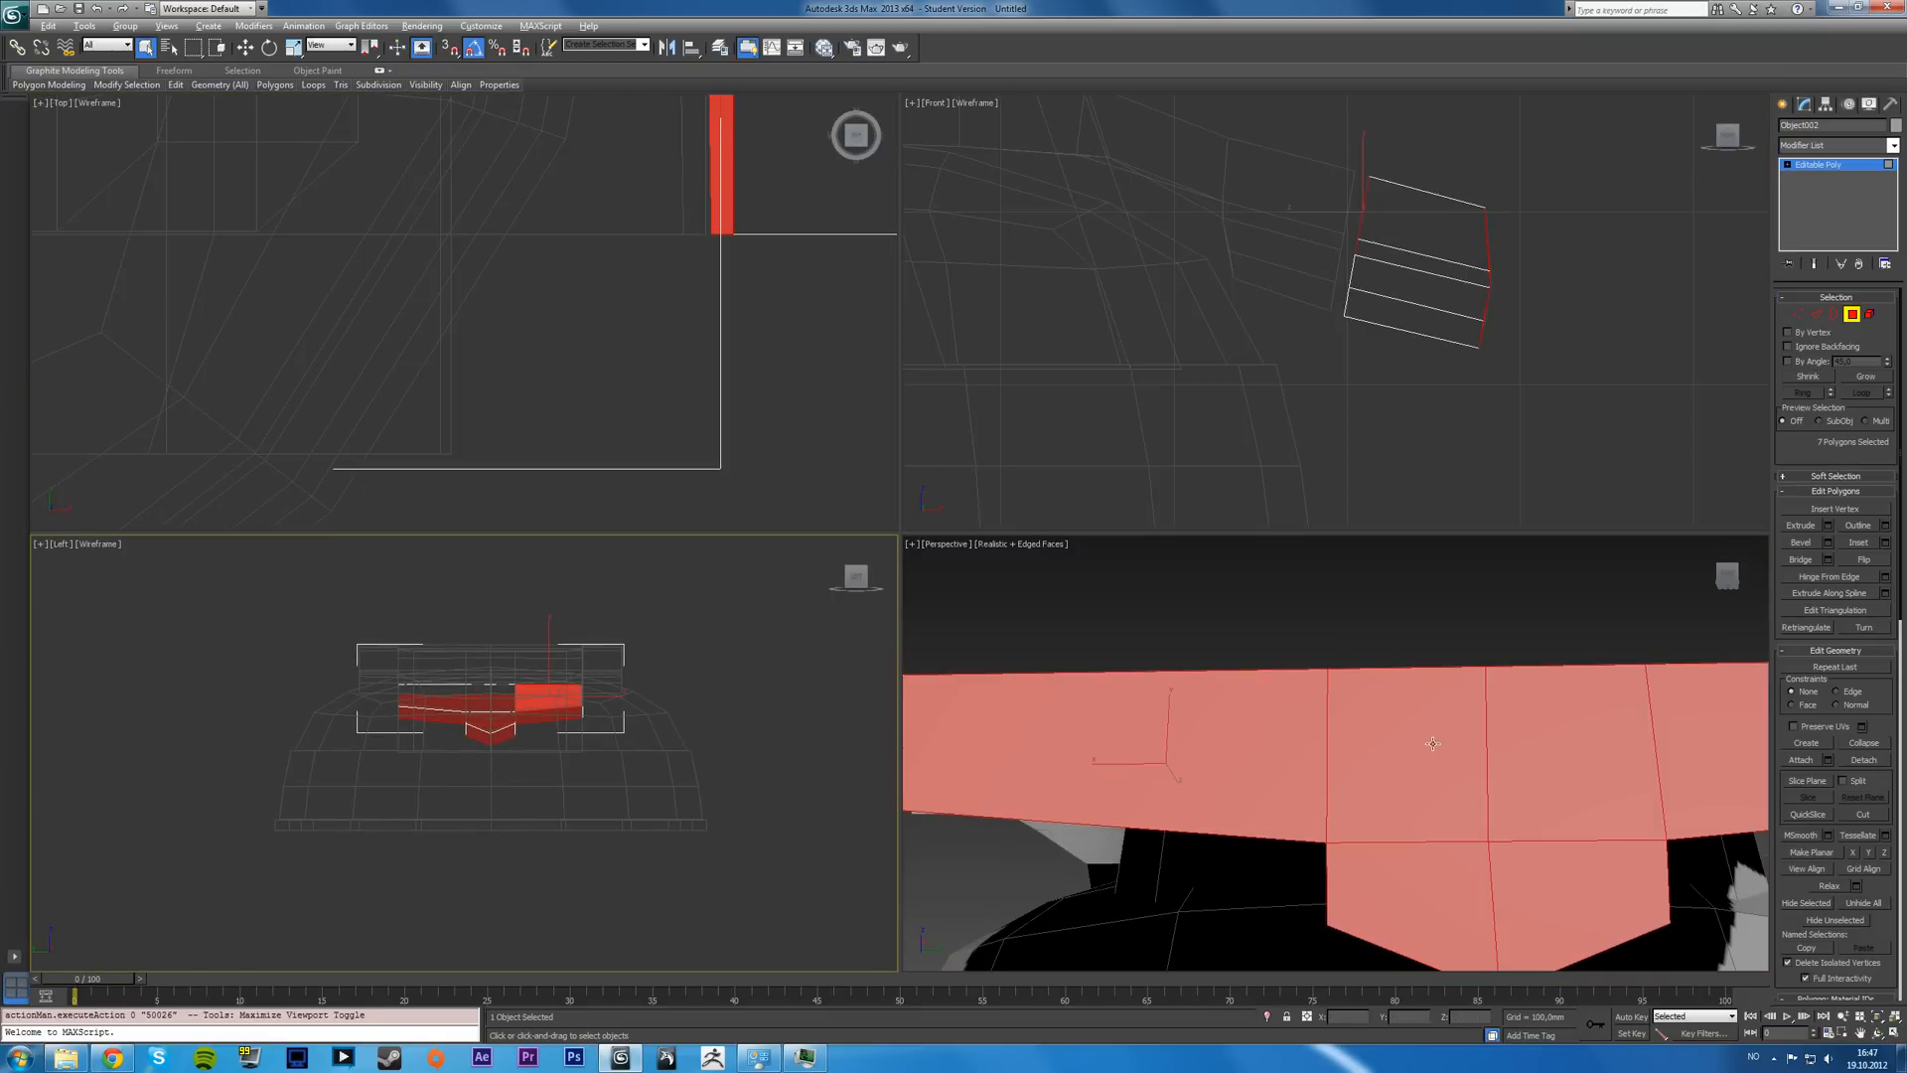
pyautogui.press('Alt+W')
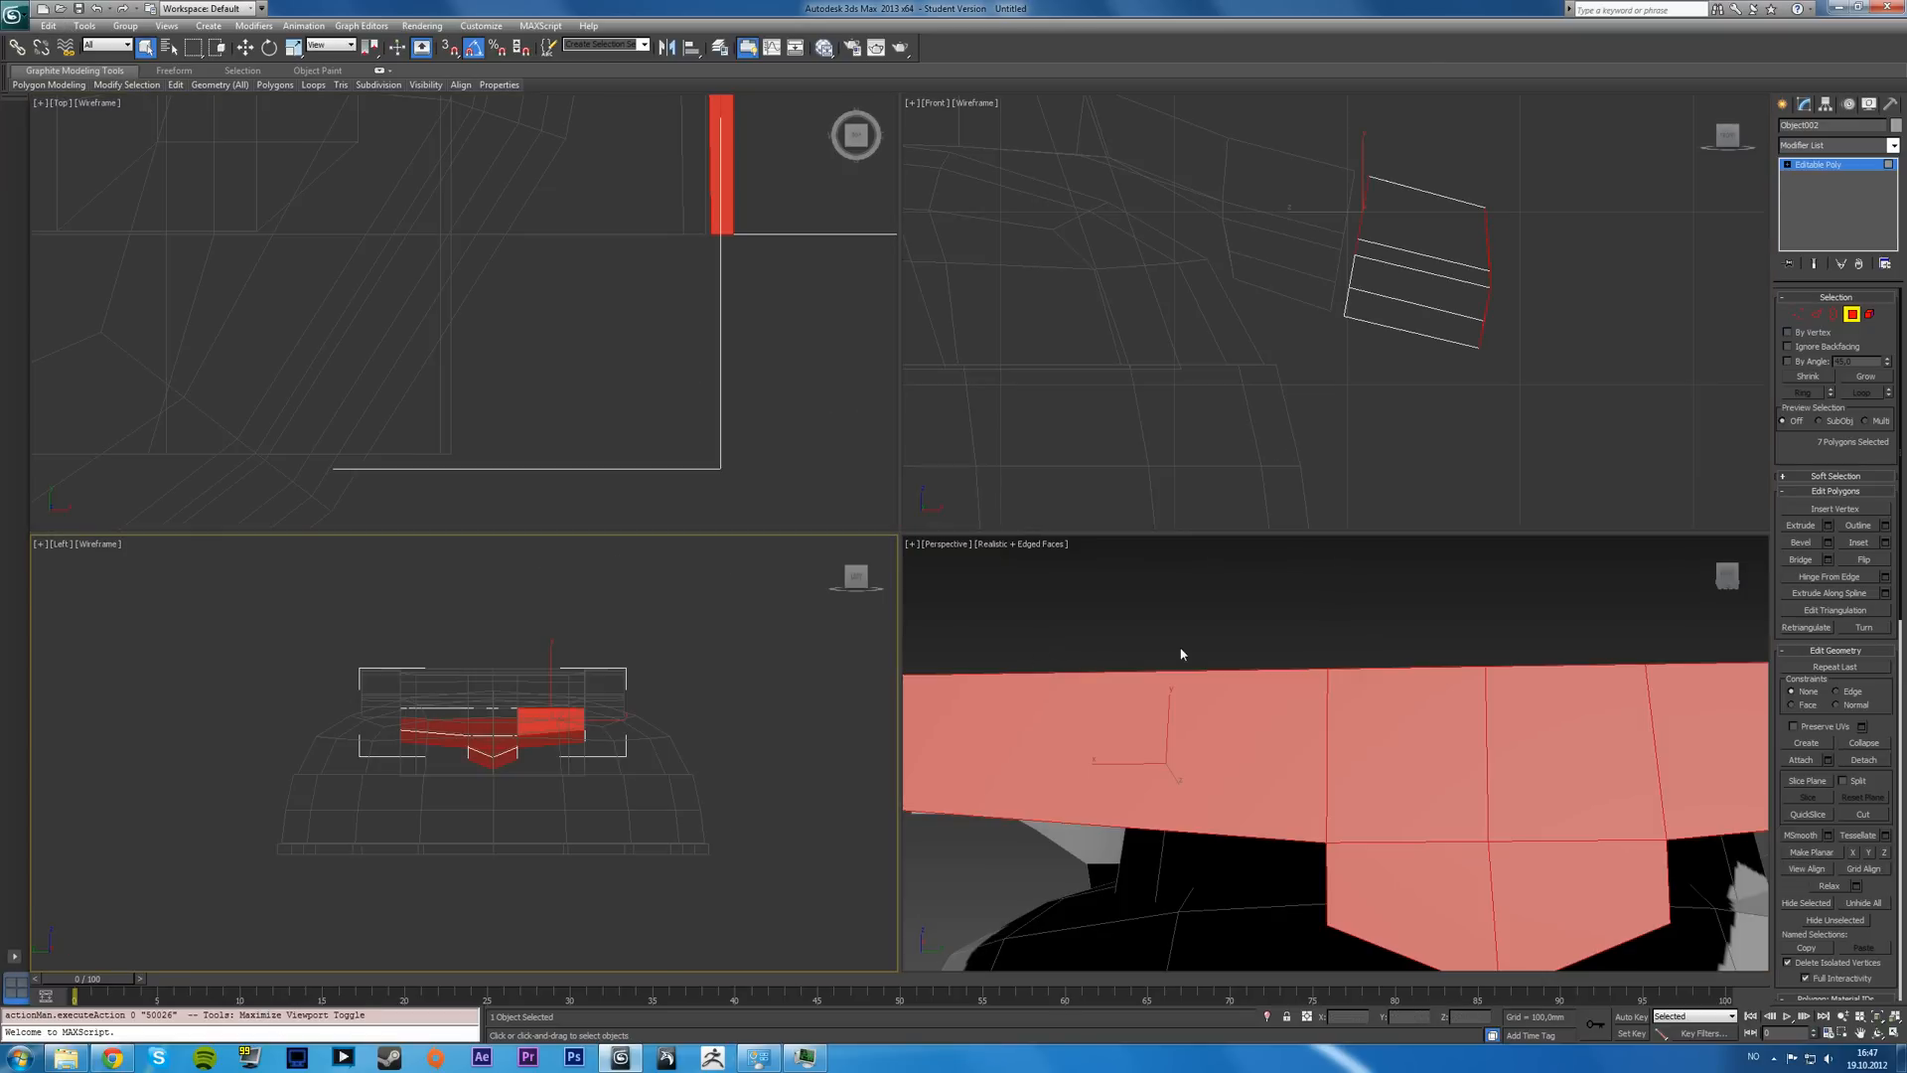
pyautogui.press('Alt+W')
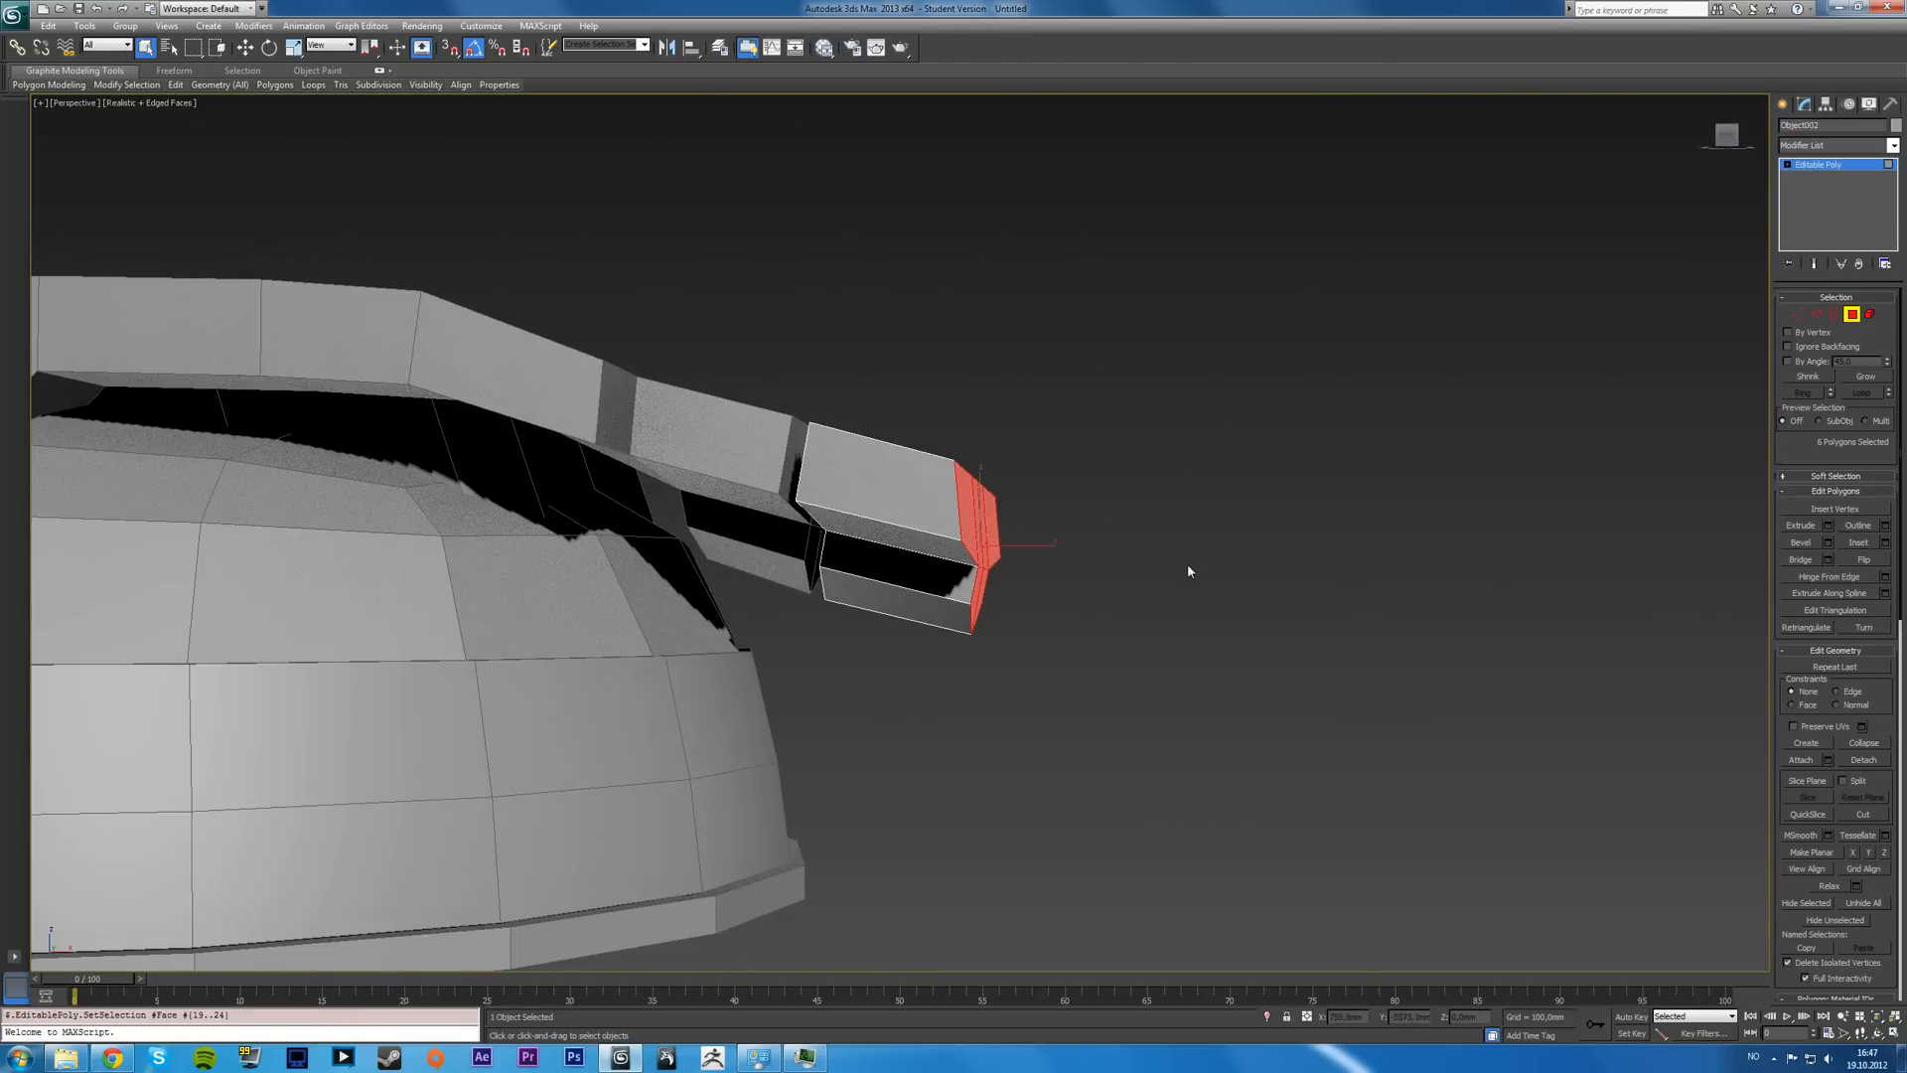
pyautogui.click(1804, 850)
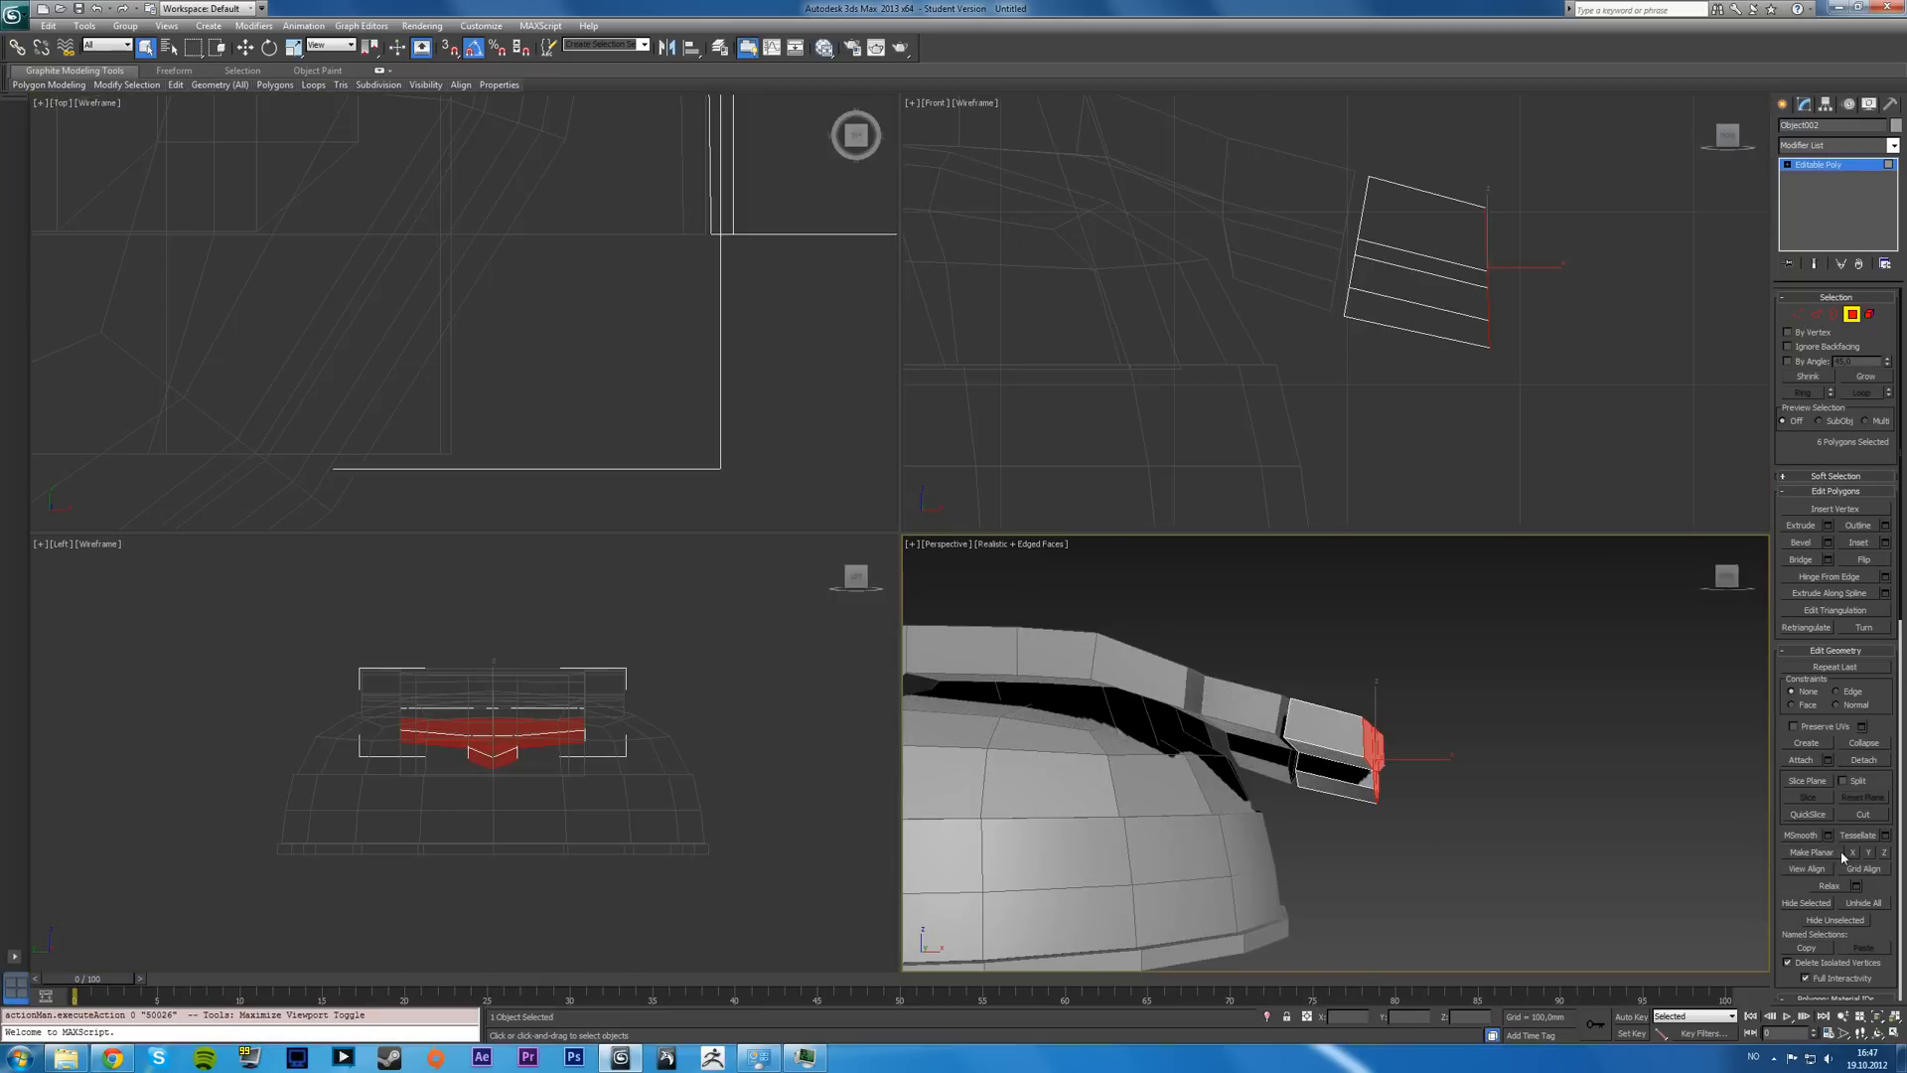
pyautogui.click(1868, 880)
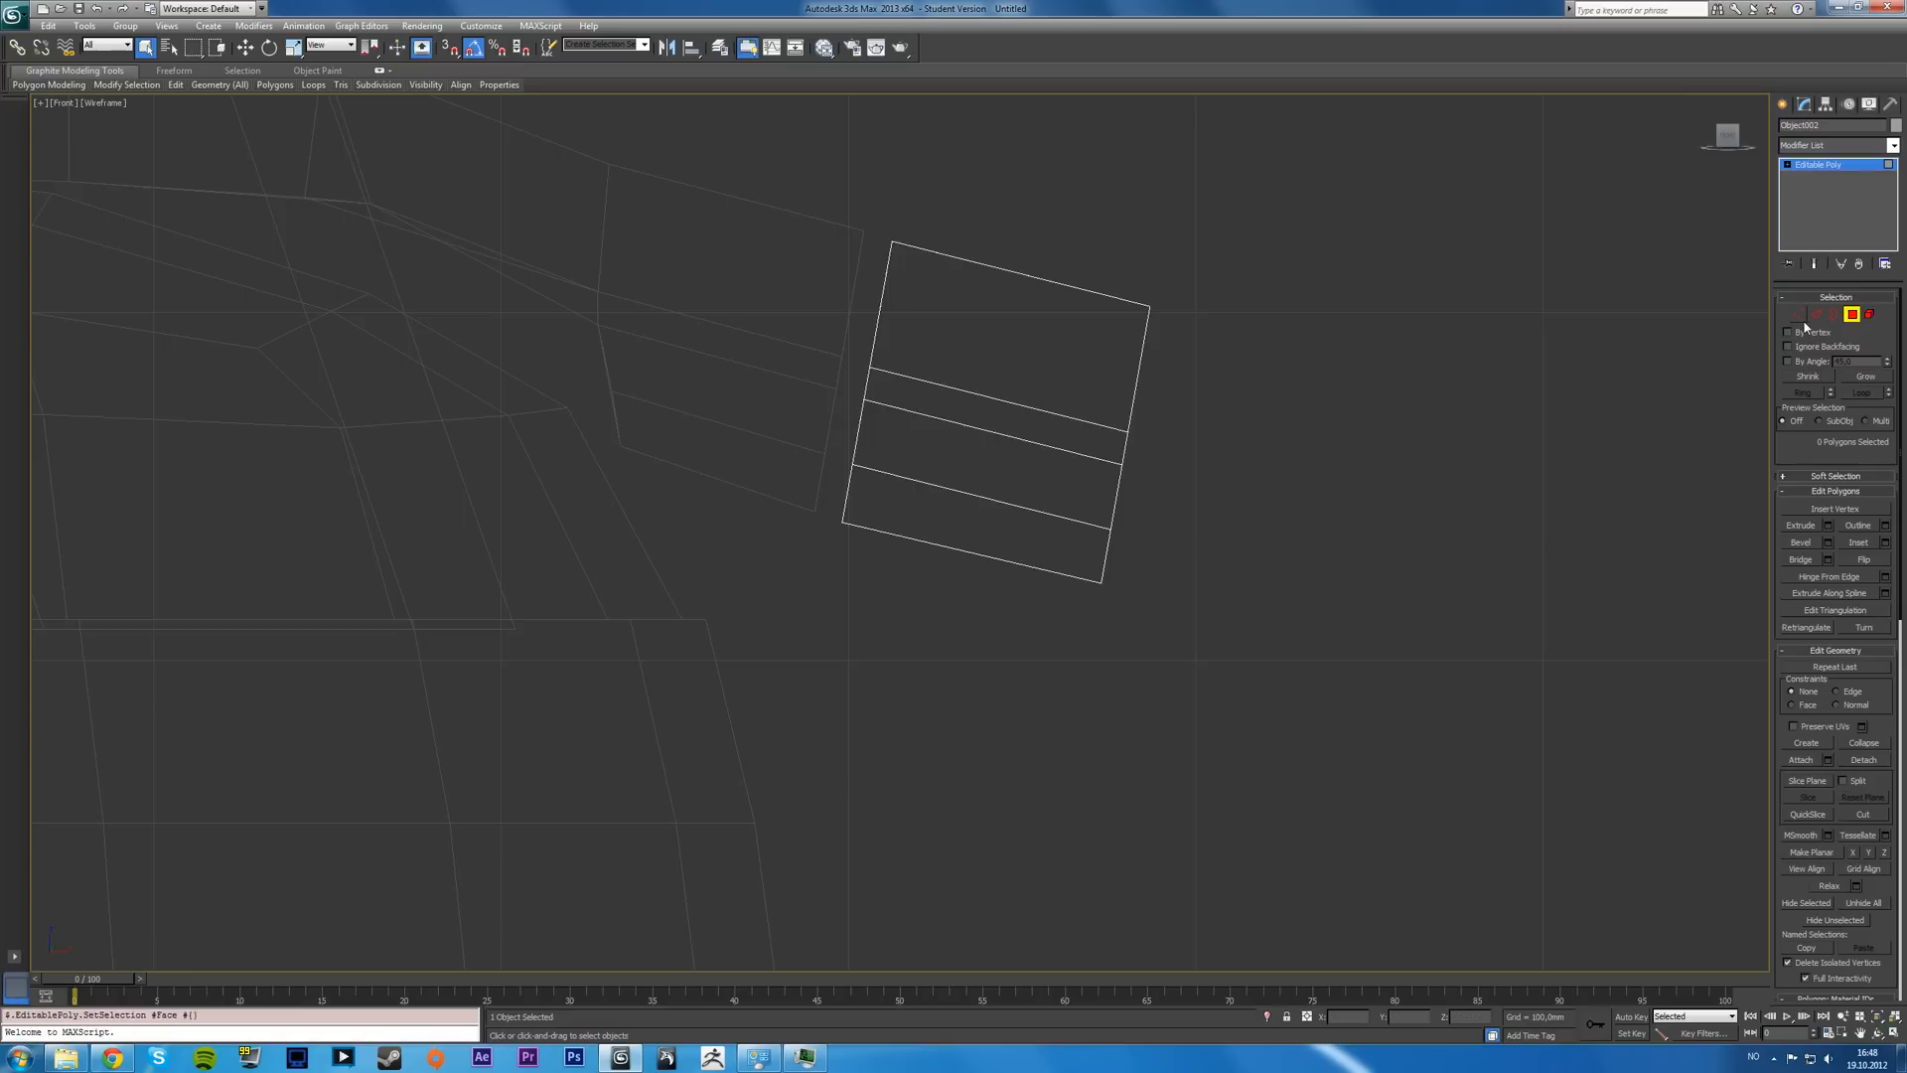
# - Move the block's outer vertices right in several passes to lengthen it outward
pyautogui.click(1800, 316)
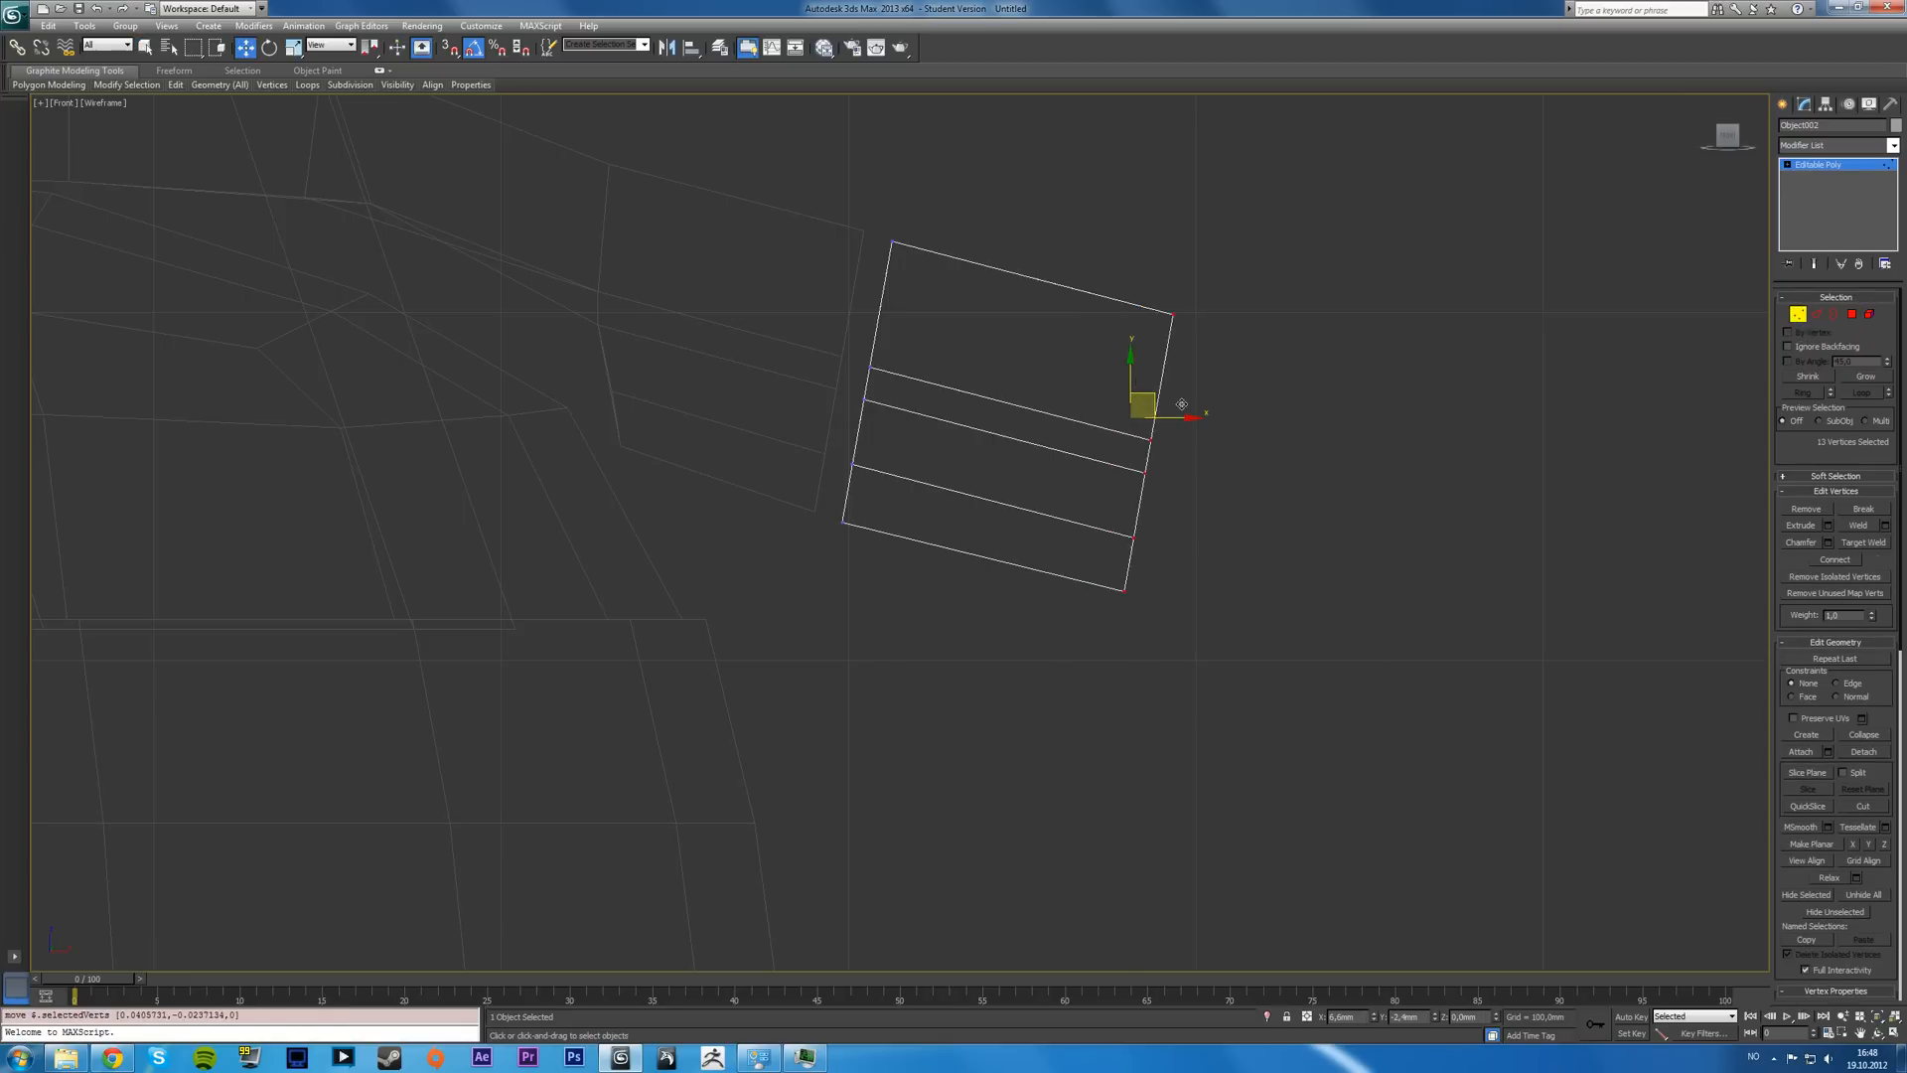
pyautogui.moveTo(1180, 413); pyautogui.dragTo(1228, 413)
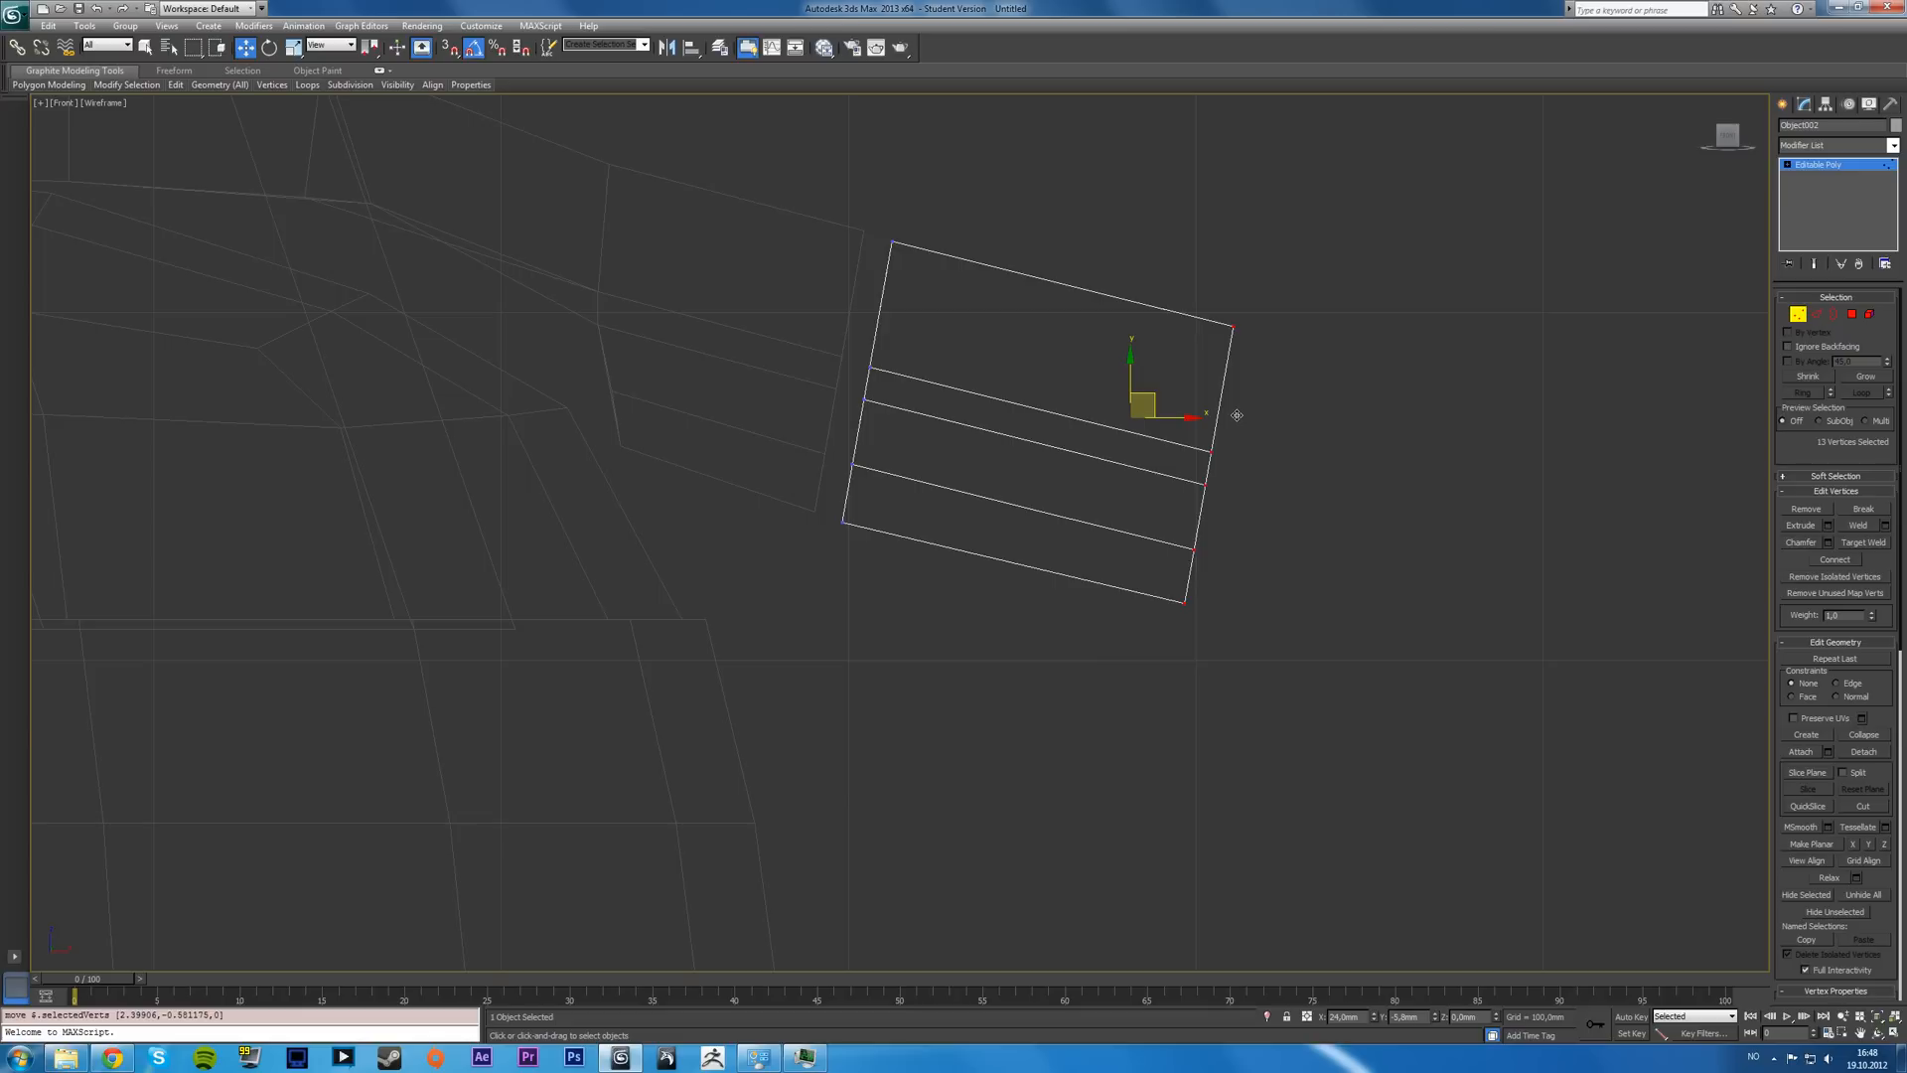
pyautogui.moveTo(1232, 414); pyautogui.dragTo(1308, 435)
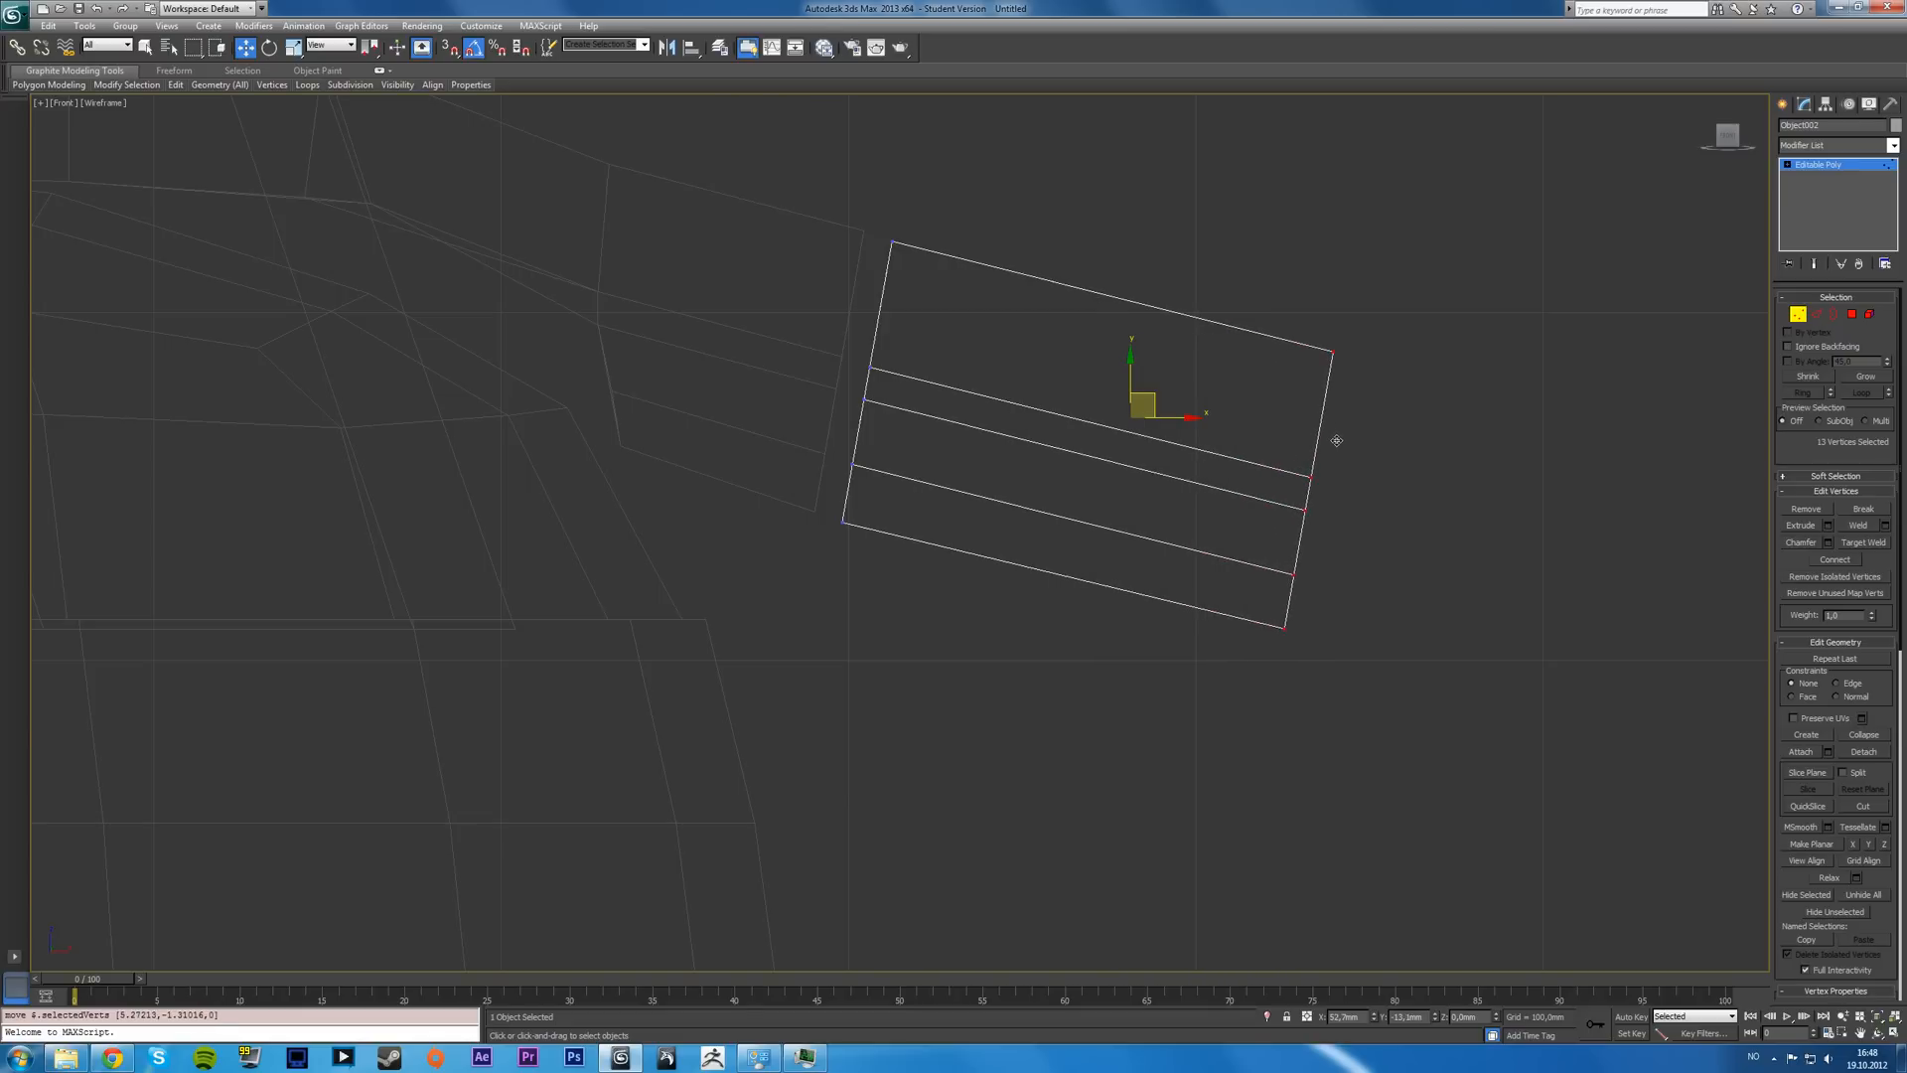
pyautogui.moveTo(1204, 554); pyautogui.dragTo(1313, 658)
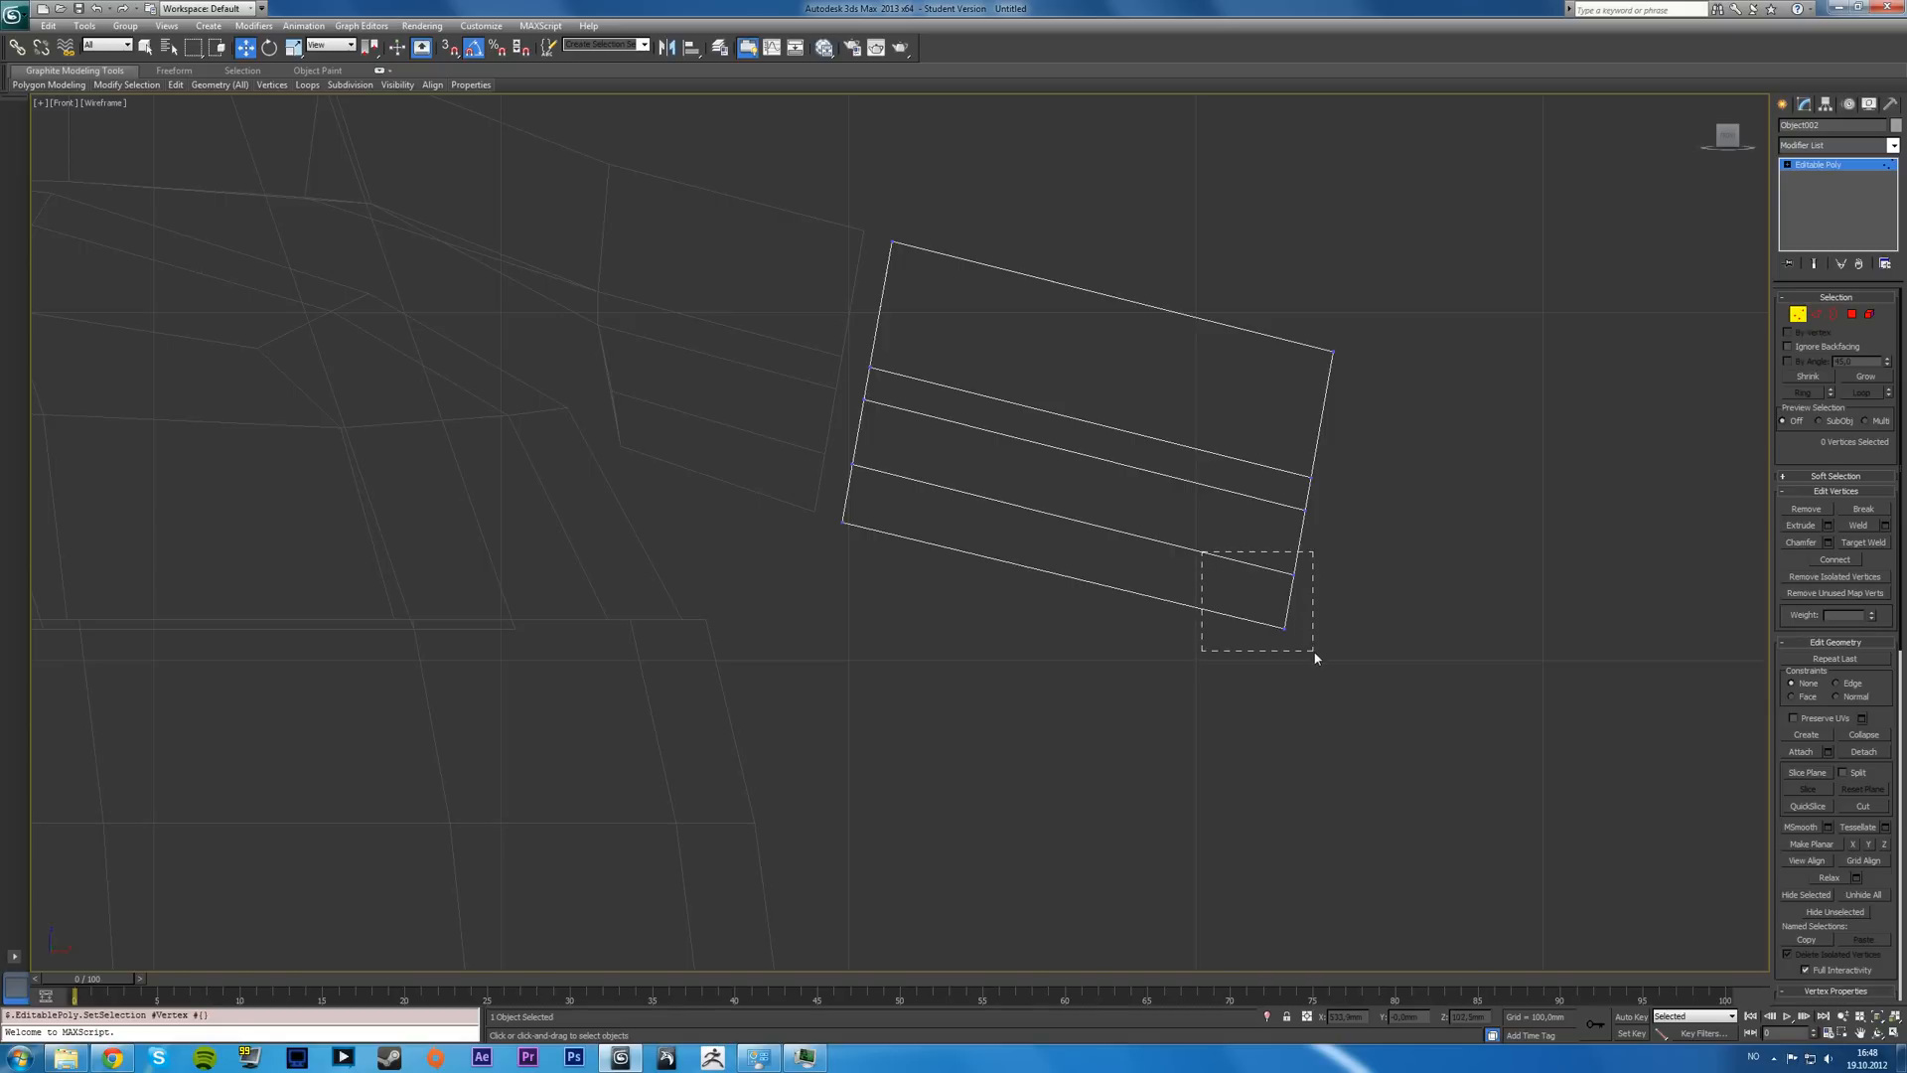
# - Select the bottom outer corner vertex and pull it inward to slant the corner
pyautogui.moveTo(1201, 554); pyautogui.dragTo(1314, 652)
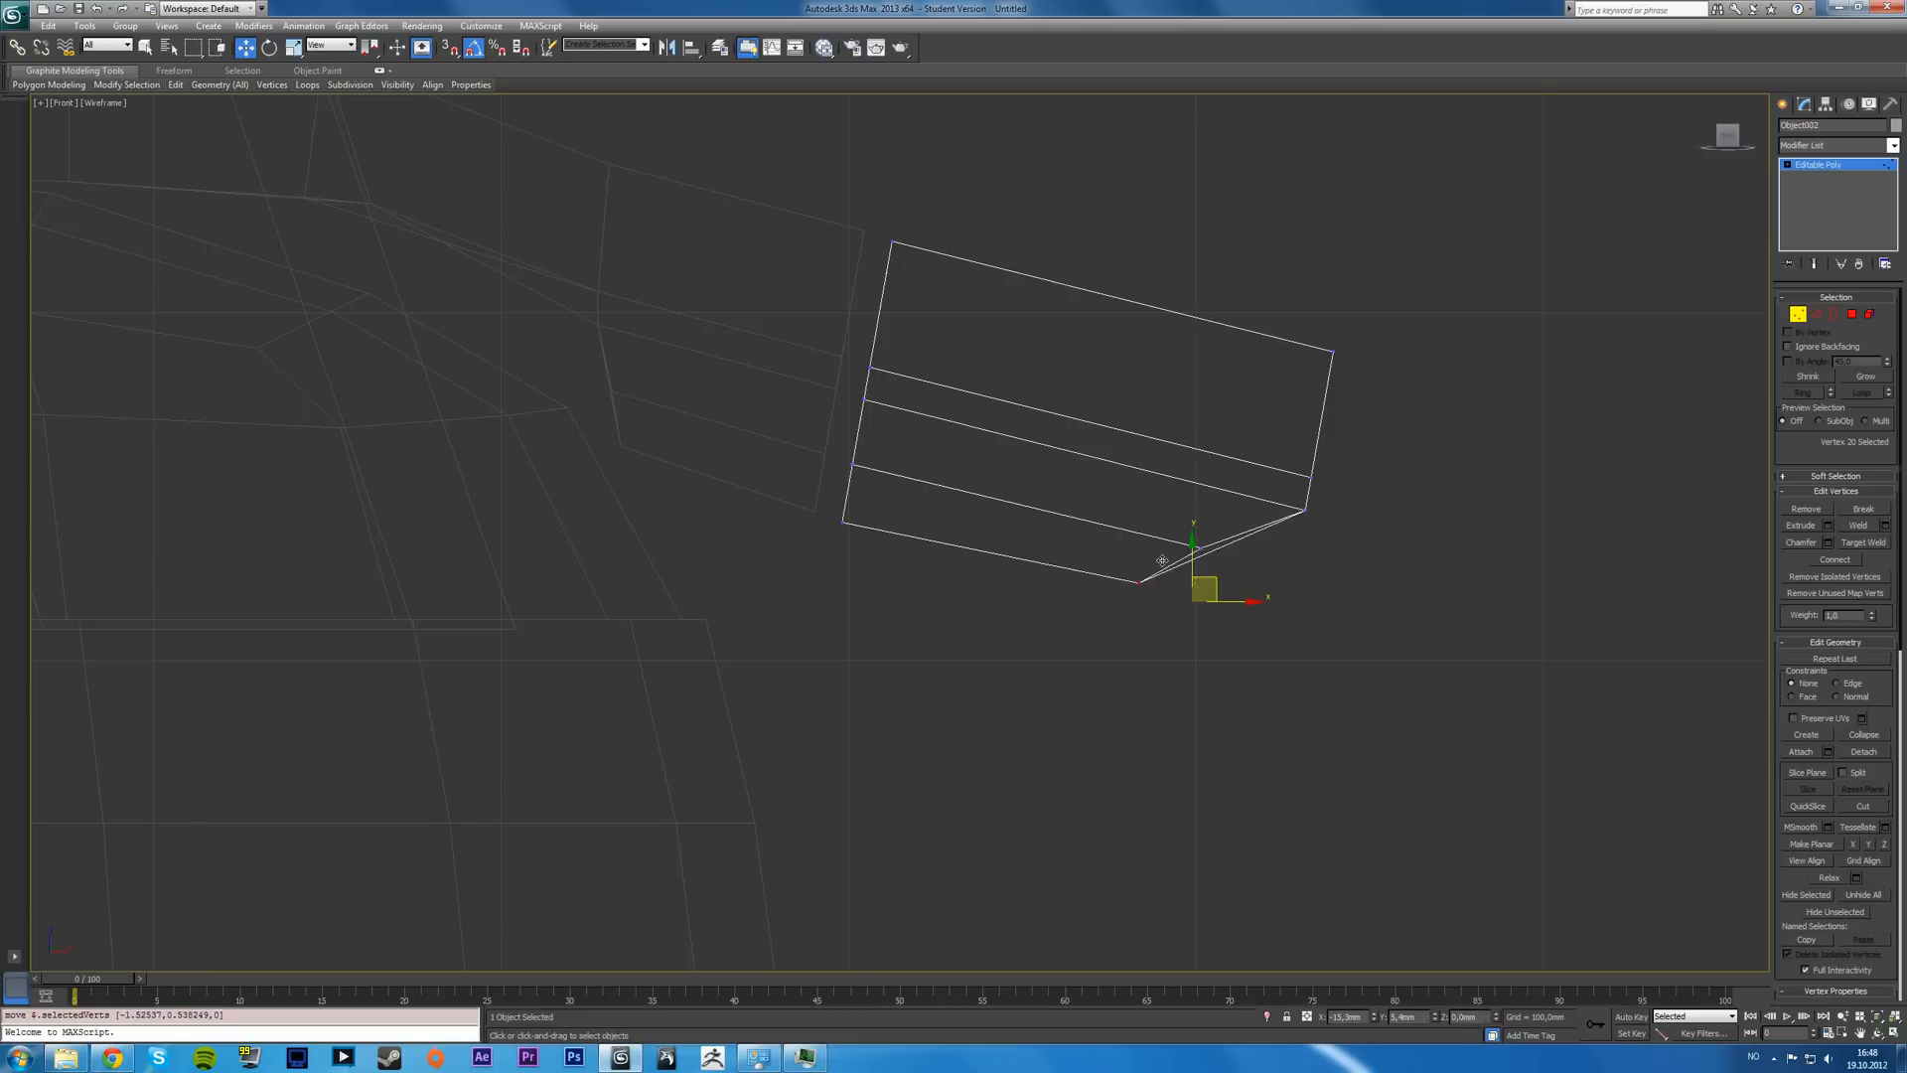
pyautogui.moveTo(1194, 590); pyautogui.dragTo(1144, 572)
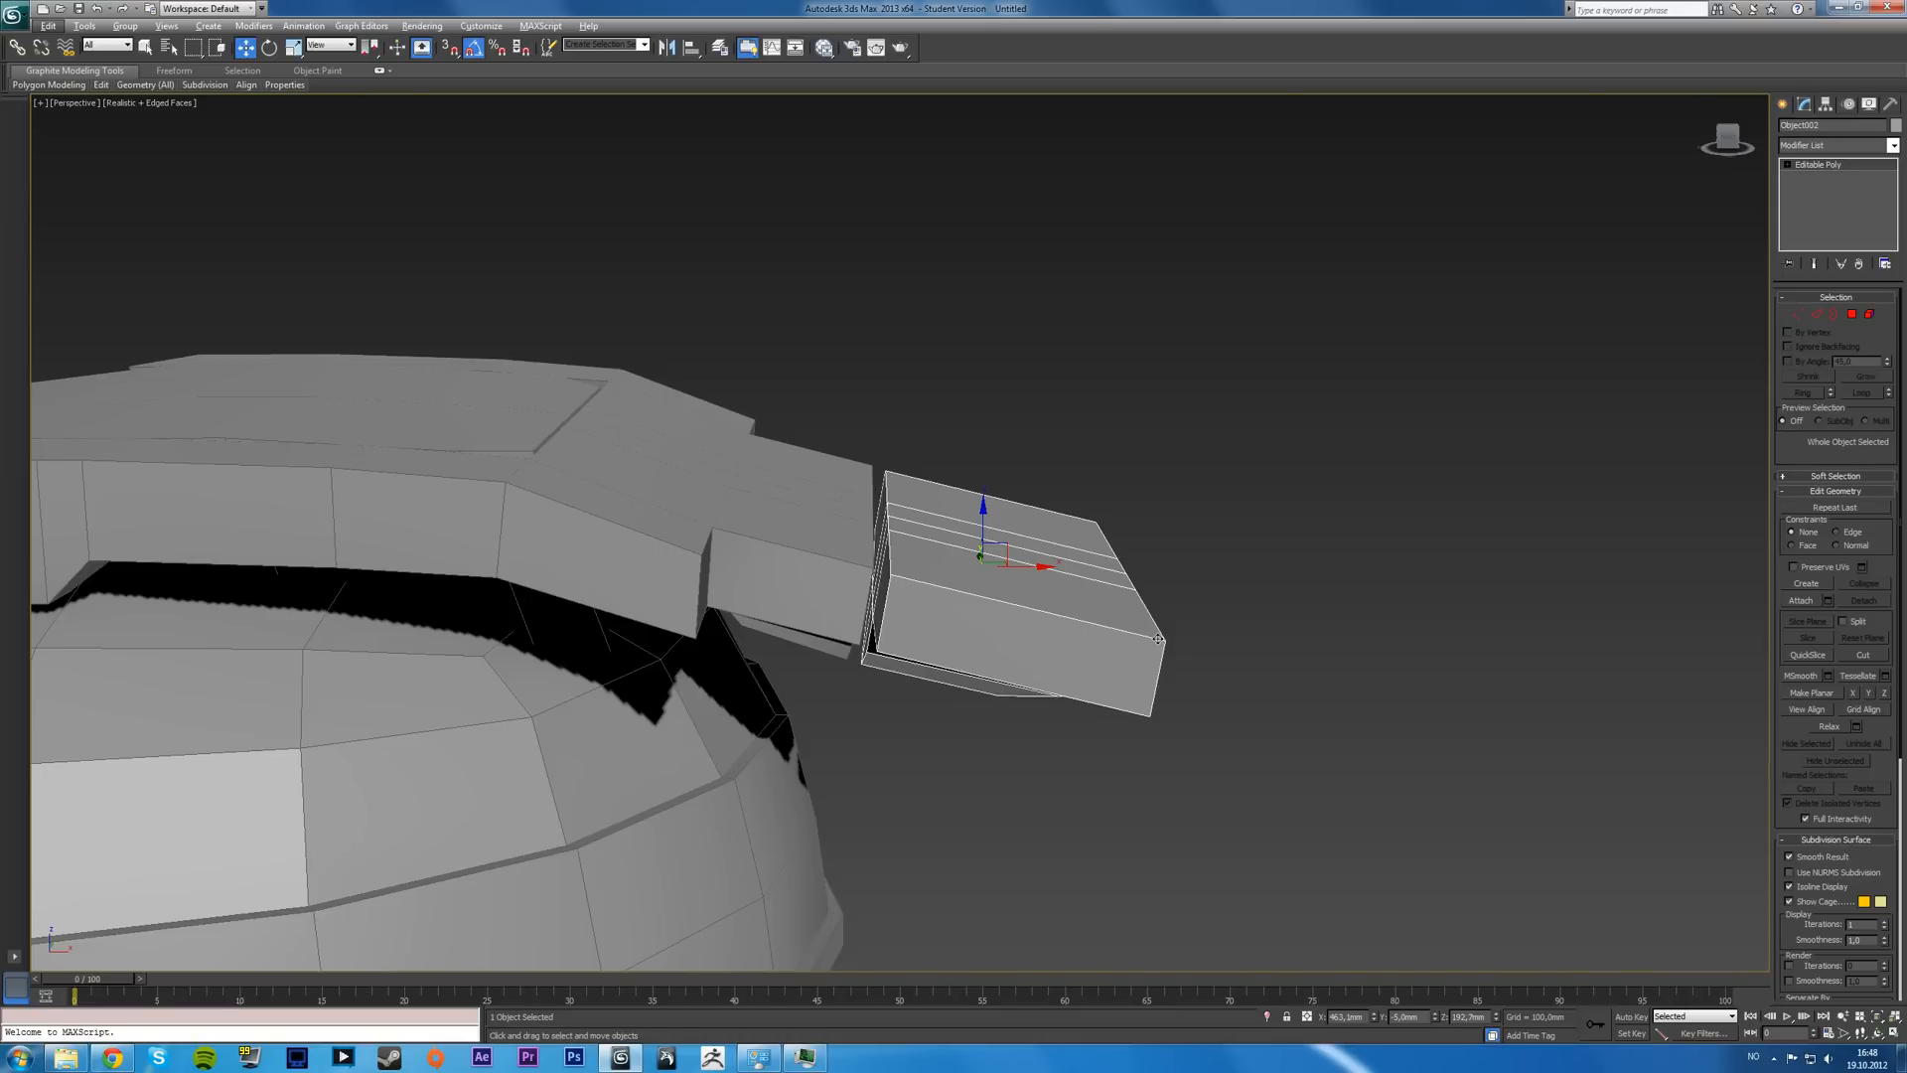
pyautogui.moveTo(1075, 624)
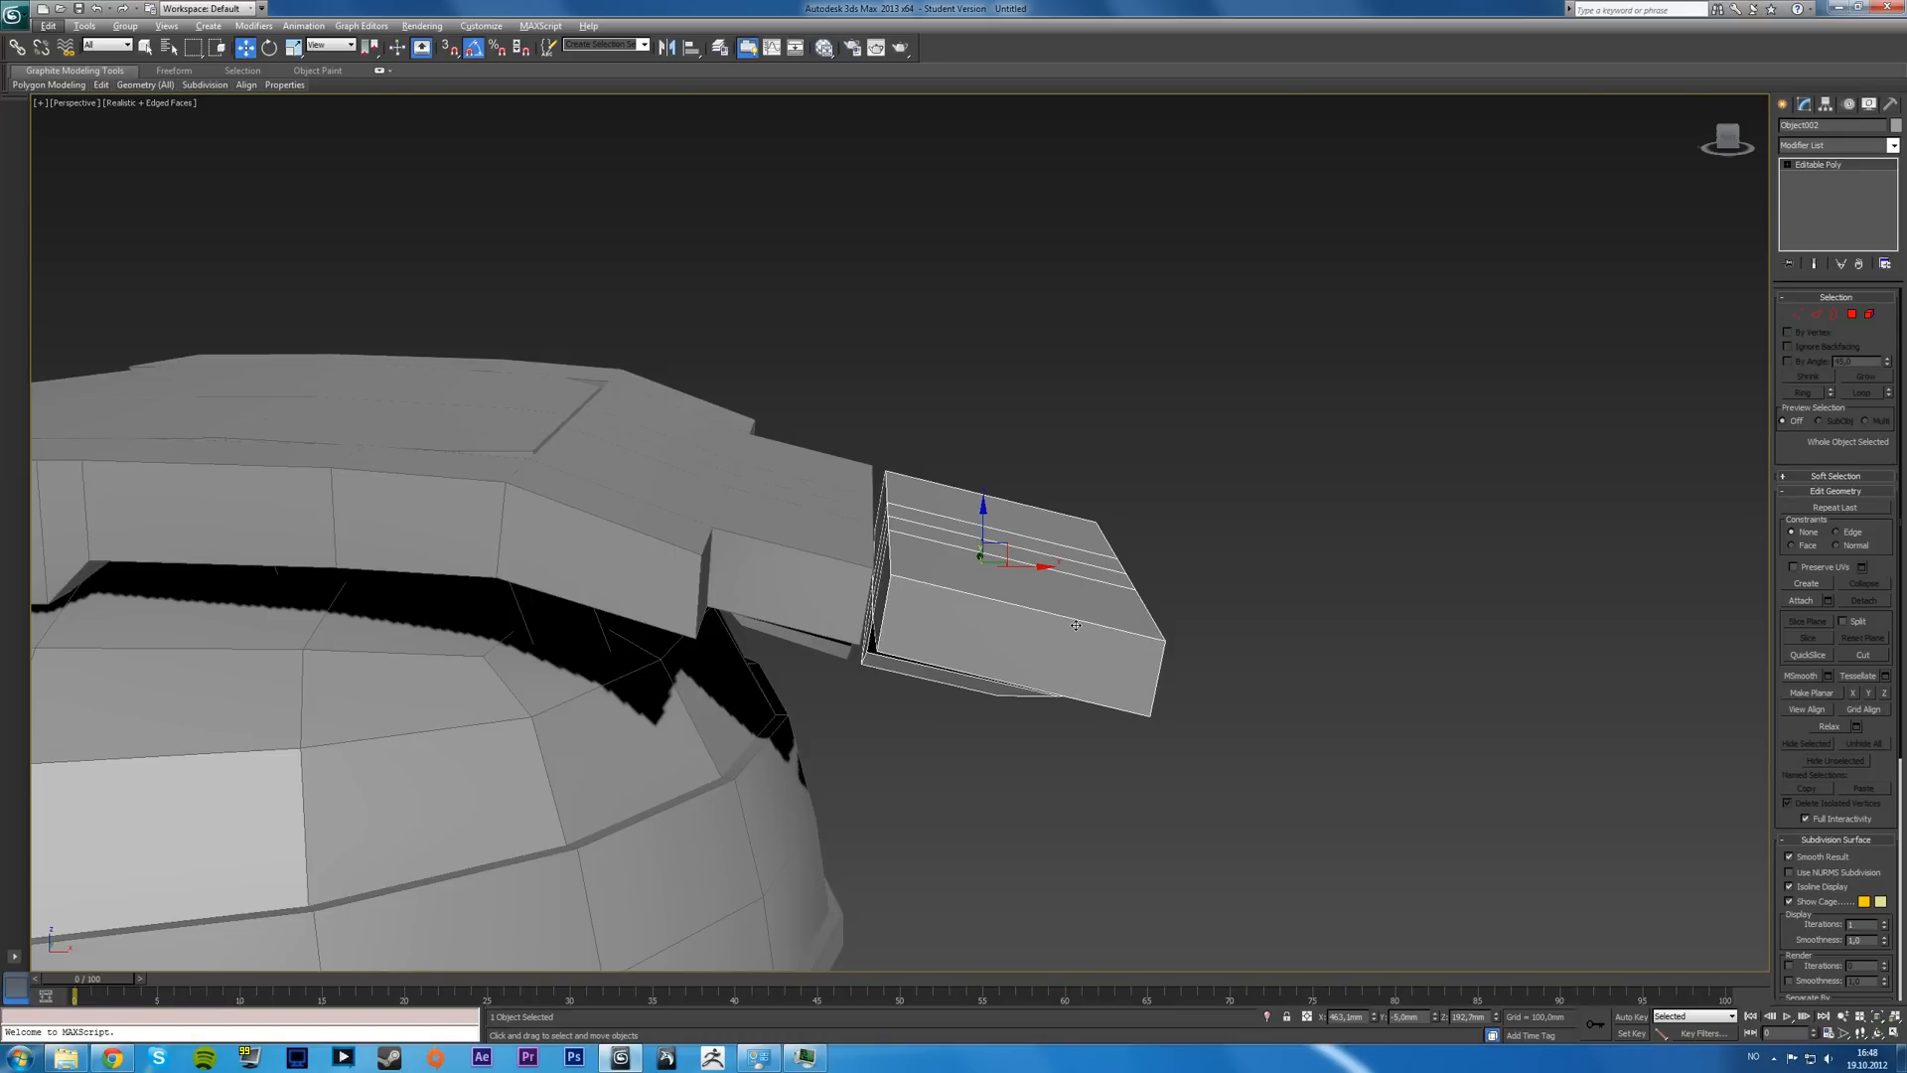
pyautogui.moveTo(1045, 582)
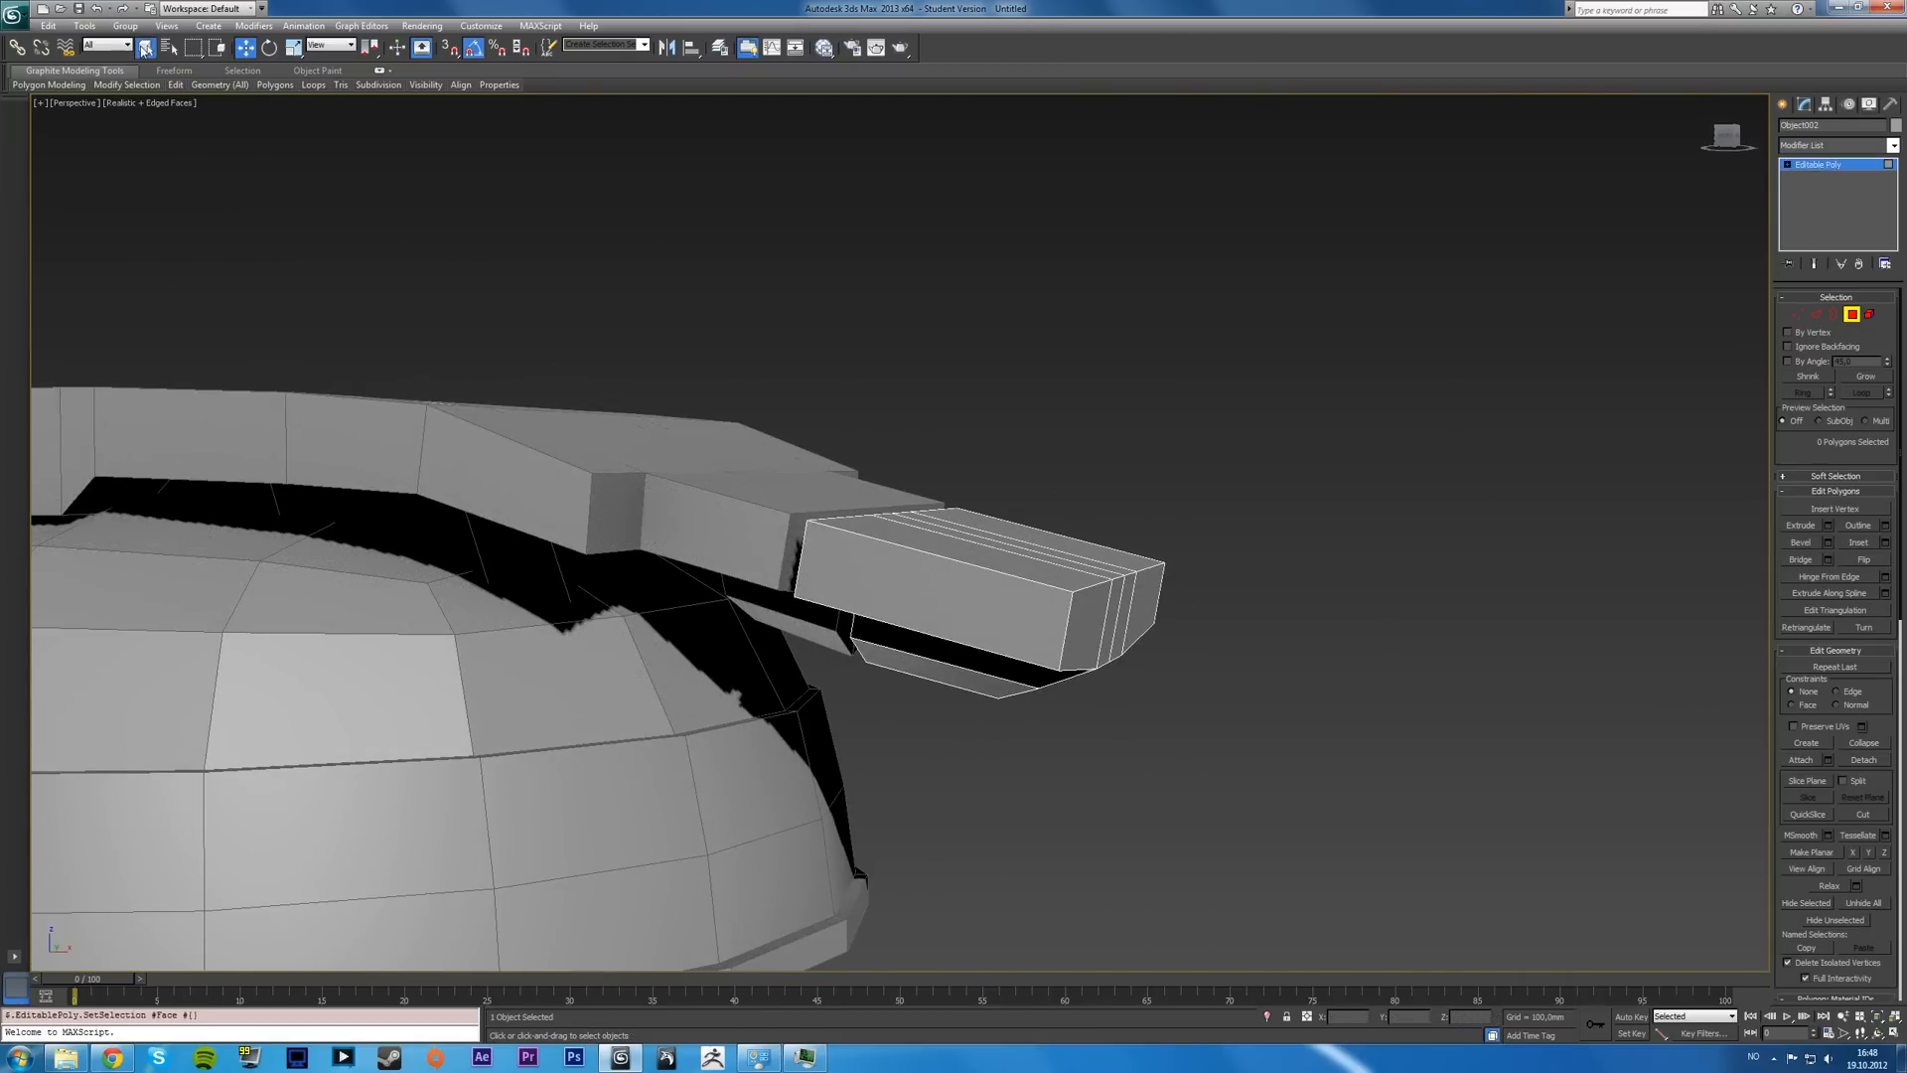
pyautogui.click(944, 600)
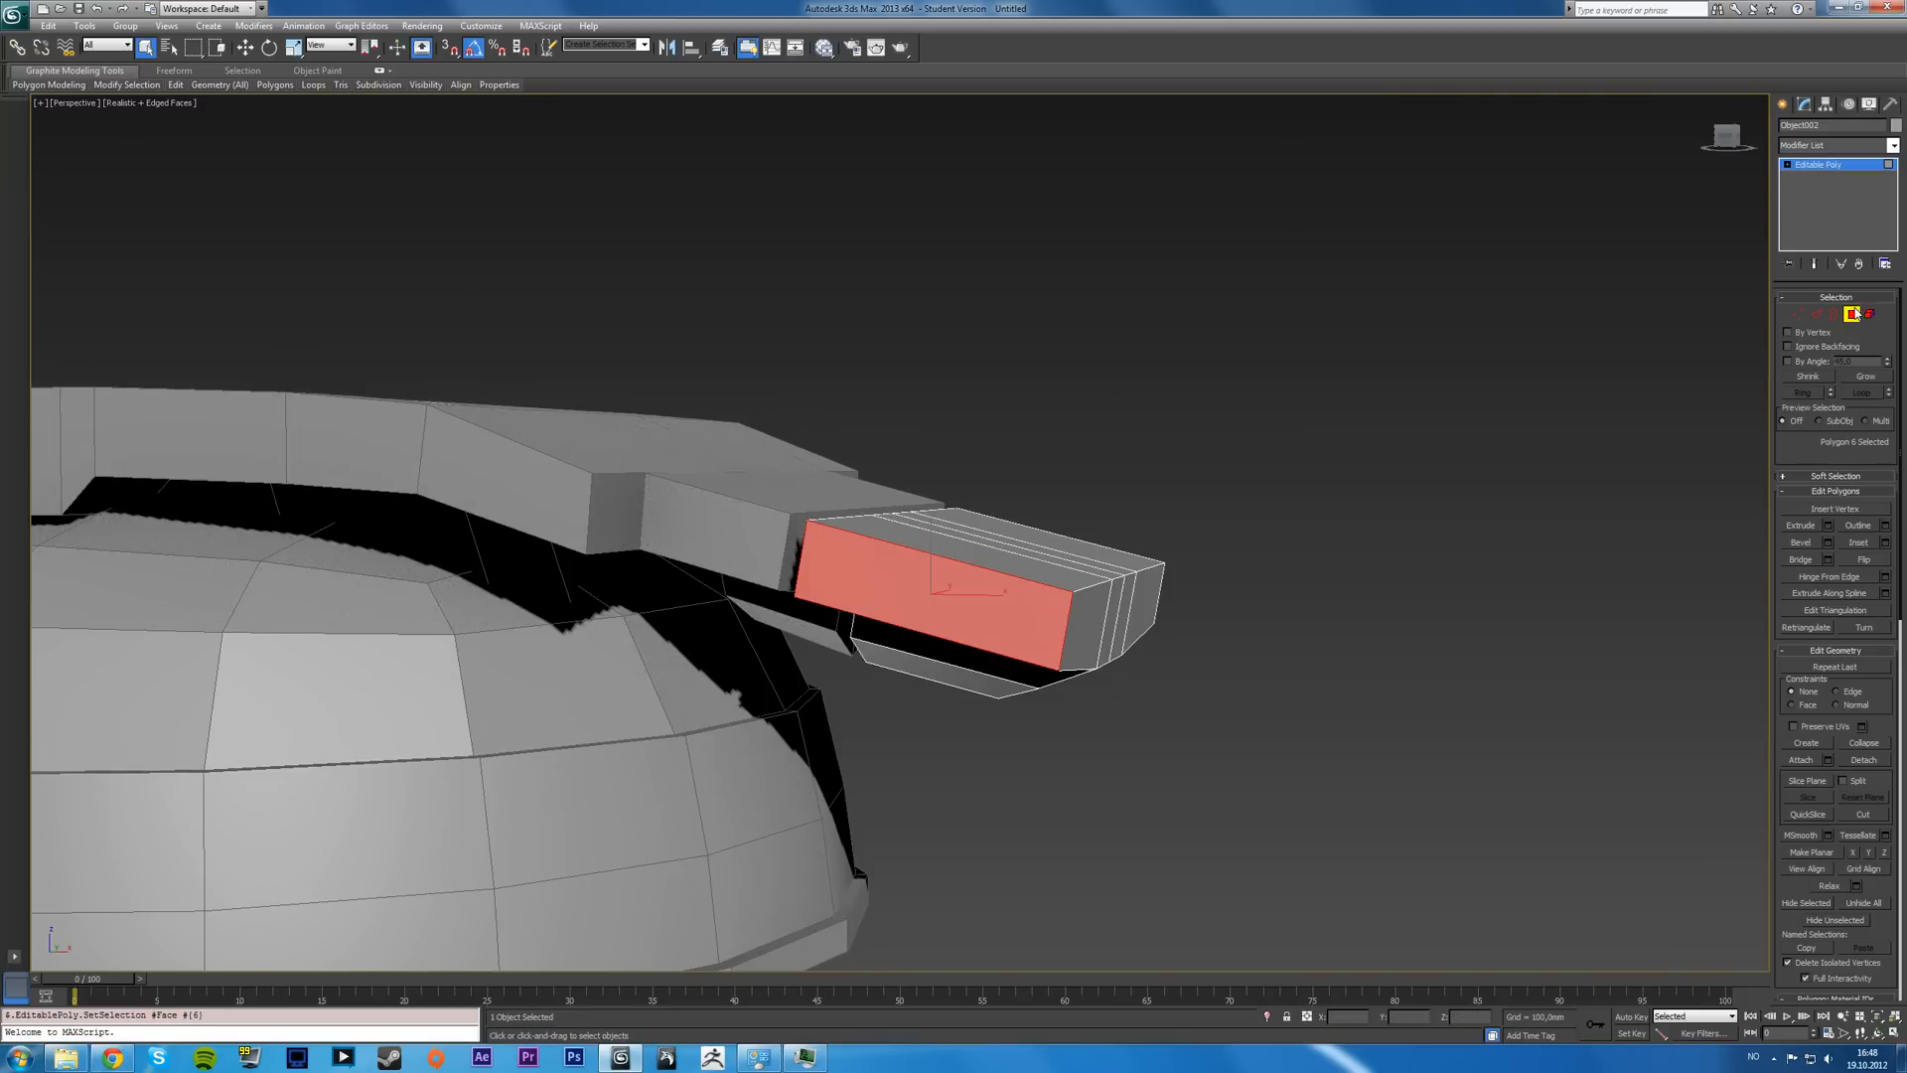
pyautogui.press('Alt+W')
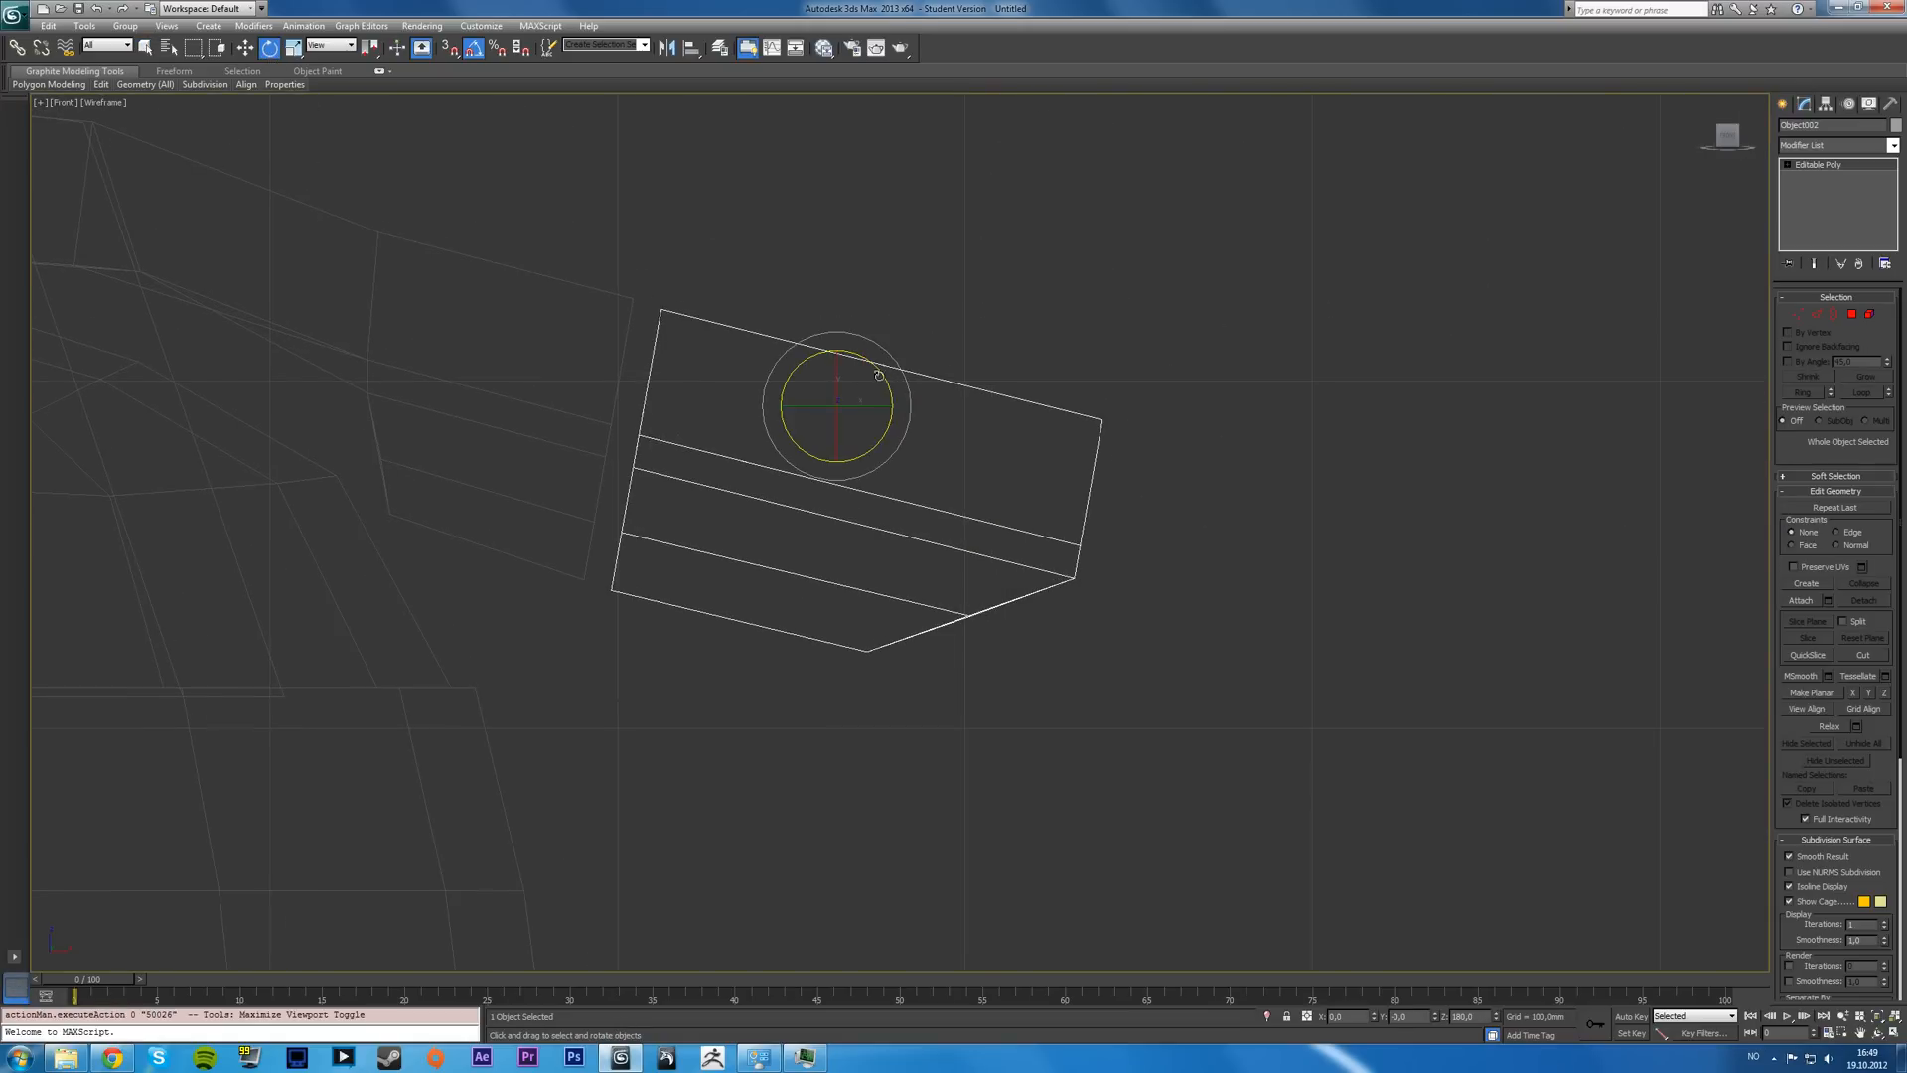
# - Rotate the connector block in Front view until it sits level, dismissing the save prompt
pyautogui.moveTo(876, 371); pyautogui.dragTo(870, 354)
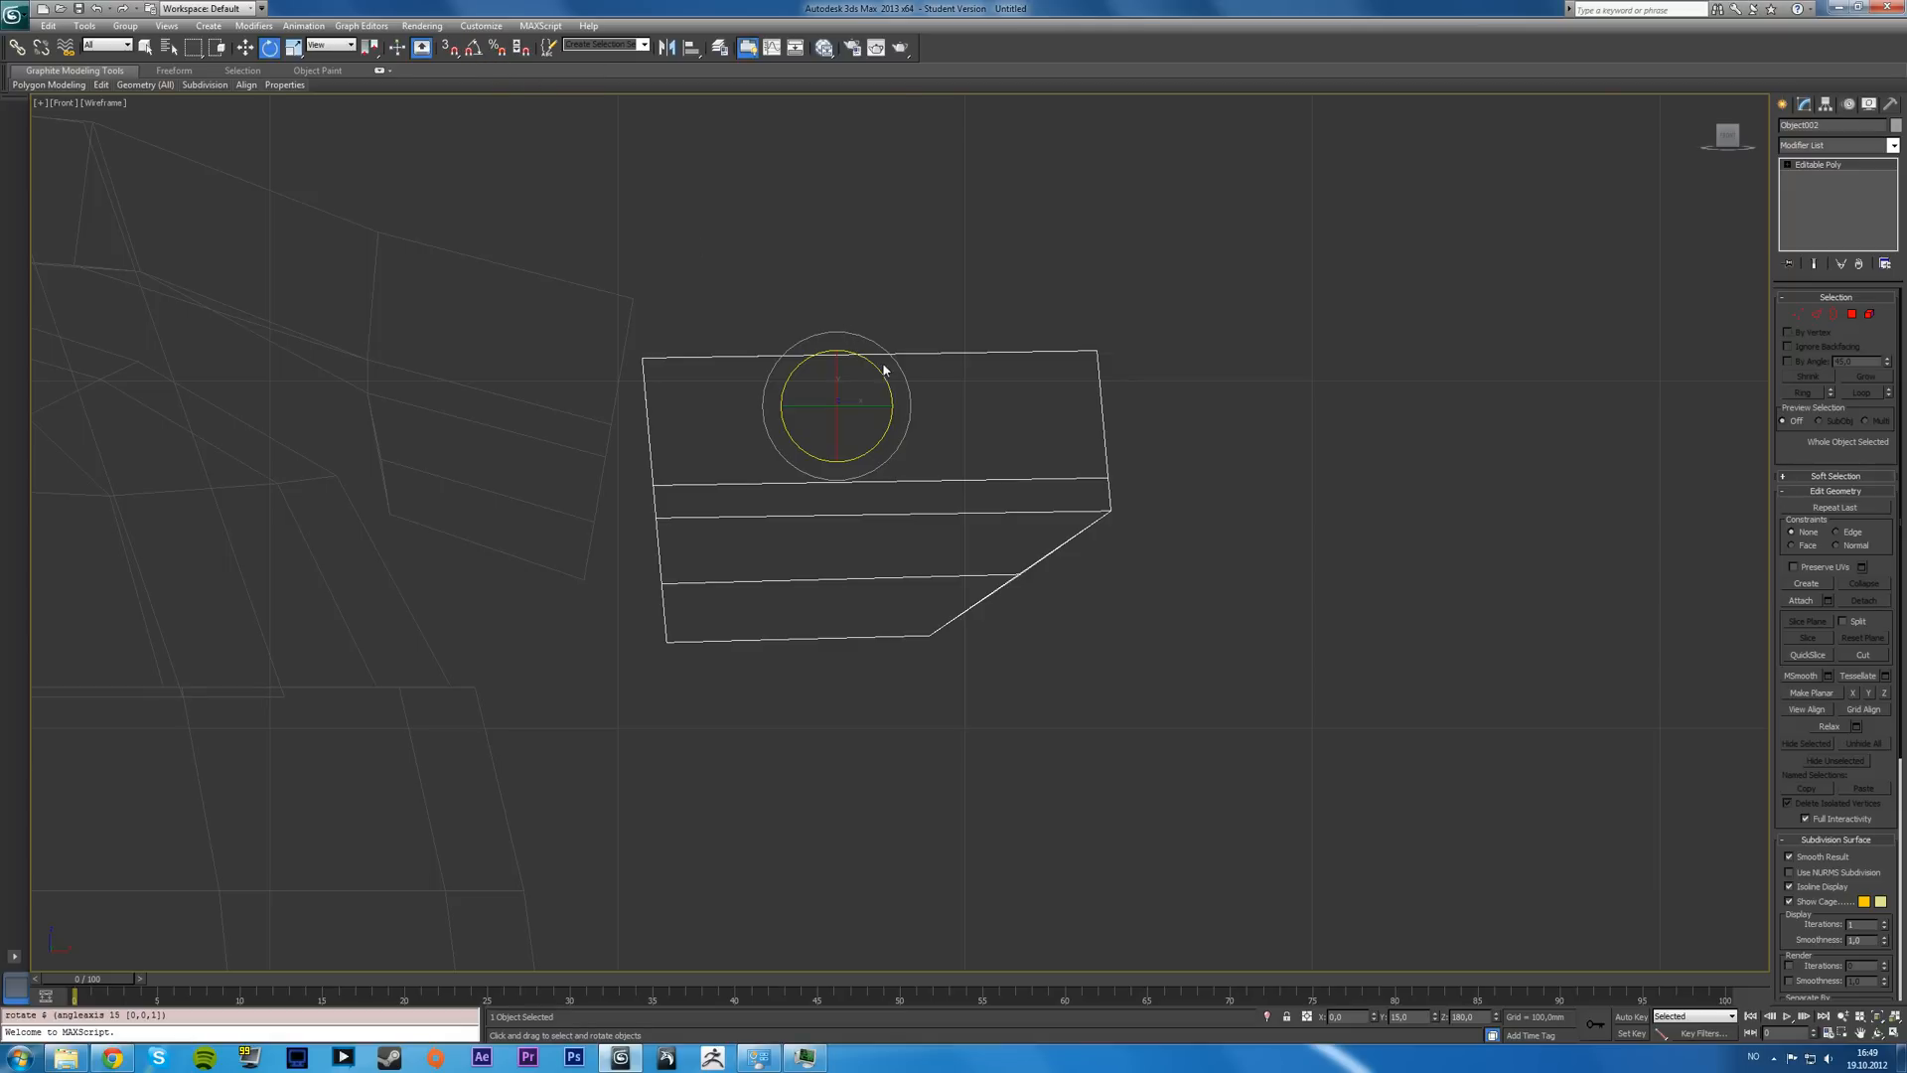
pyautogui.moveTo(884, 369); pyautogui.dragTo(876, 378)
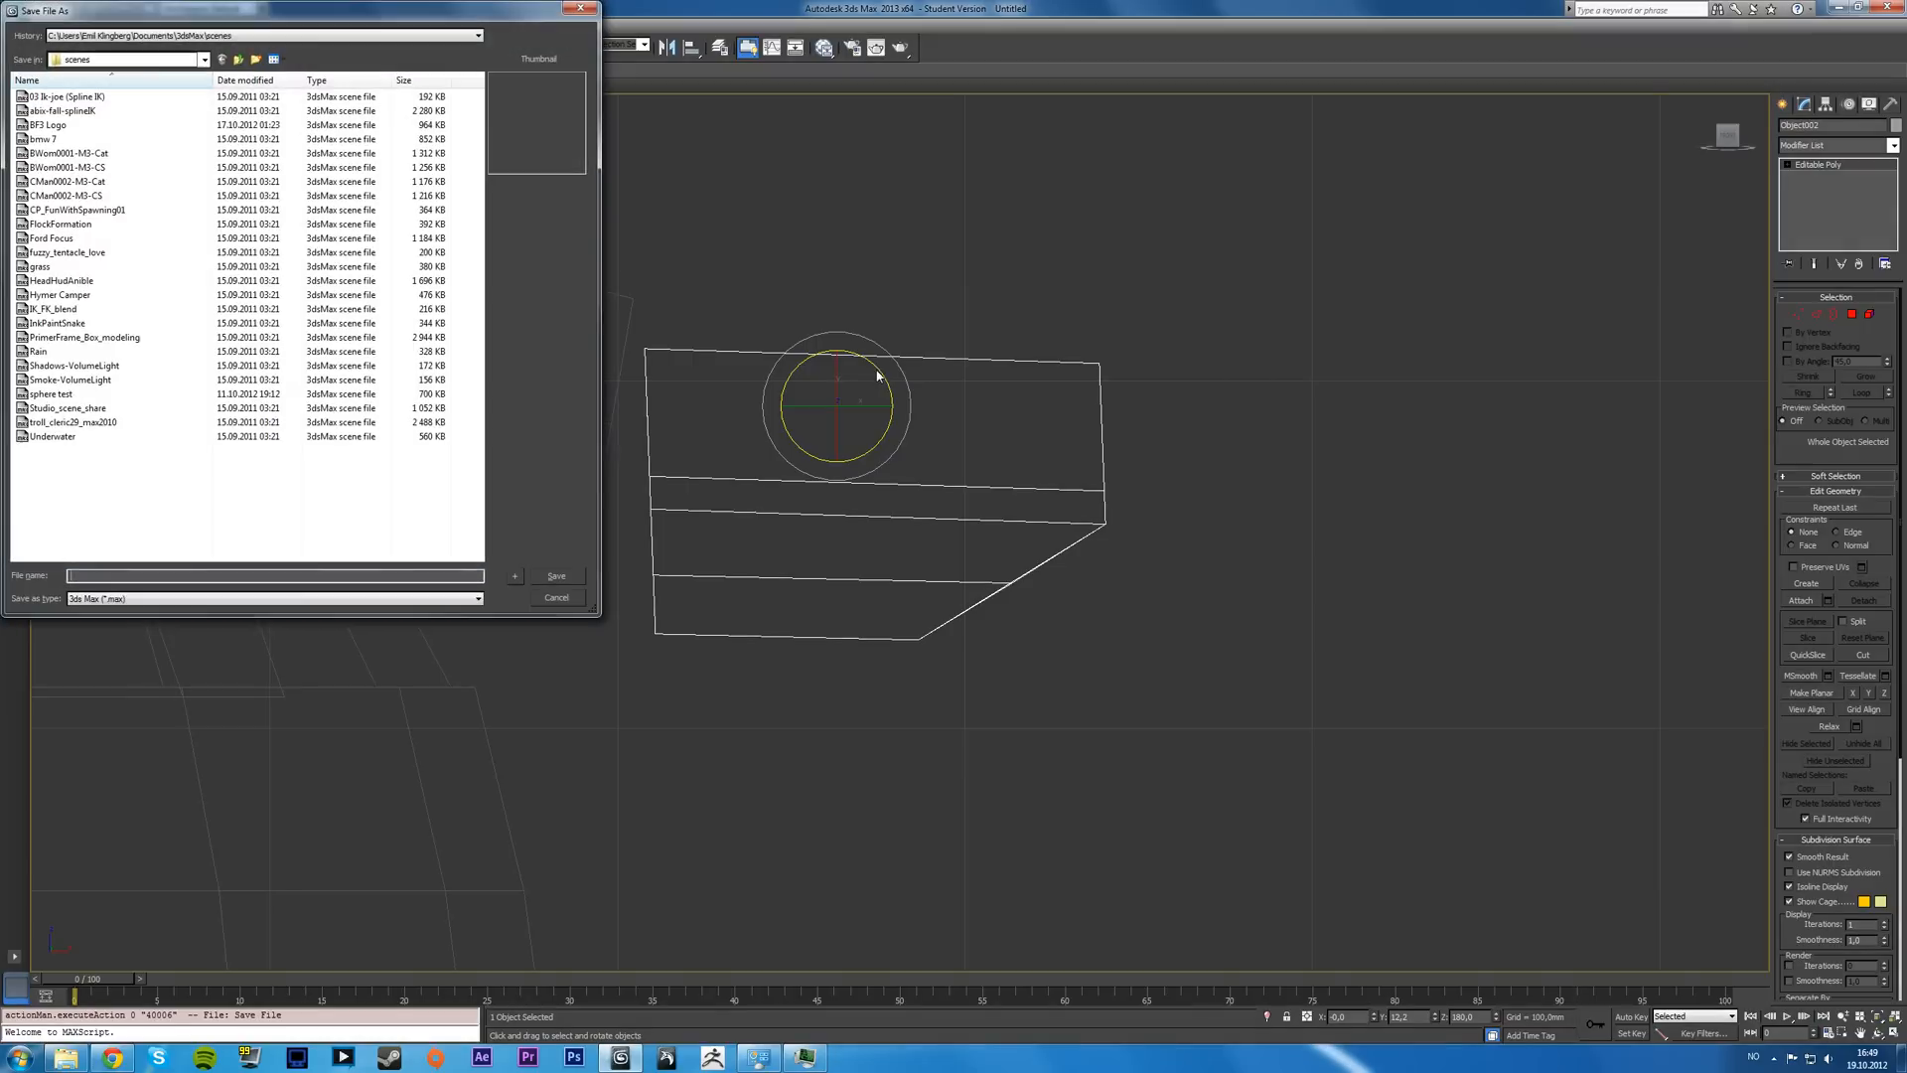
pyautogui.click(556, 596)
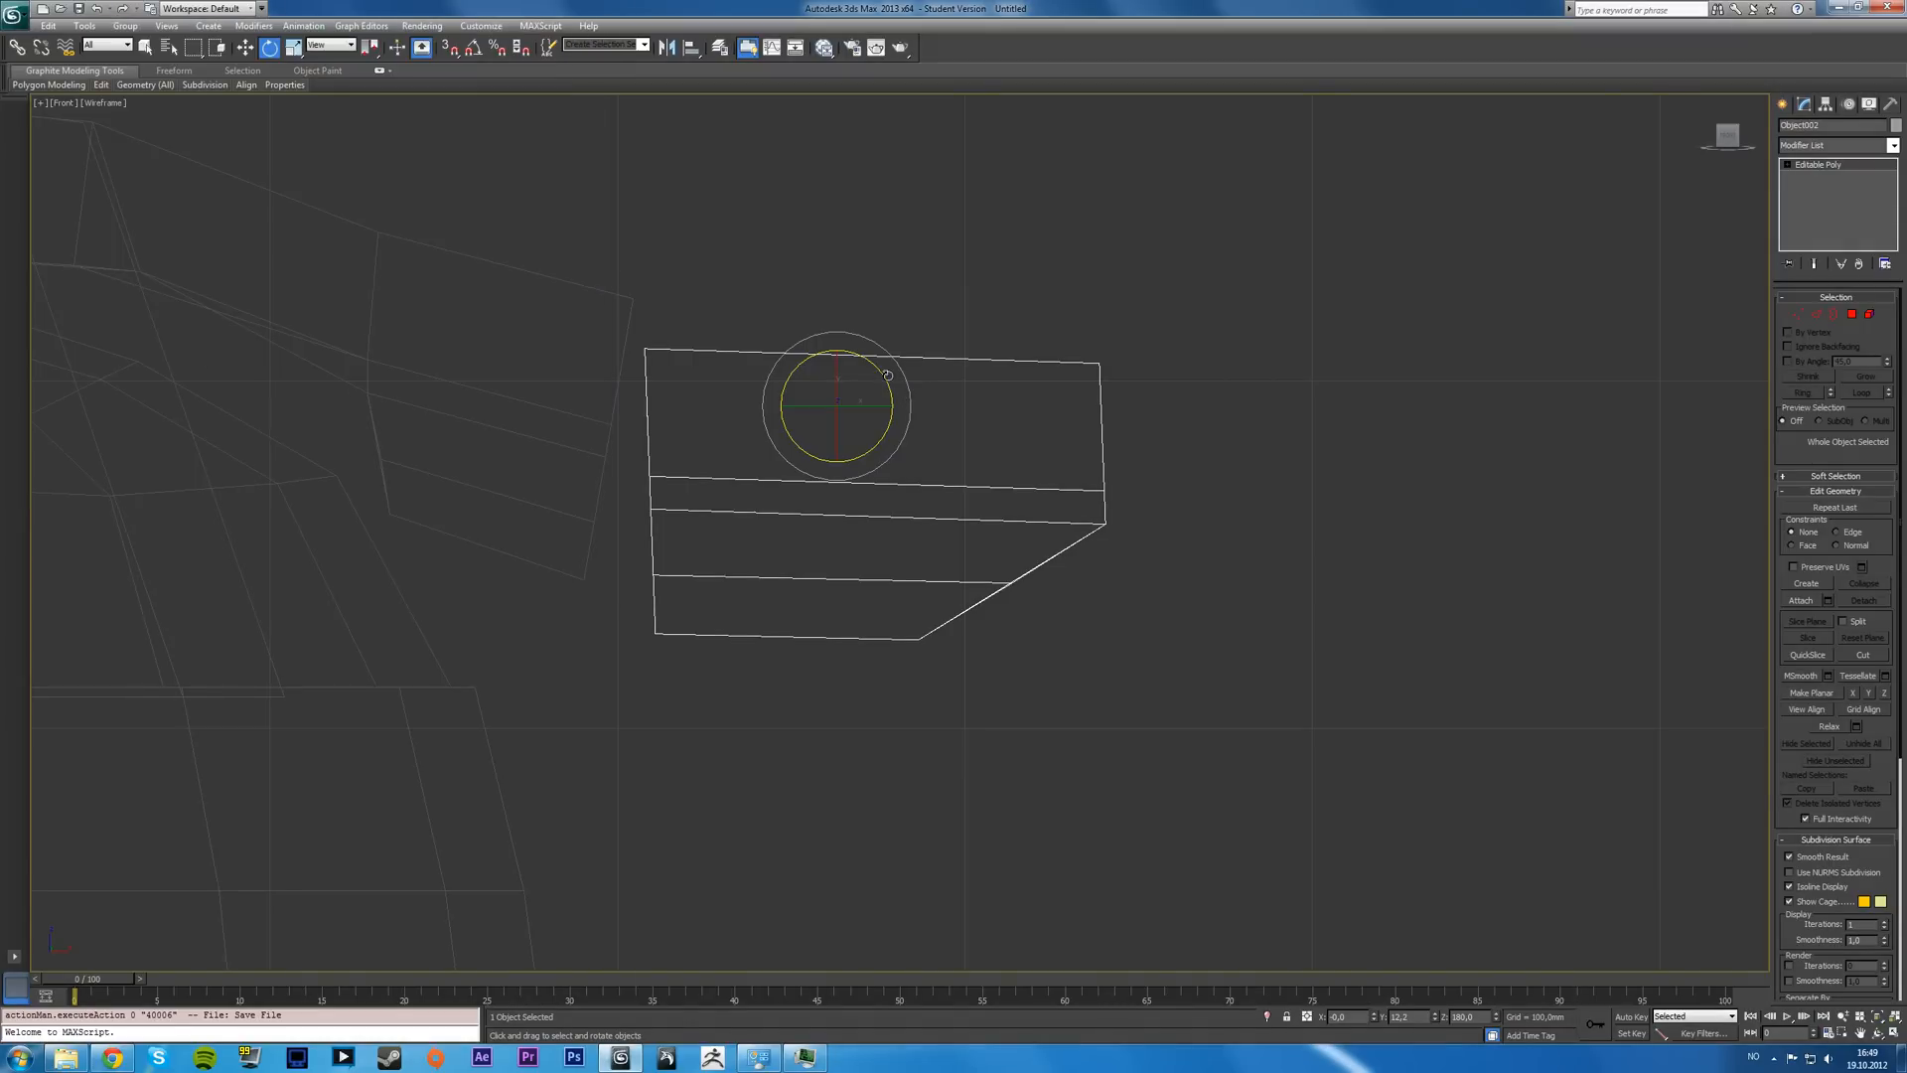
# - Select the block's left-side vertices and flatten them with Make Planar on two axes
pyautogui.moveTo(888, 375); pyautogui.dragTo(864, 359)
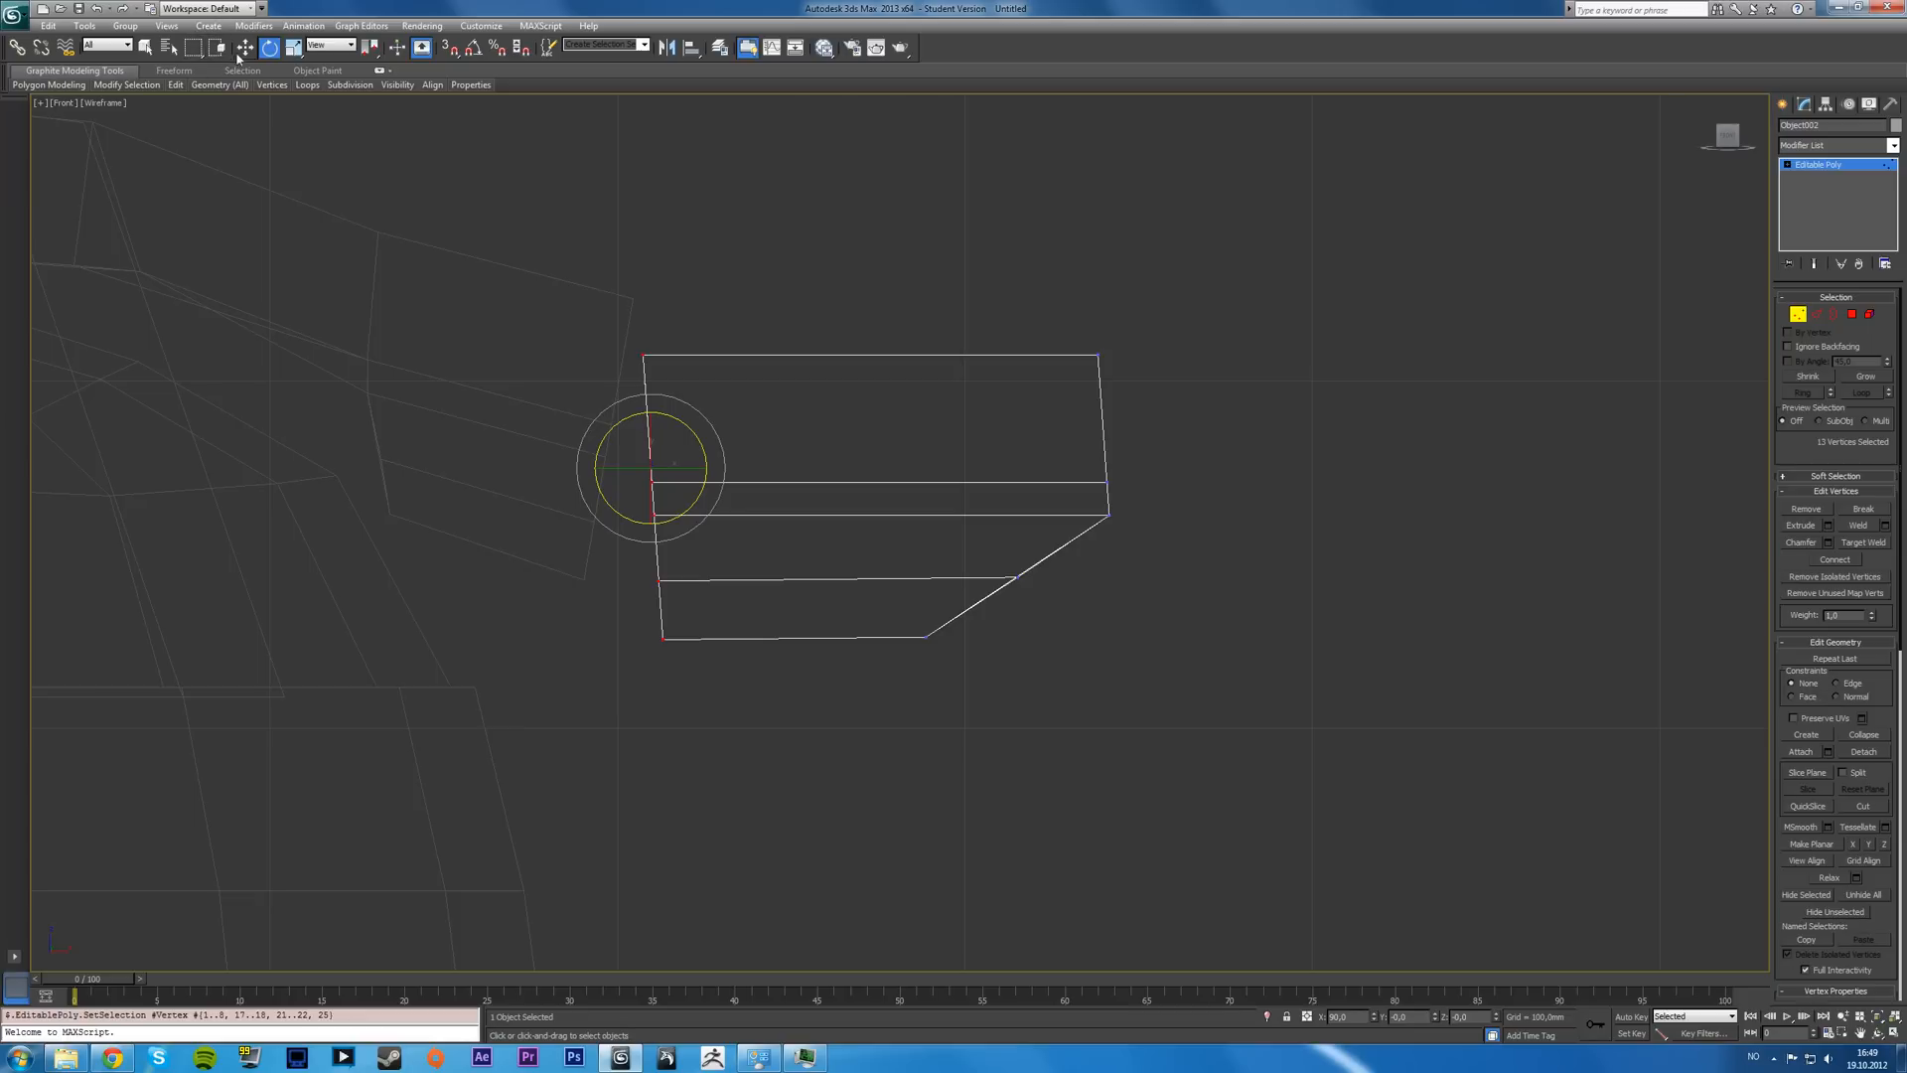
pyautogui.click(1880, 844)
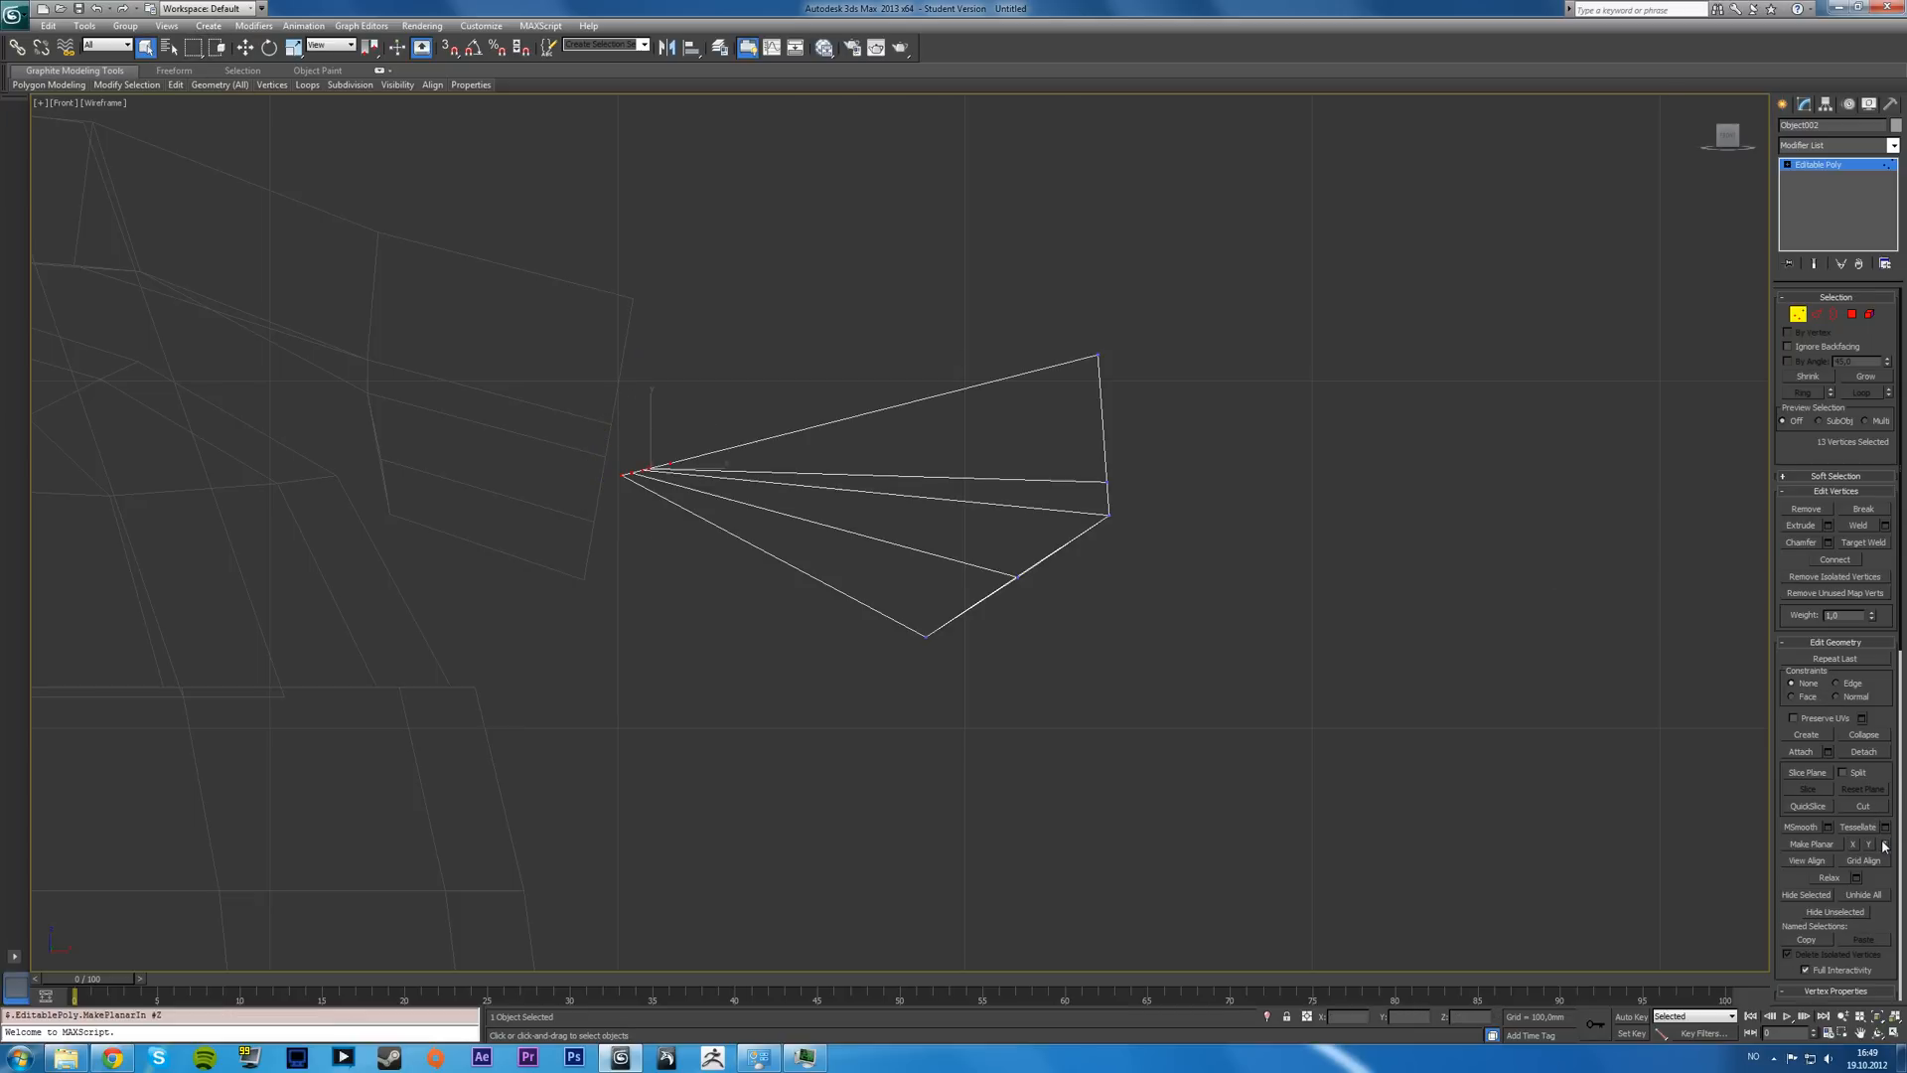
pyautogui.click(1852, 842)
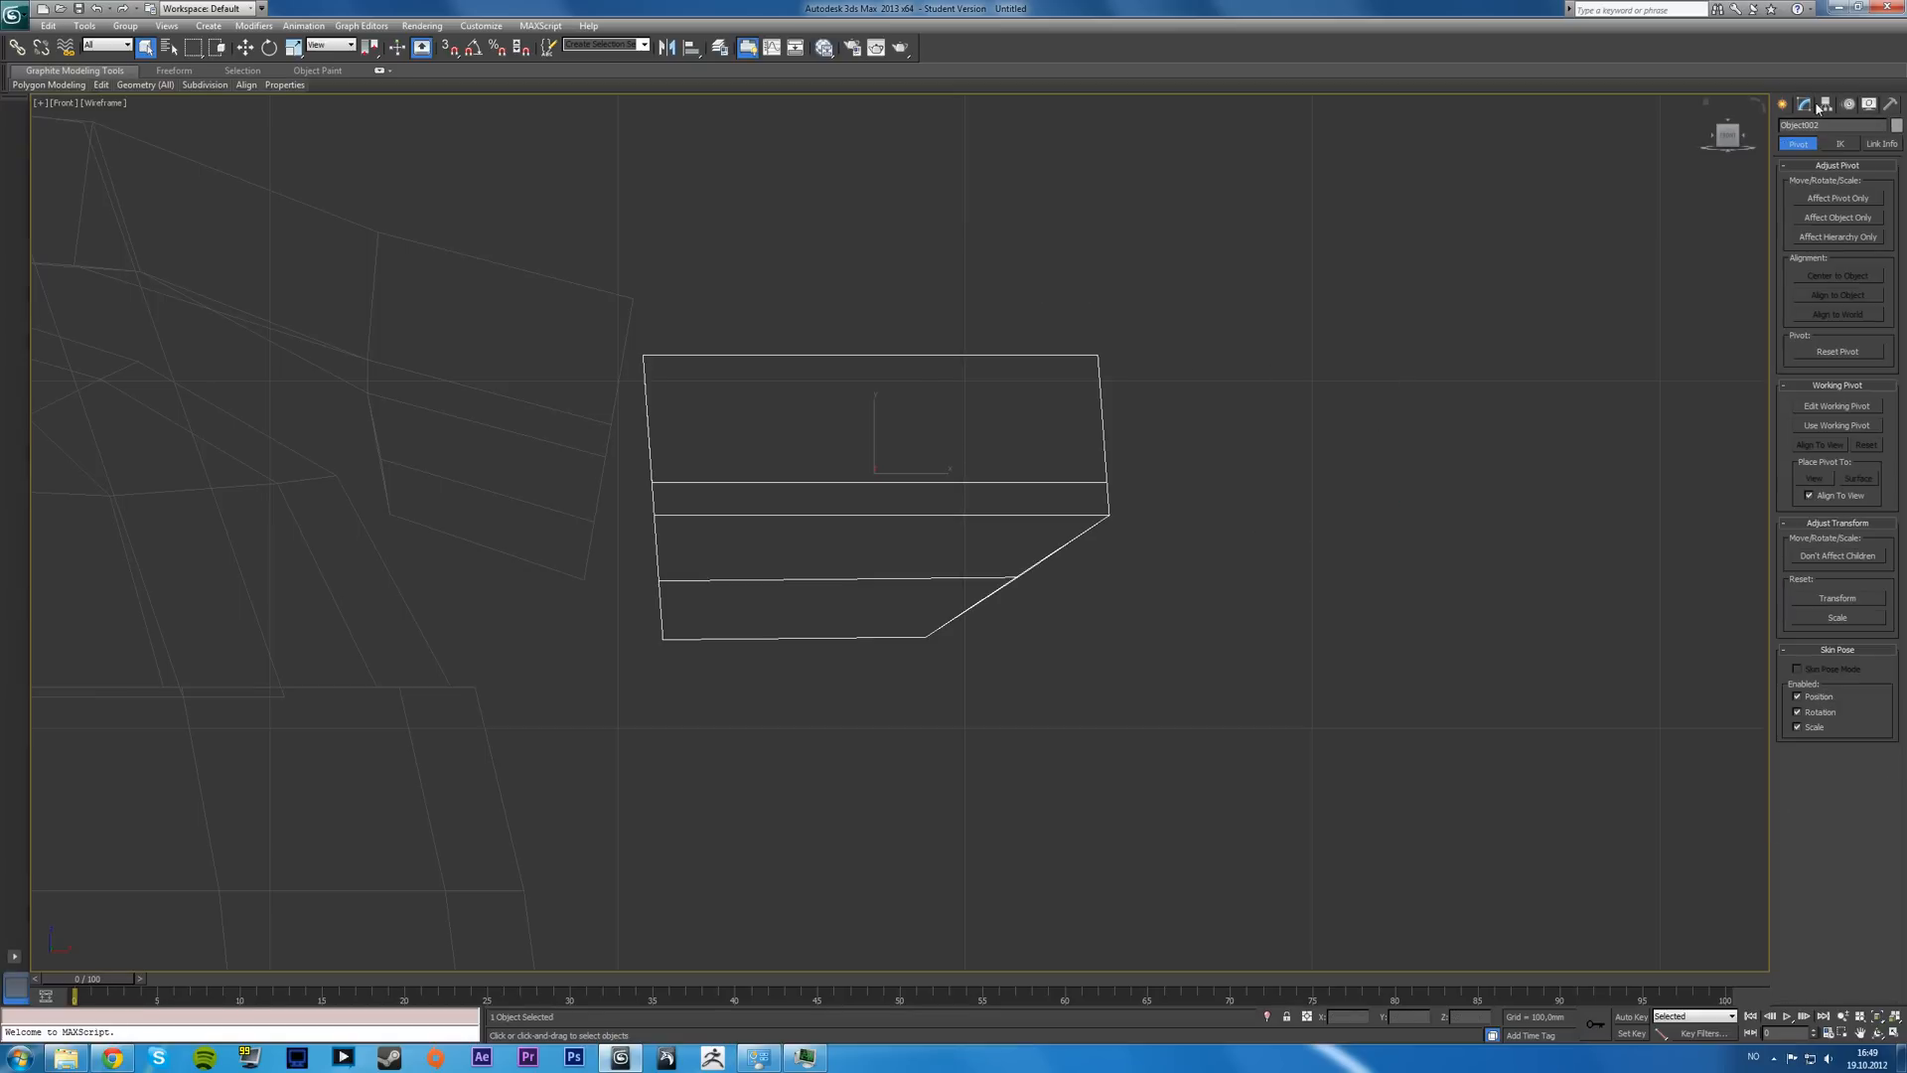
# - Return to Vertex level and box-select the vertices along the connector's left end
pyautogui.click(1836, 199)
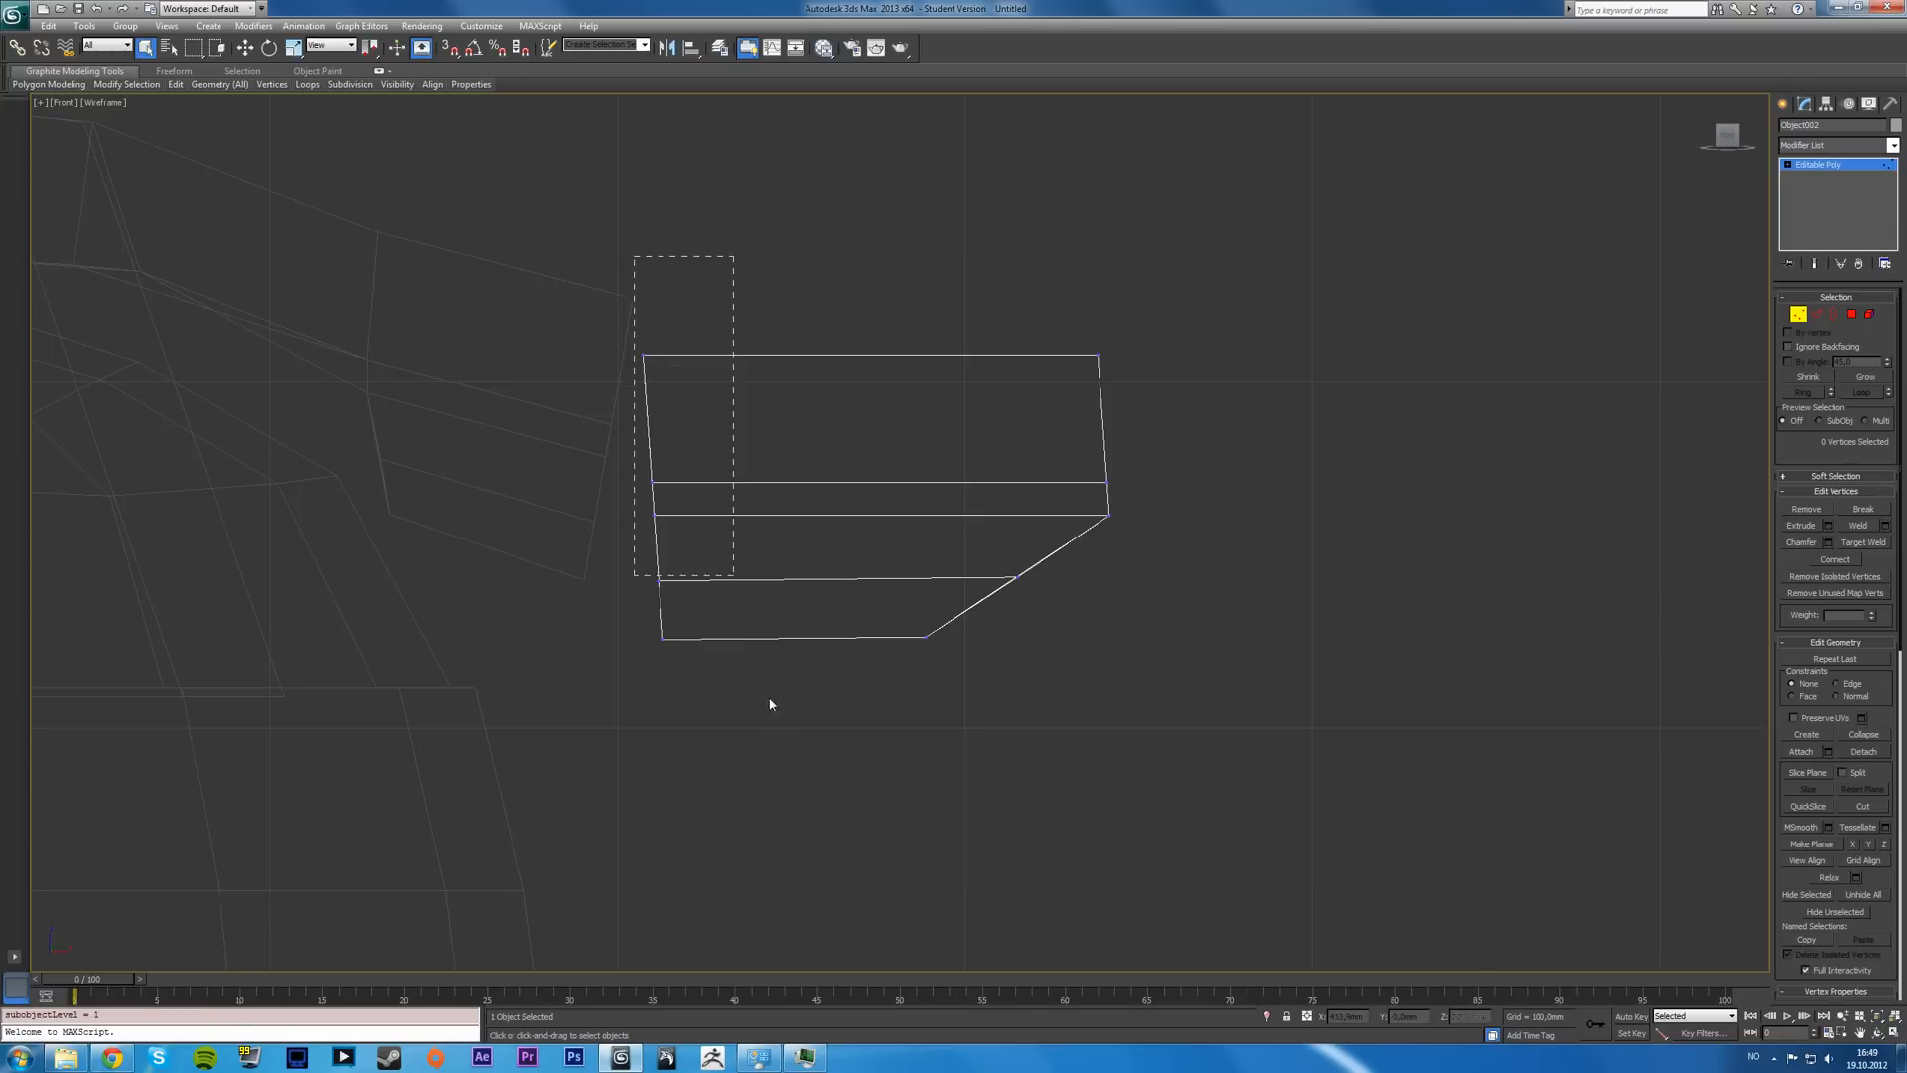
pyautogui.moveTo(632, 256); pyautogui.dragTo(733, 578)
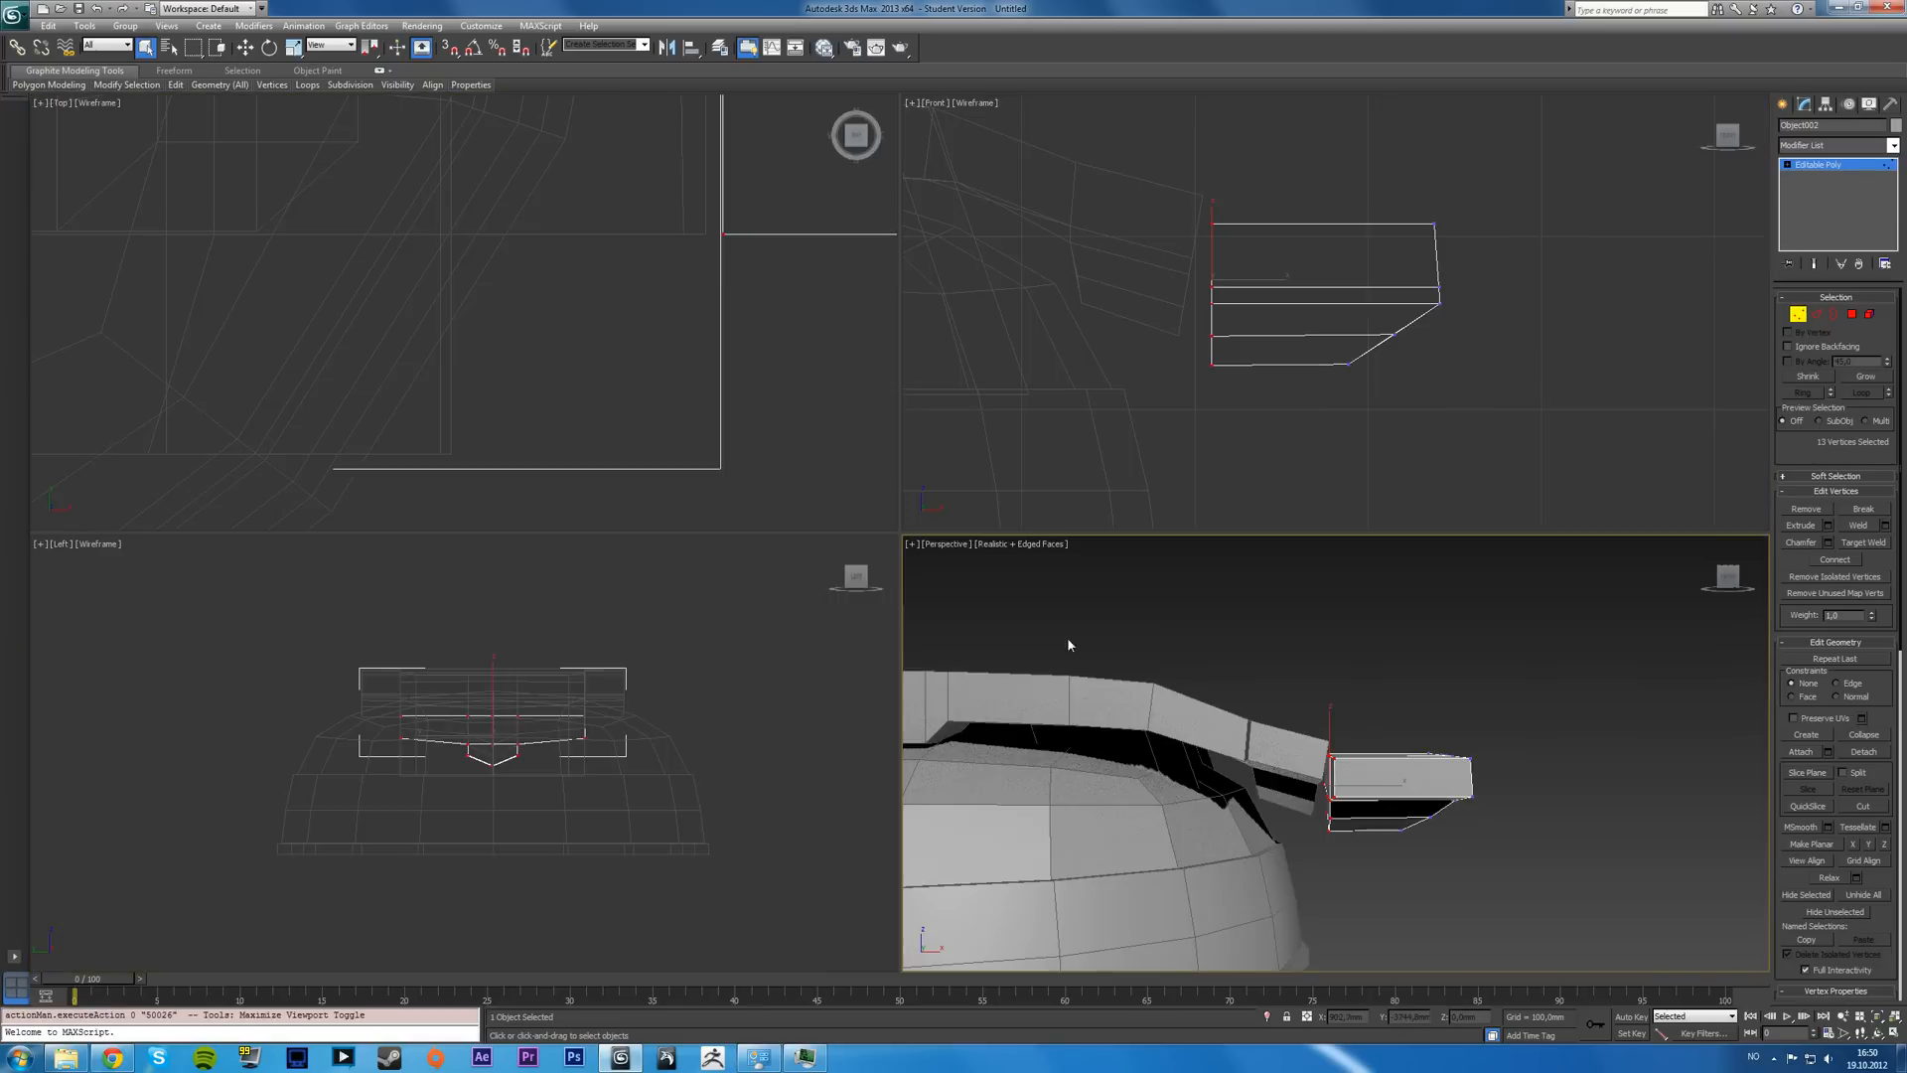
# - Flatten the selected left-end vertices with Make Planar X to square the side
pyautogui.press('Alt+W')
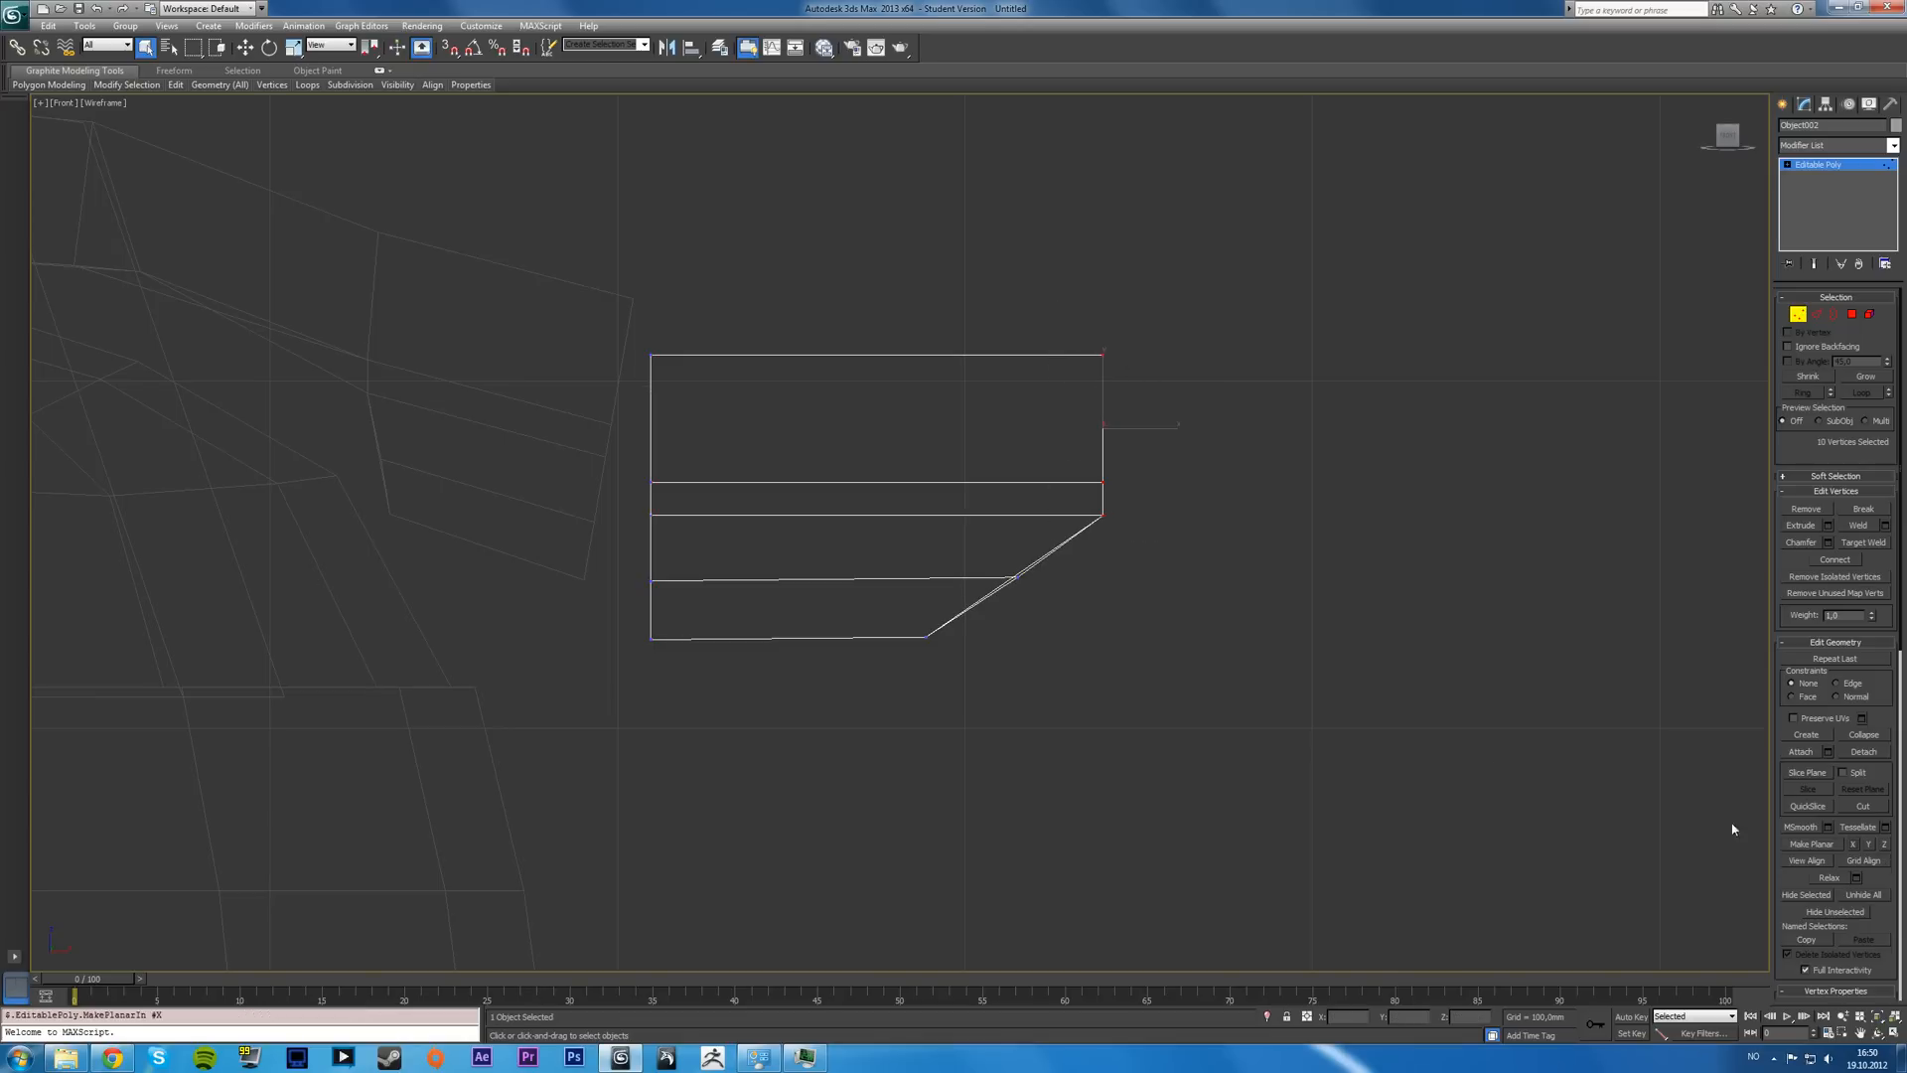
pyautogui.press('Alt+W')
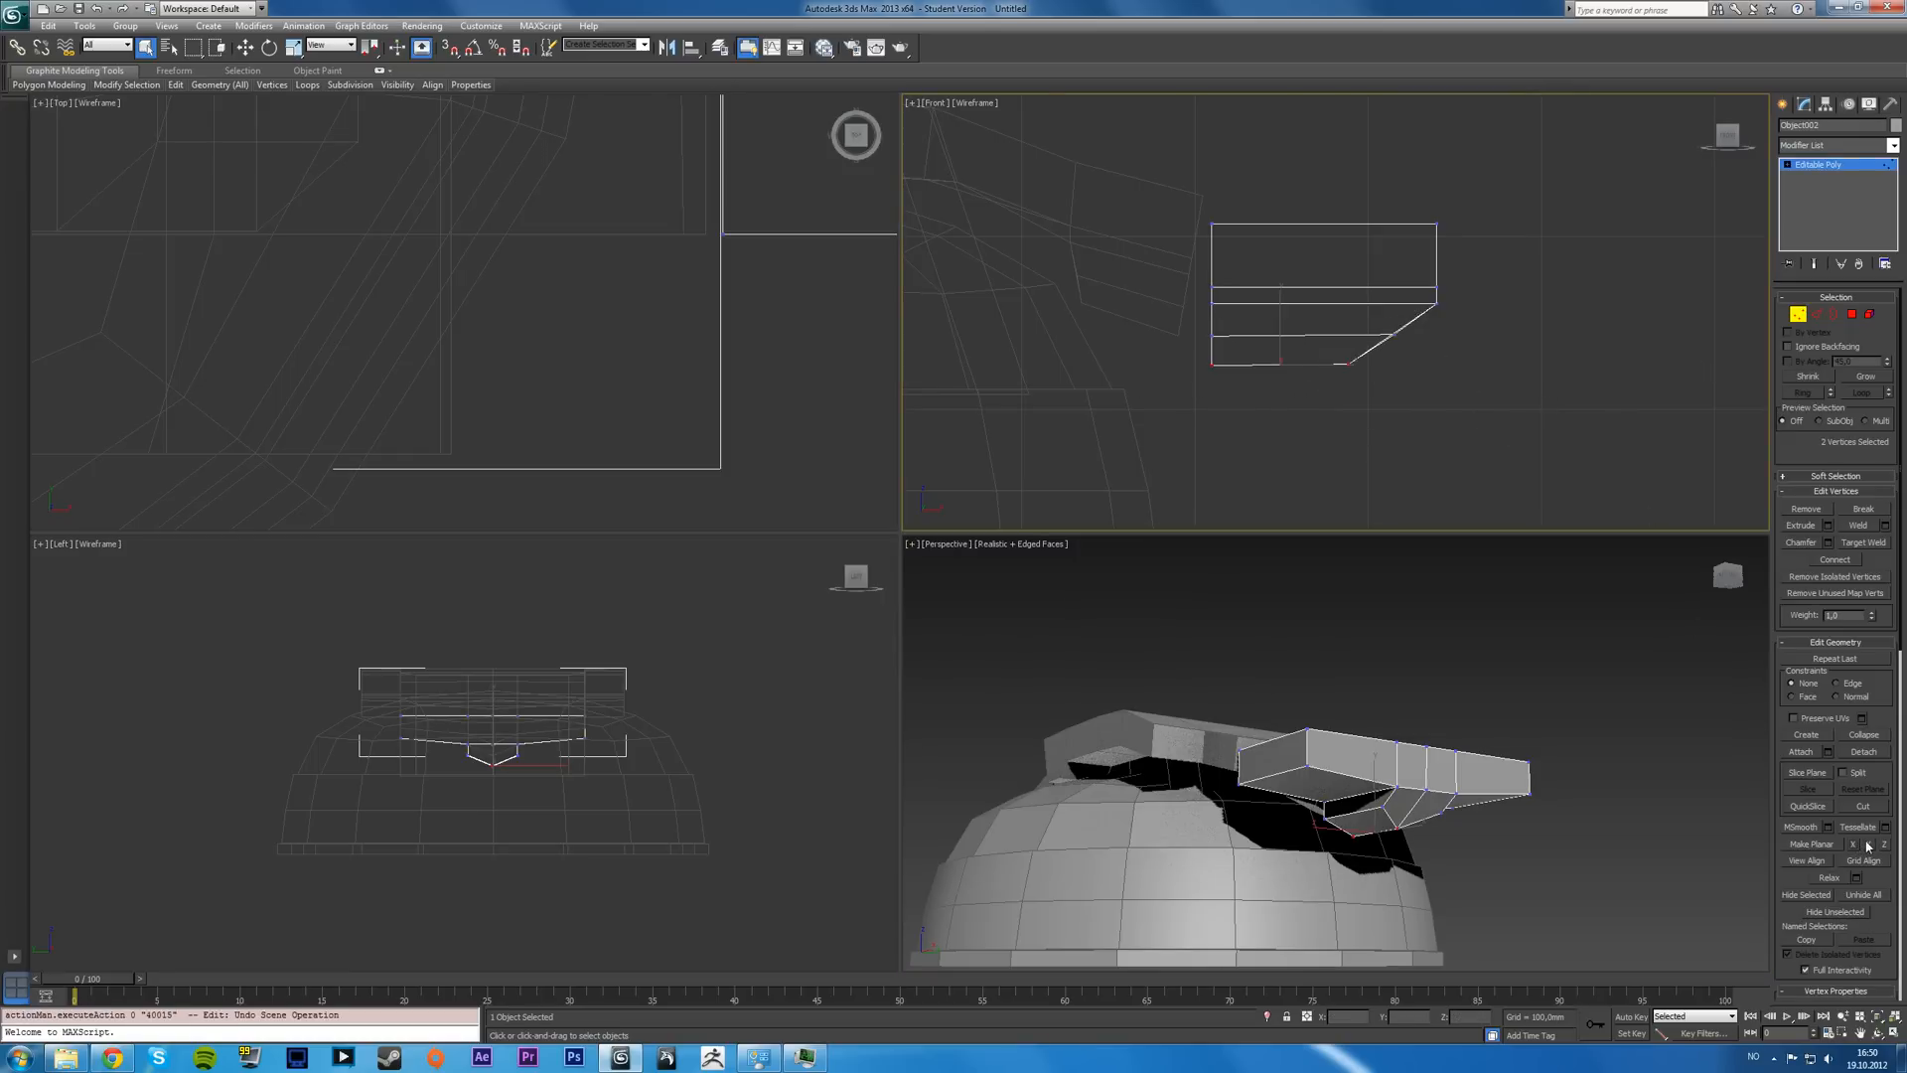
pyautogui.click(1869, 844)
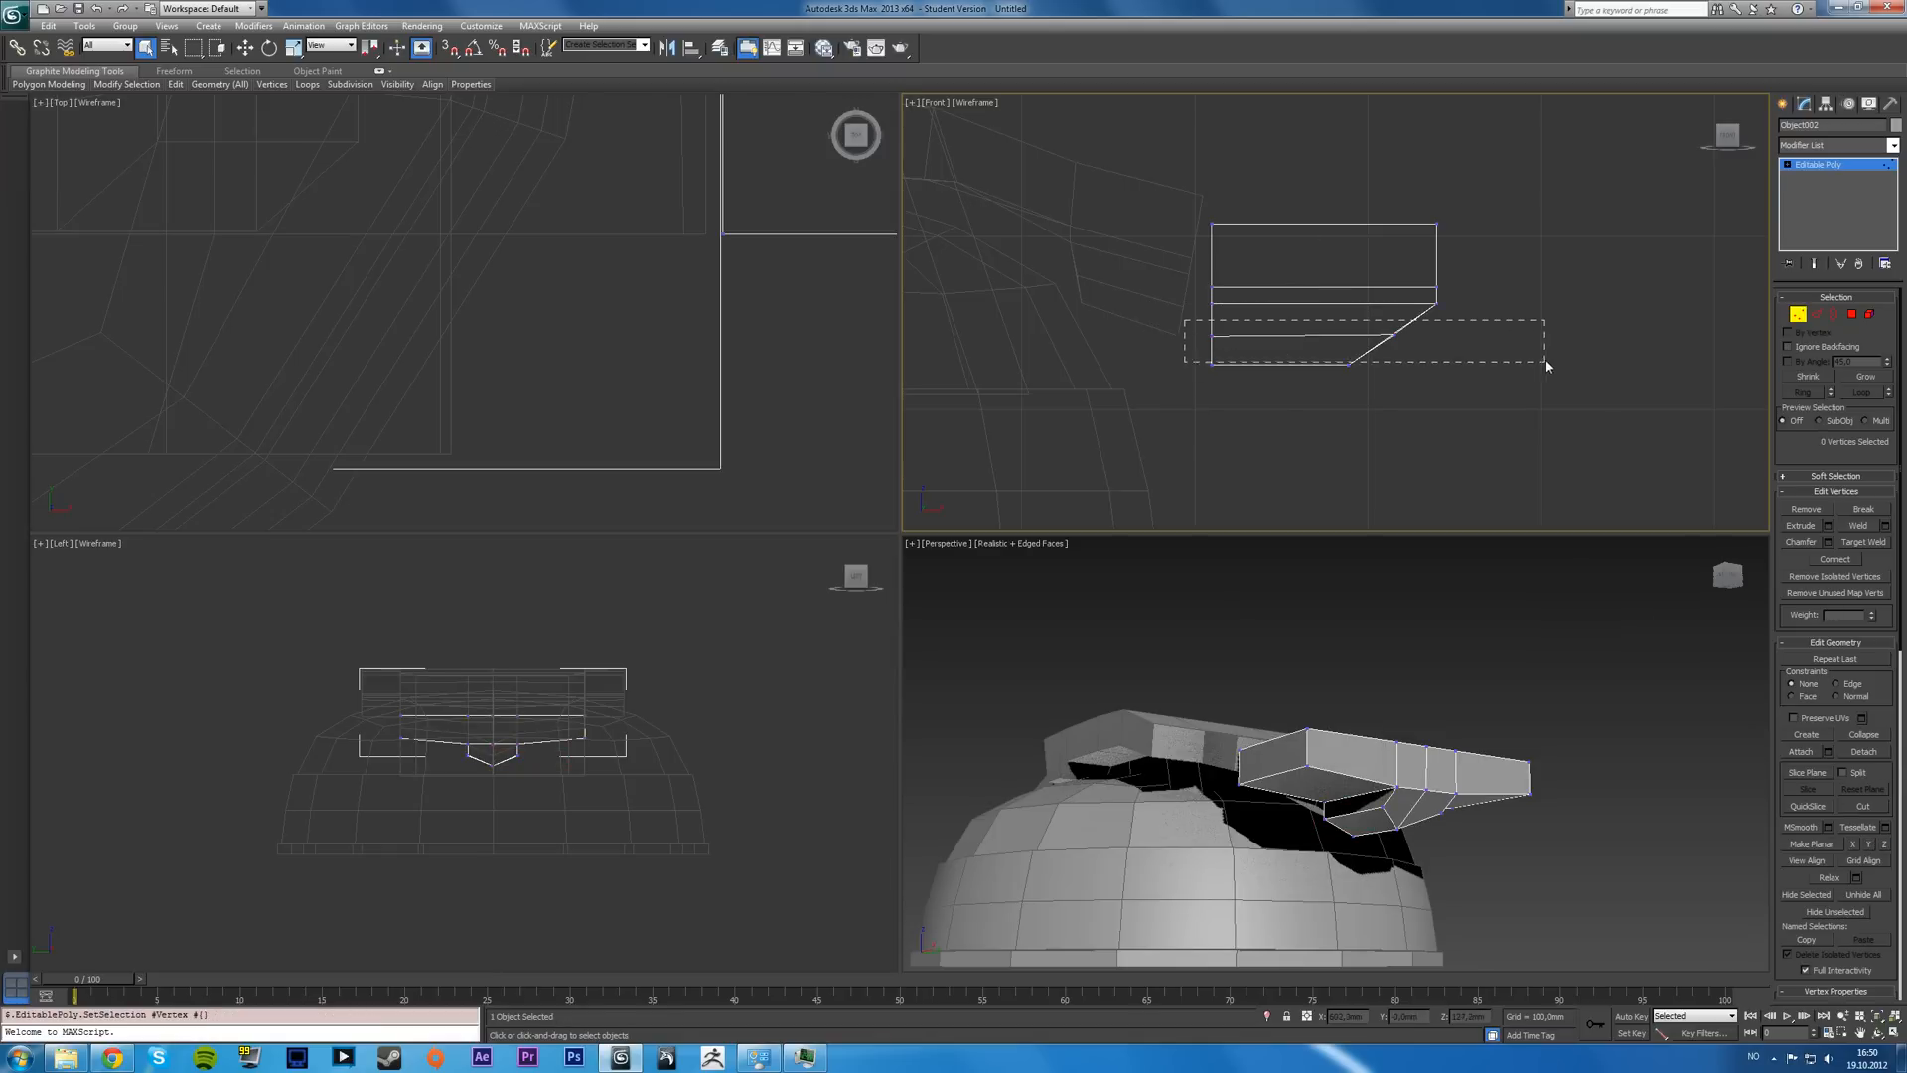
# - Box-select the row of vertices along the piece's lower edge for the next edit
pyautogui.moveTo(1192, 321); pyautogui.dragTo(1545, 359)
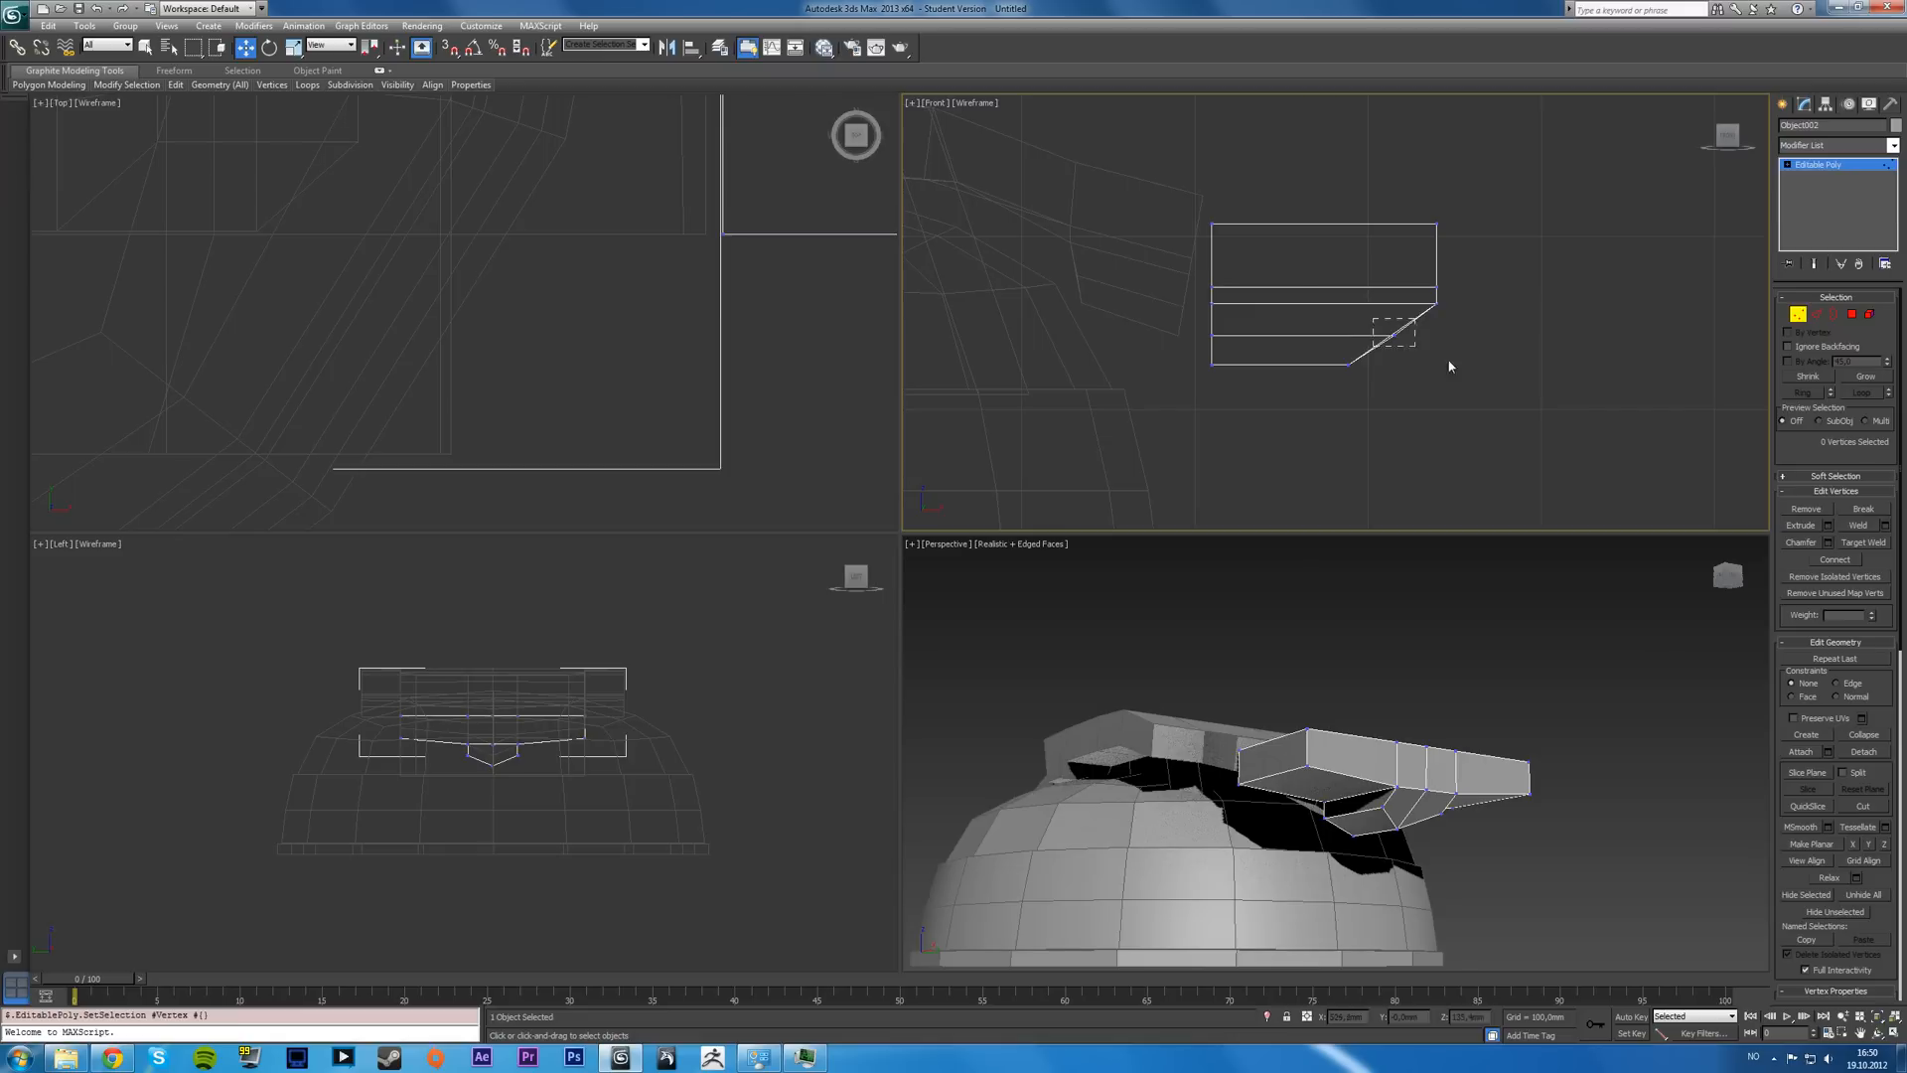
pyautogui.moveTo(1375, 328); pyautogui.dragTo(1411, 354)
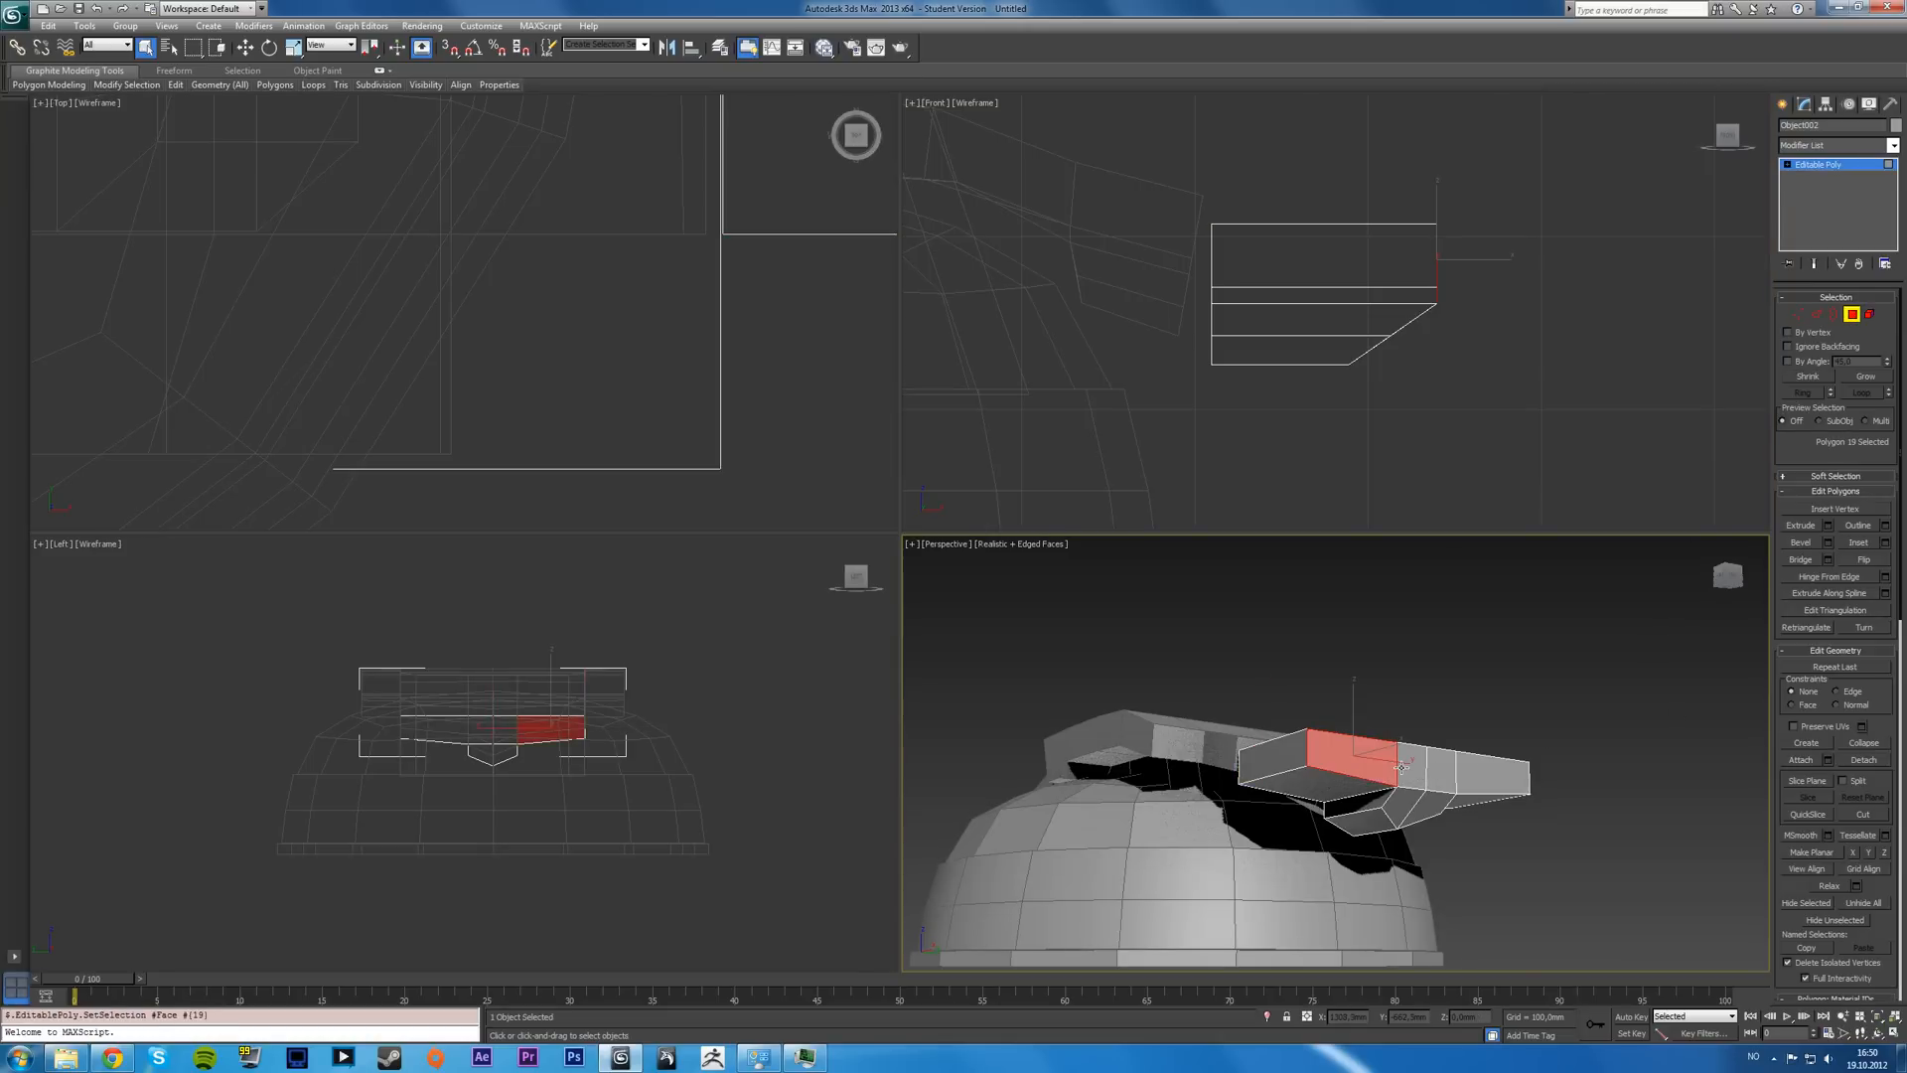
# - Extrude the connector's selected top faces upward with the caddy and confirm
pyautogui.press('Alt+W')
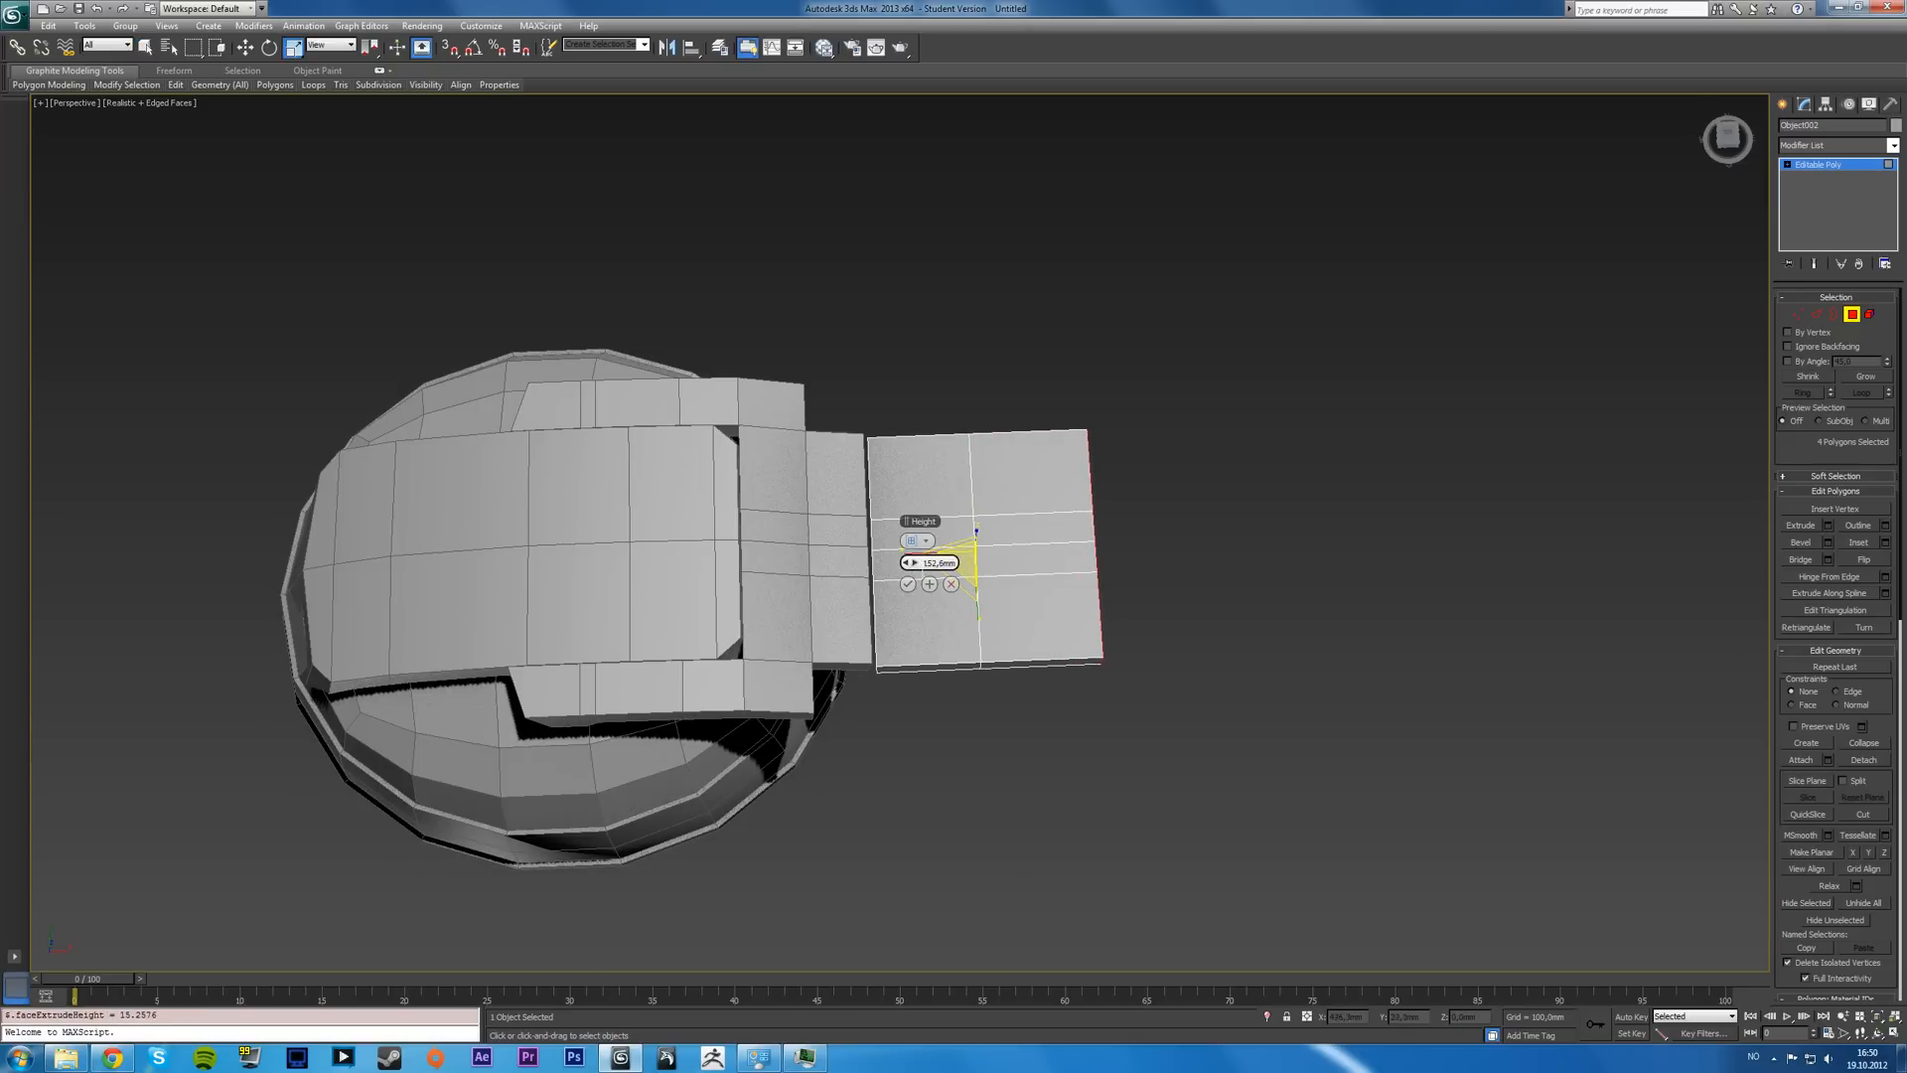
pyautogui.click(909, 586)
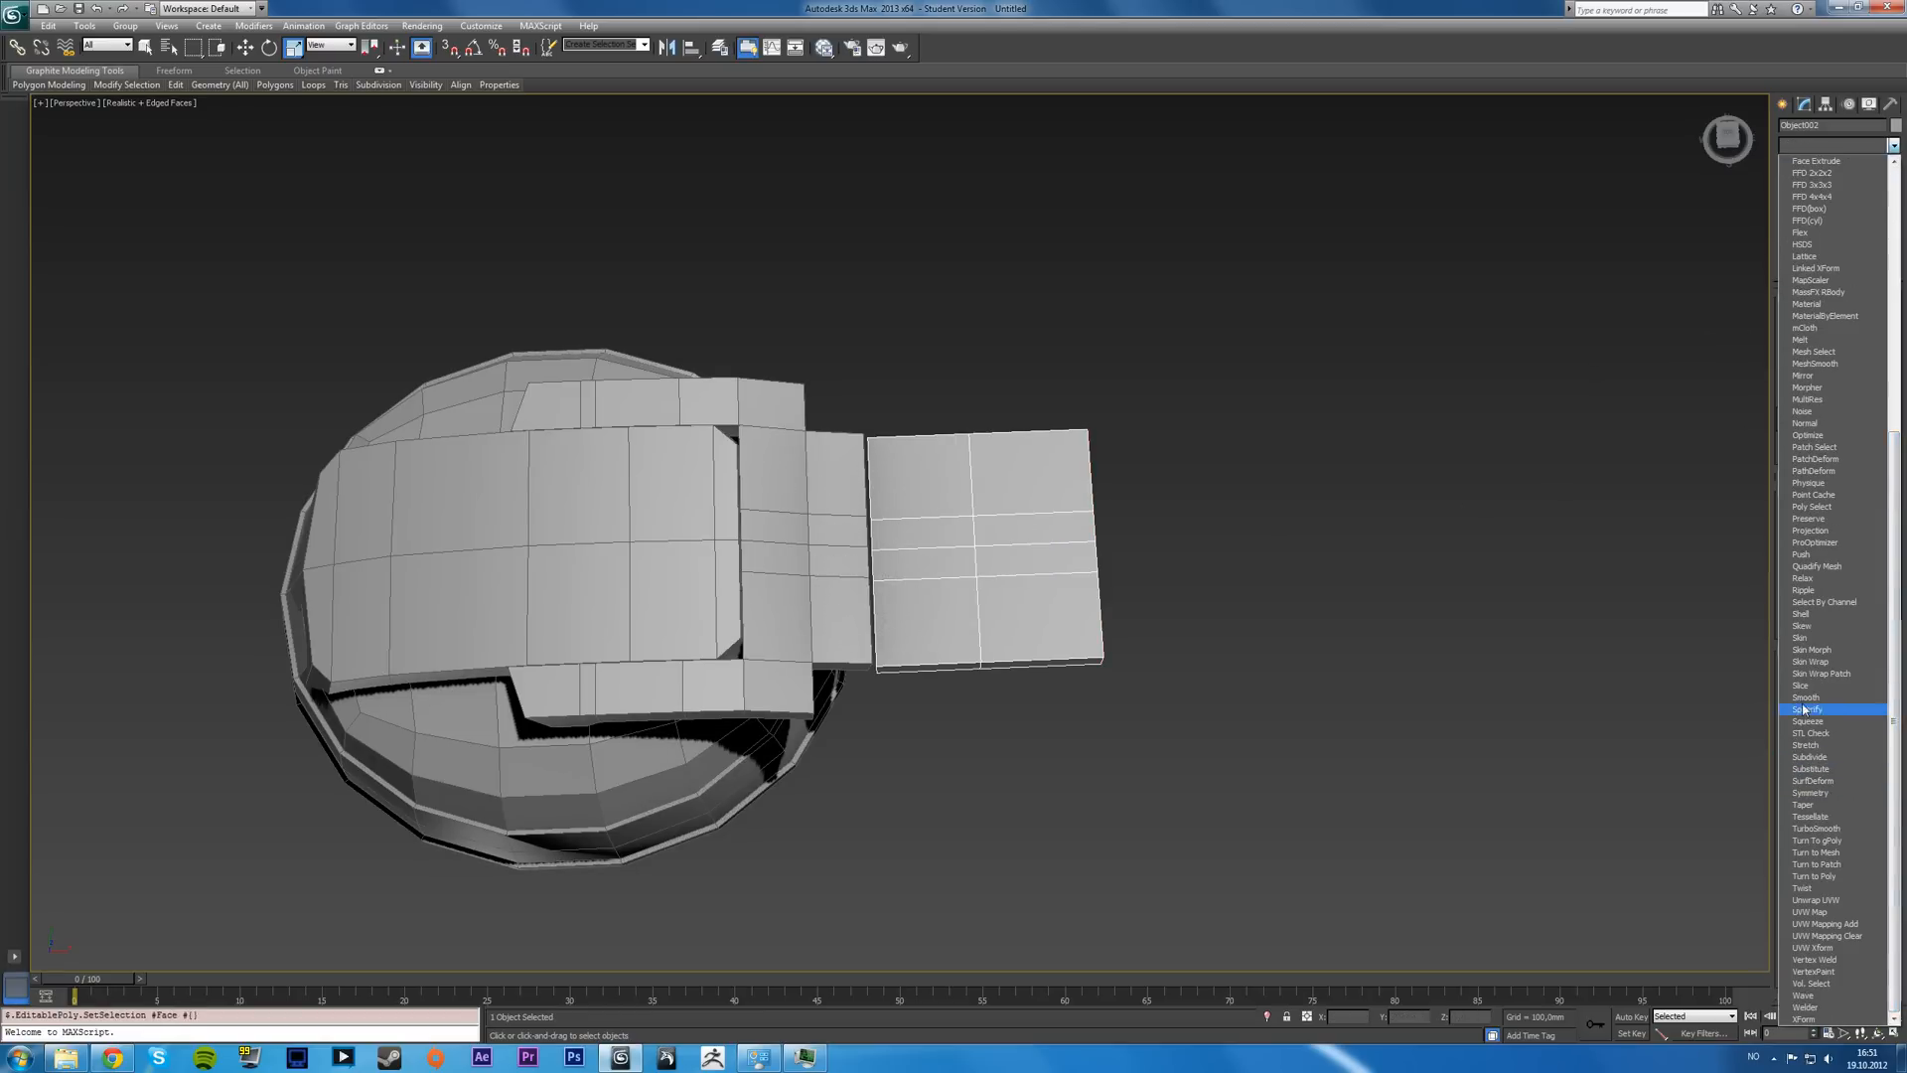
# - Add a Slice modifier set to Remove Bottom and check the trimmed plate in shaded and wireframe
pyautogui.click(1798, 685)
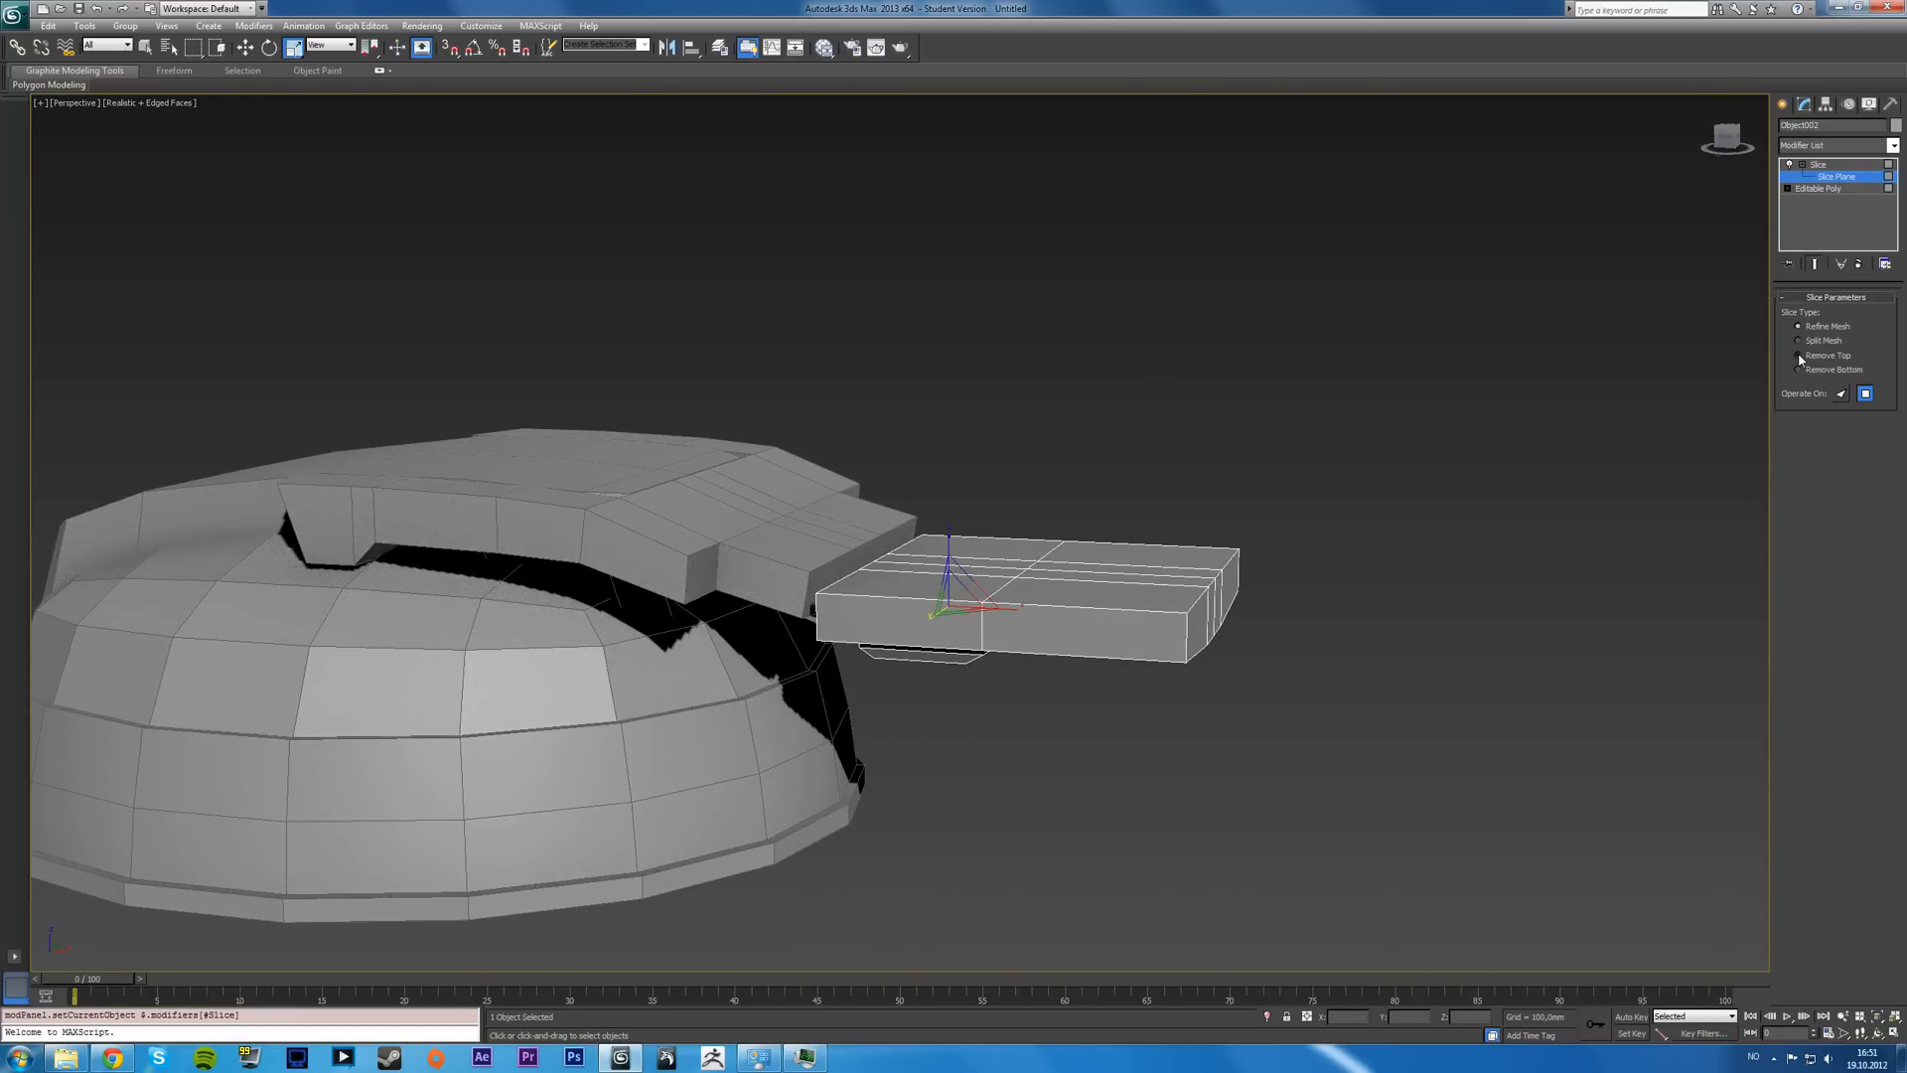
pyautogui.click(1798, 369)
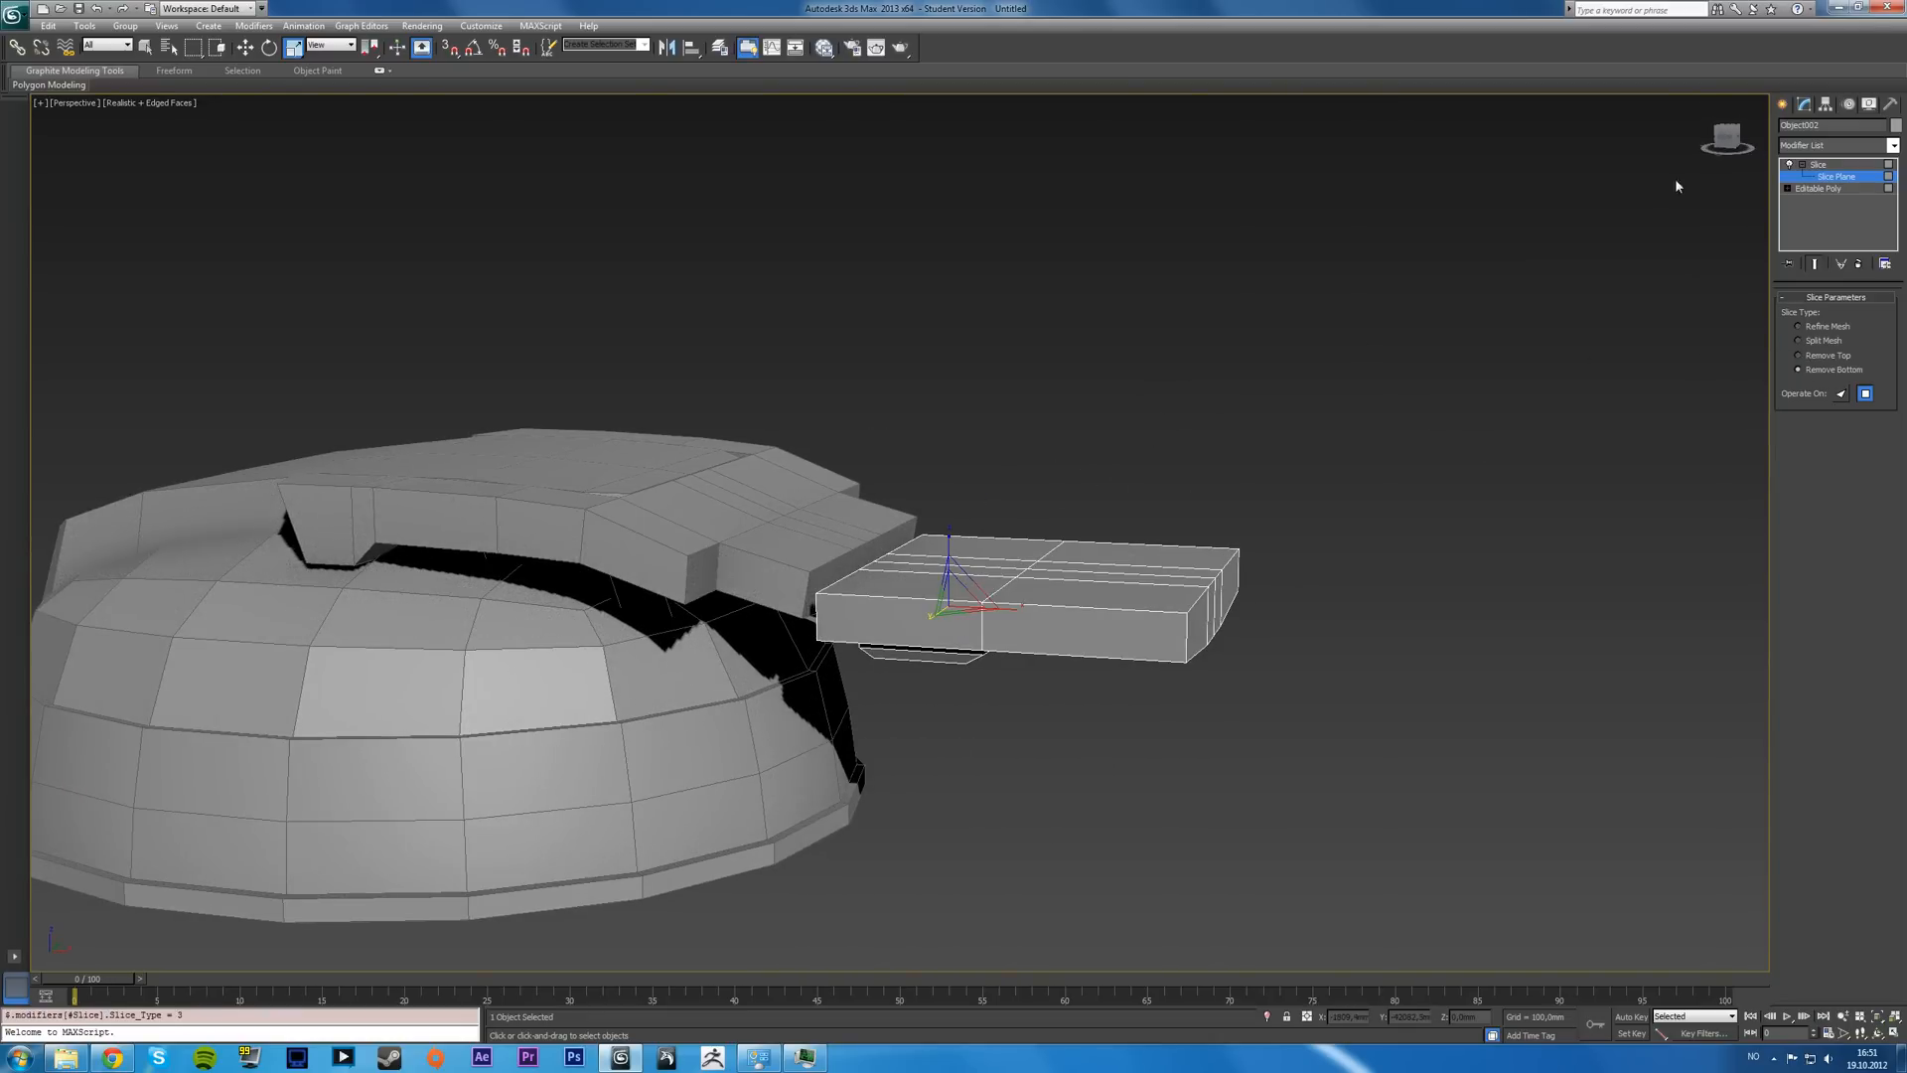
pyautogui.click(270, 46)
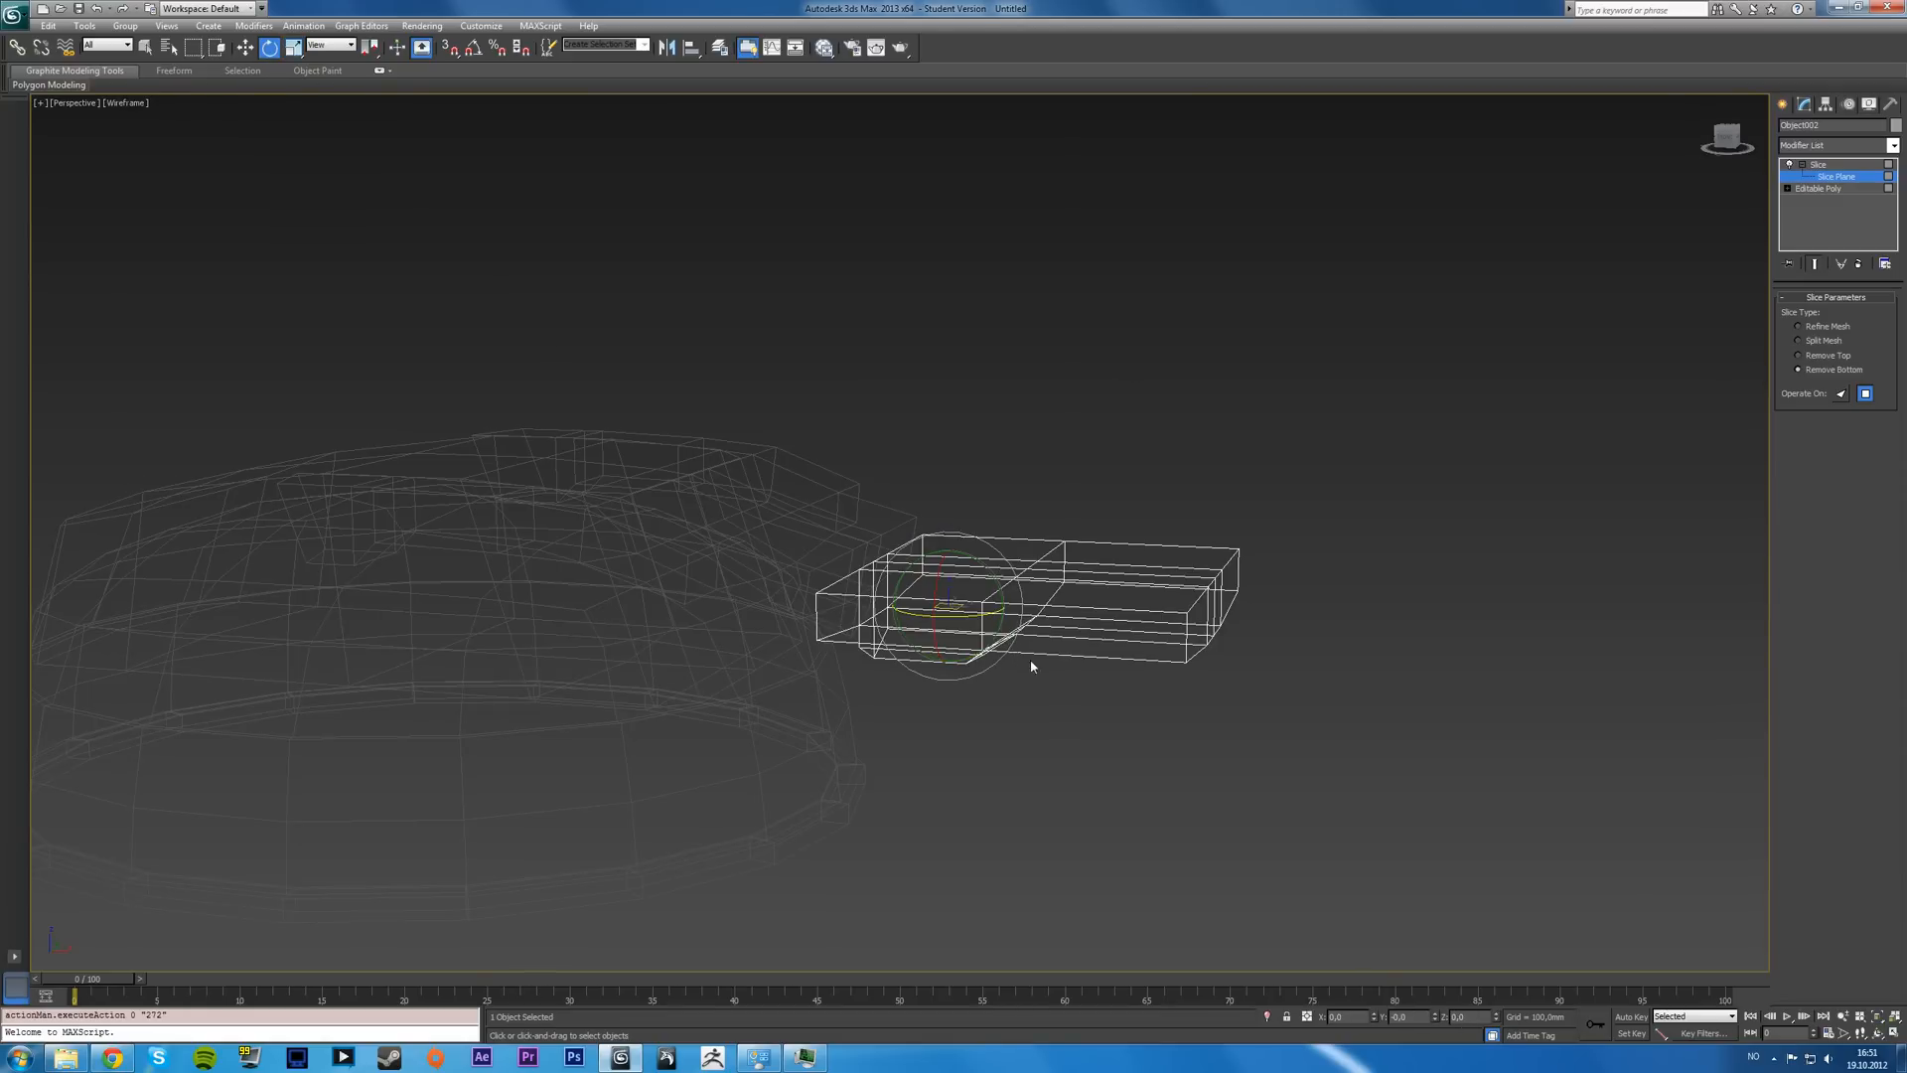
pyautogui.press('F3')
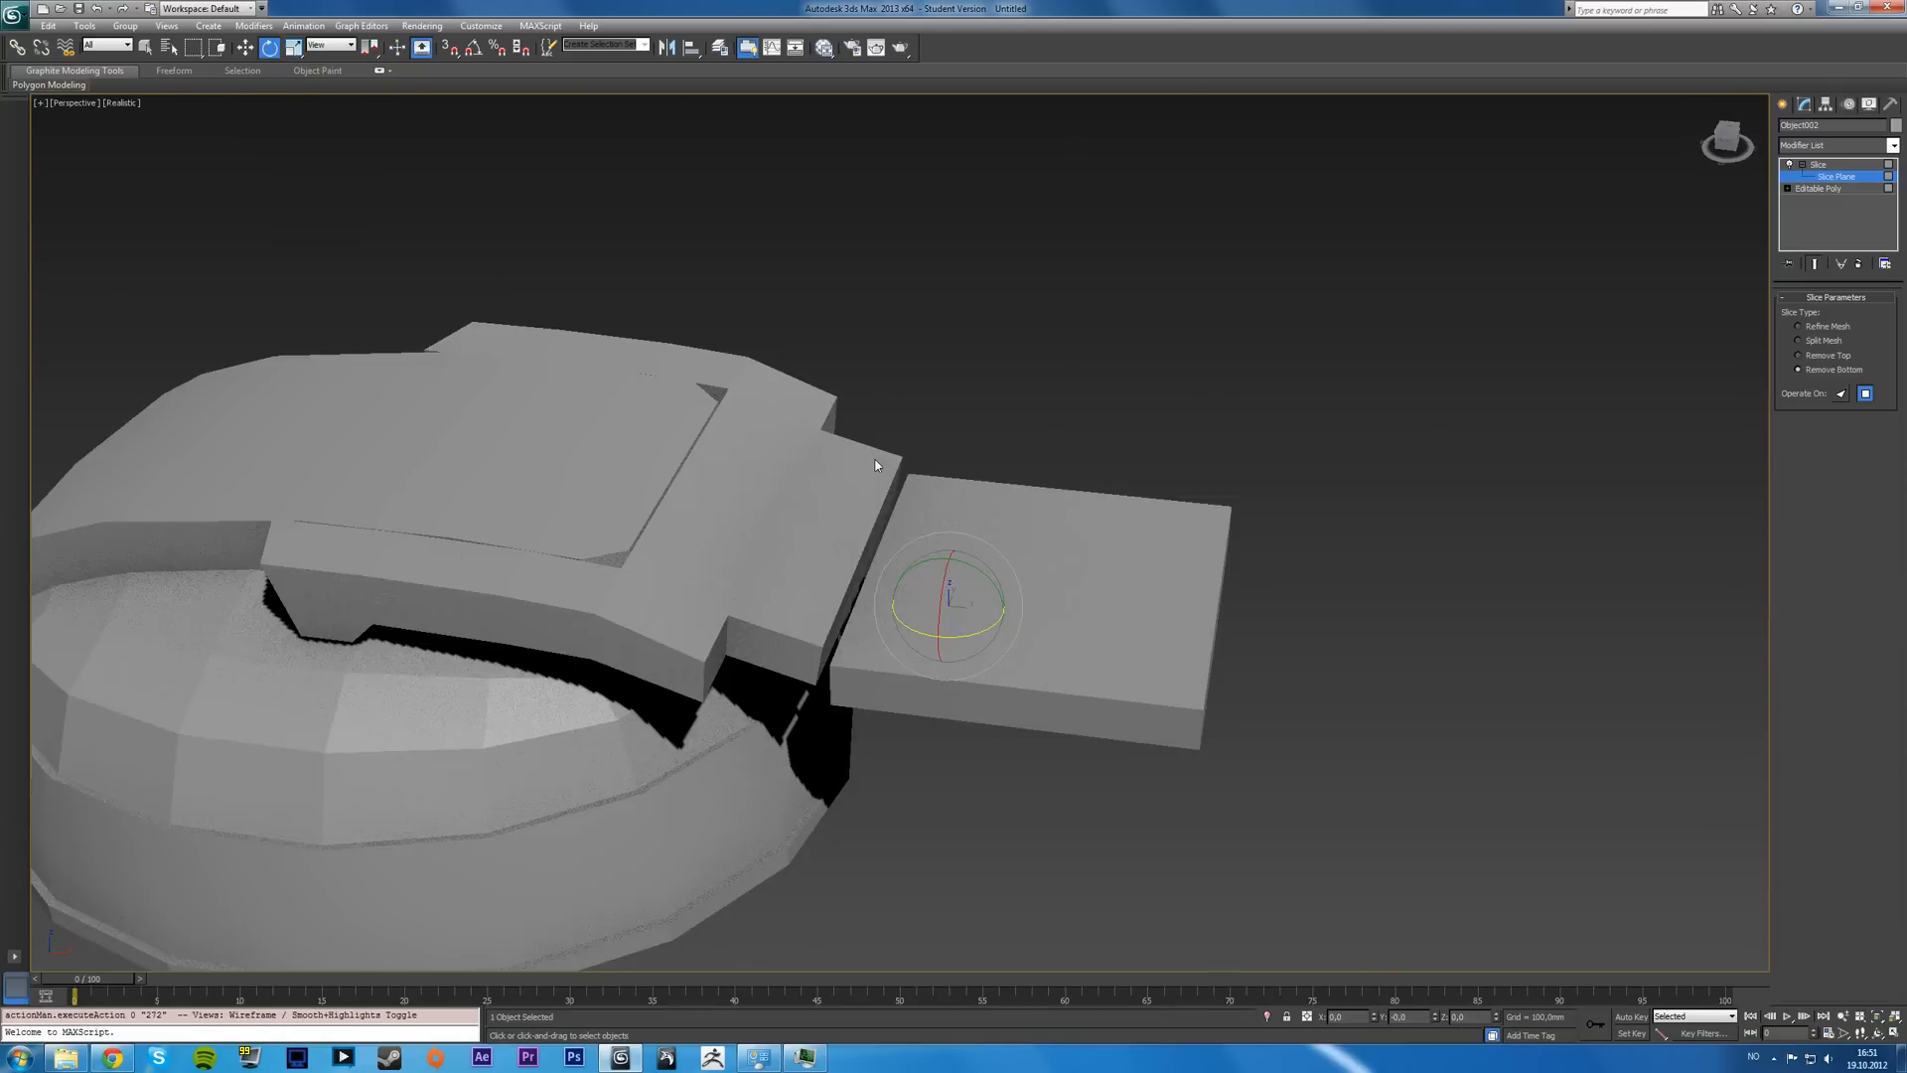
pyautogui.press('F3')
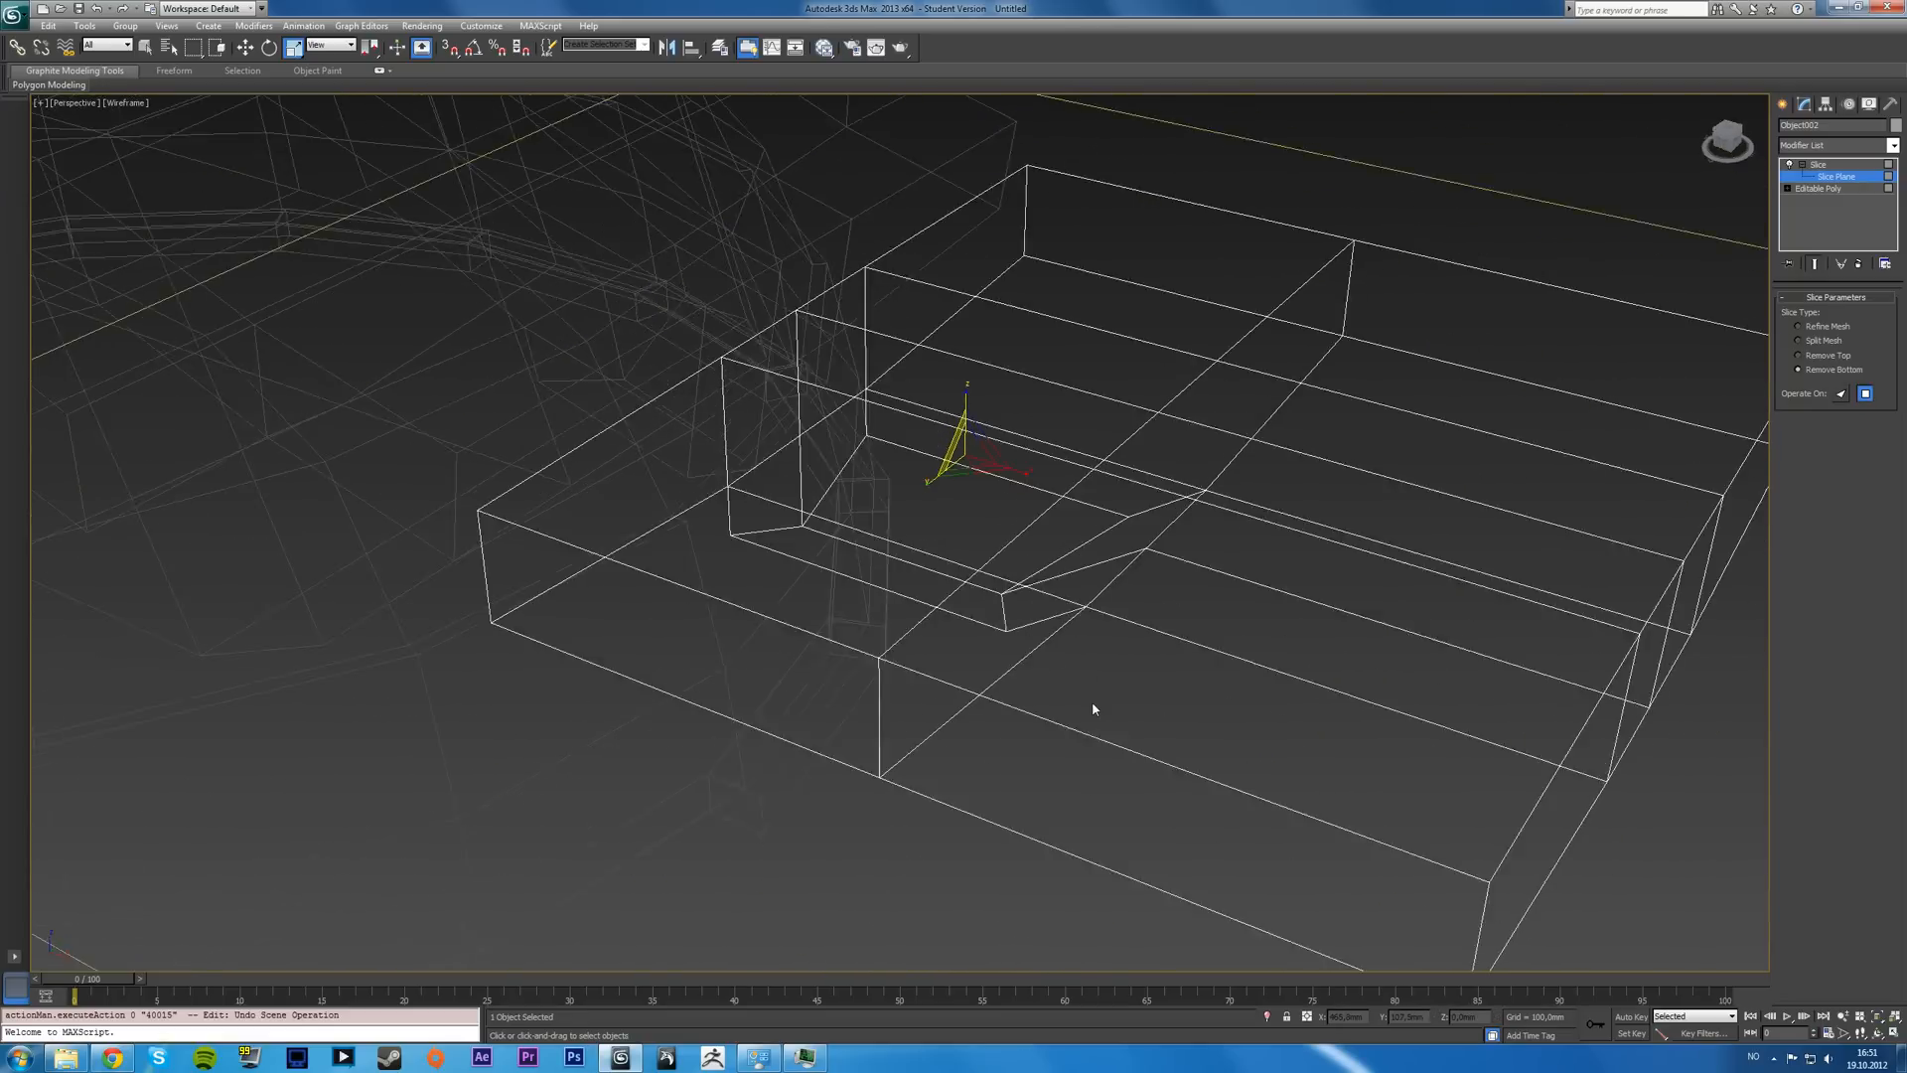
# - In the Front view, rotate the Slice Plane 90° upright and slide it to the plate's outer end
pyautogui.press('Alt+W')
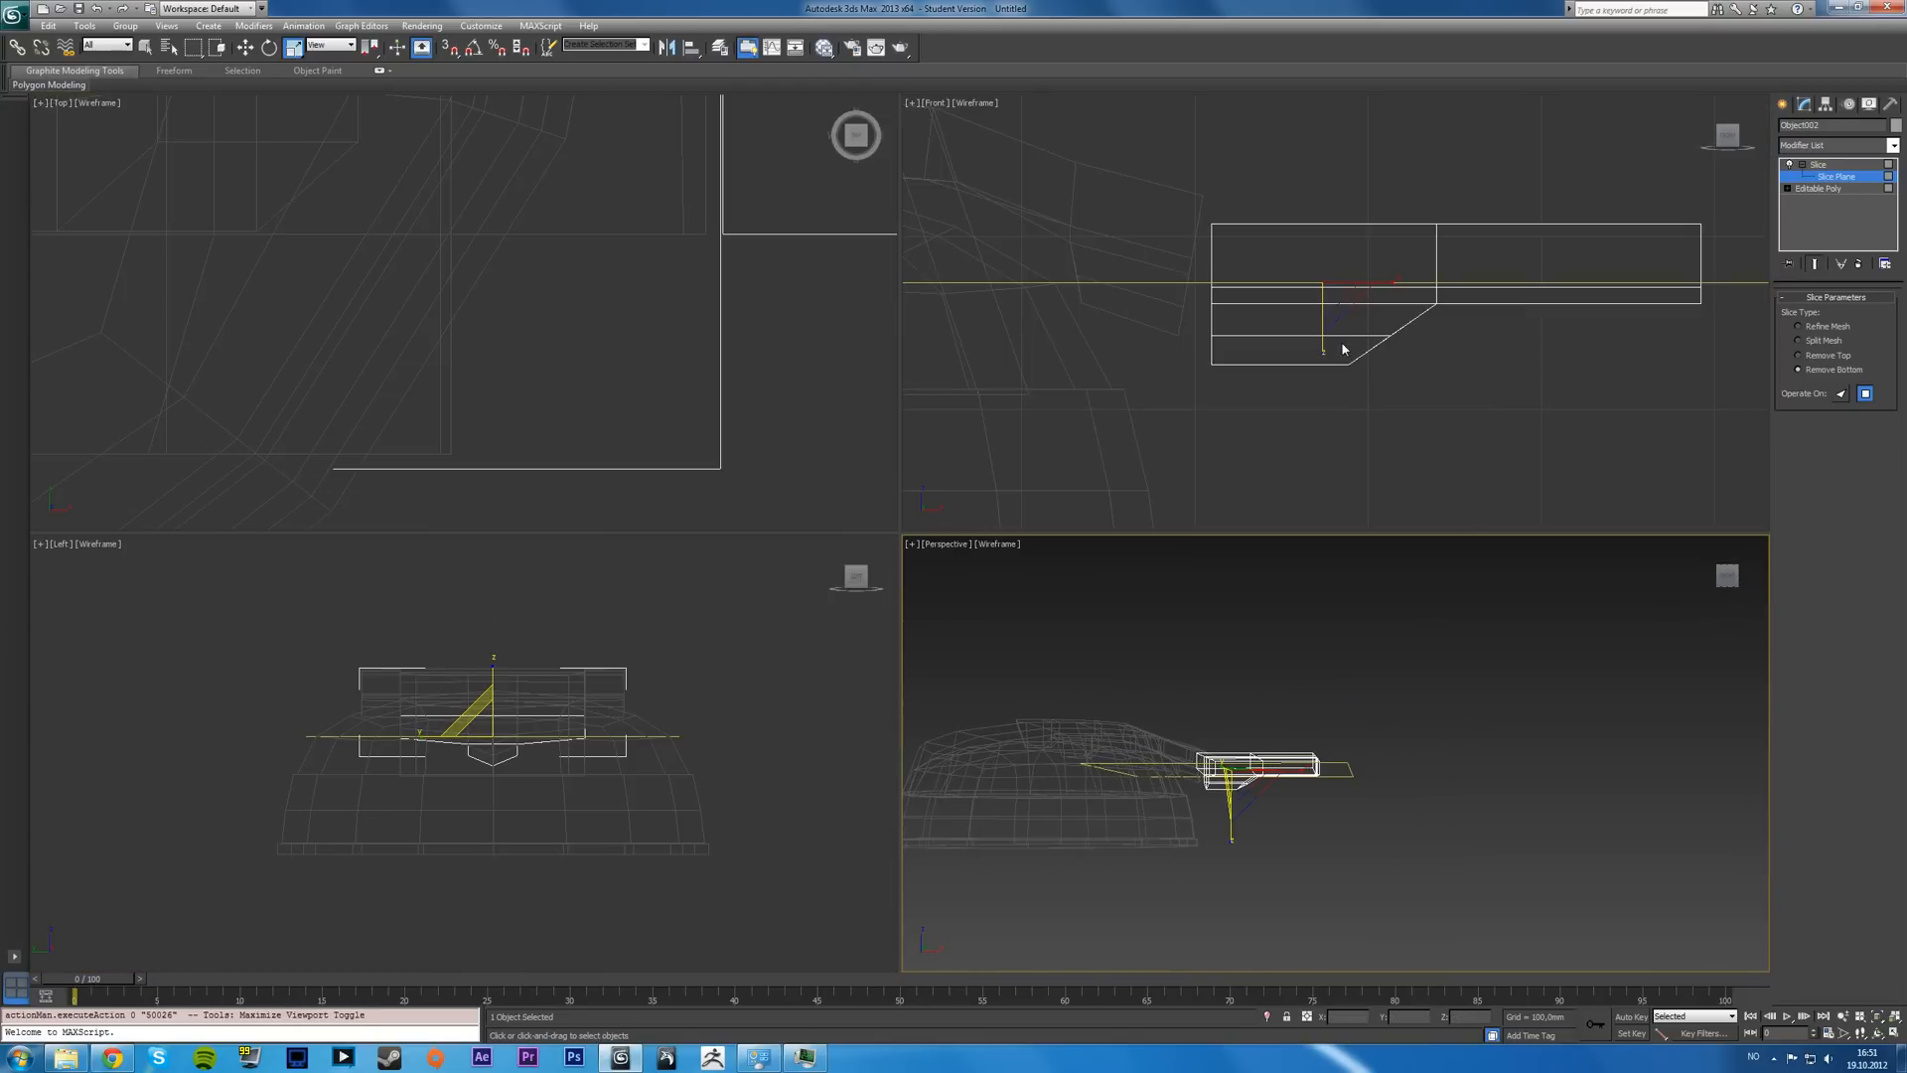
pyautogui.click(268, 46)
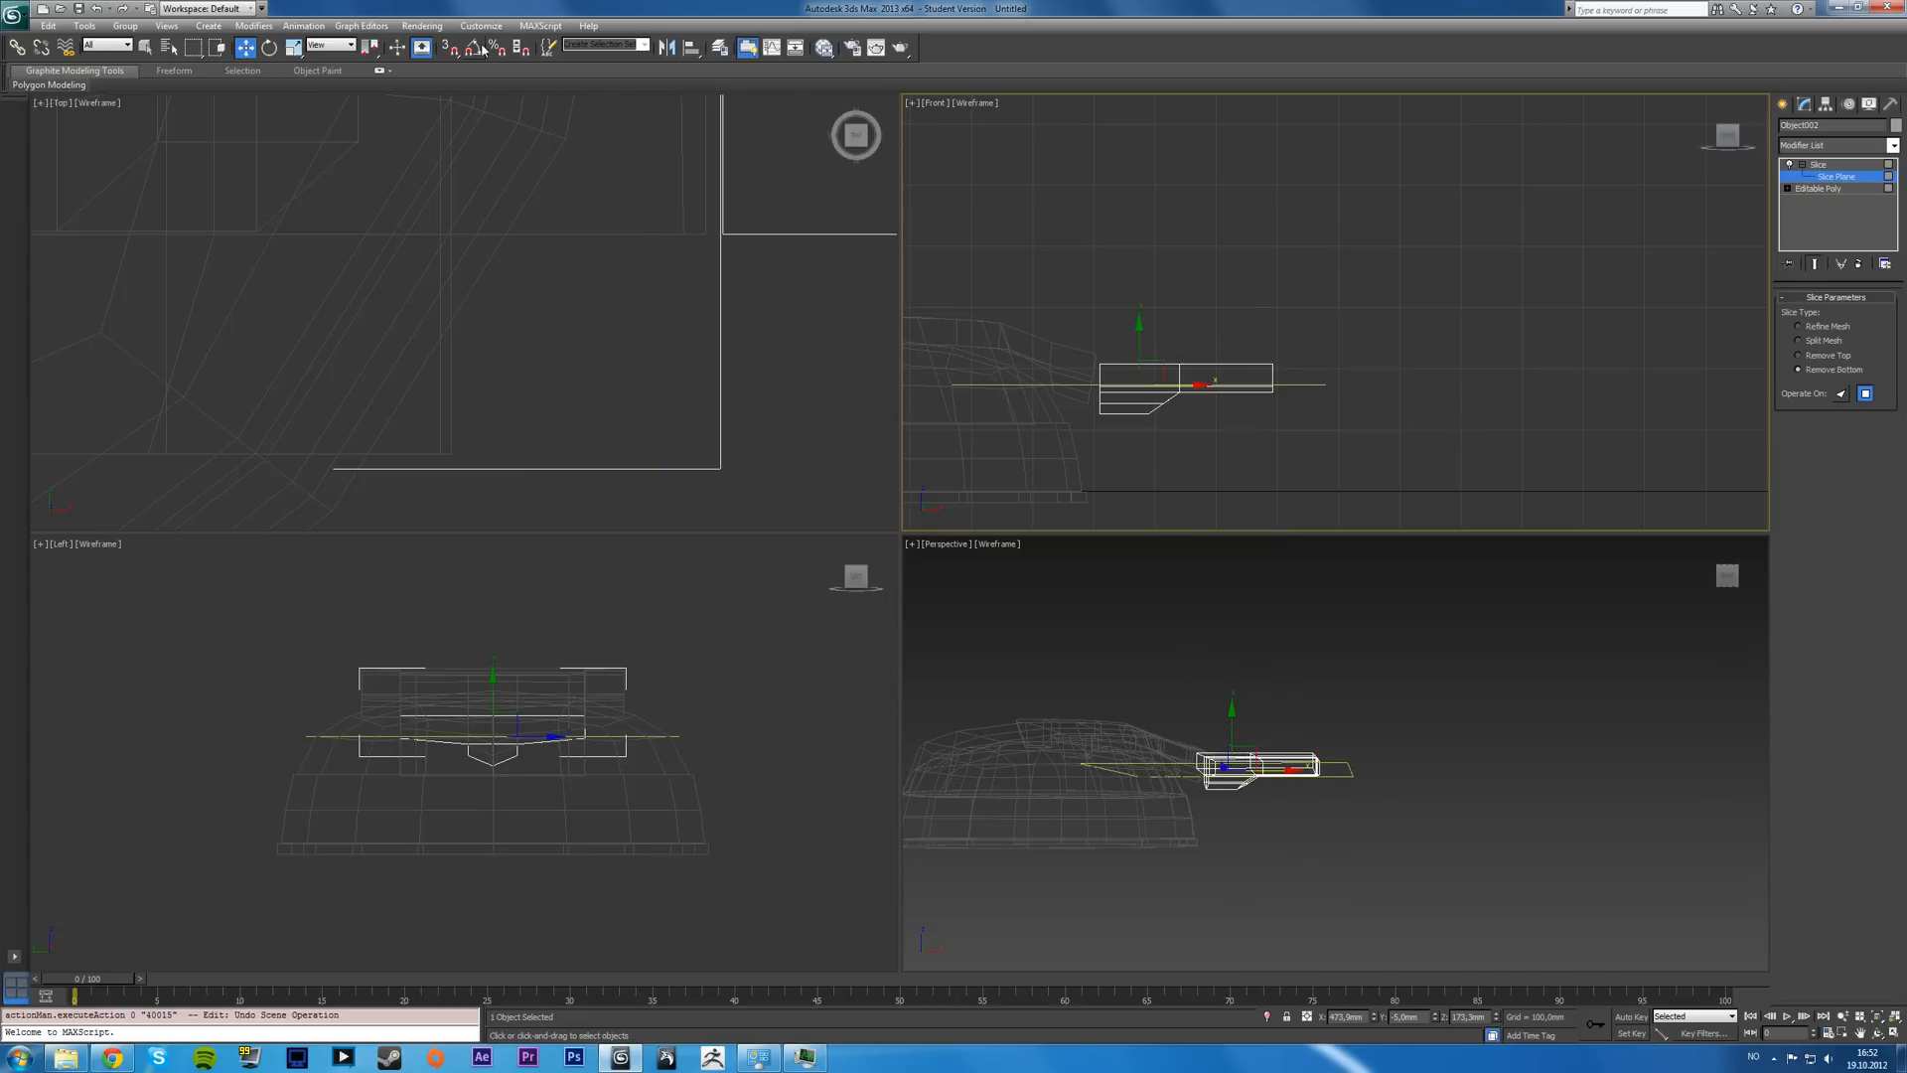
pyautogui.click(267, 48)
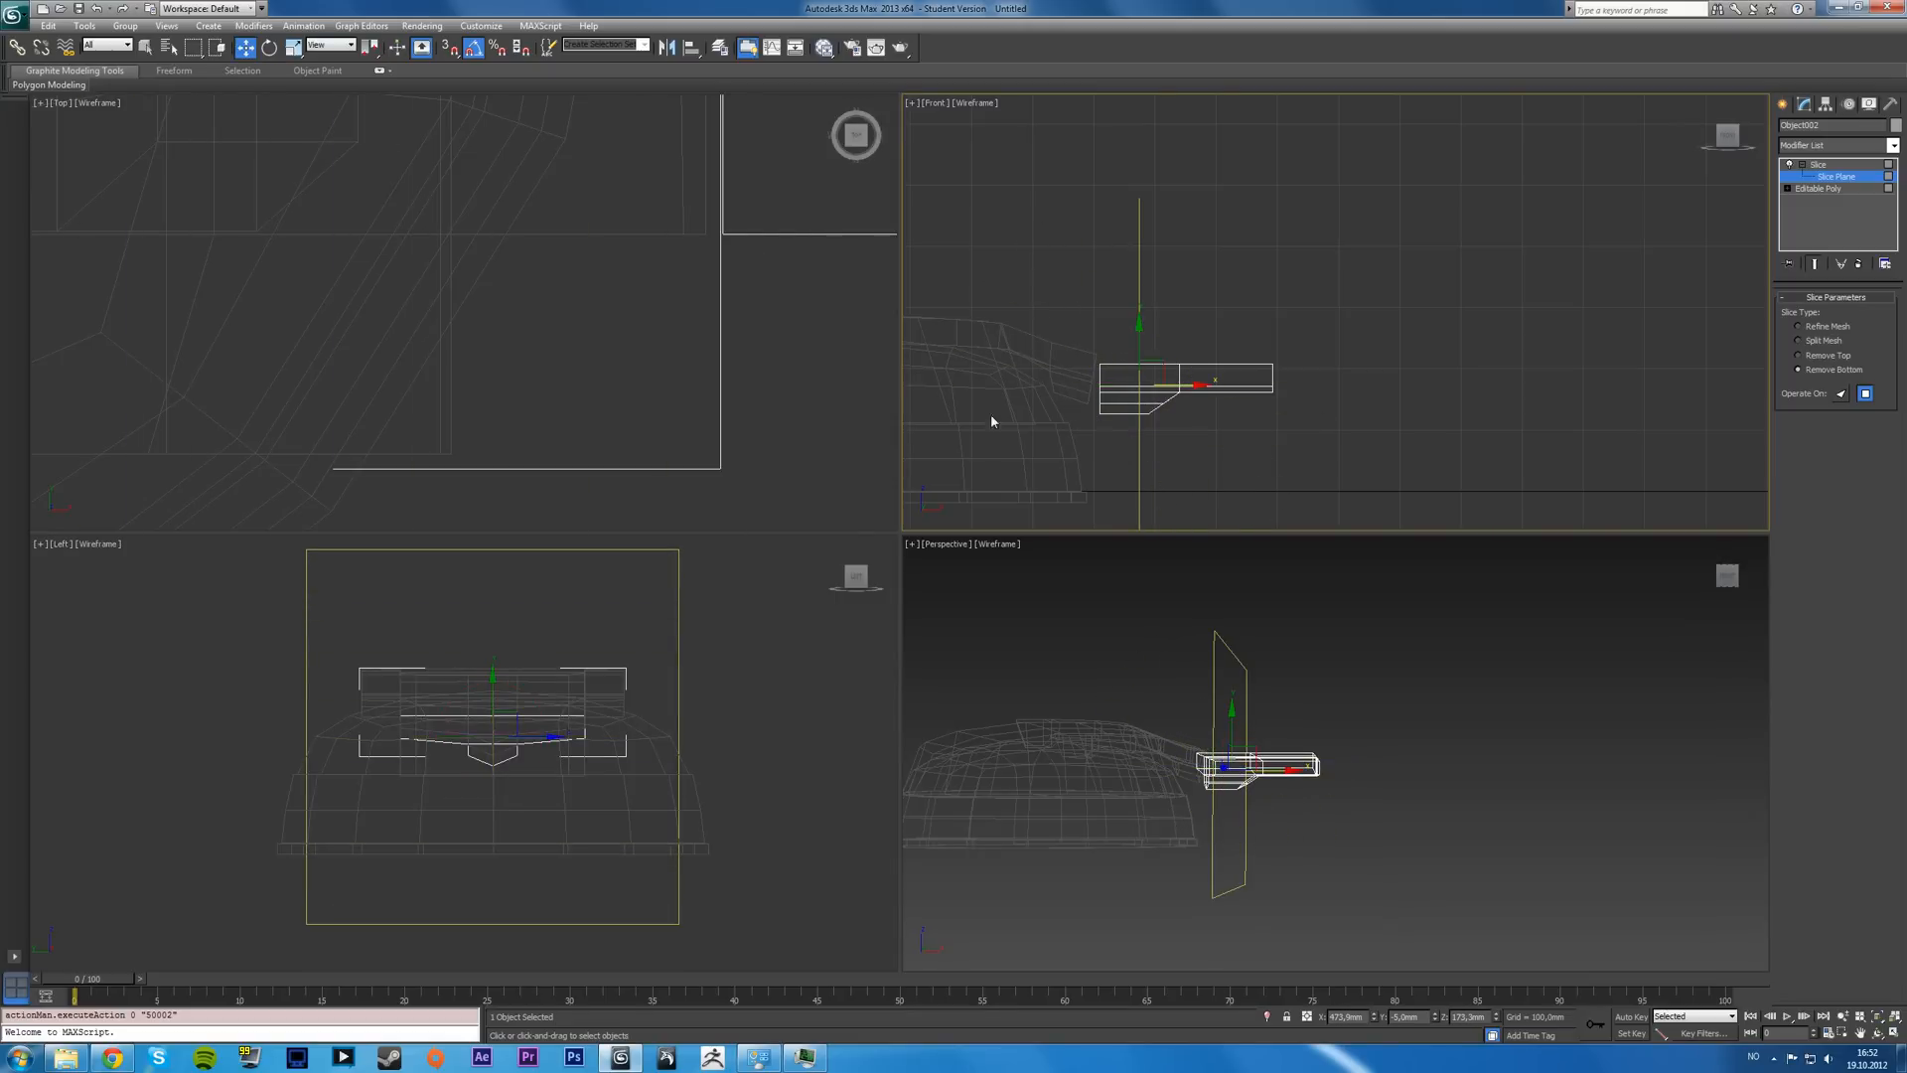
pyautogui.moveTo(1196, 386); pyautogui.dragTo(1305, 386)
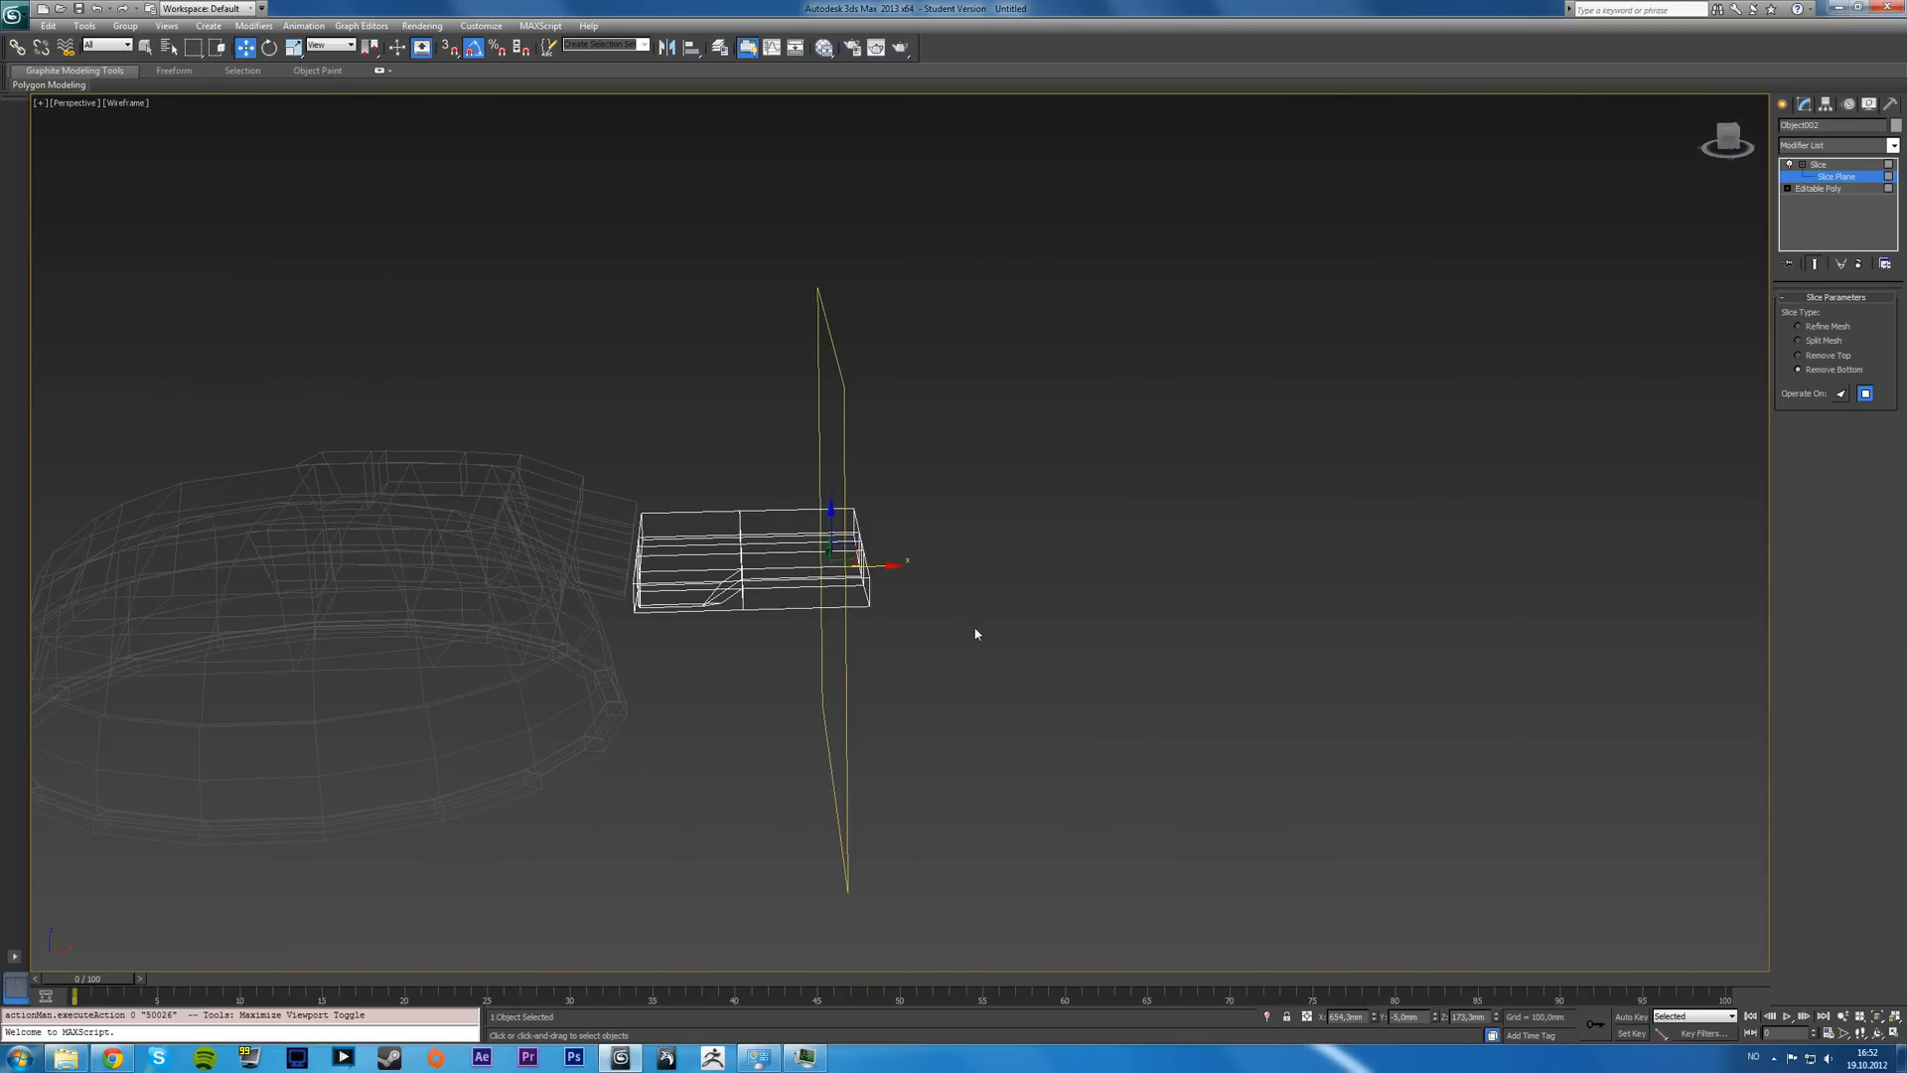
pyautogui.press('F3')
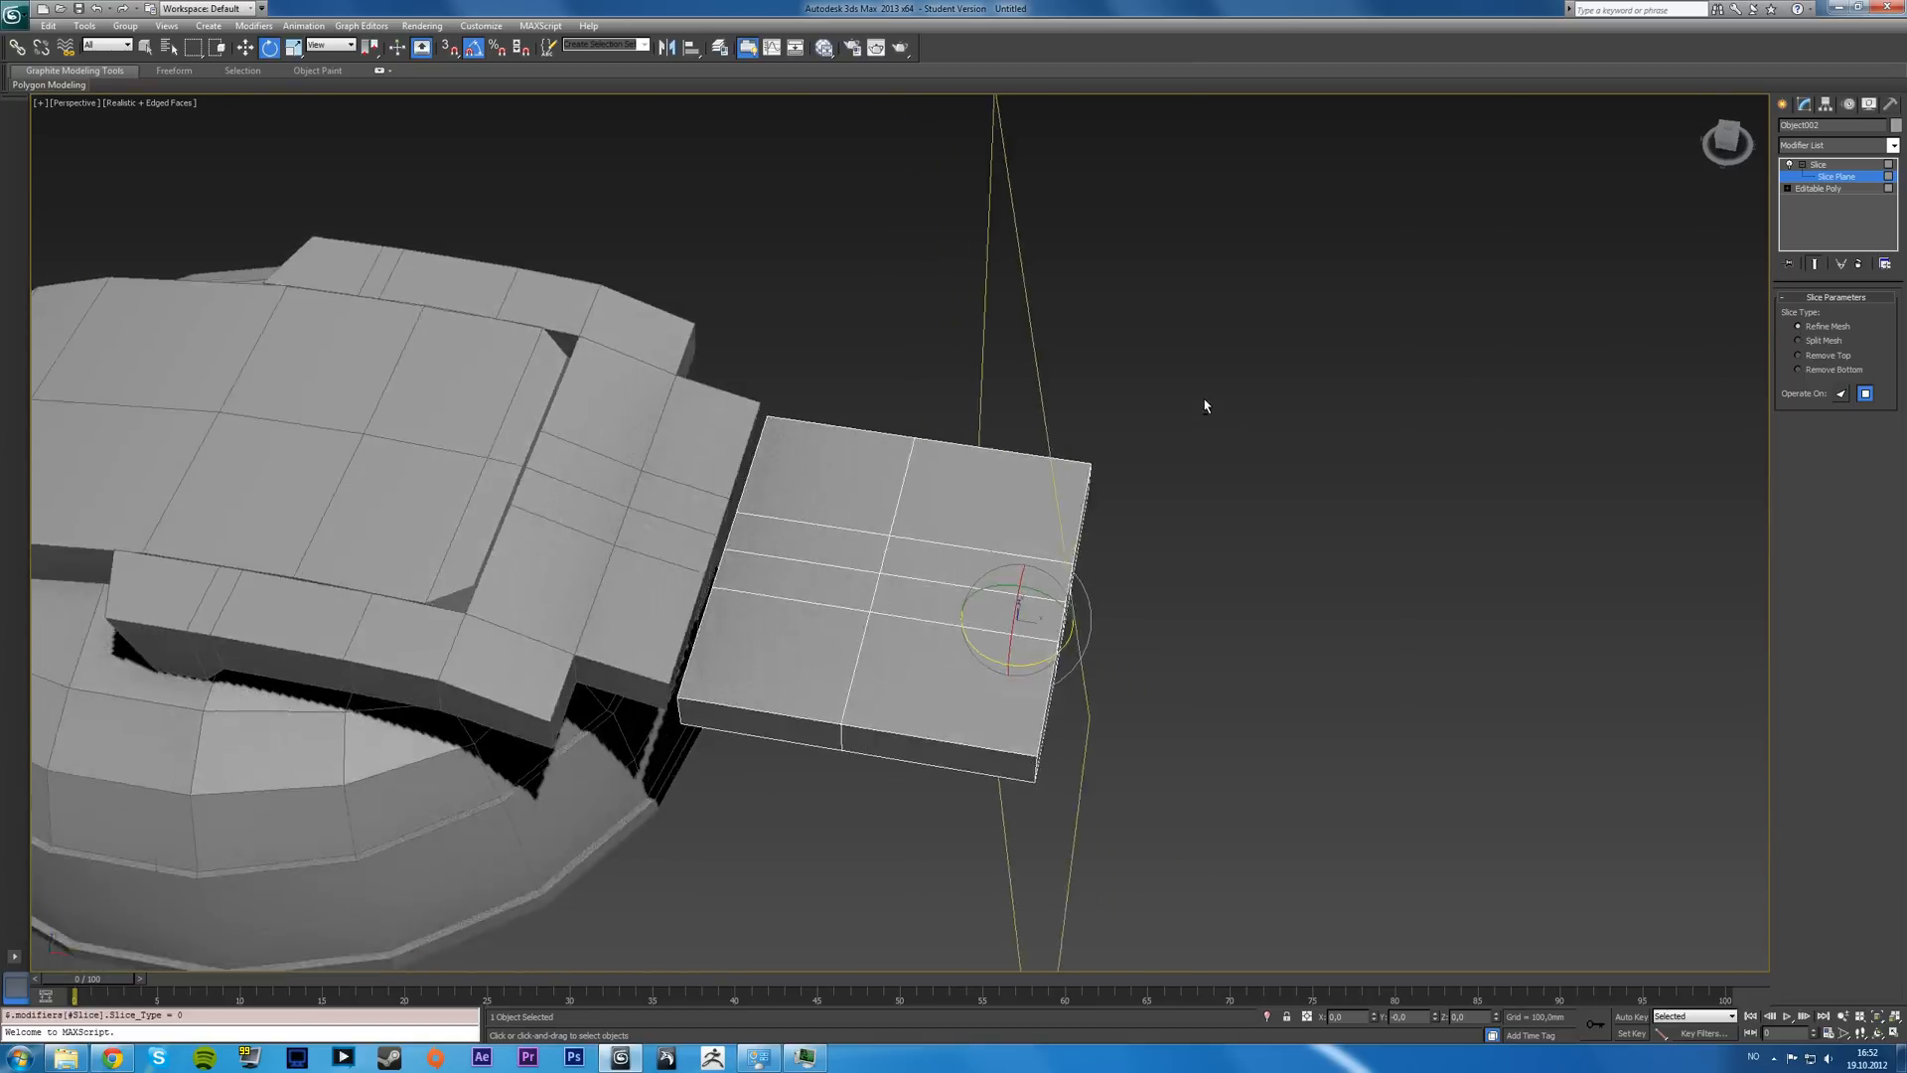
# - Try the Slice Type options and settle on Remove Top to trim the plate beyond the plane
pyautogui.click(1821, 189)
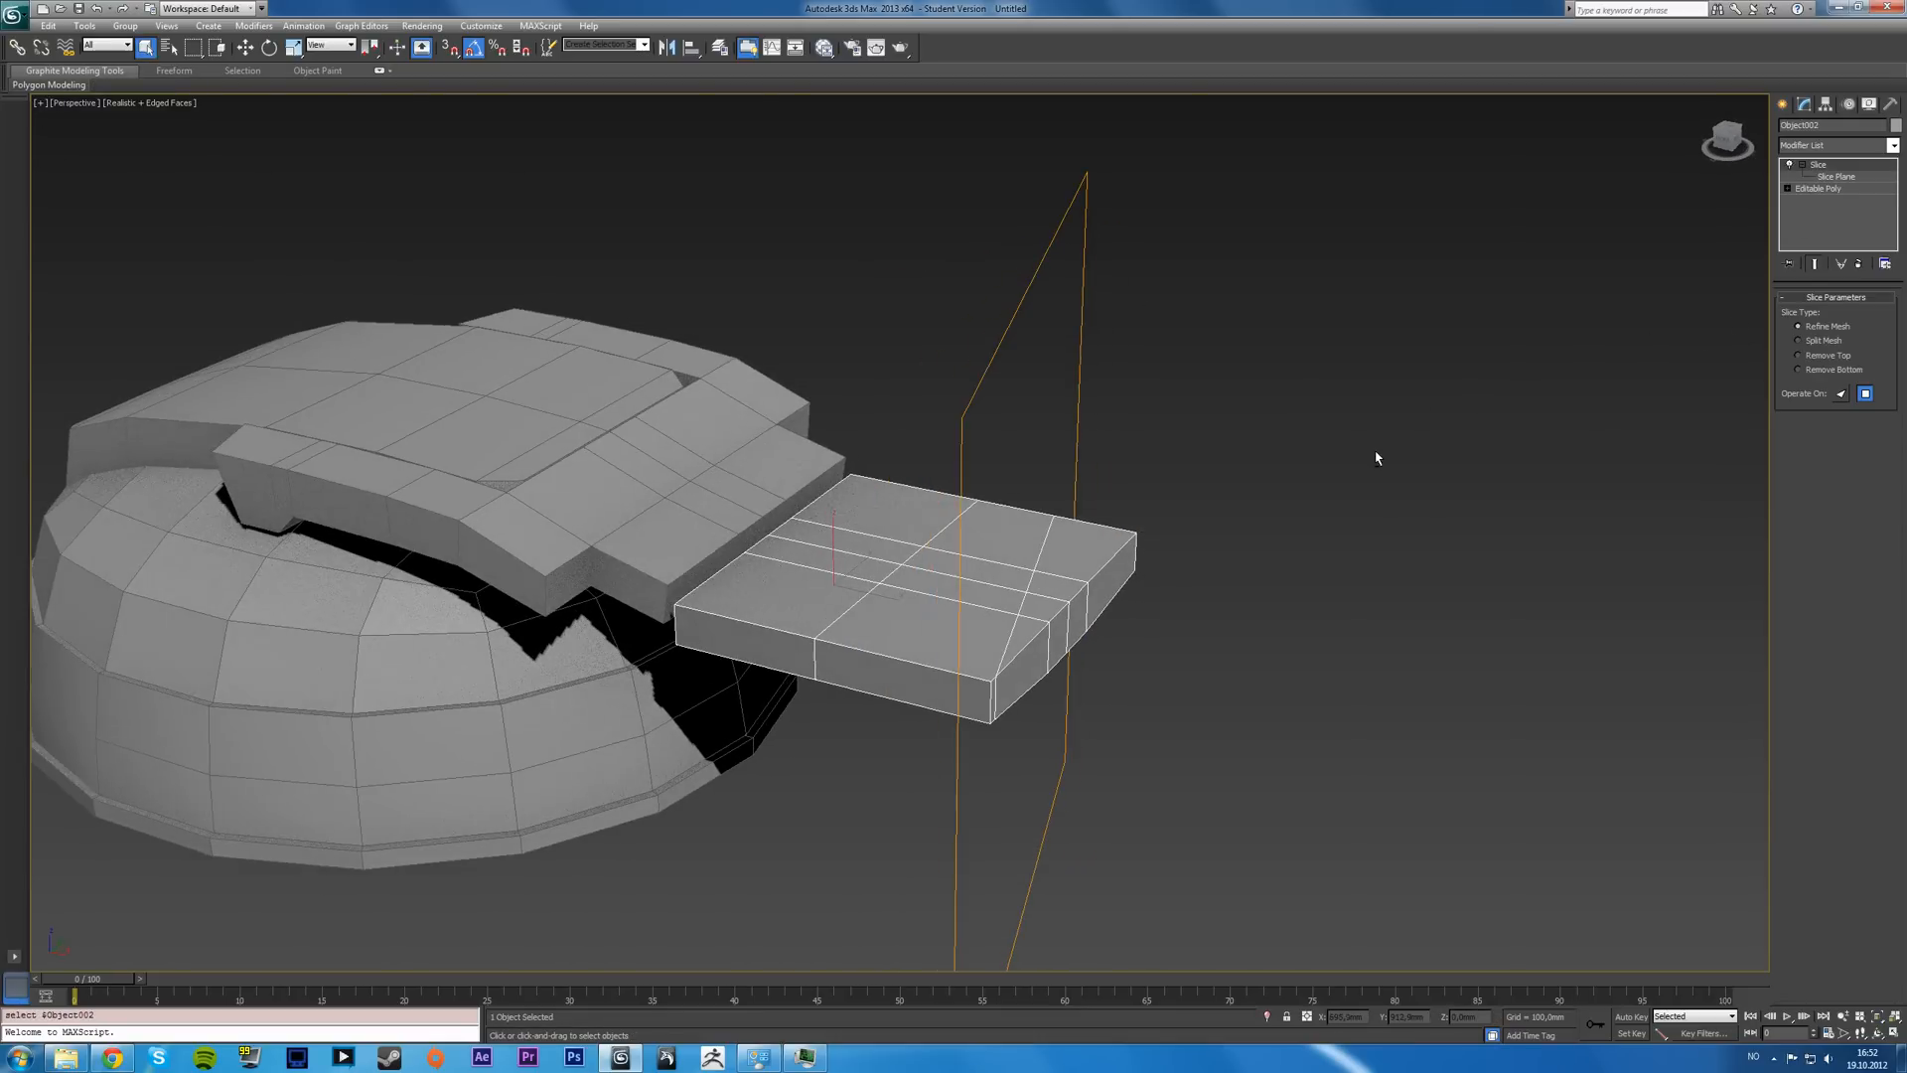
pyautogui.click(1796, 354)
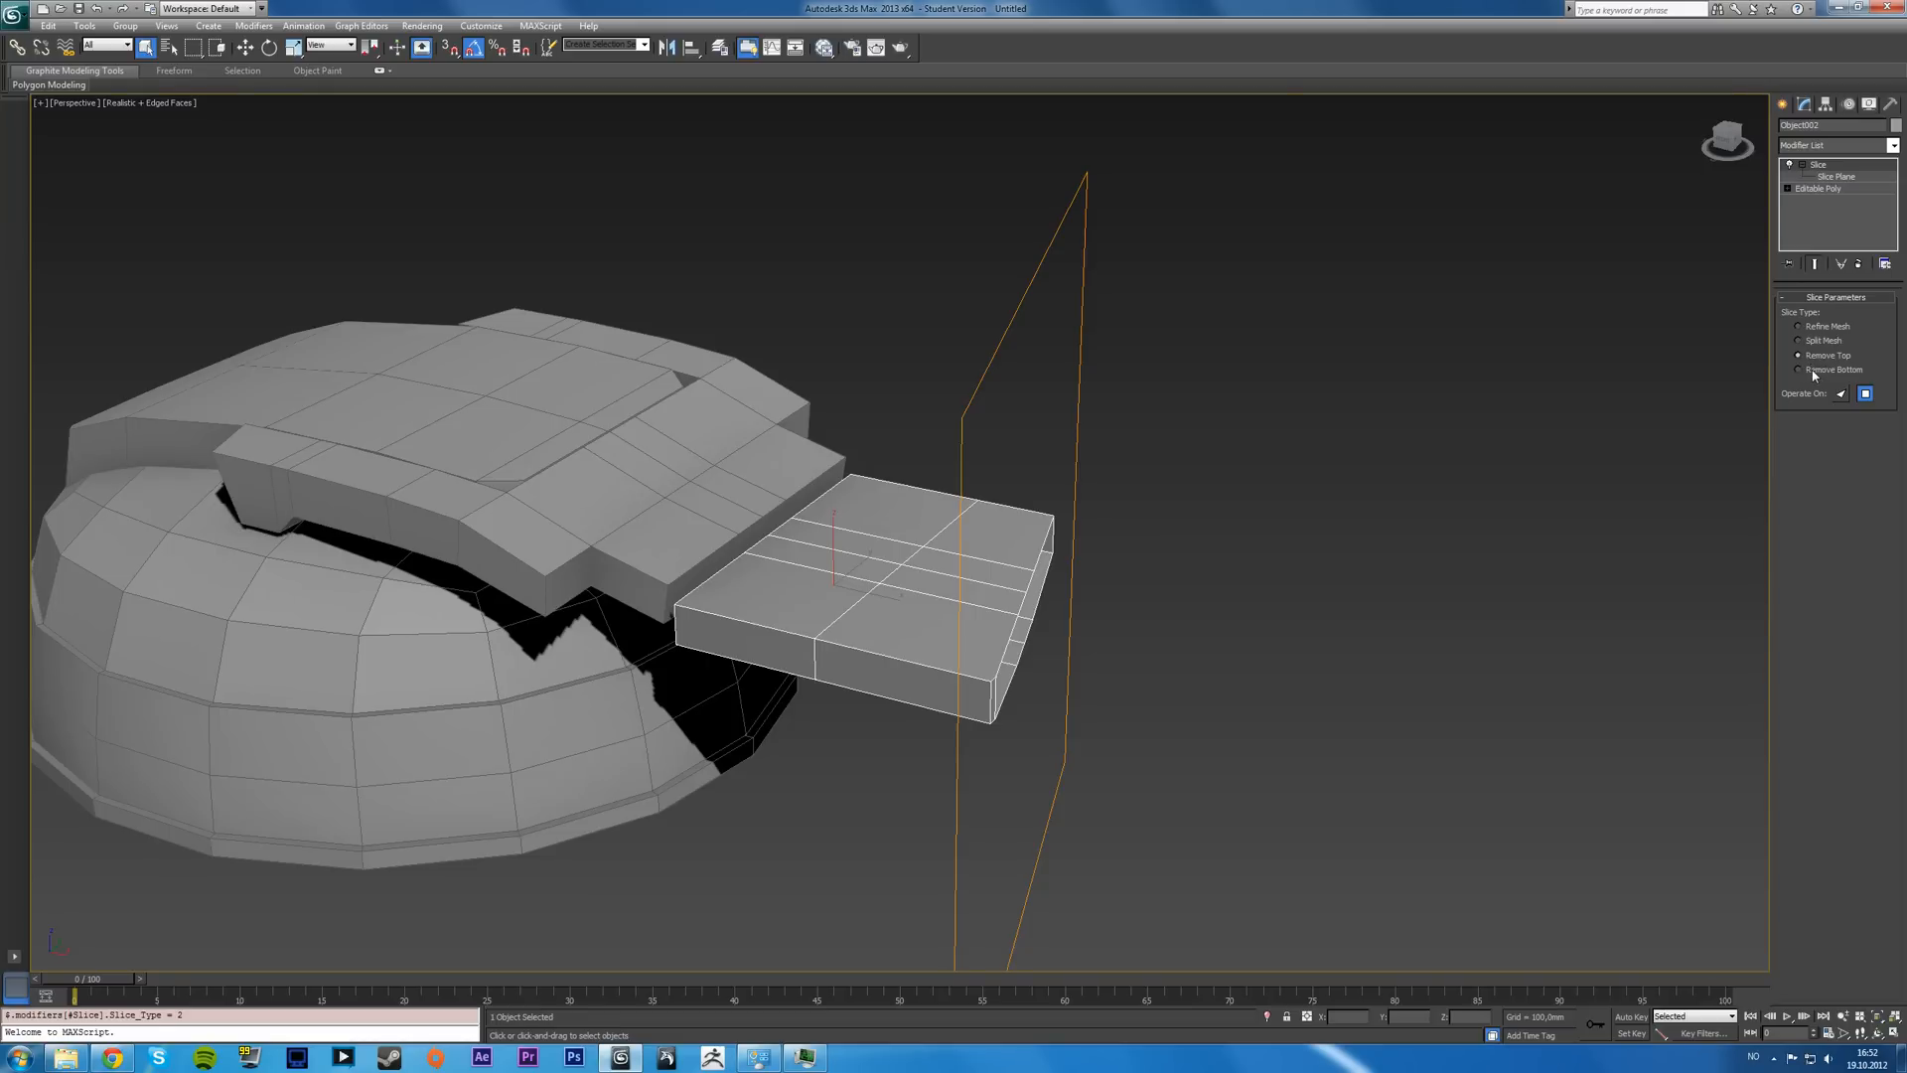
pyautogui.click(1796, 341)
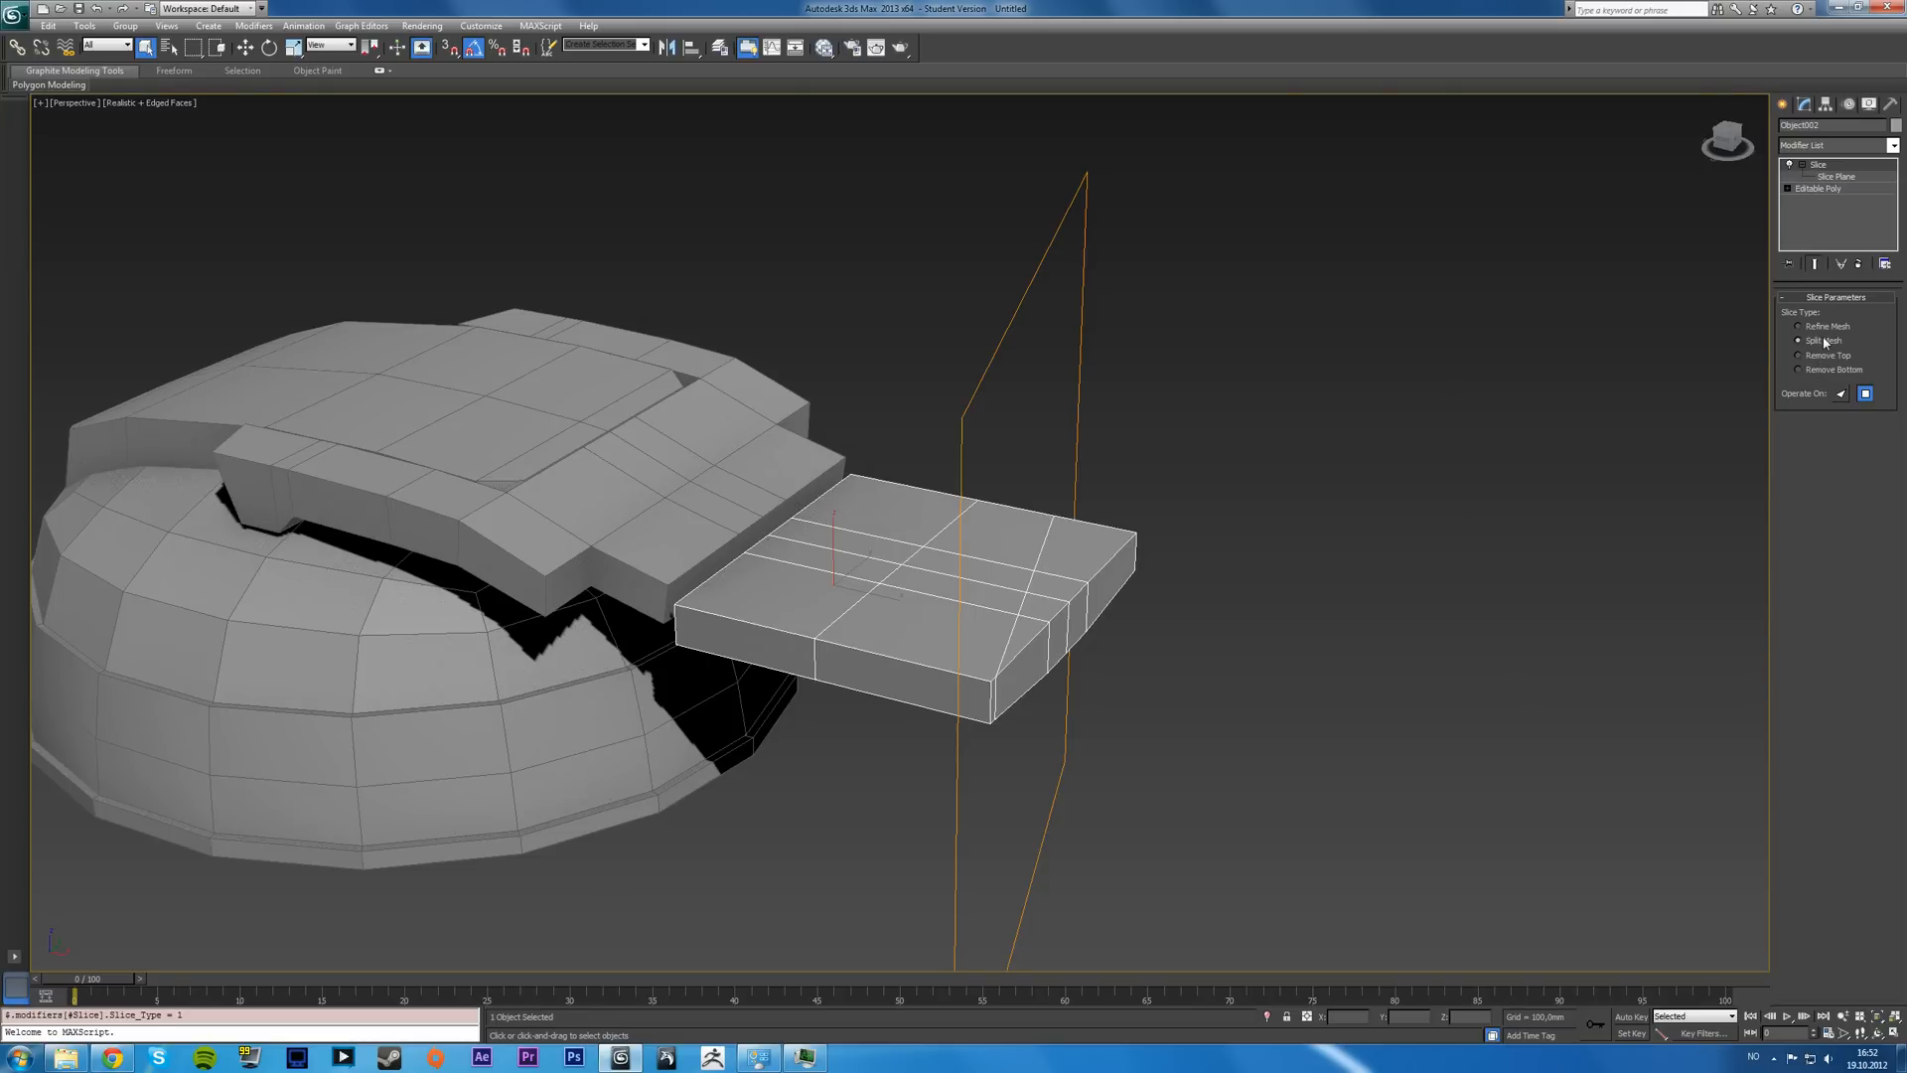
pyautogui.click(1800, 354)
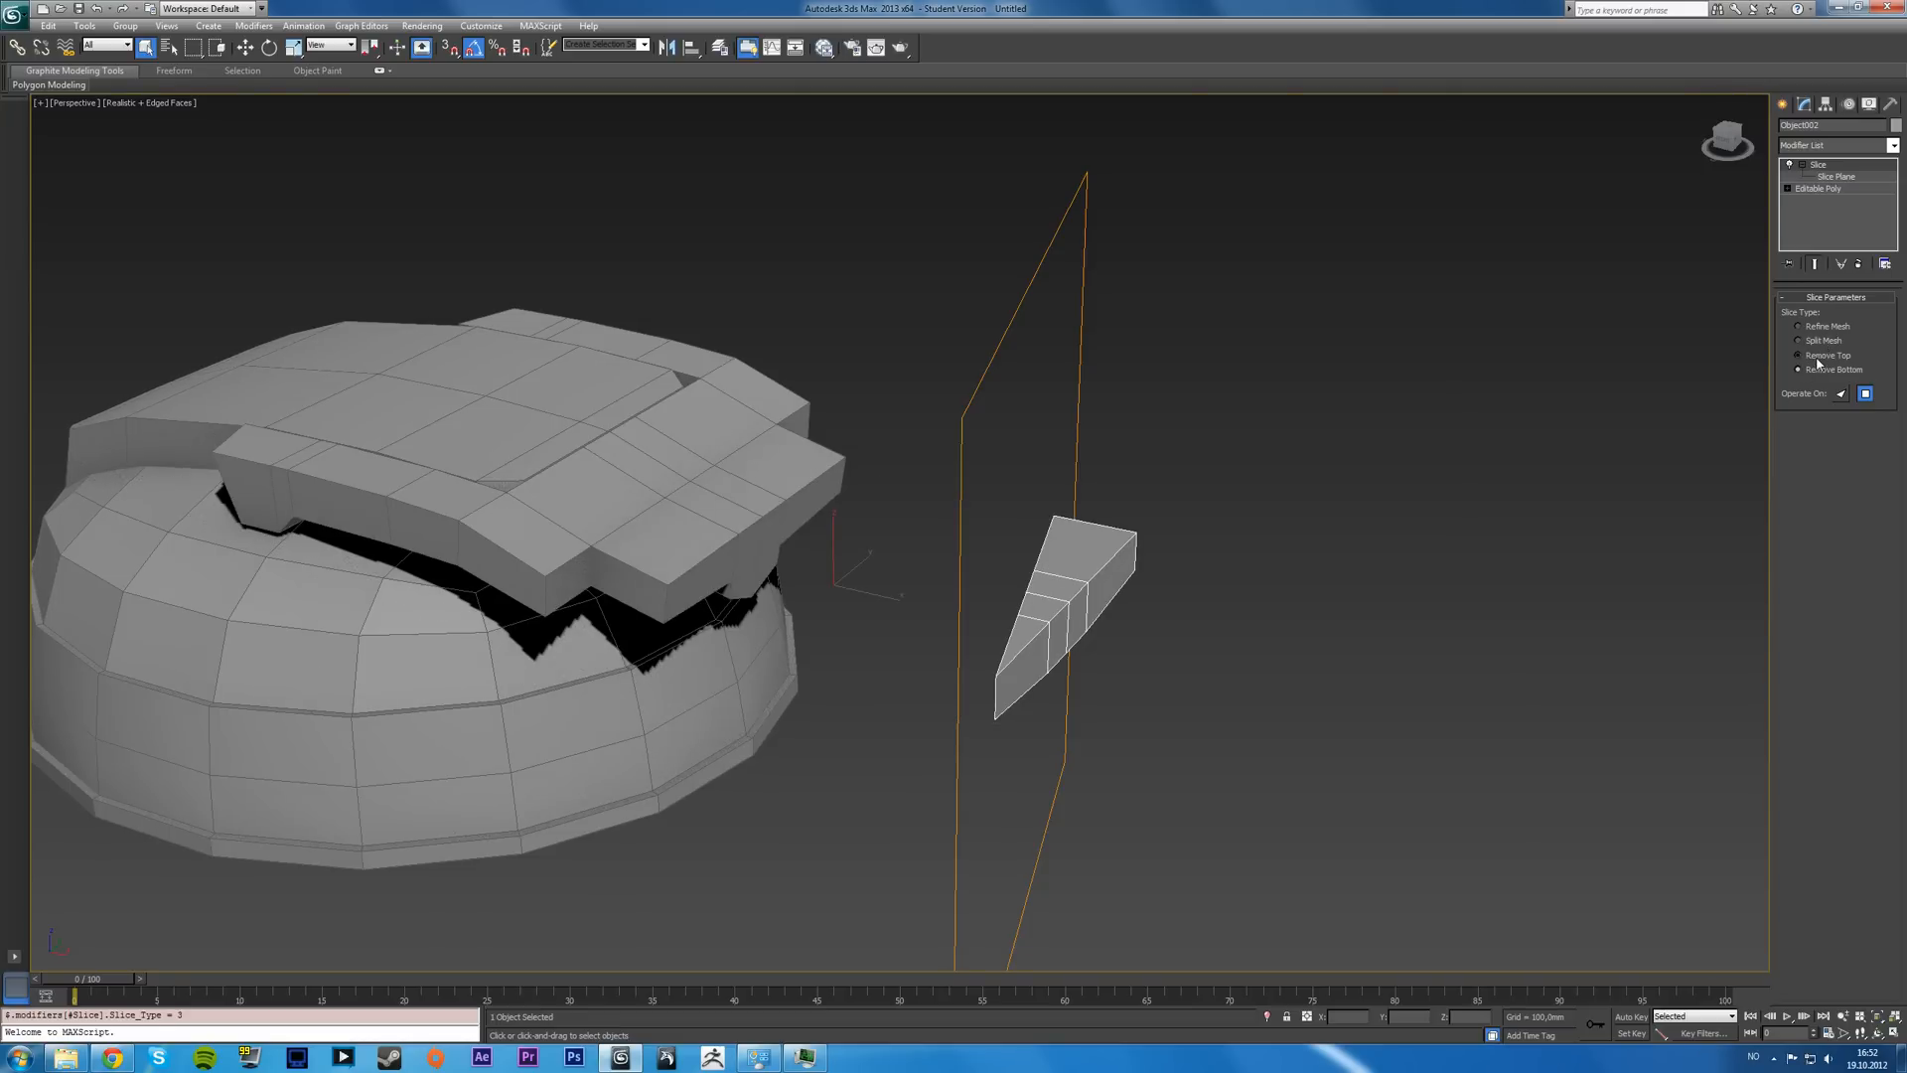
pyautogui.click(1800, 354)
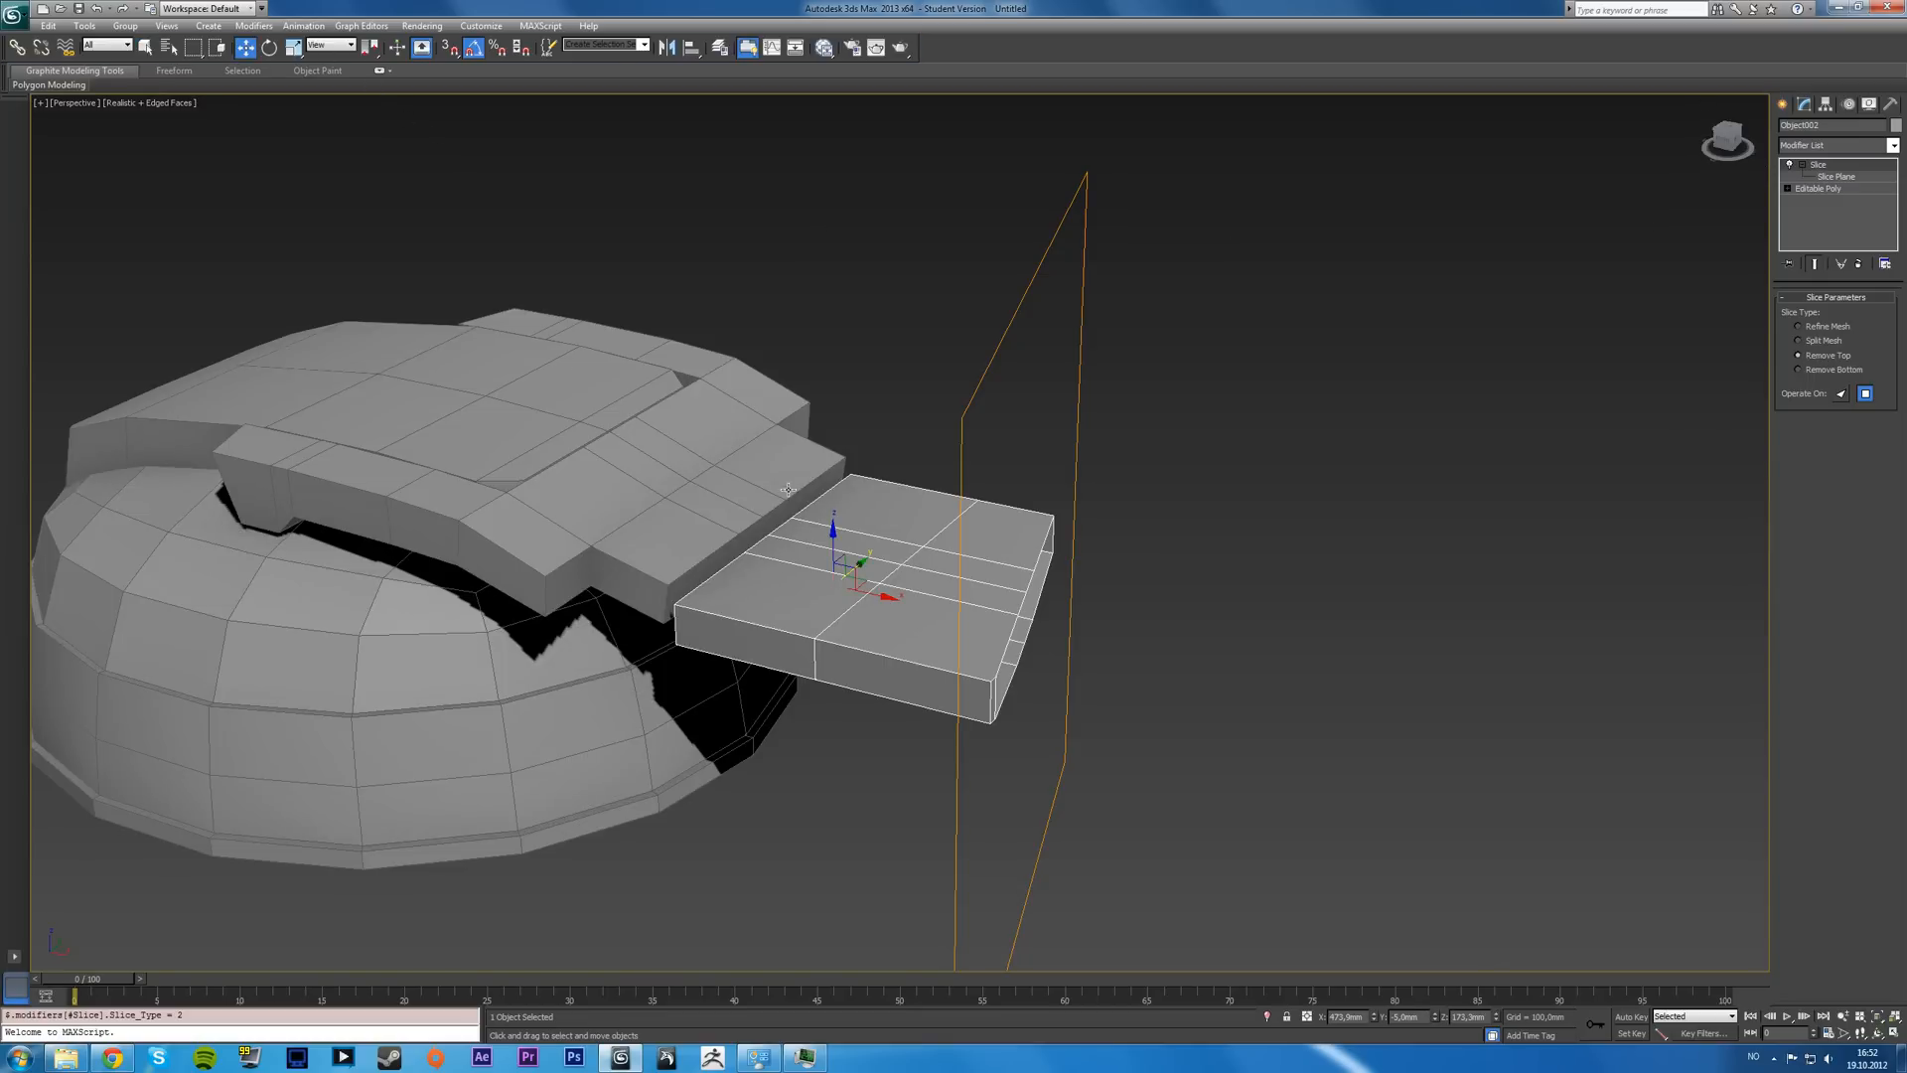
pyautogui.click(1830, 175)
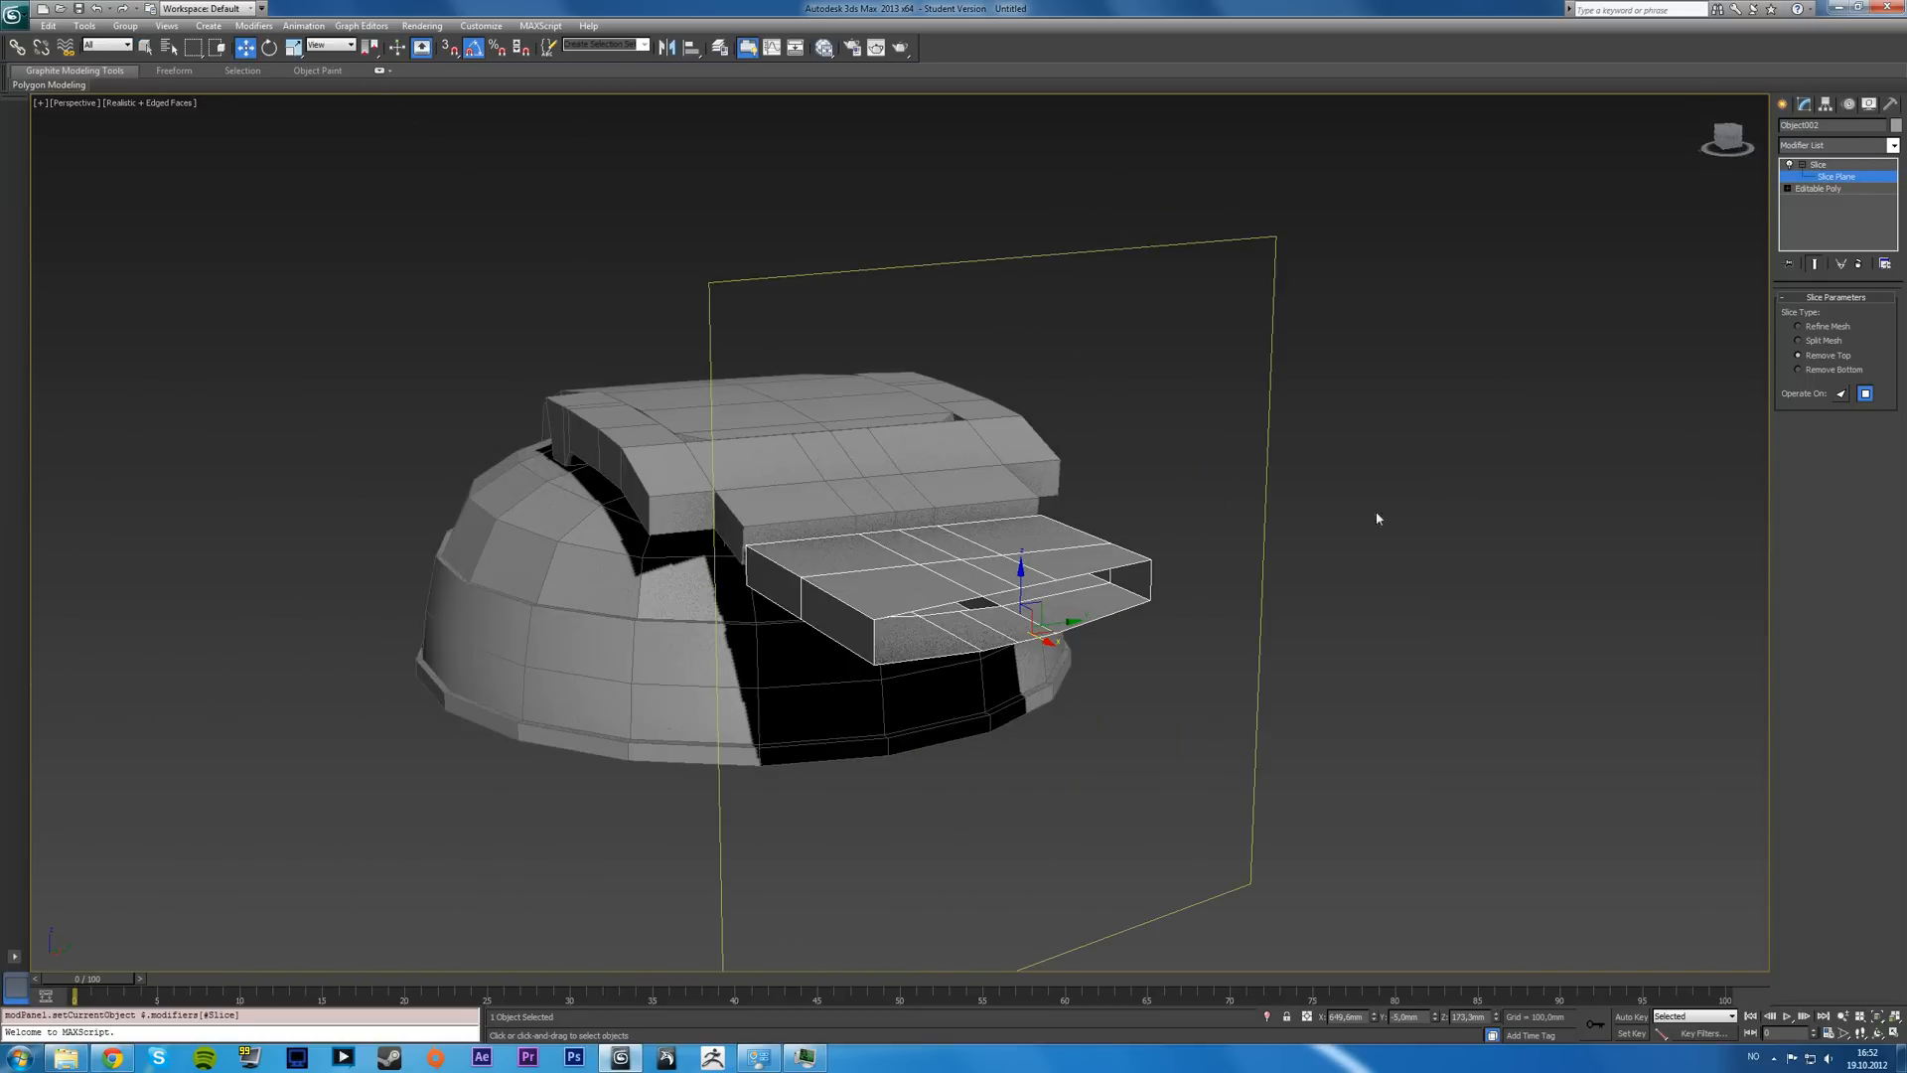
pyautogui.moveTo(1120, 652)
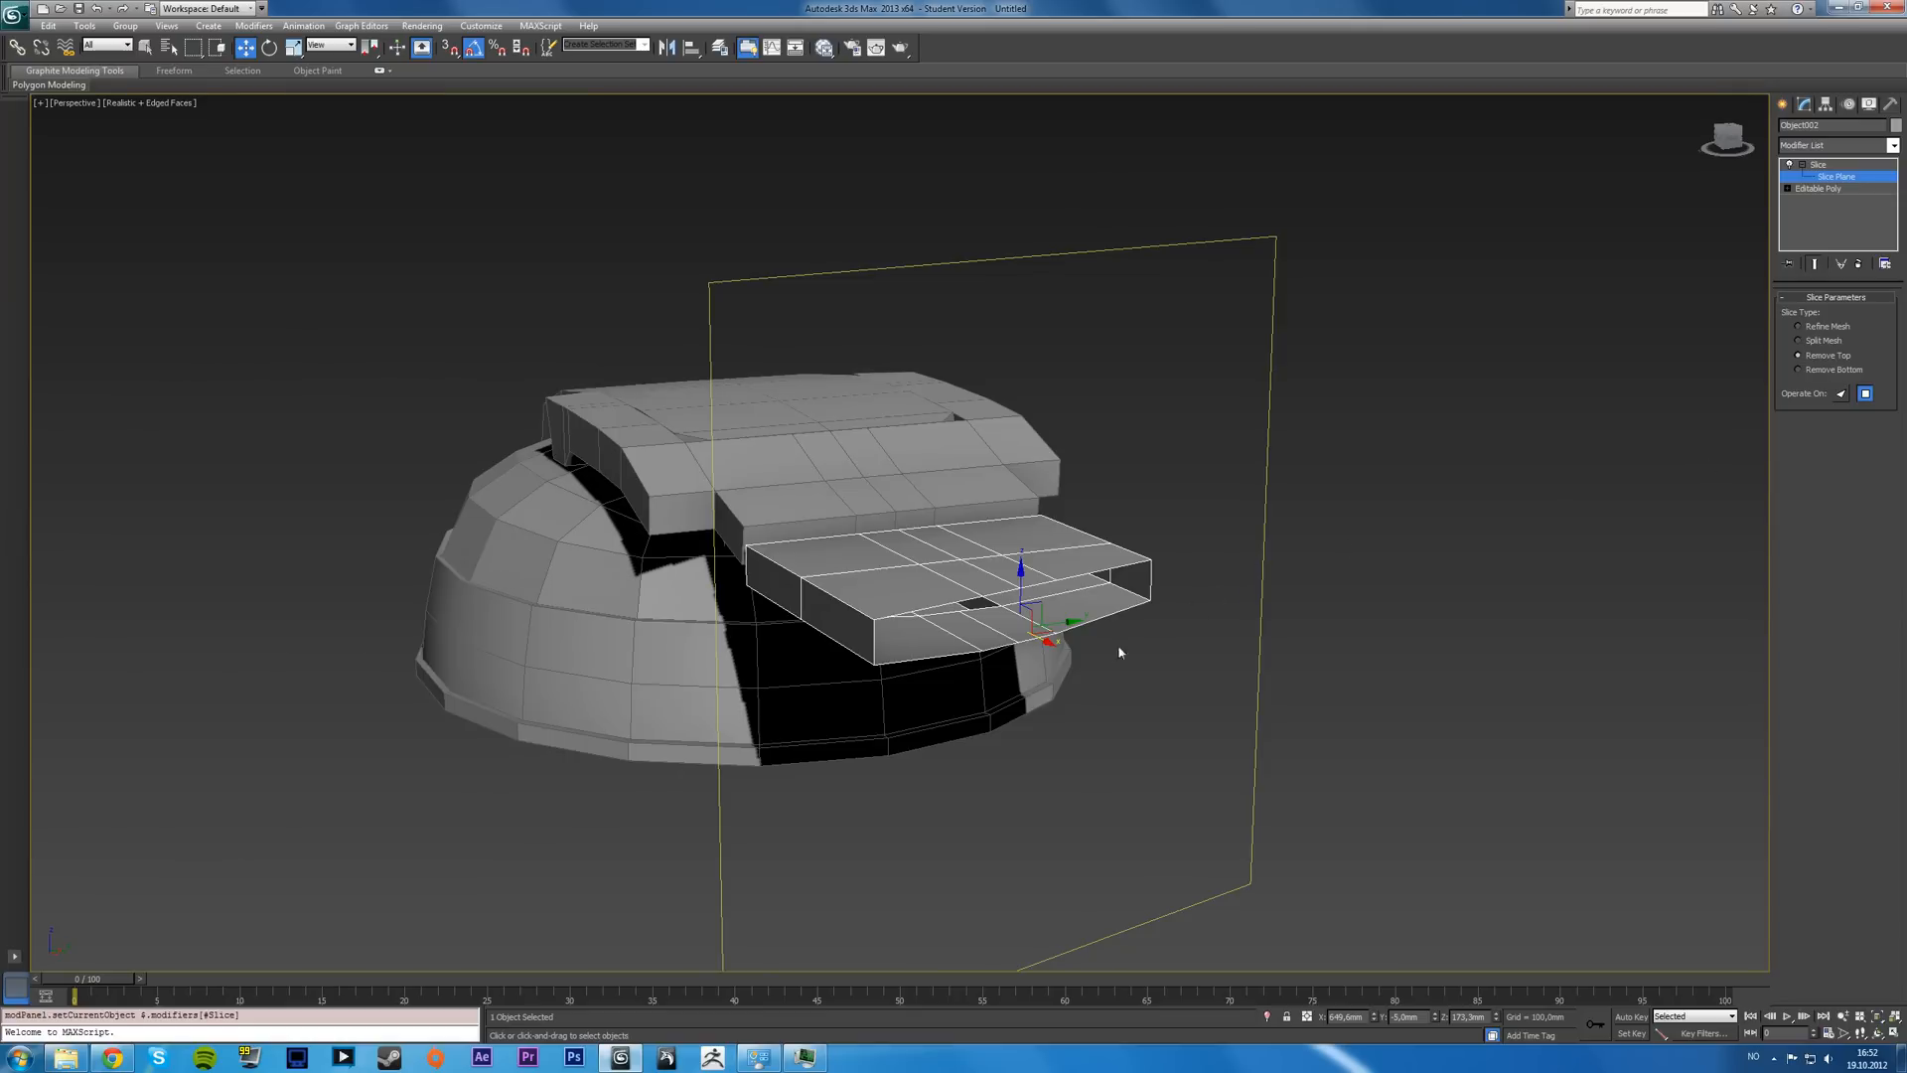
pyautogui.moveTo(1104, 663)
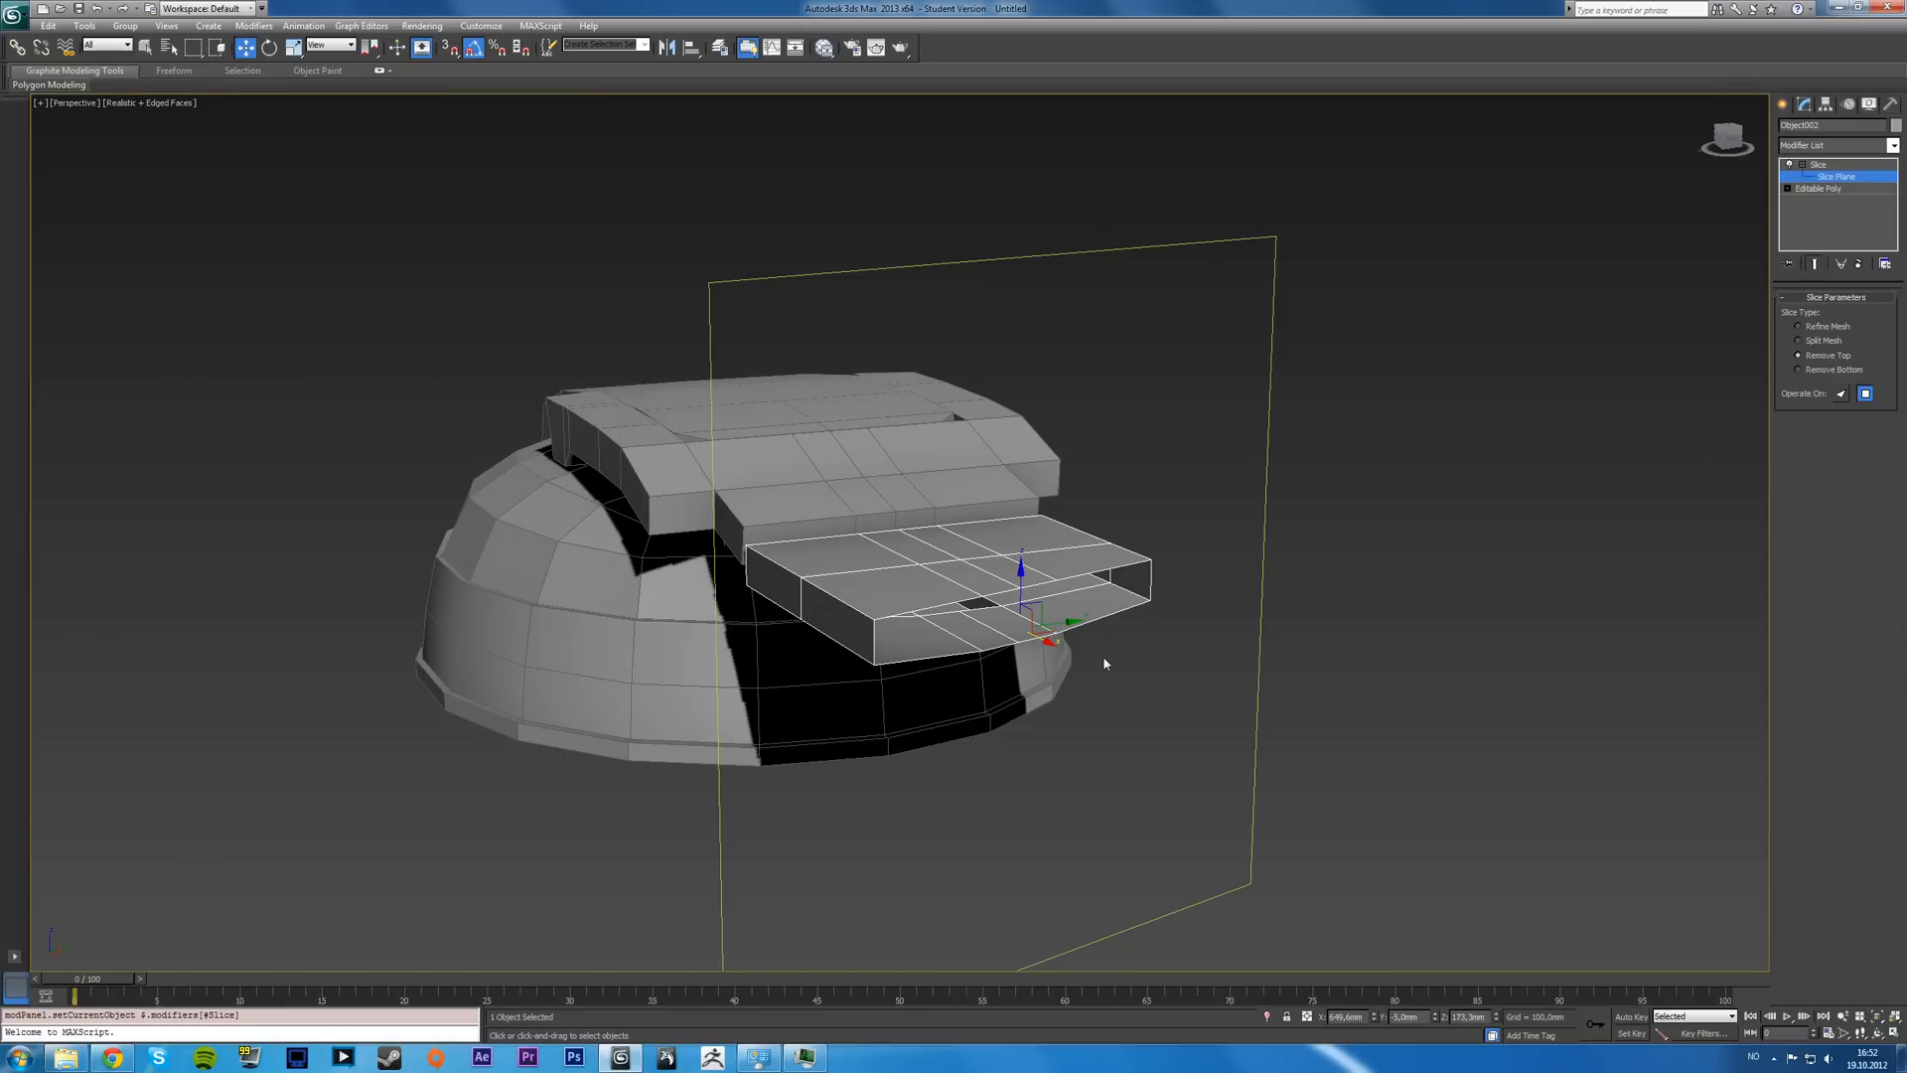